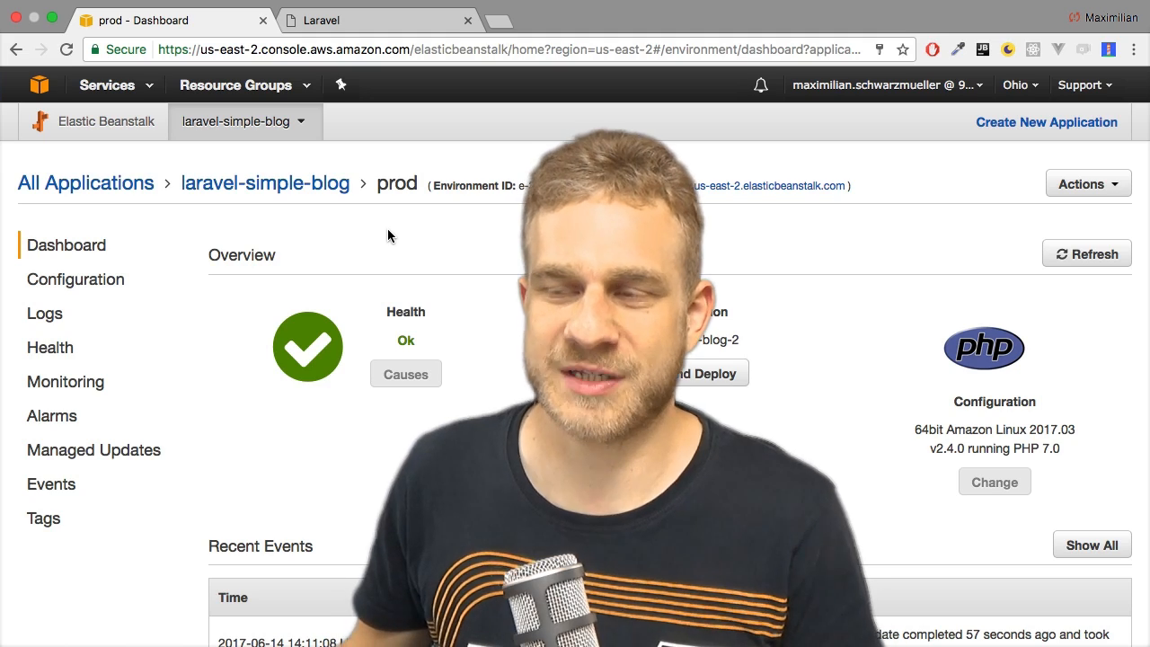
- Browse the Elastic Beanstalk applications list and look over the prod environment's dashboard
left_click(378, 19)
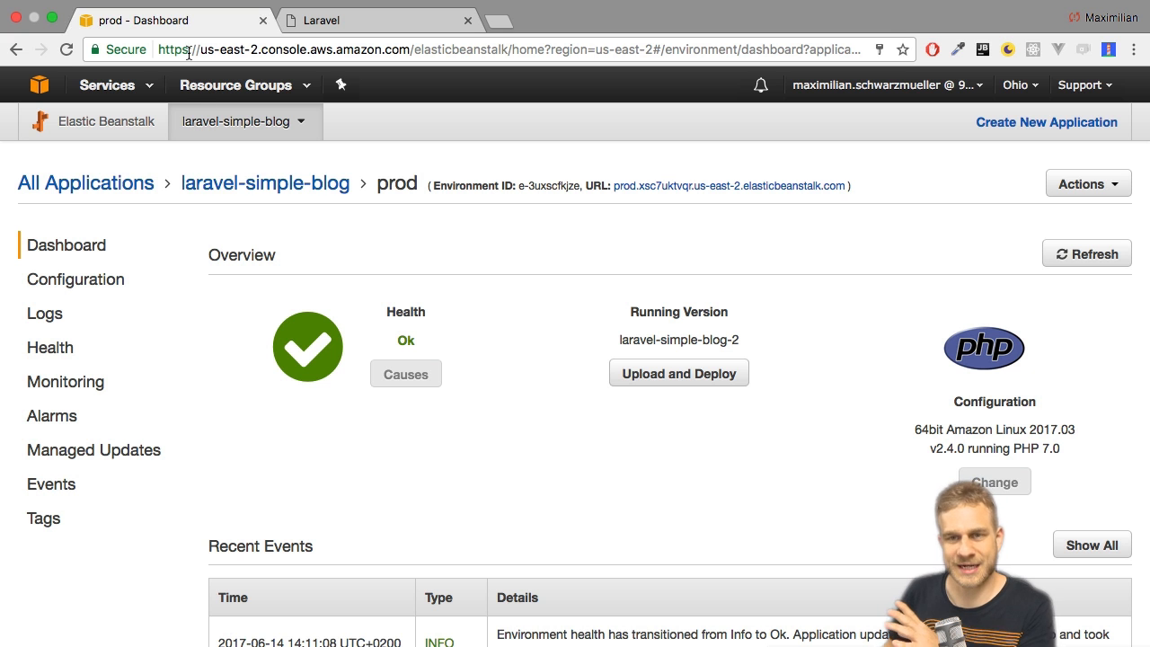
mouse_move(320, 230)
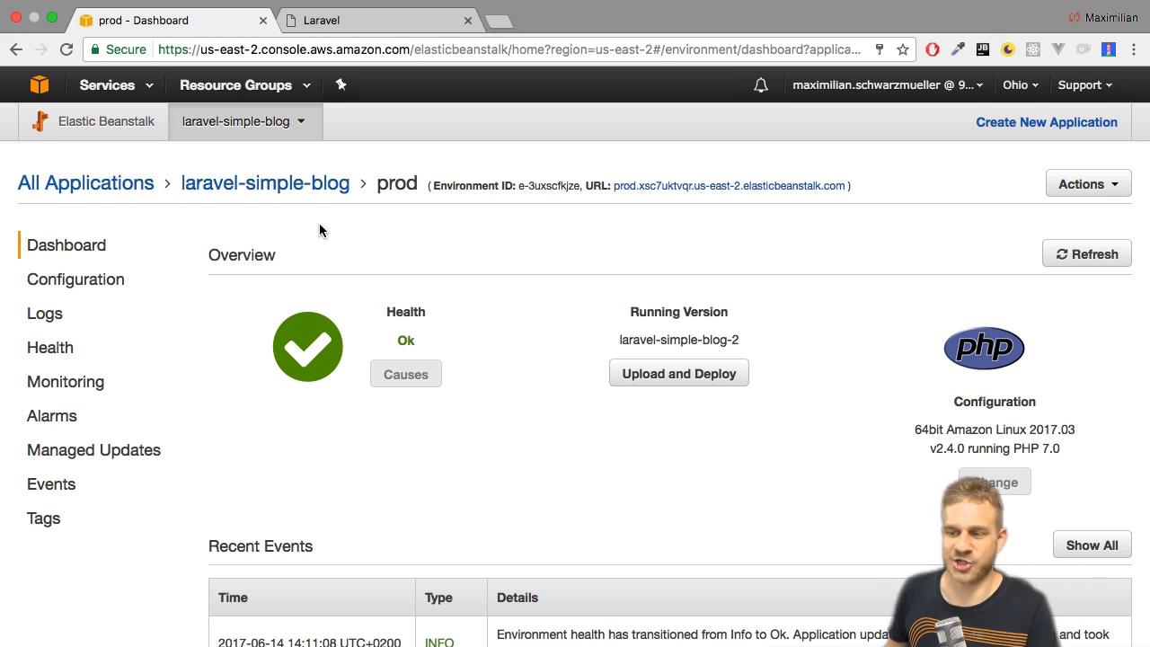
mouse_move(370, 235)
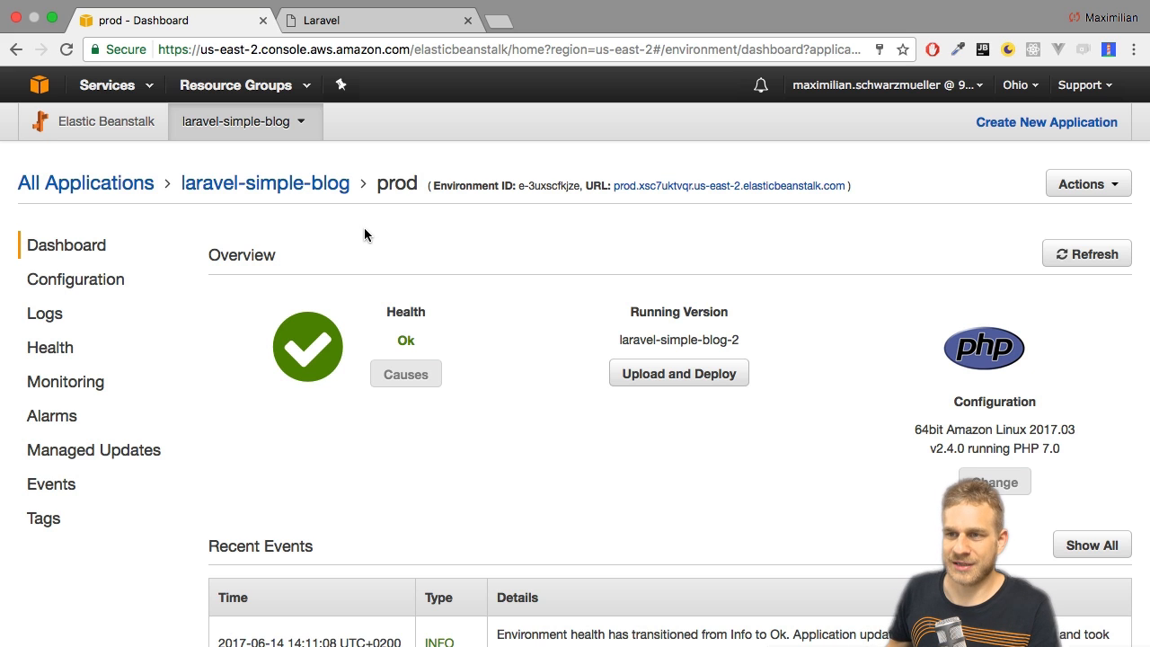
left_click(86, 184)
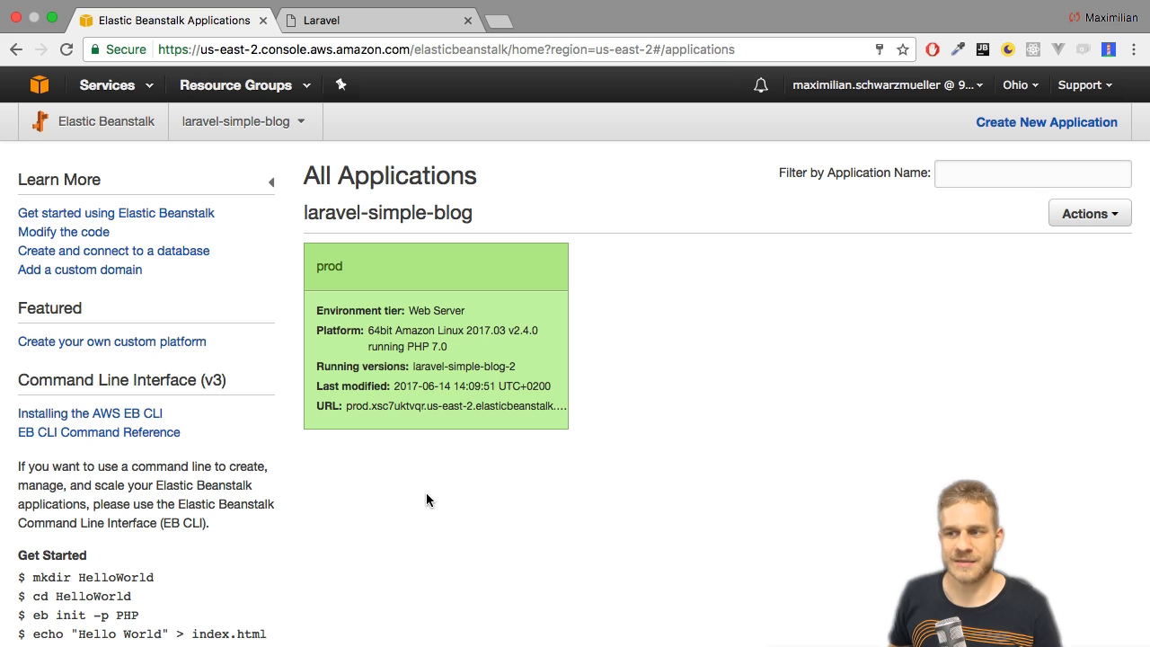
mouse_move(619, 208)
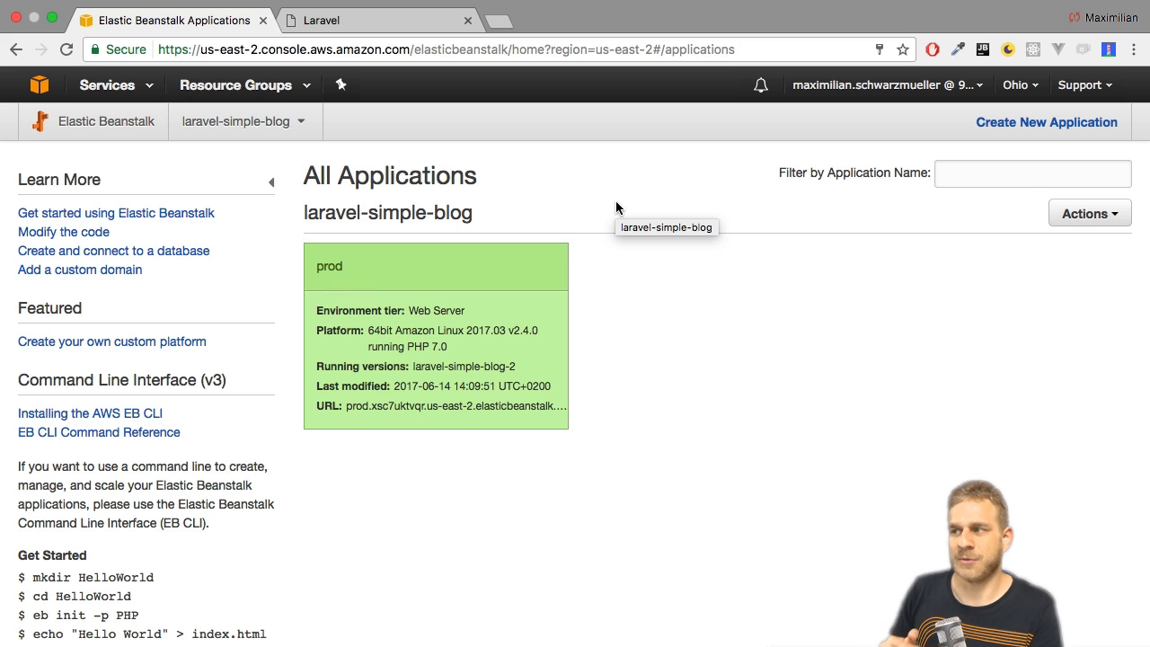
mouse_move(823, 220)
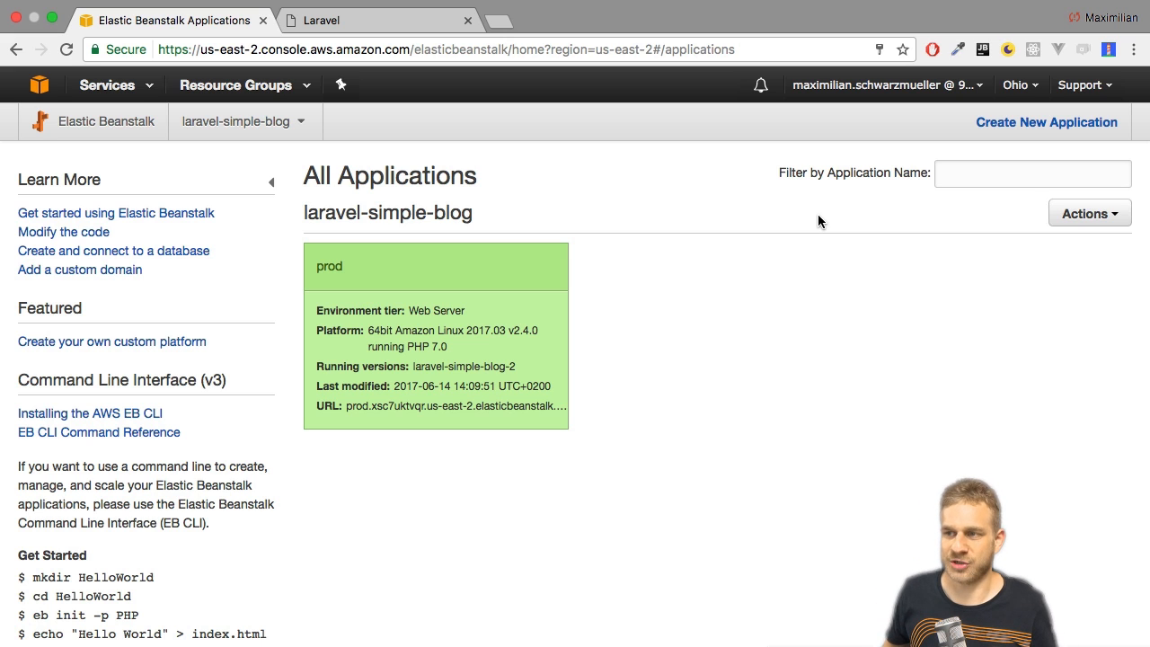
left_click(1089, 212)
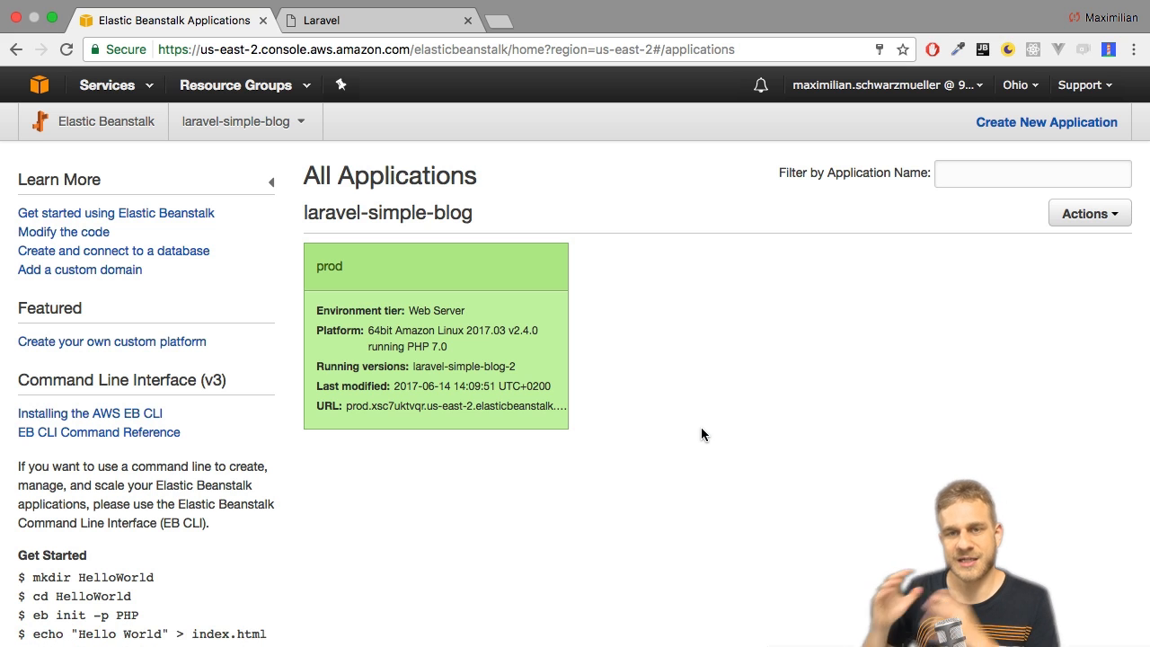
mouse_move(710, 433)
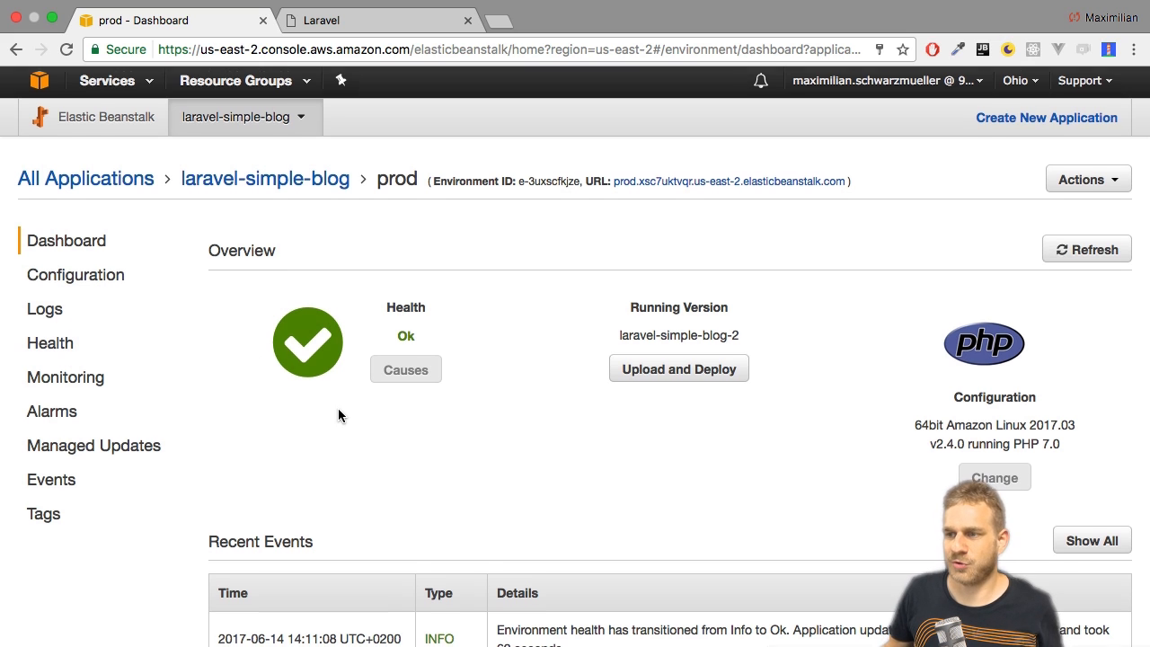
scroll("down", 3)
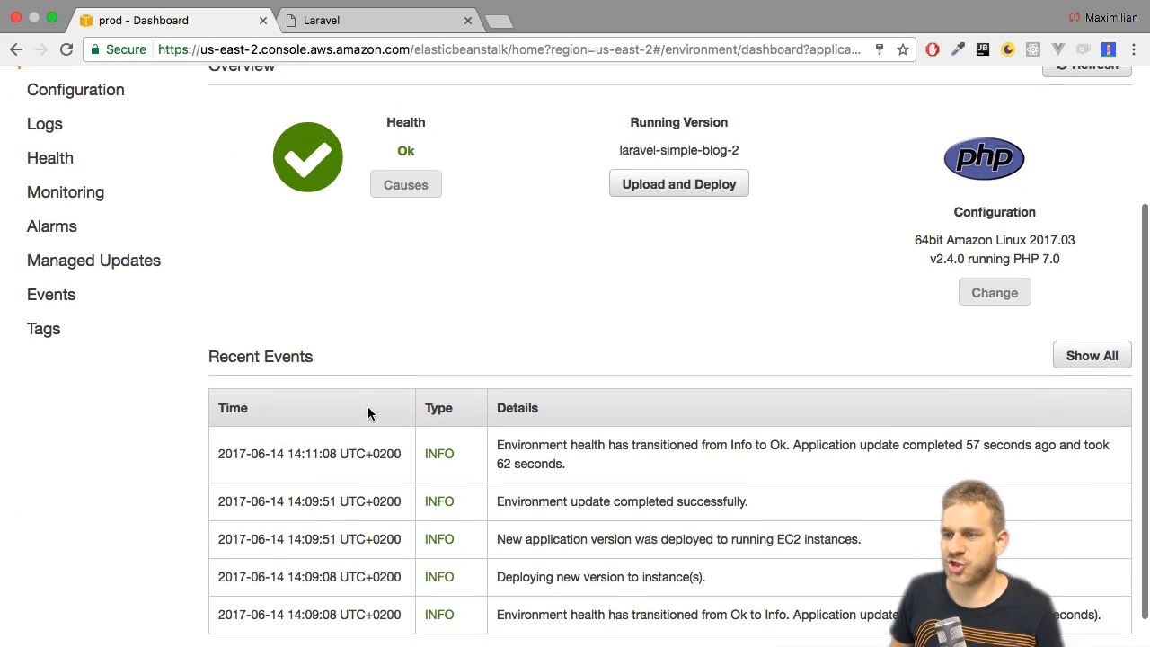
scroll("down", 3)
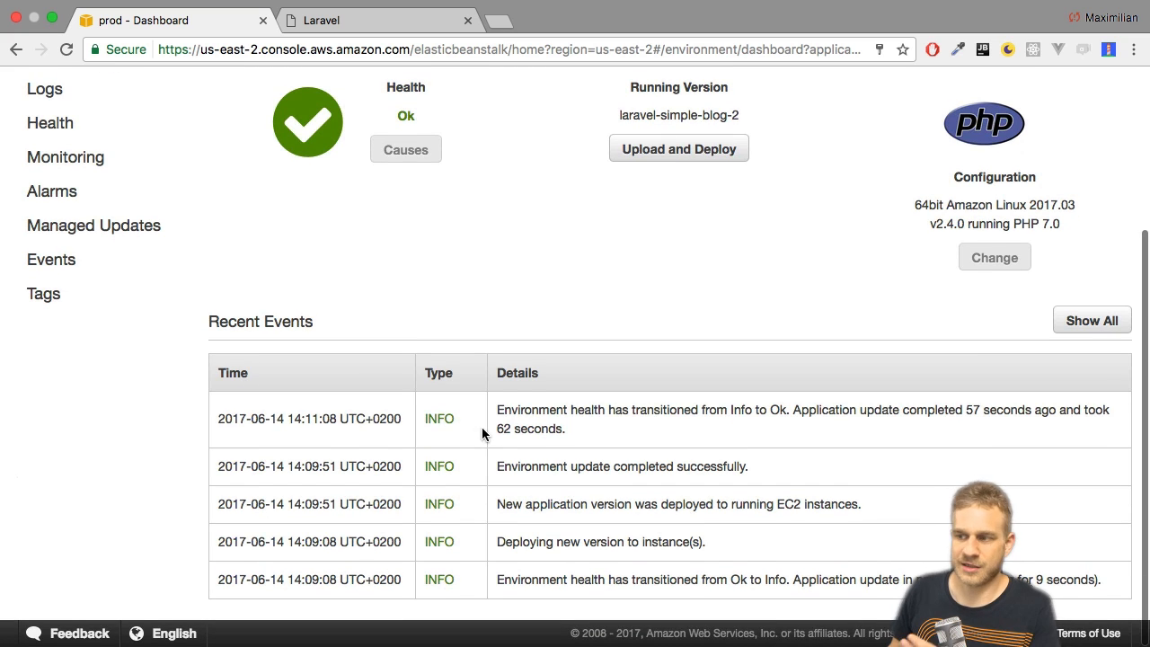
scroll("down", 3)
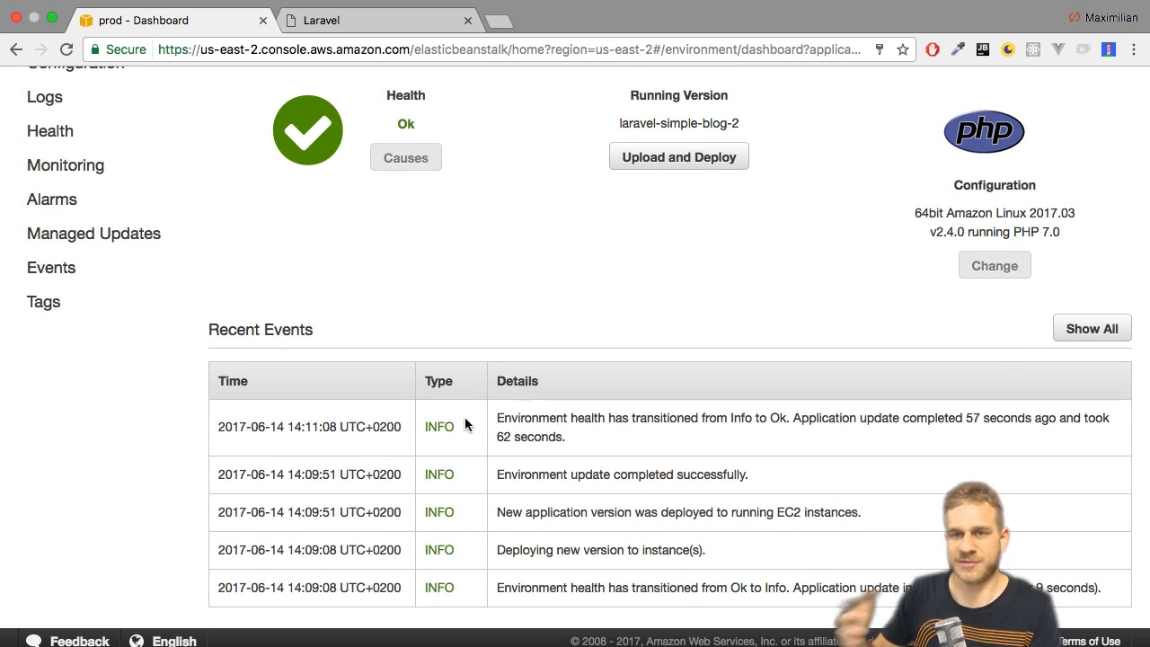
scroll("up", 3)
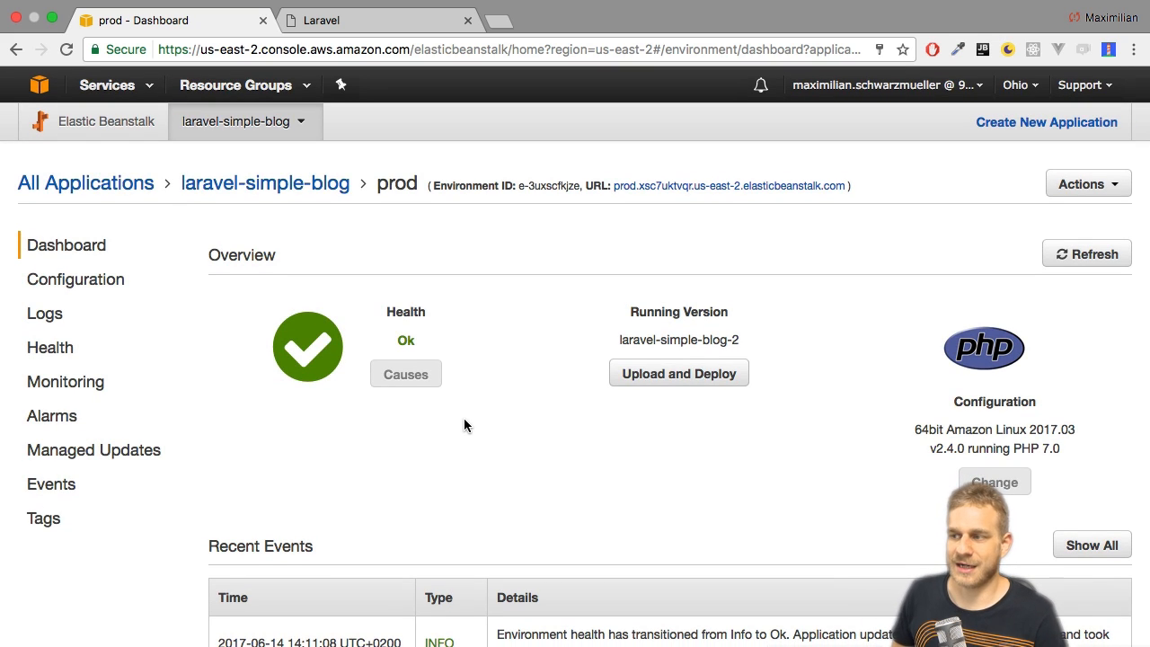
mouse_move(654, 385)
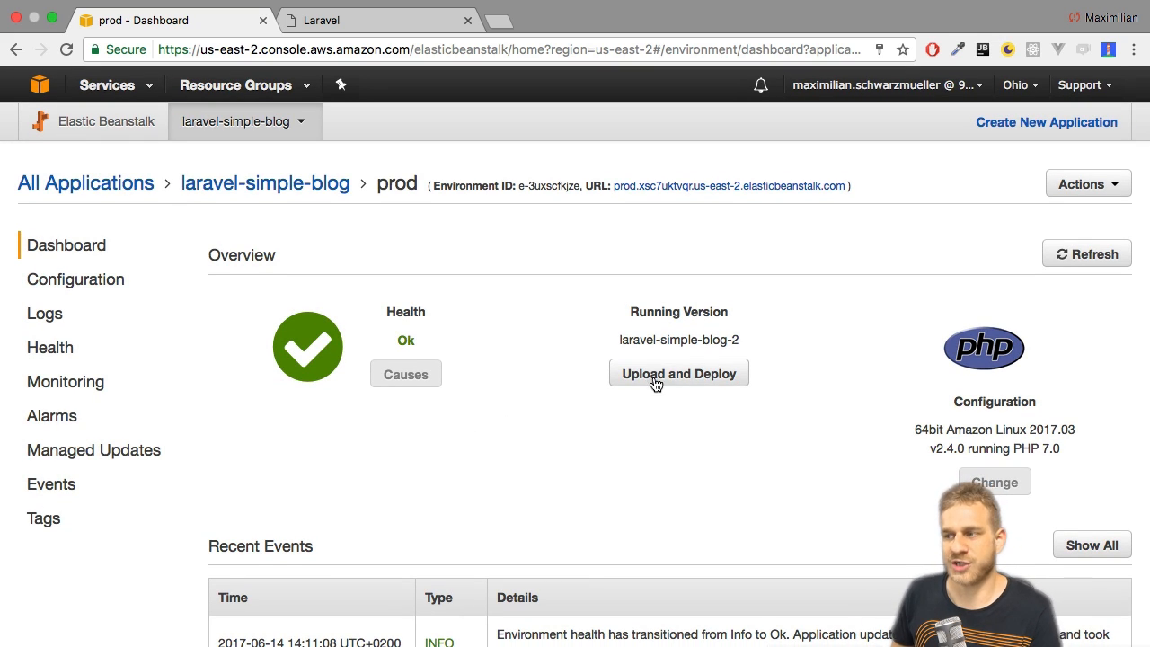
mouse_move(494, 419)
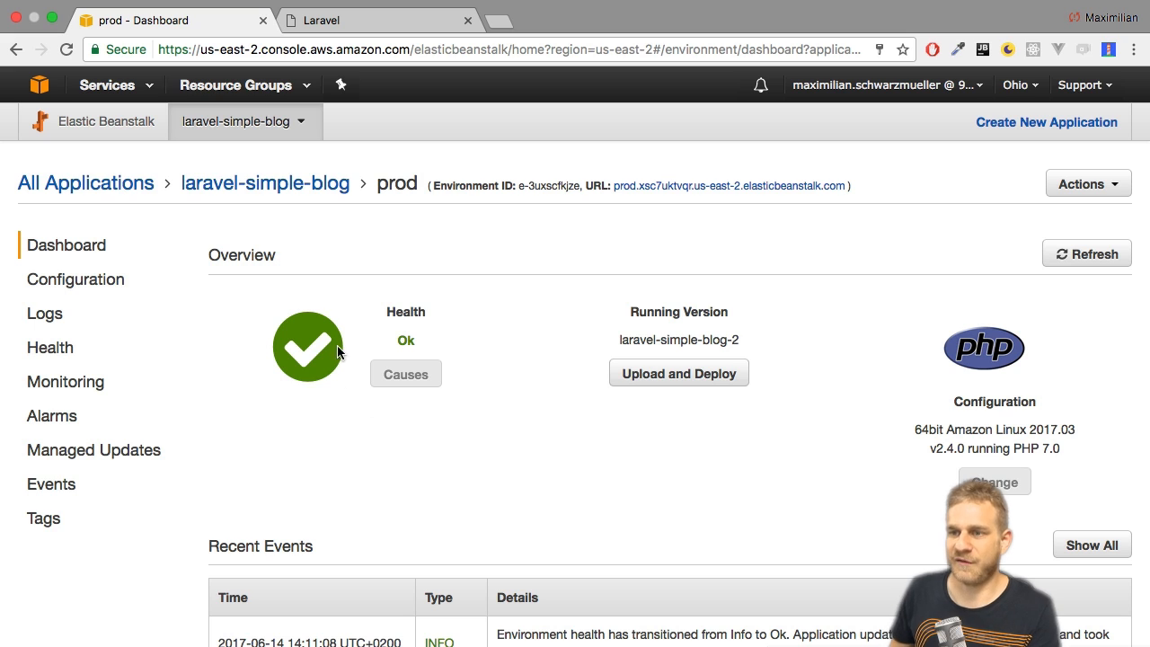
mouse_move(223, 283)
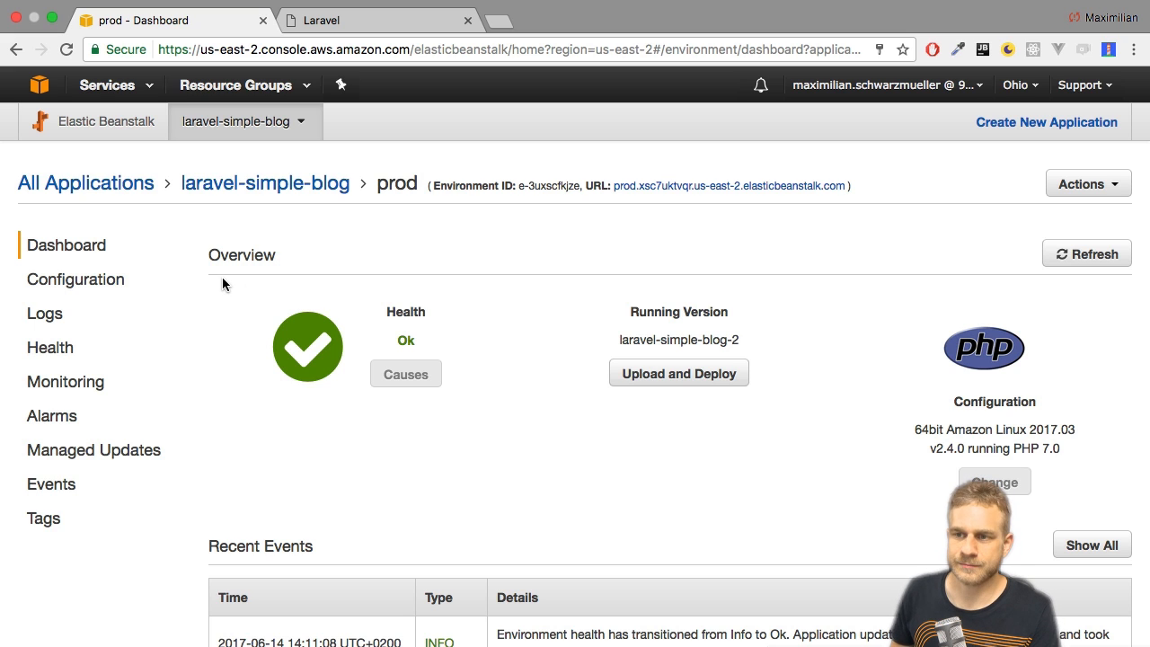
mouse_move(118, 327)
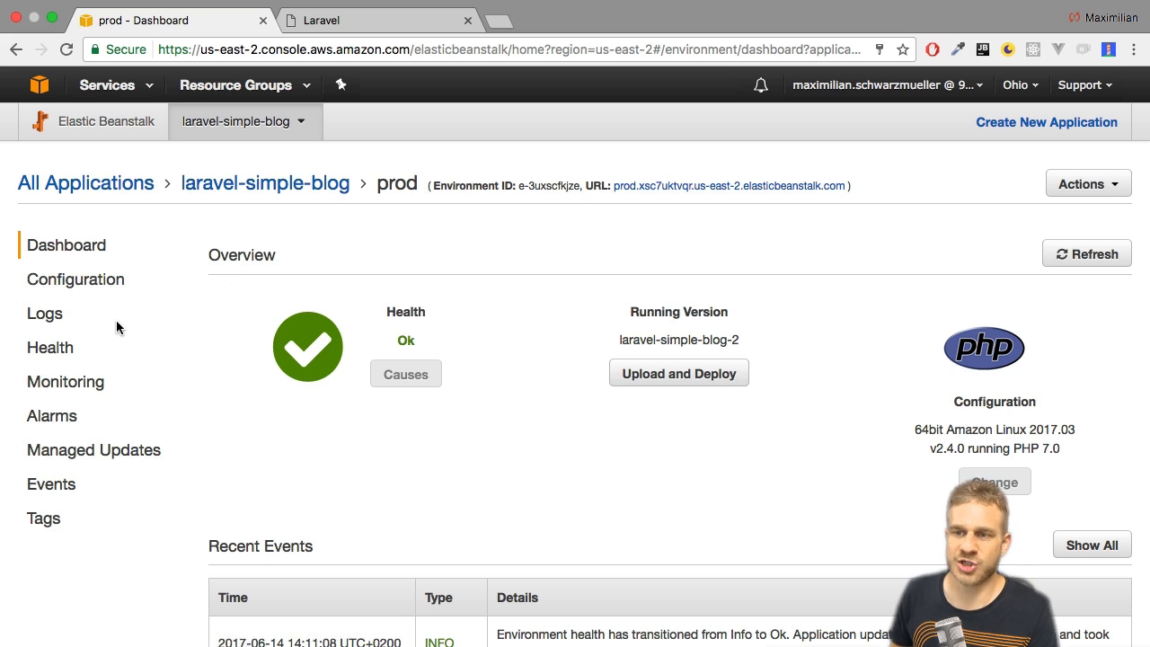
- Request the last 100 lines of the prod environment's logs and view the downloaded log file
left_click(45, 312)
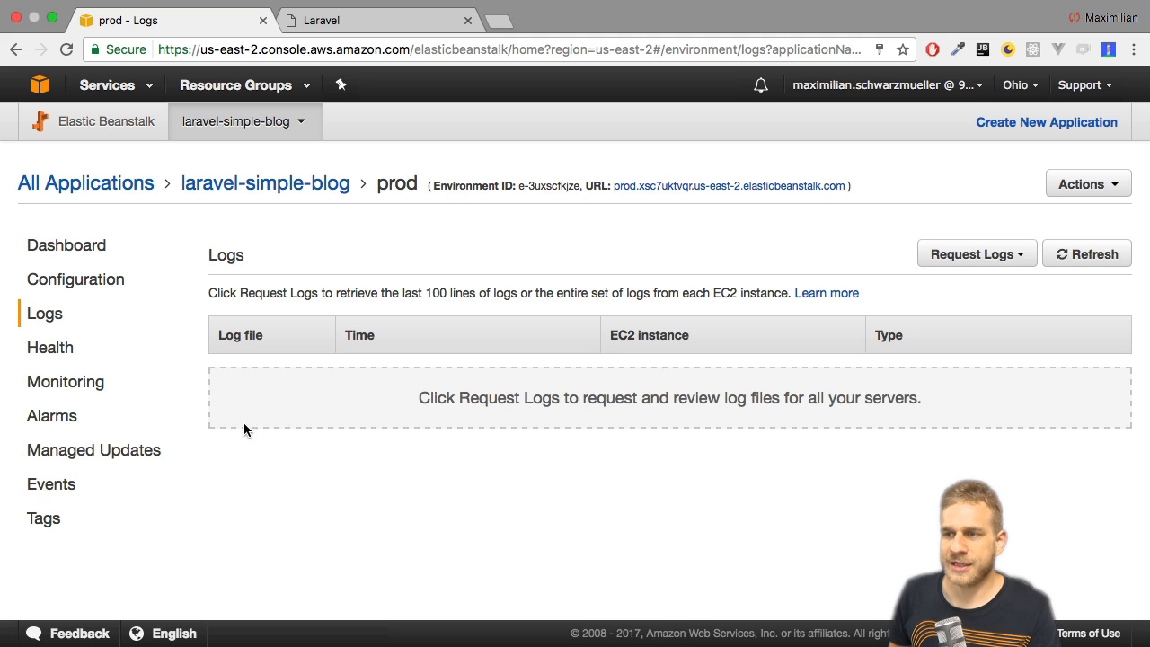
mouse_move(727, 302)
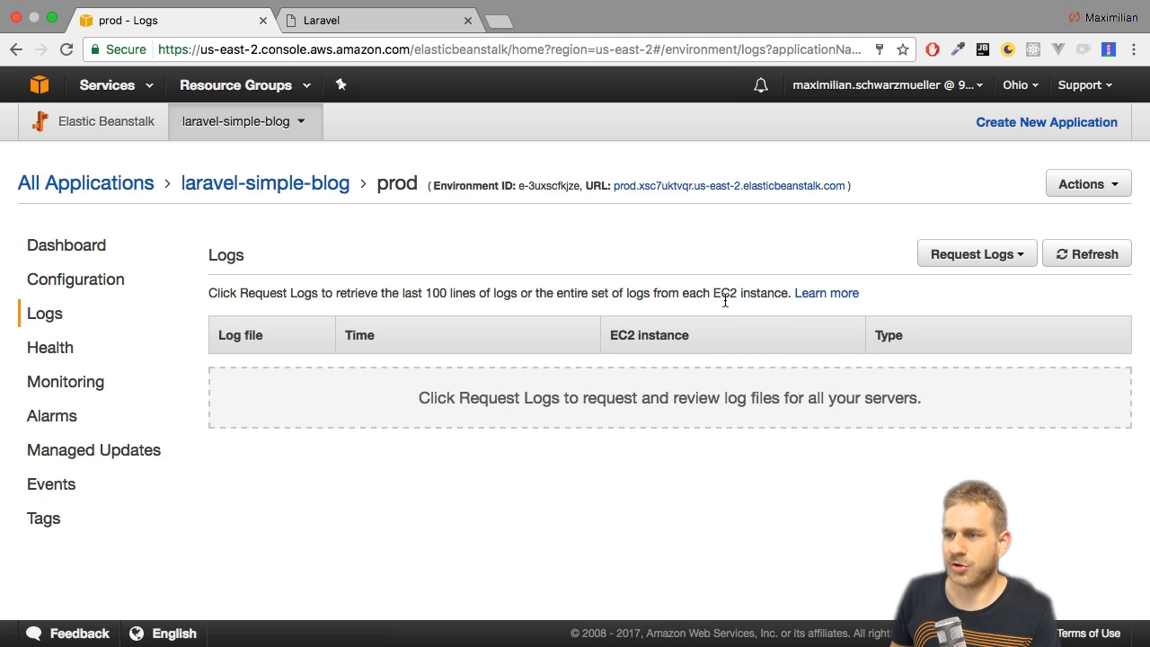
left_click(973, 254)
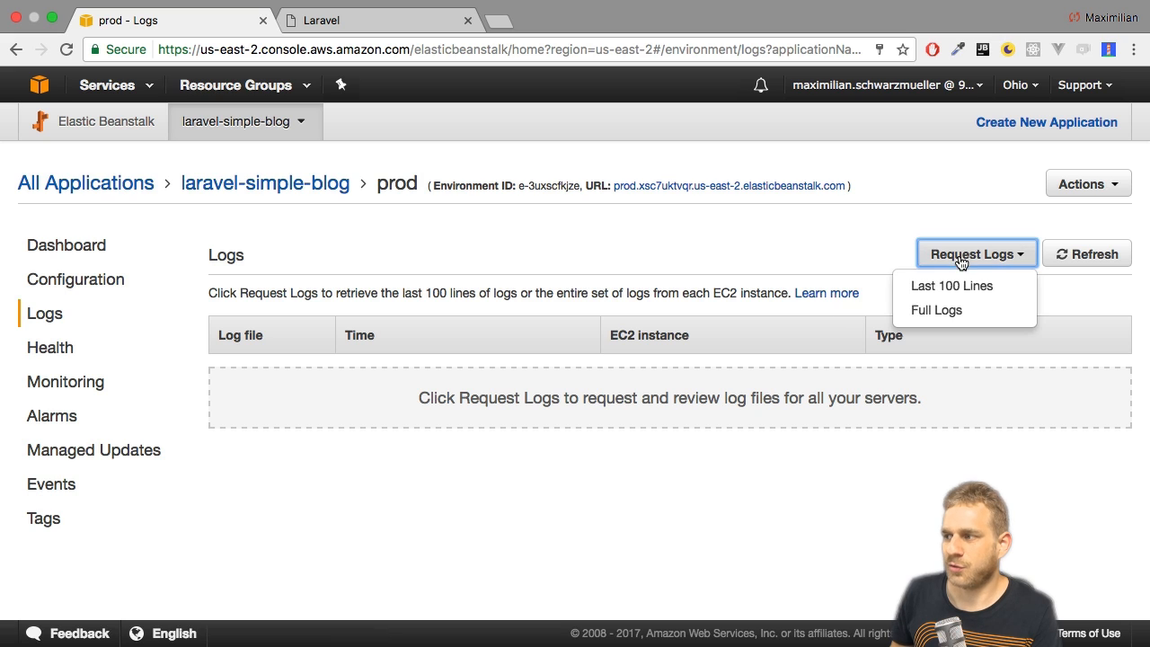
left_click(952, 284)
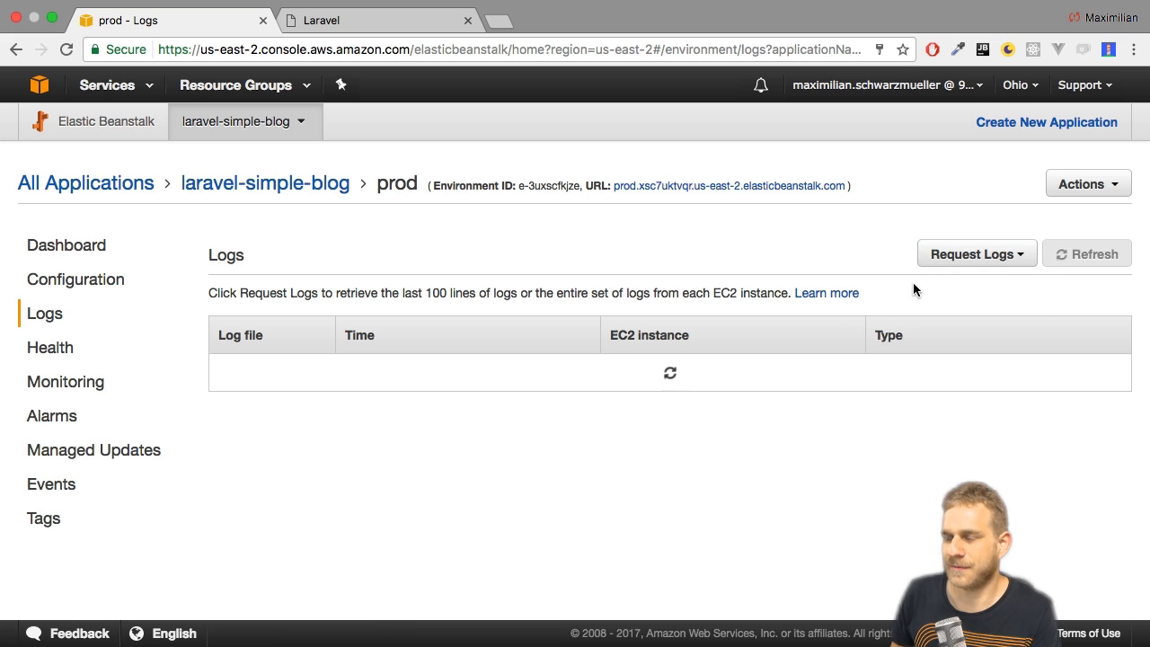
left_click(977, 253)
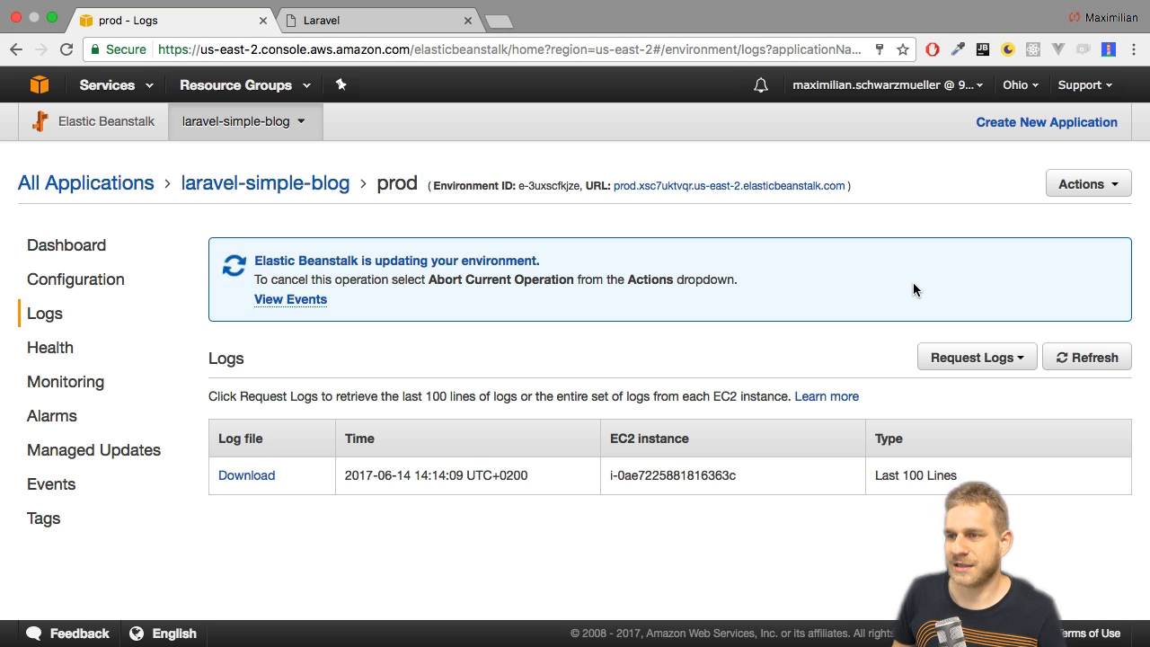
mouse_move(453, 358)
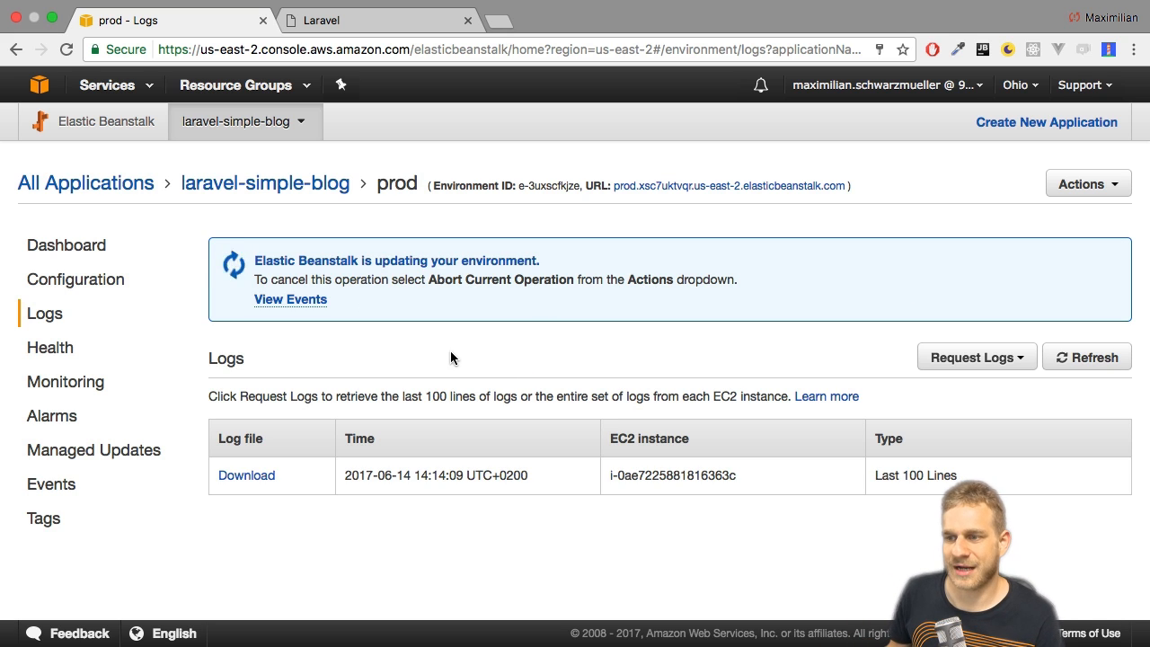
mouse_move(363, 358)
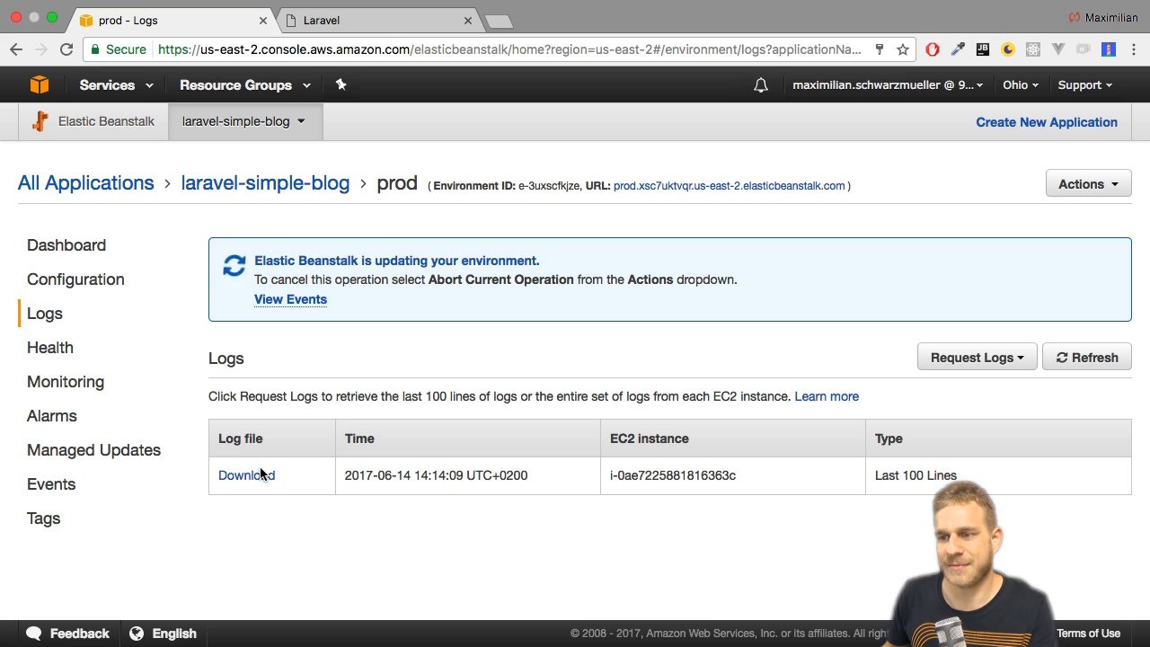
left_click(246, 474)
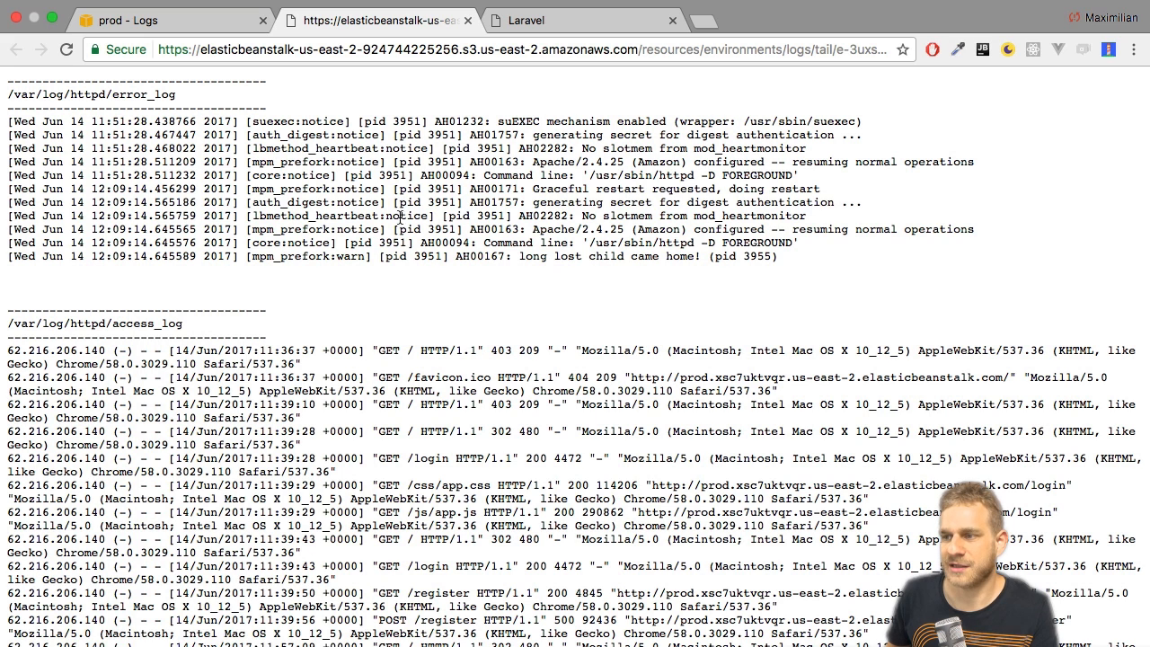
scroll("down", 3)
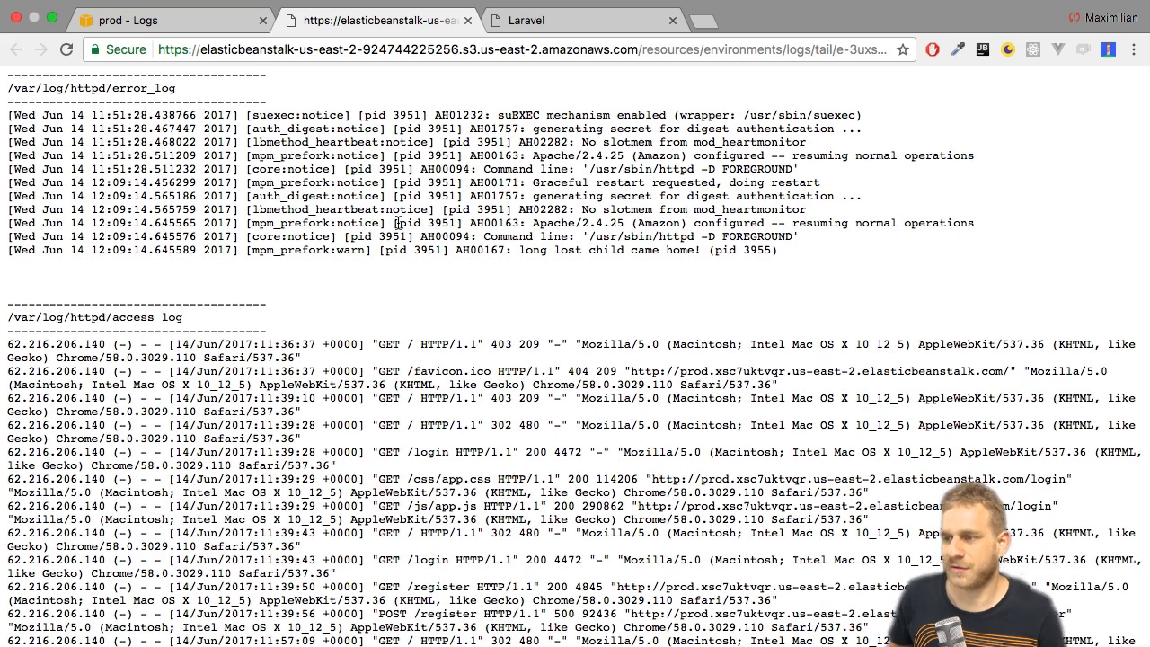
scroll("down", 3)
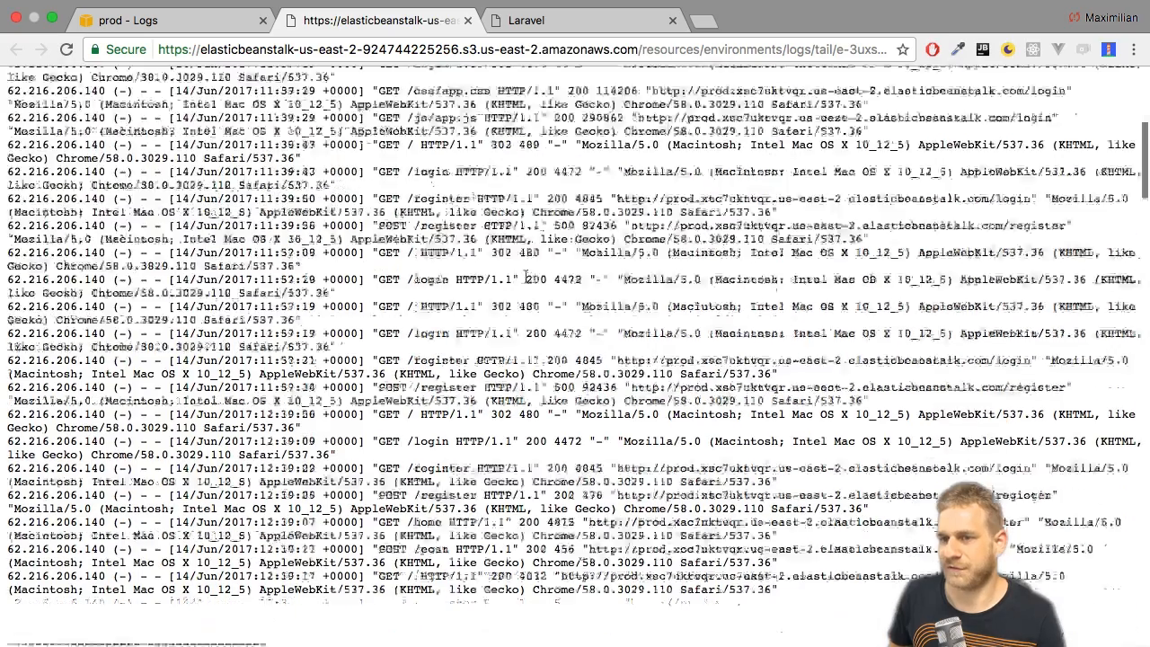
scroll("up", 3)
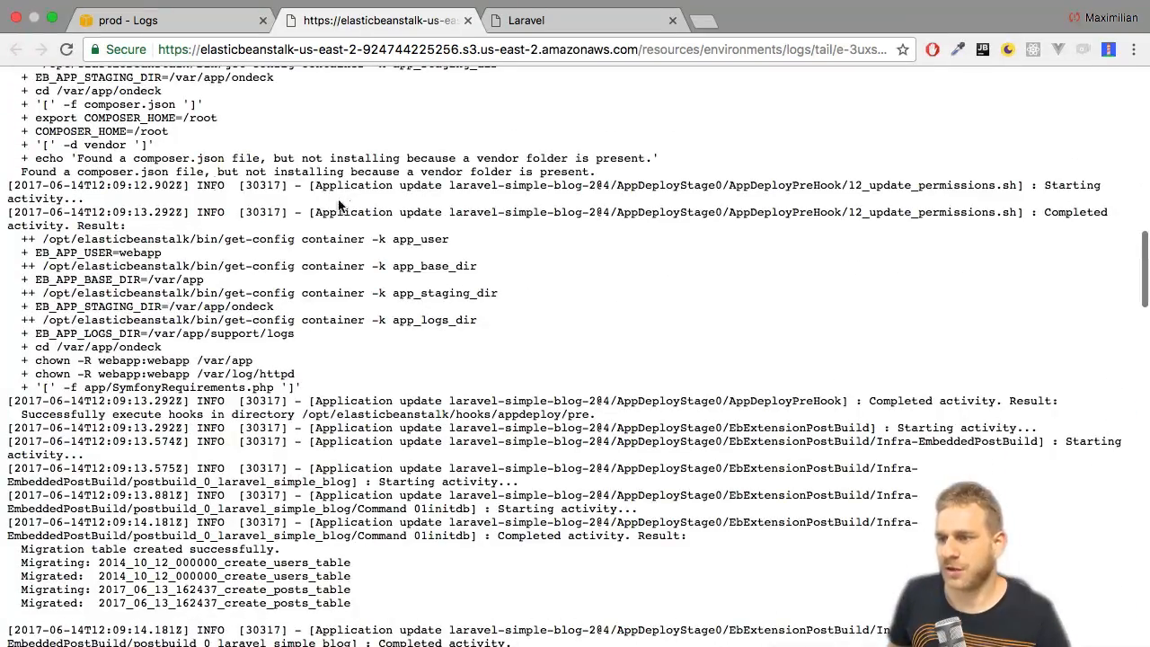
scroll("down", 3)
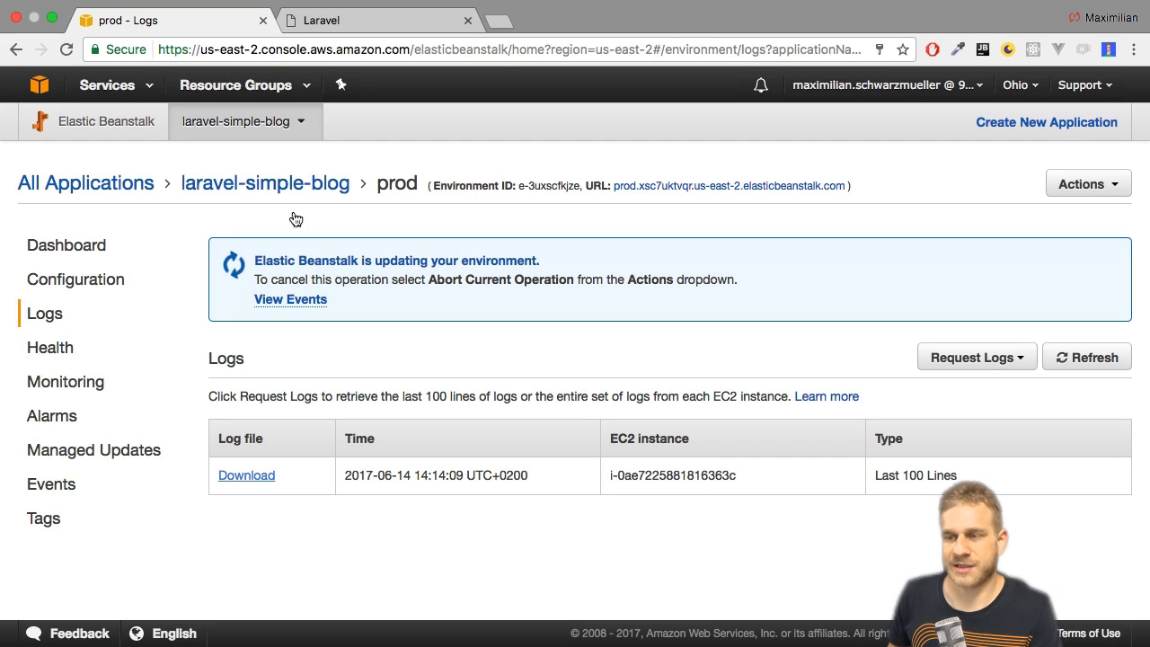
mouse_move(416, 309)
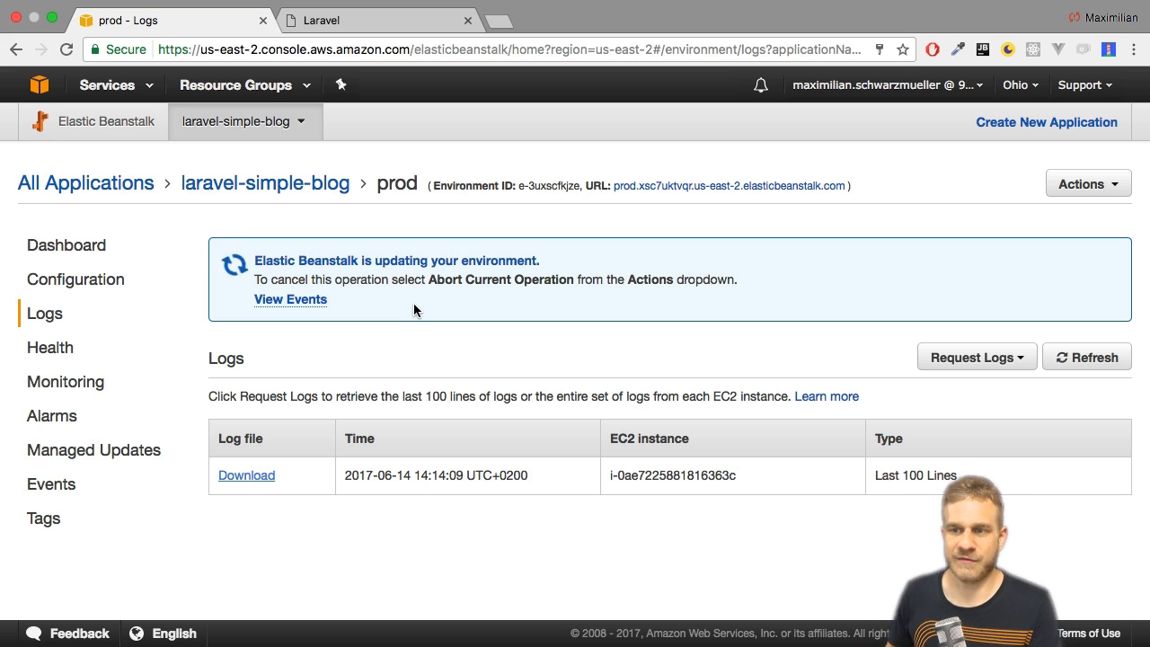
mouse_move(50, 348)
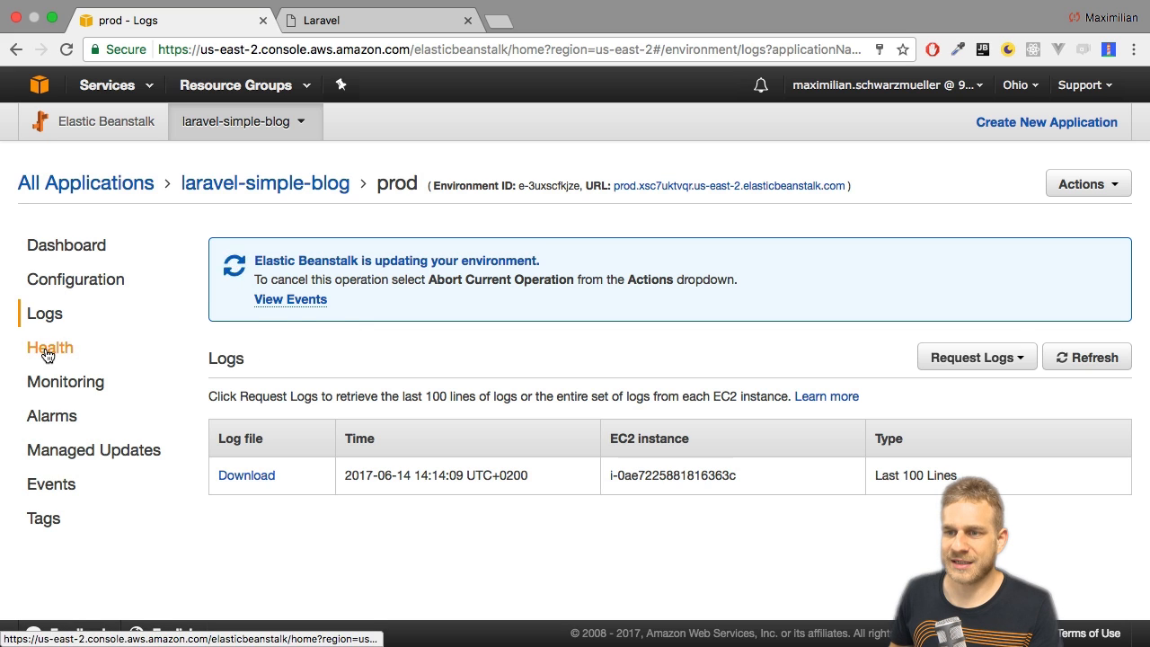
- View the prod enhanced health overview with its single Ok instance, then hide the status counts
left_click(51, 349)
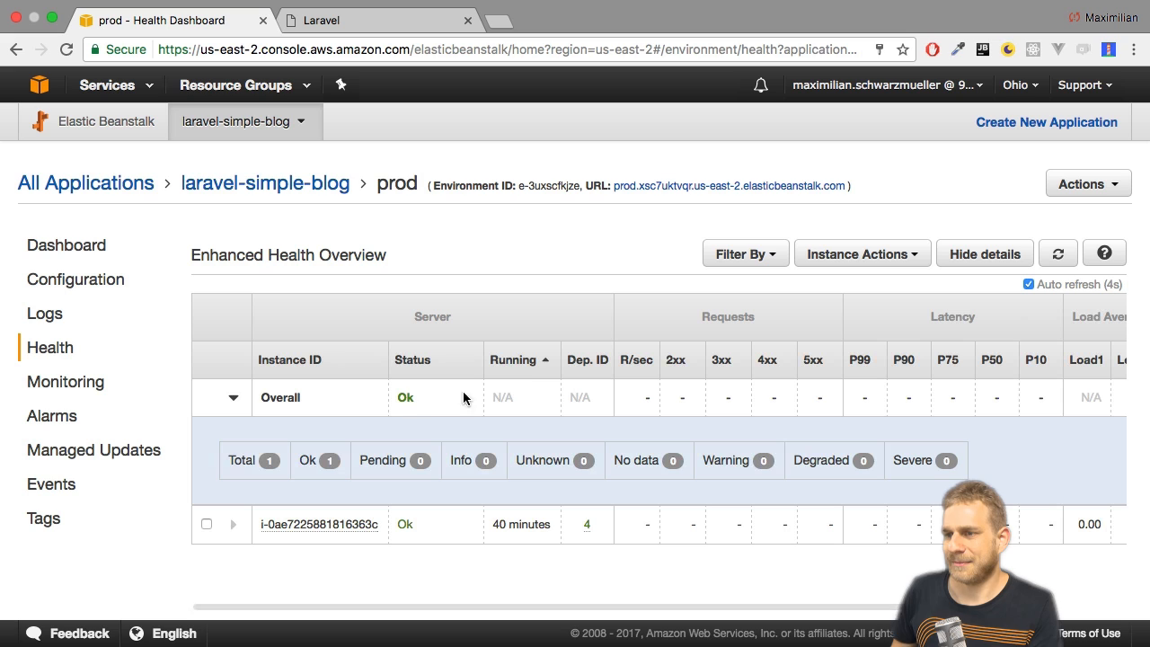
mouse_move(257, 412)
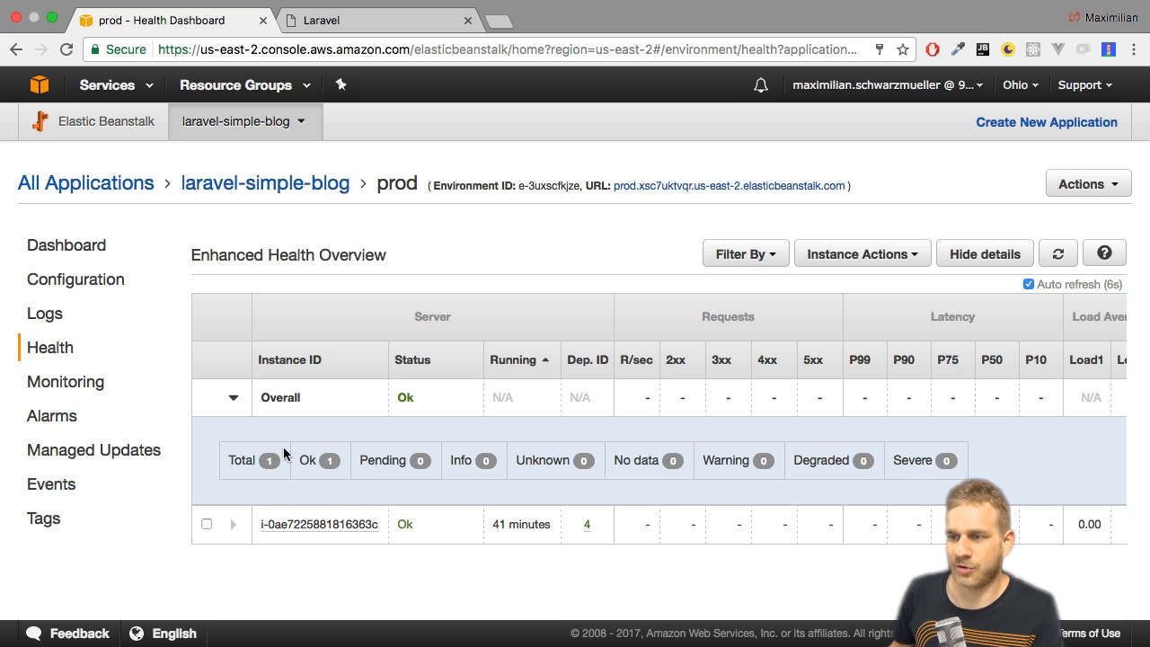
mouse_move(286, 431)
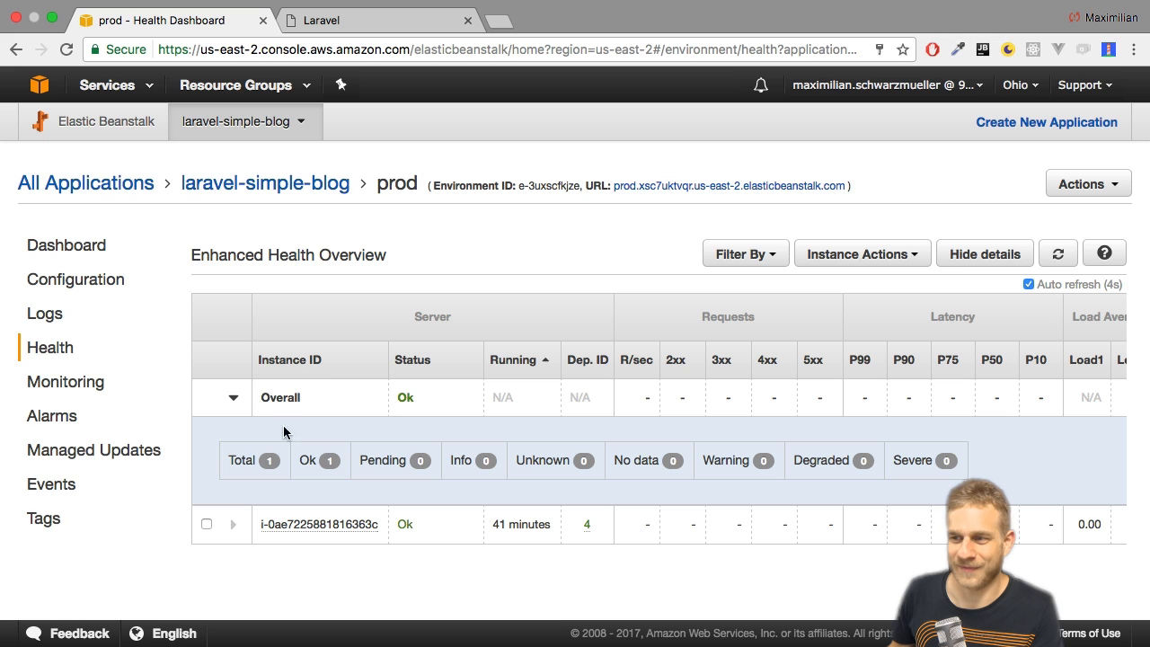
left_click(985, 253)
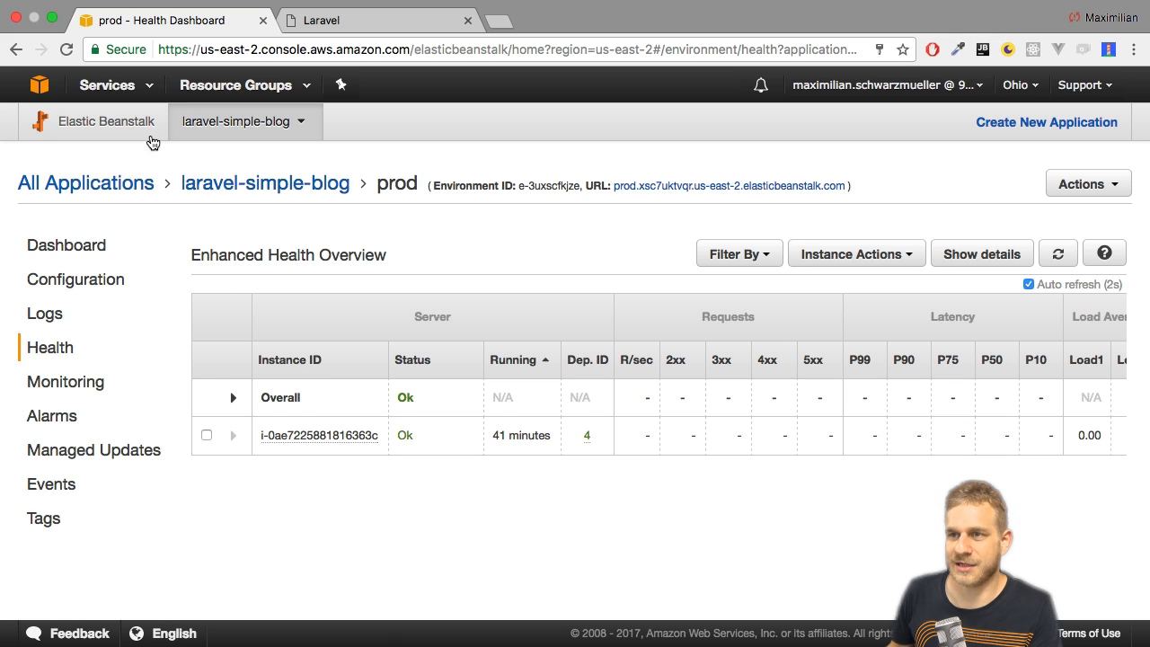
- Bring up the EC2 instances list in another tab to find the t2.micro prod instance
left_click(108, 84)
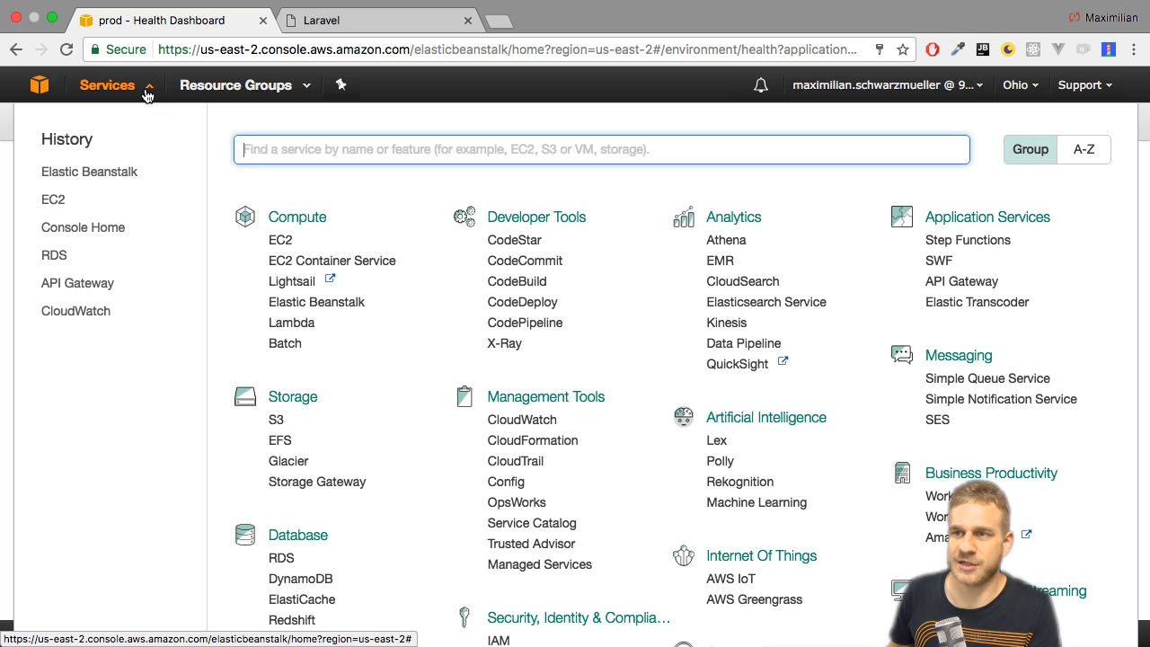
mouse_move(280, 241)
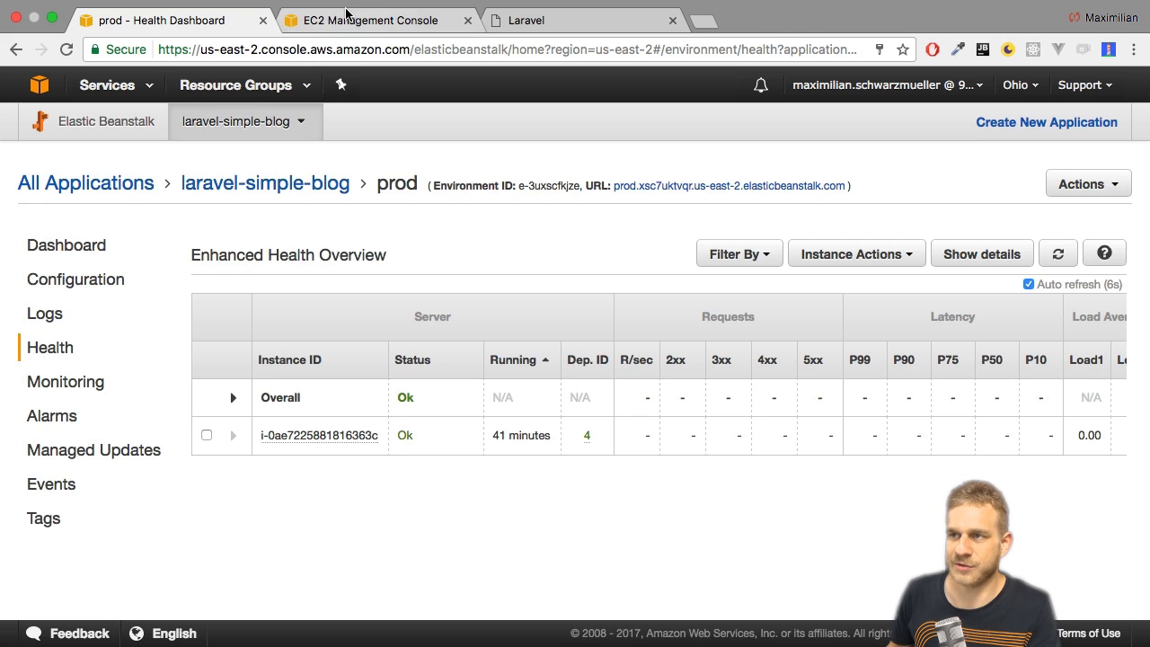
left_click(368, 20)
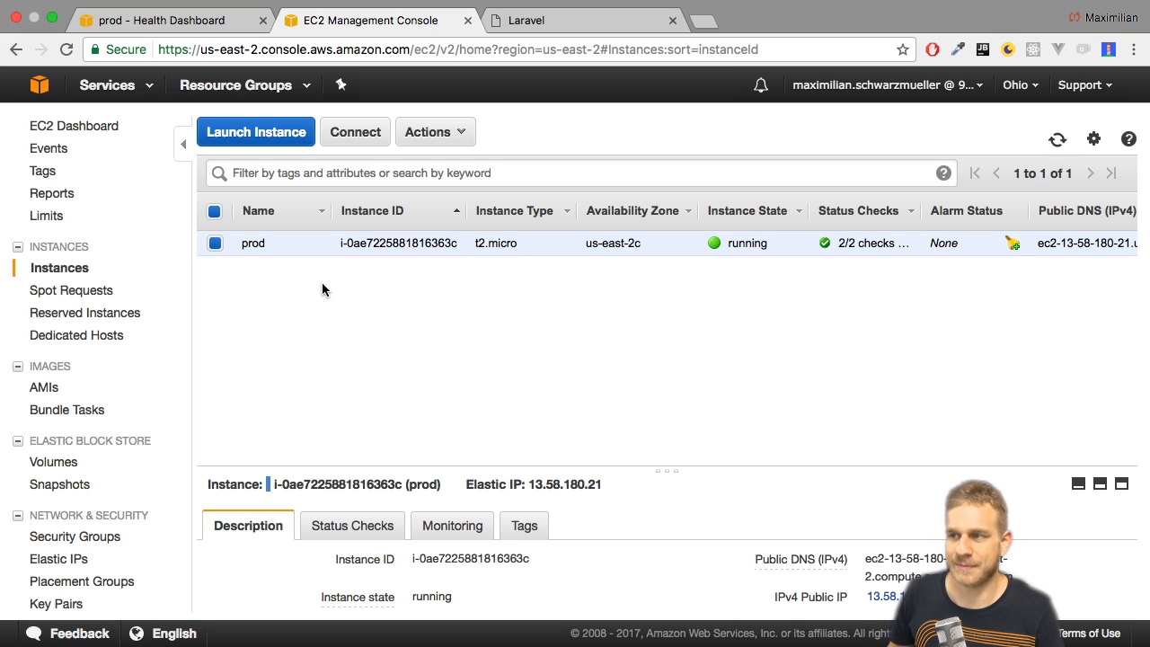
mouse_move(171, 20)
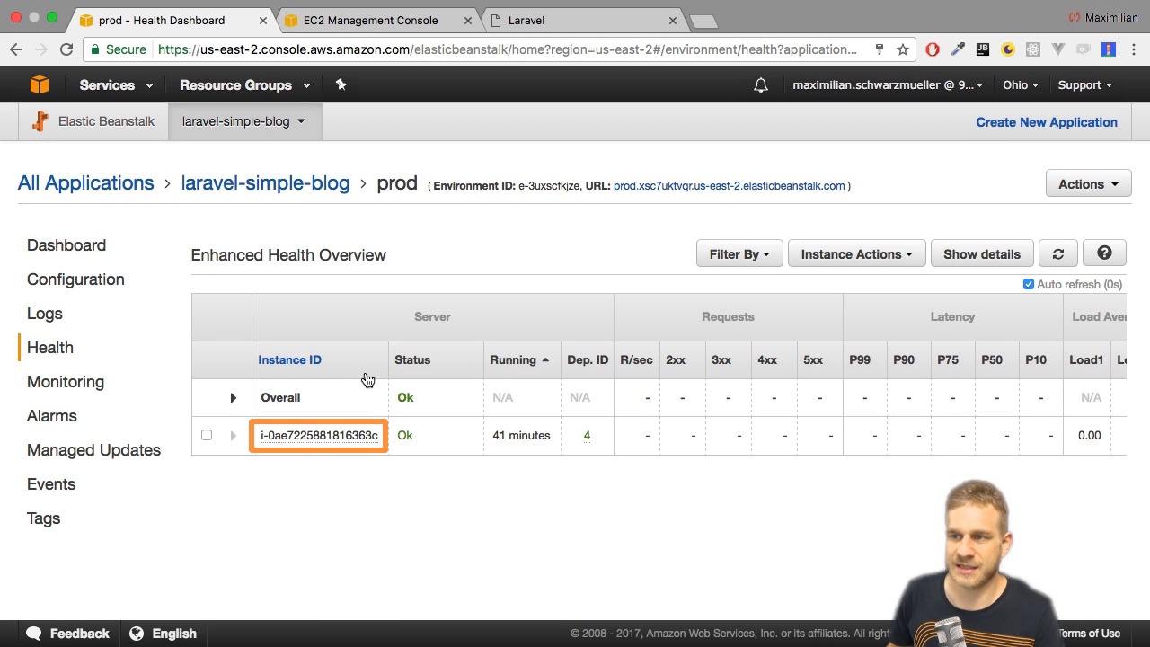
- Compare the instance ID with EC2, show health details and select the running prod instance
left_click(368, 19)
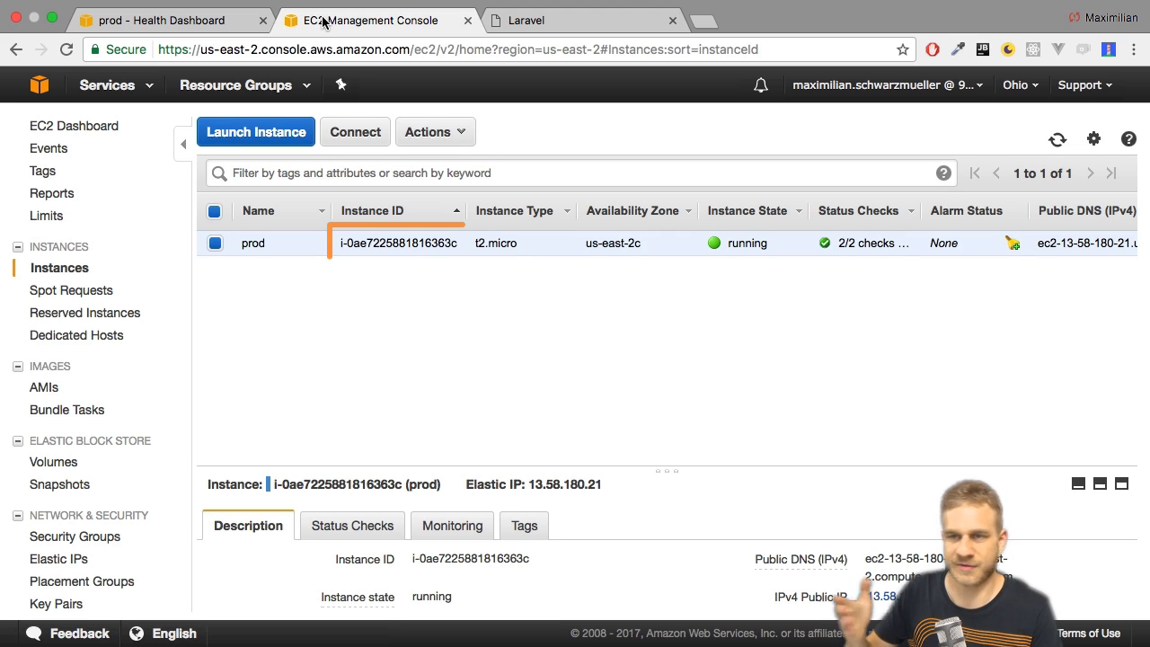
left_click(162, 20)
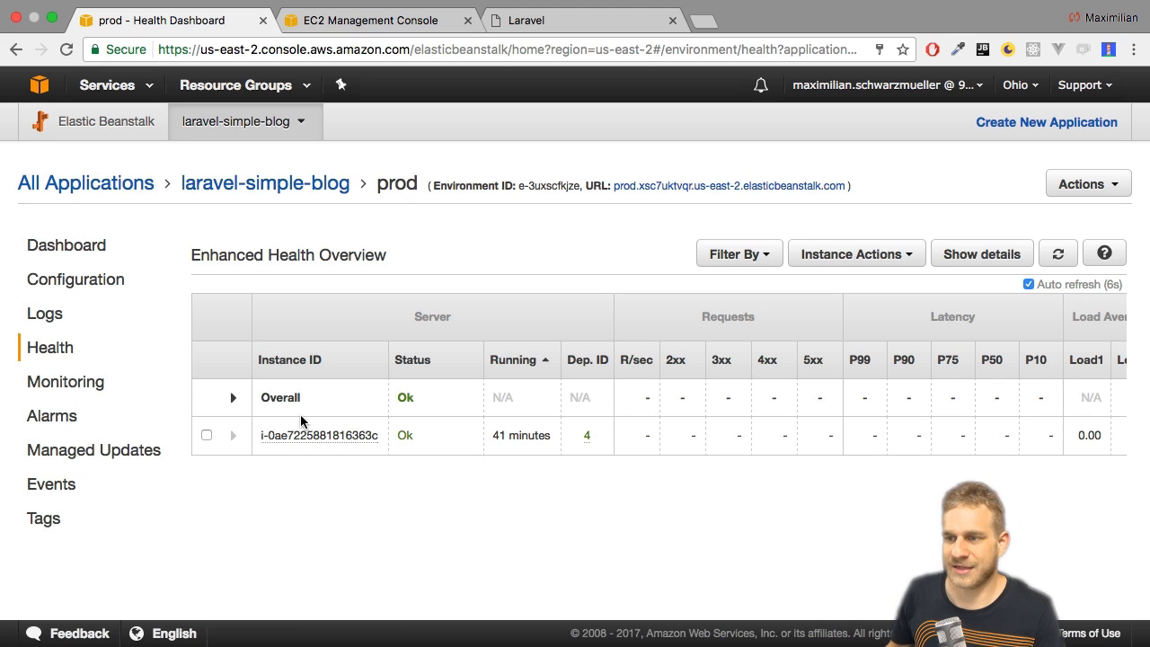
left_click(981, 253)
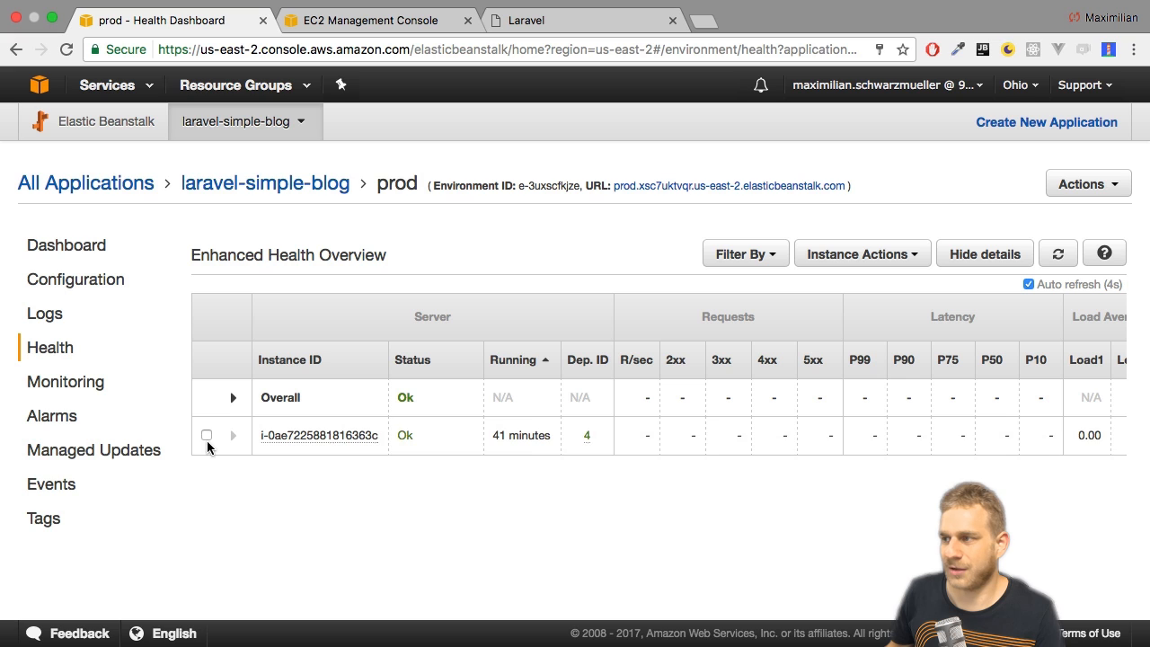
left_click(856, 254)
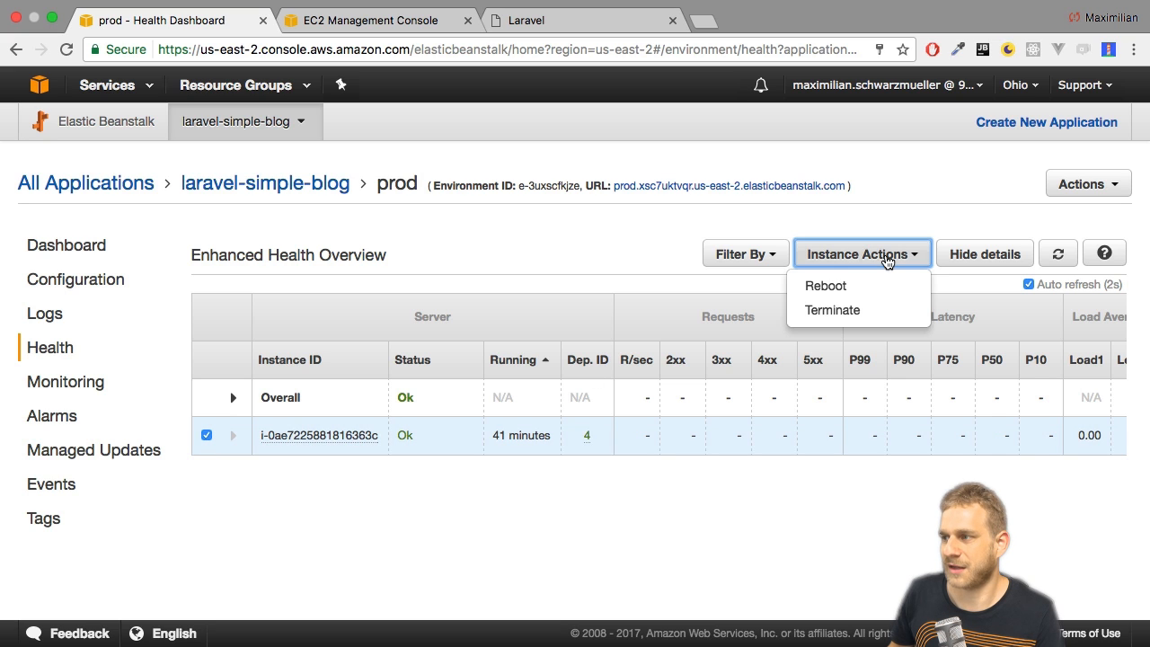
mouse_move(825, 286)
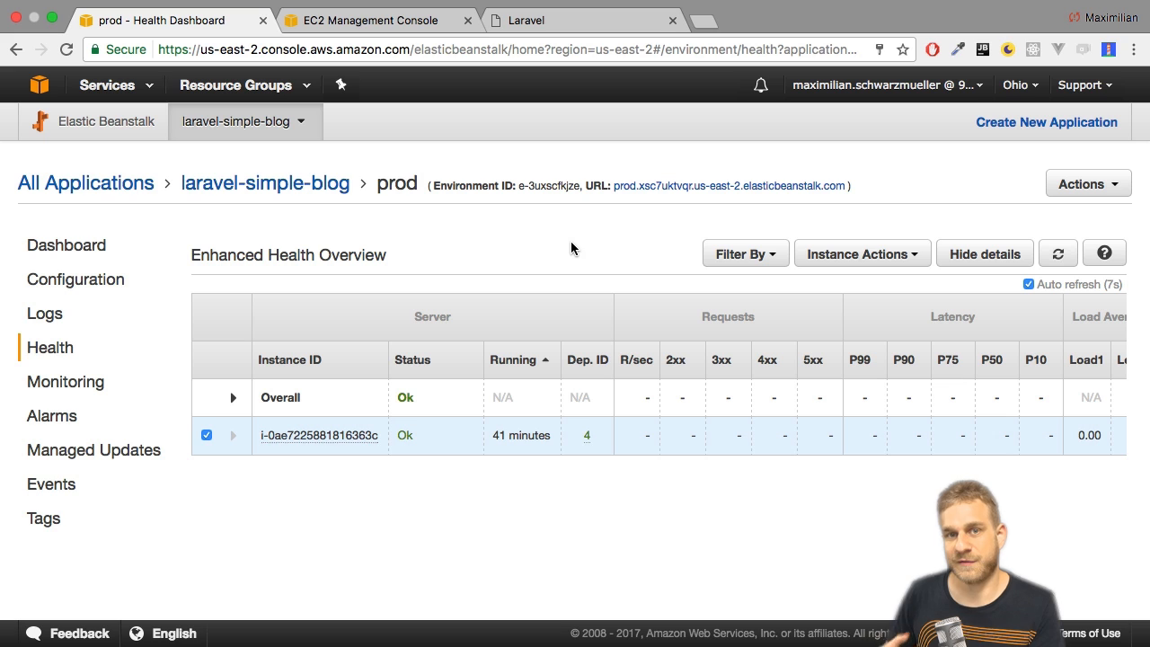
mouse_move(237, 396)
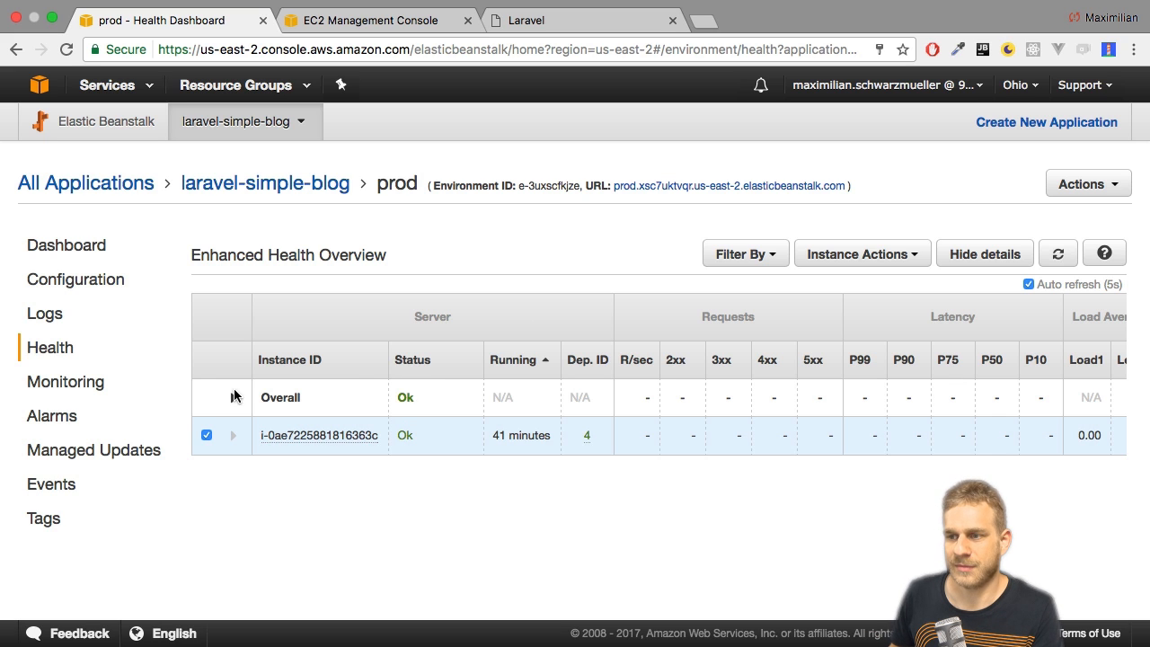
- View the prod Monitoring page and scroll through its CPU, network and health graphs
left_click(64, 381)
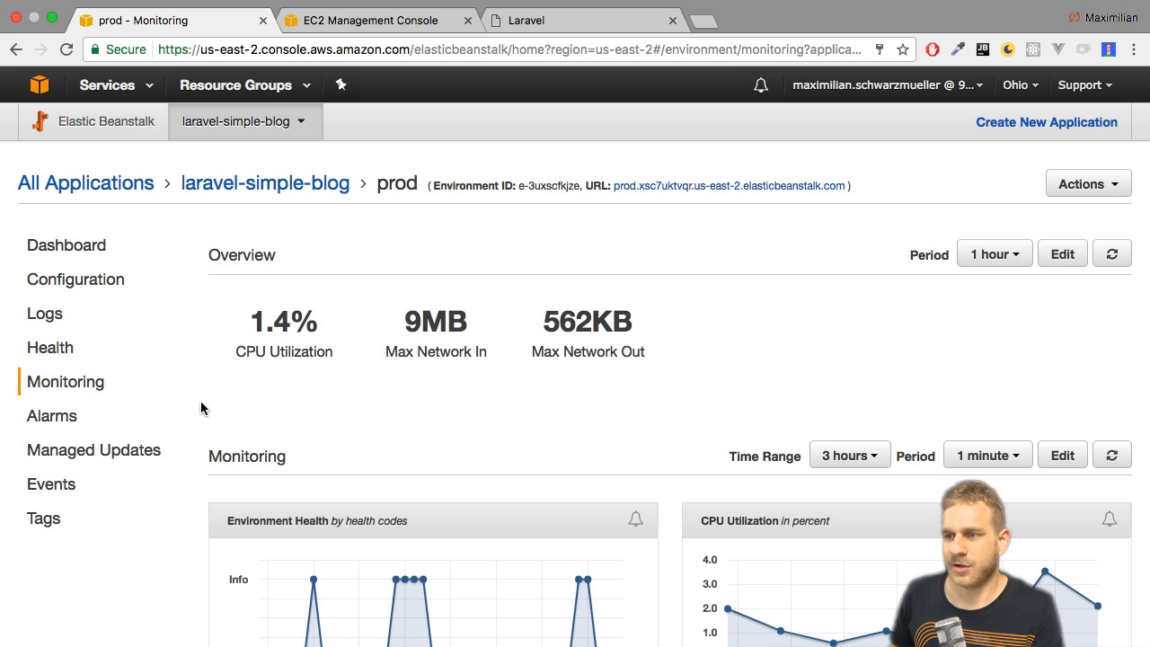
scroll("down", 3)
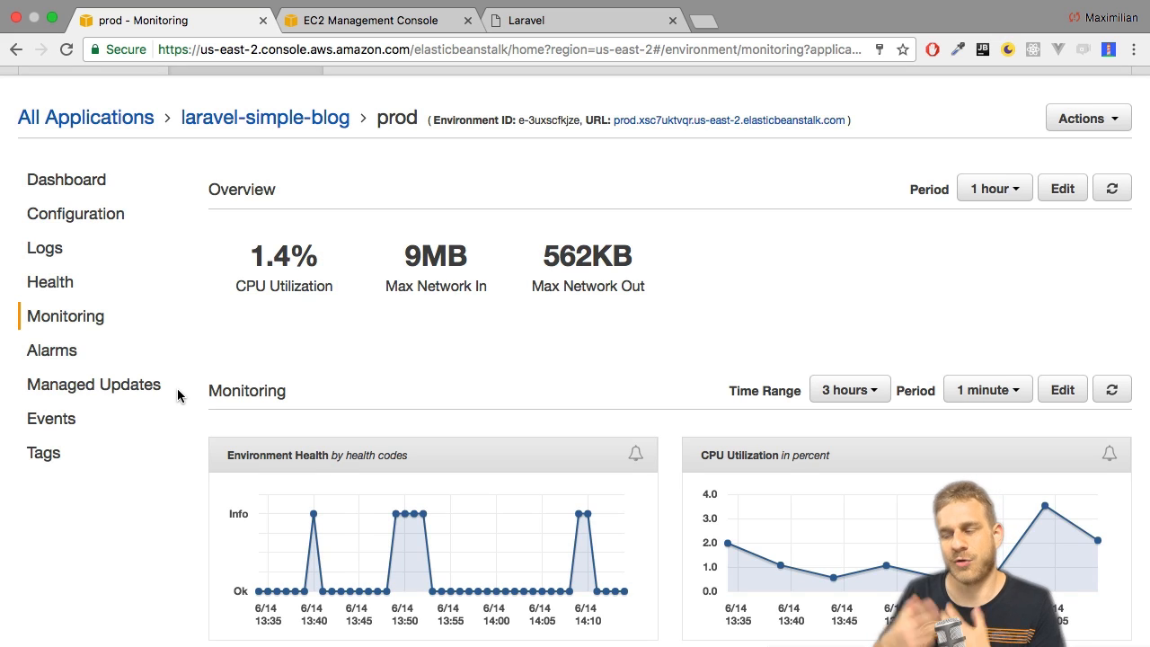
mouse_move(194, 395)
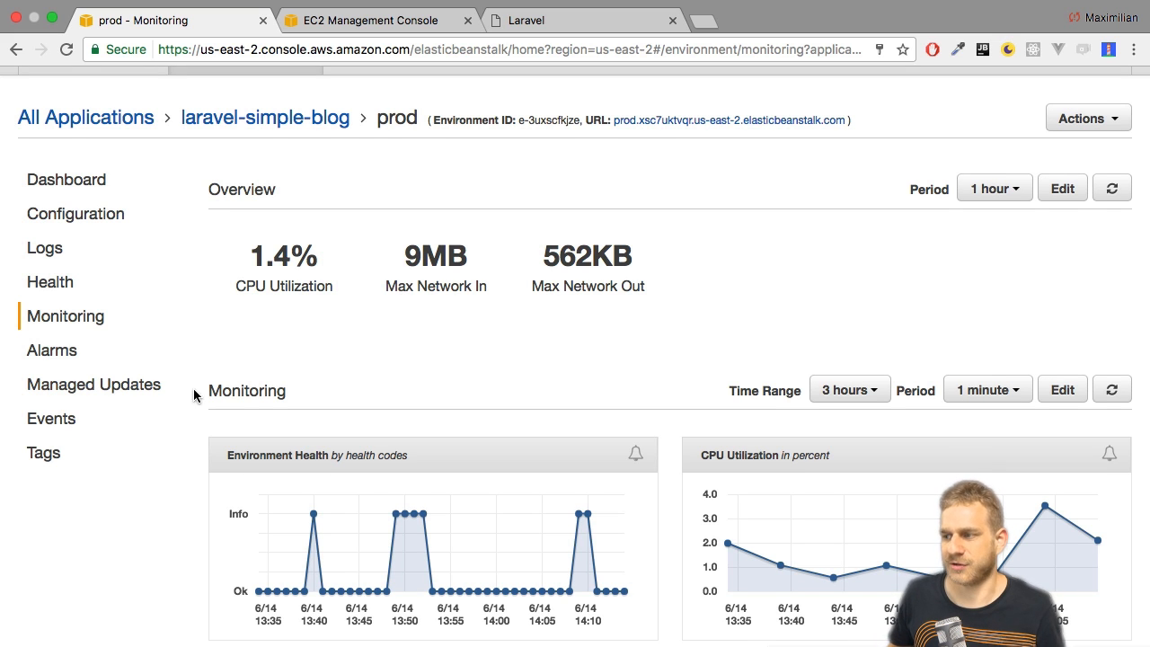
scroll("down", 3)
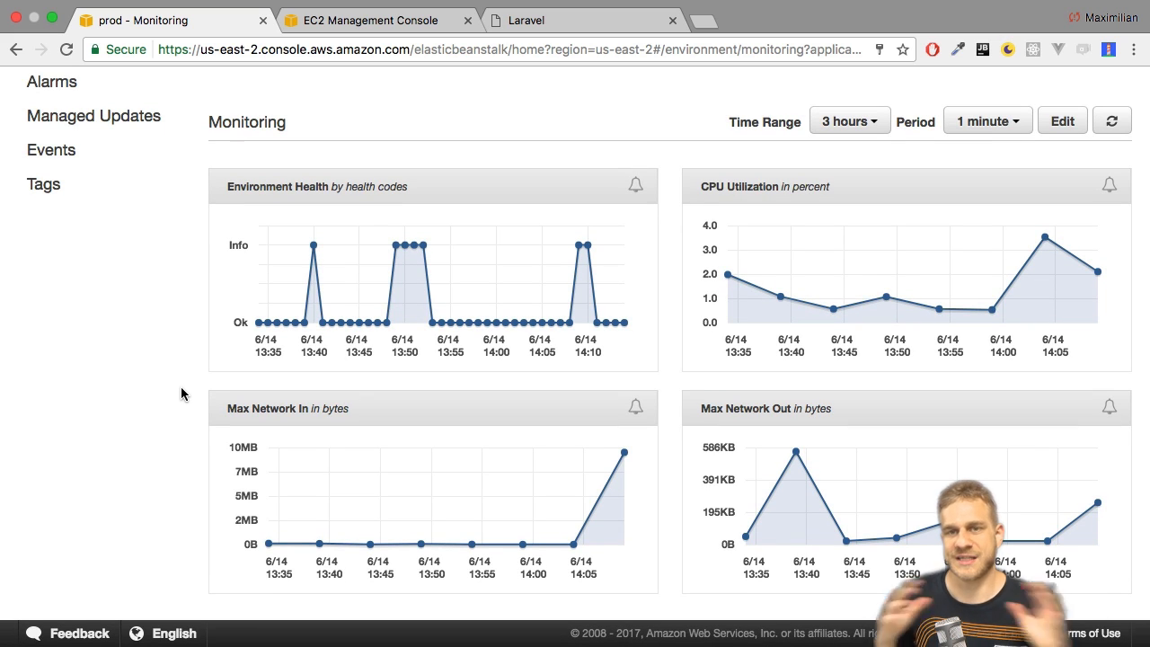
scroll("up", 3)
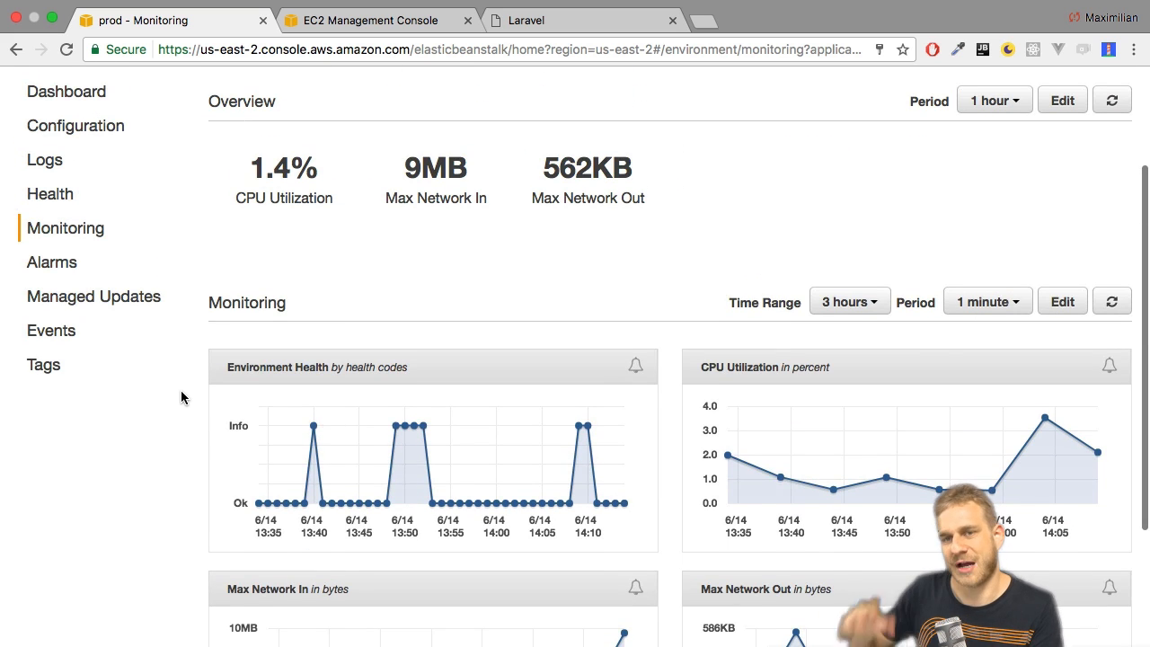
scroll("up", 3)
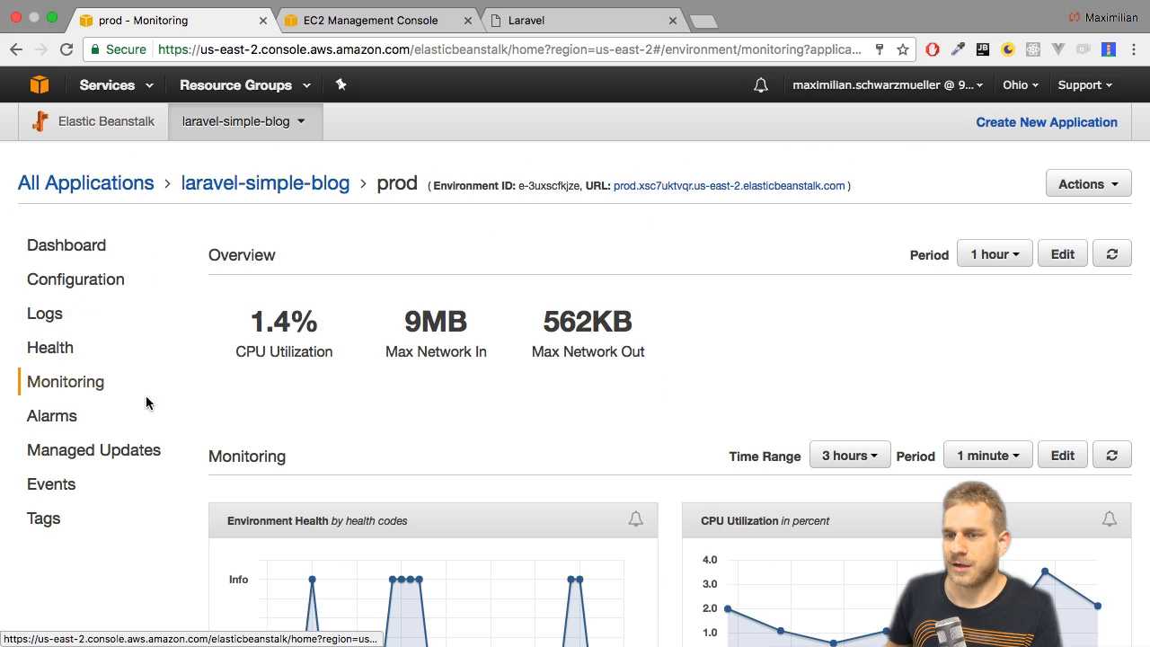
left_click(51, 416)
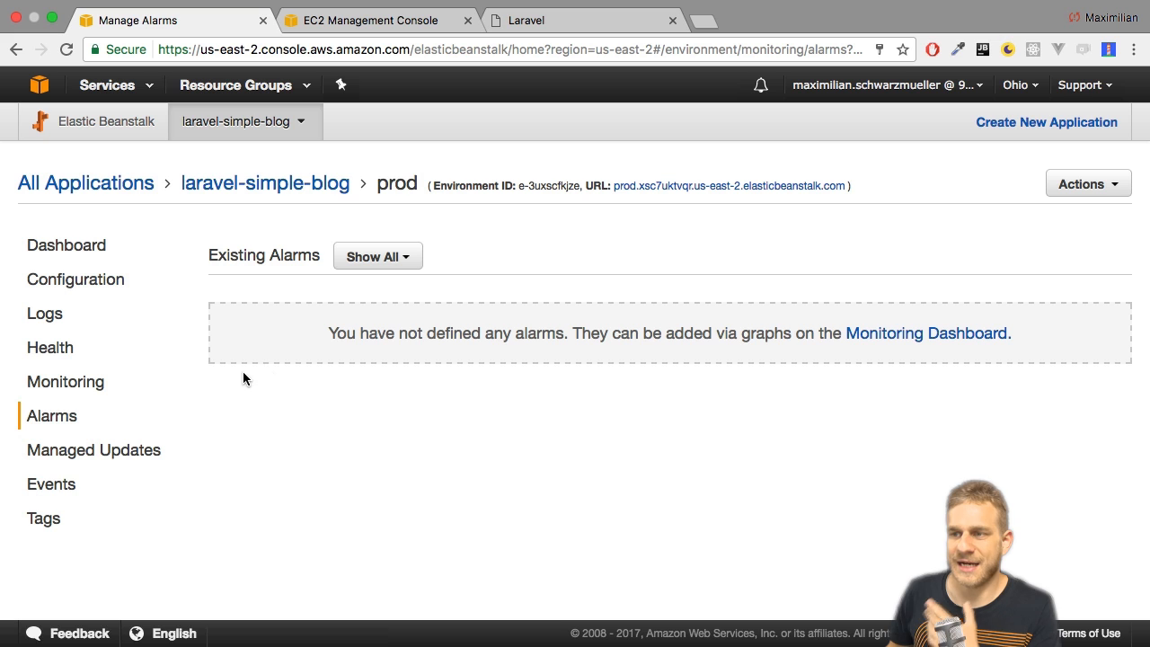
mouse_move(65, 381)
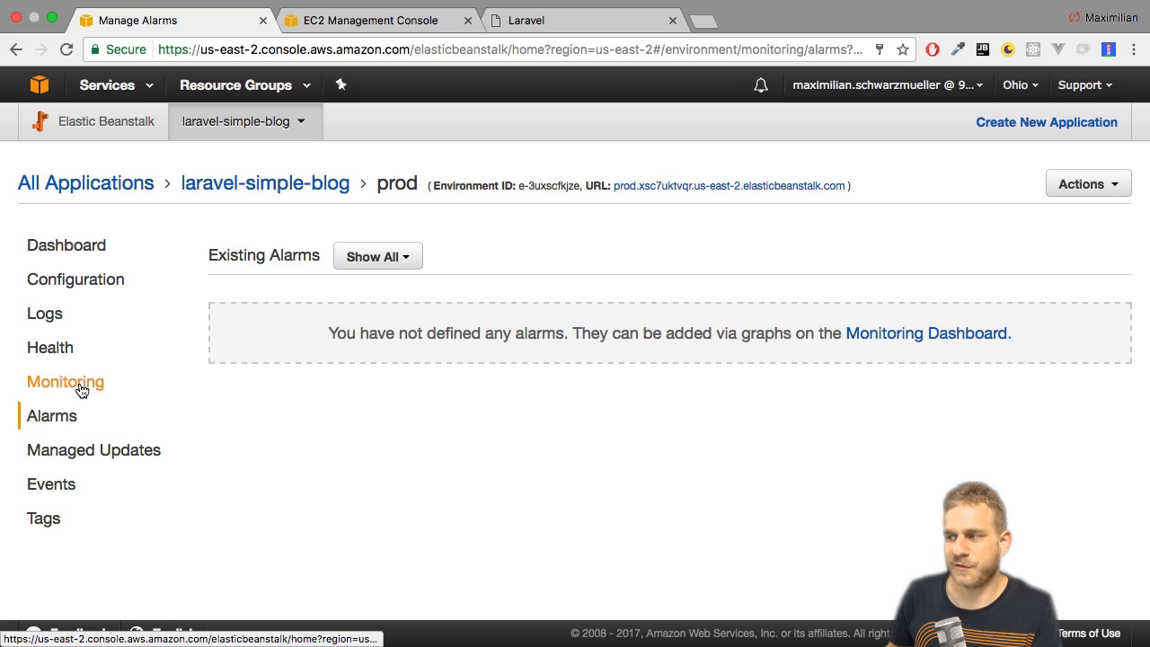
left_click(65, 381)
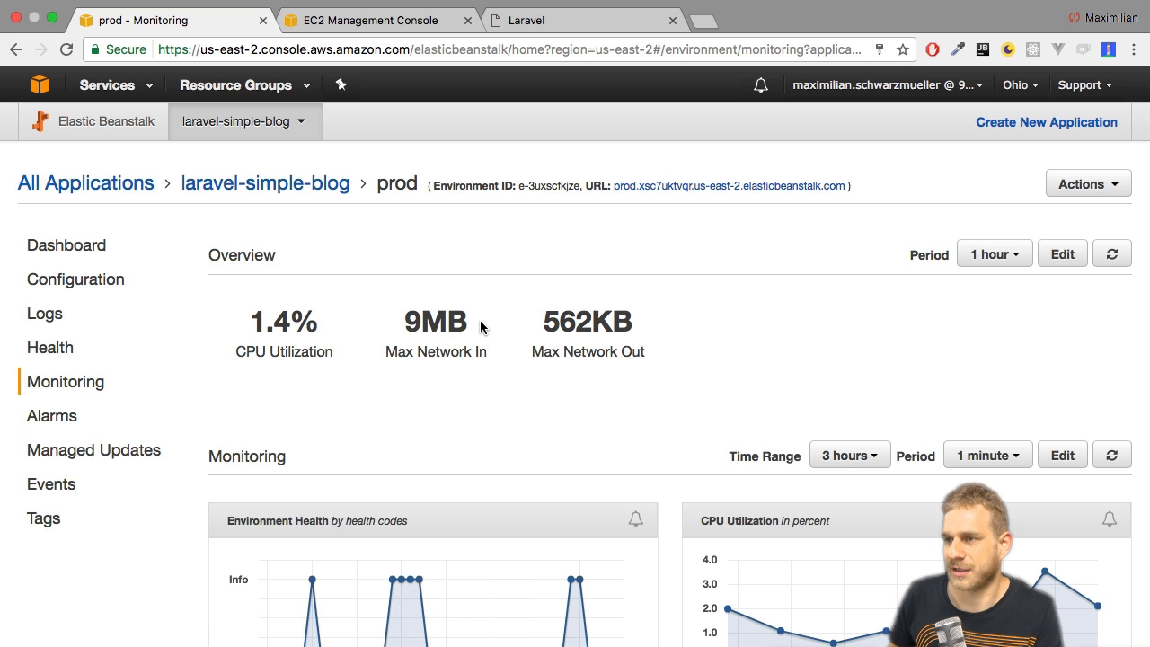
scroll("down", 3)
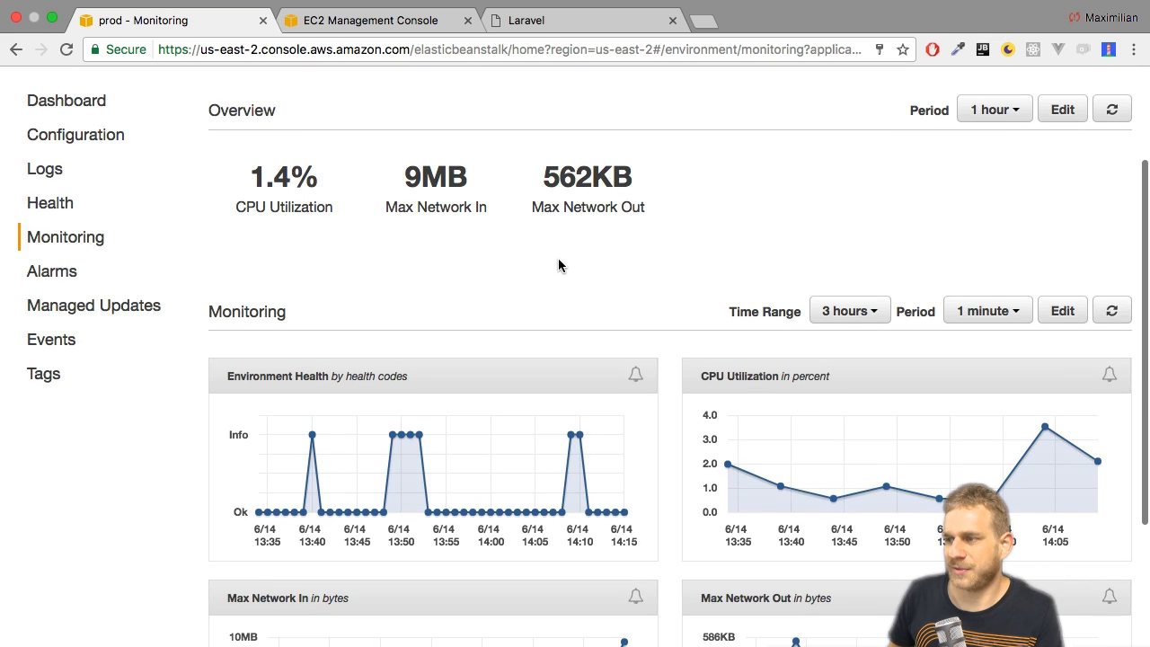
mouse_move(638, 376)
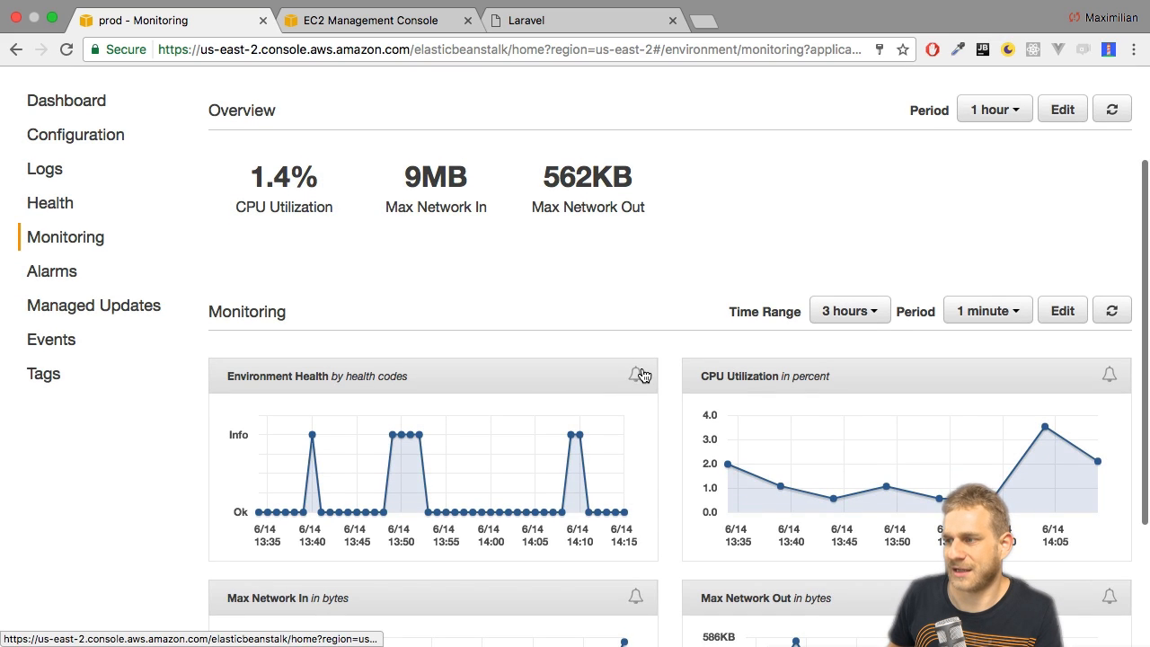
left_click(640, 375)
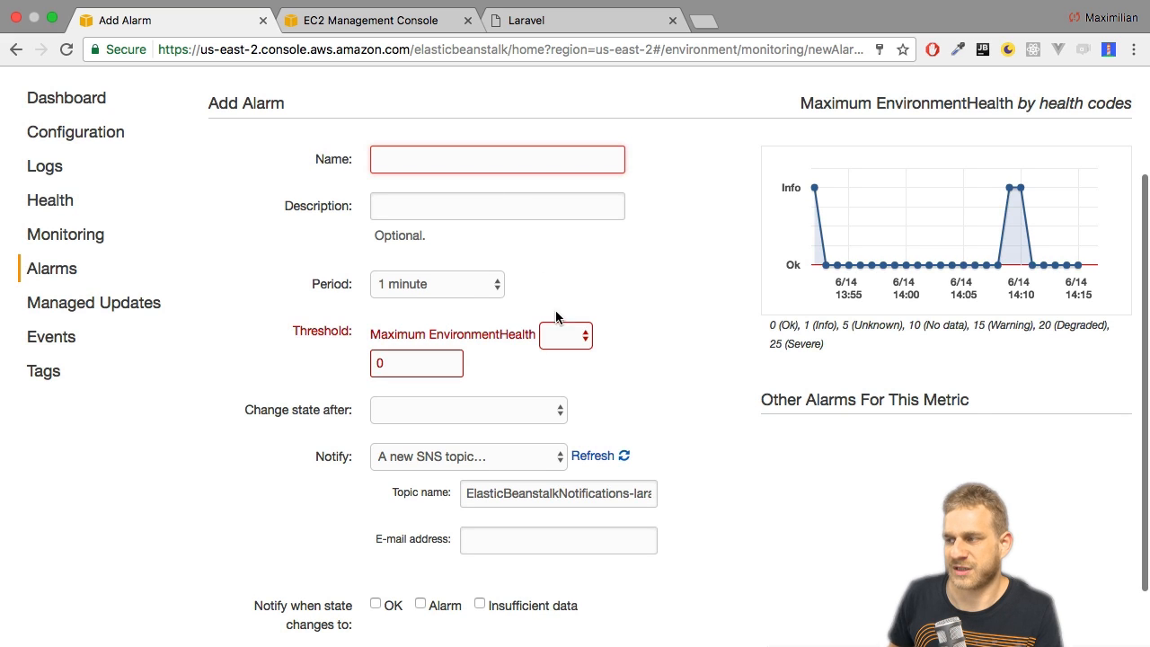
mouse_move(632, 295)
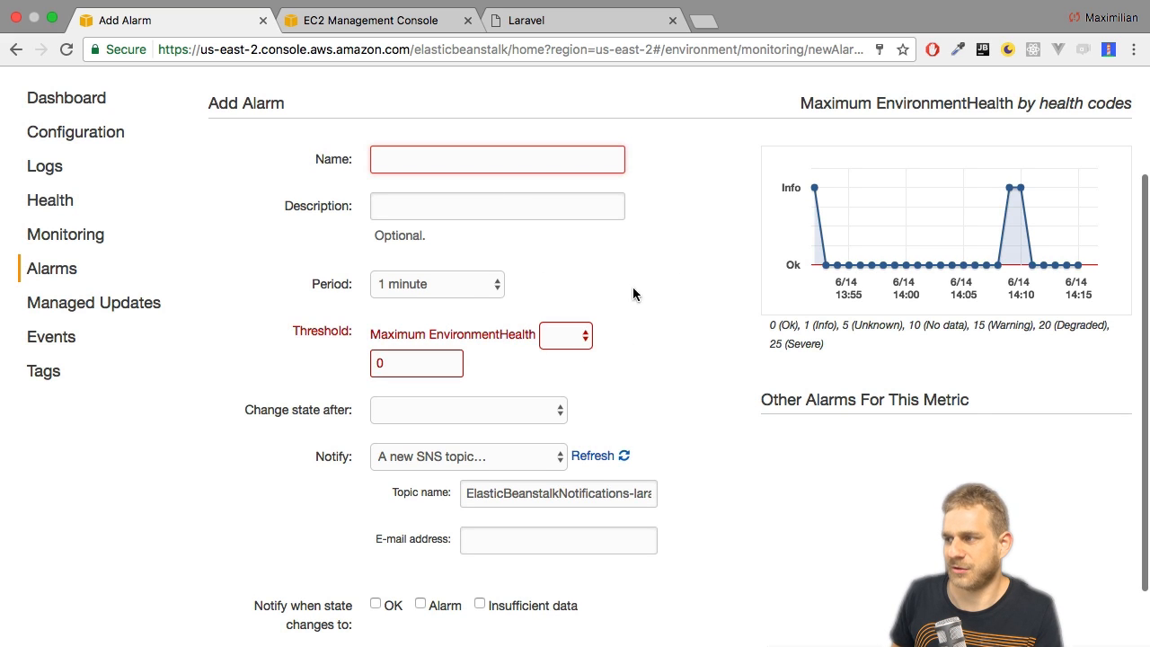
left_click(437, 284)
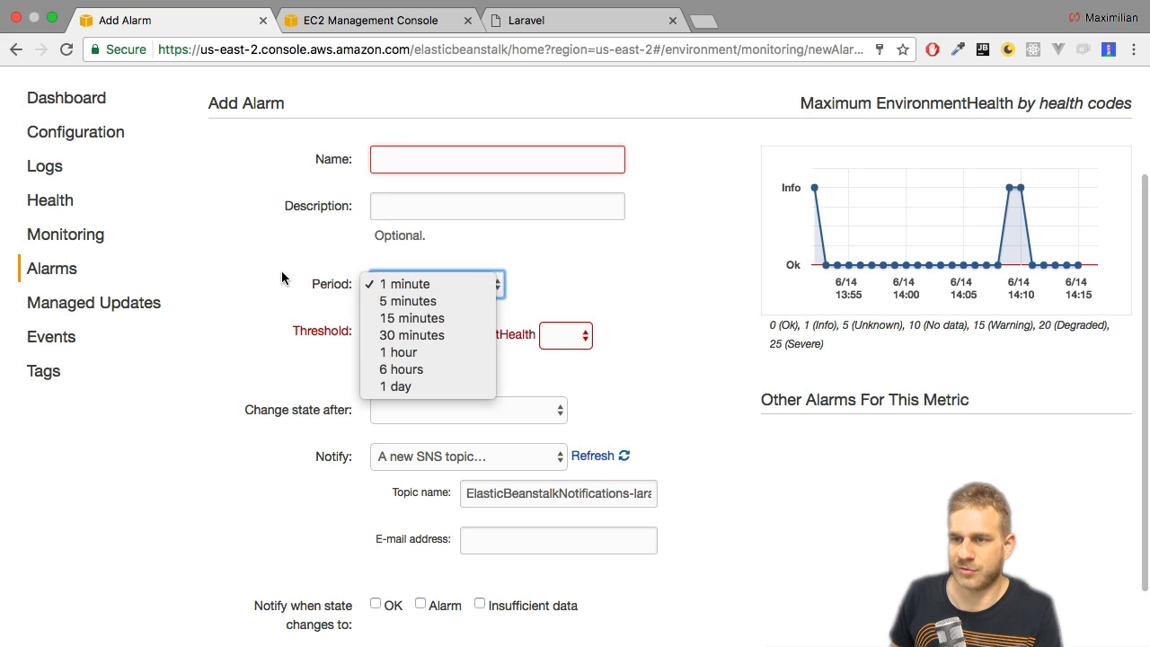
left_click(405, 284)
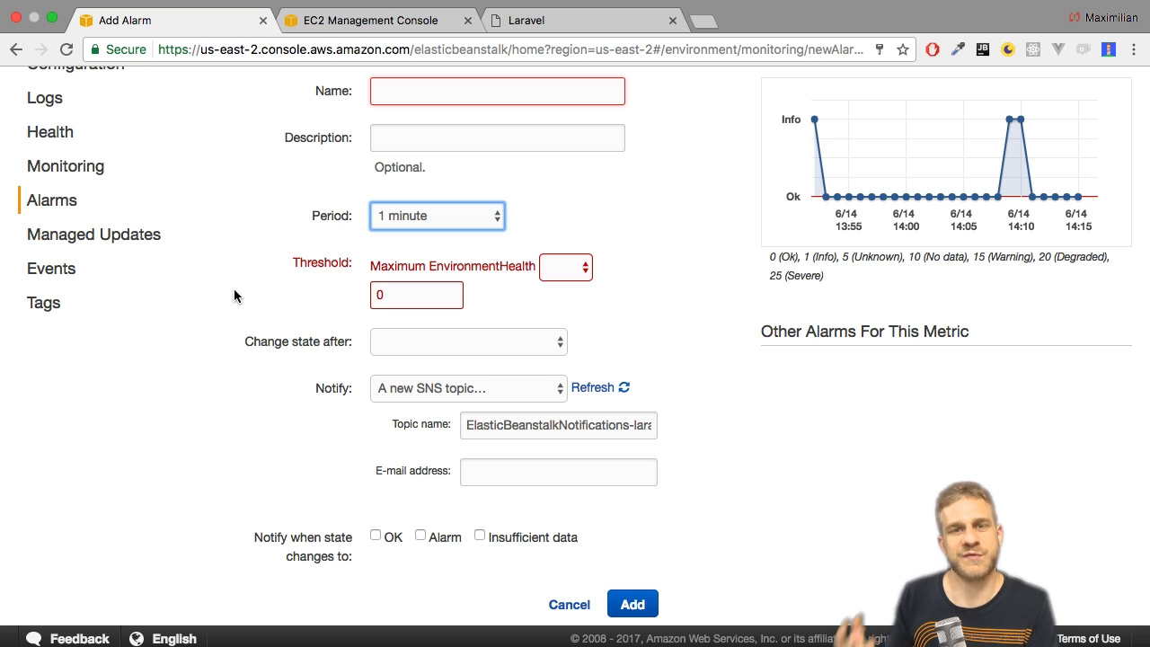
mouse_move(180, 270)
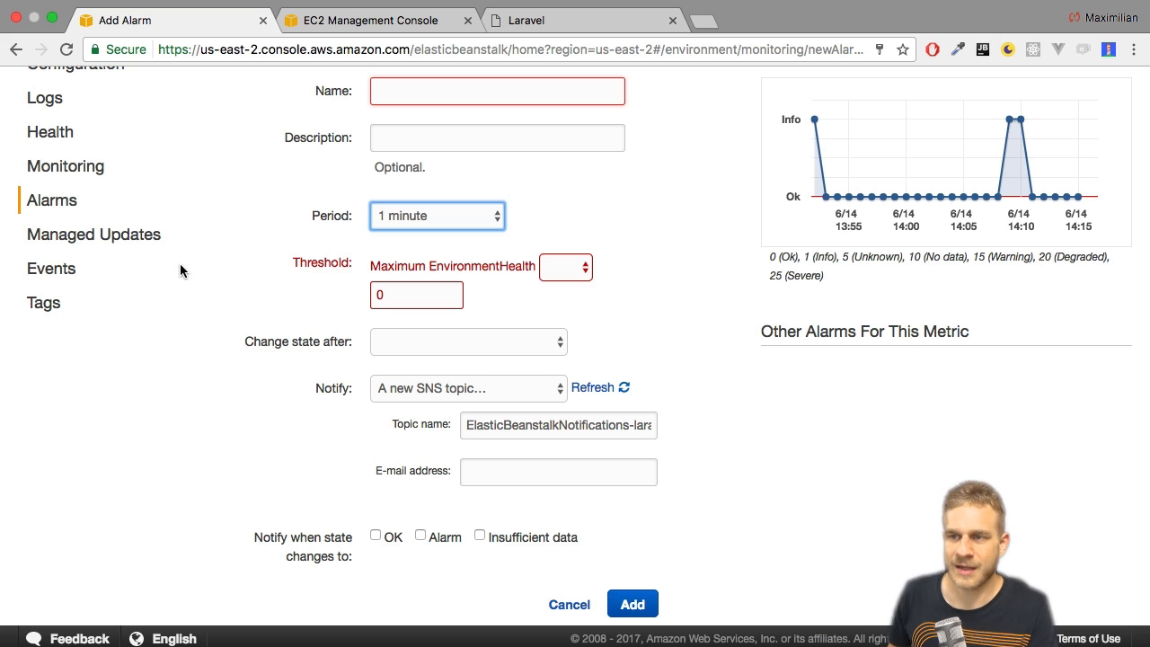
- View the prod Managed Updates overview, reporting managed updates not enabled
left_click(93, 234)
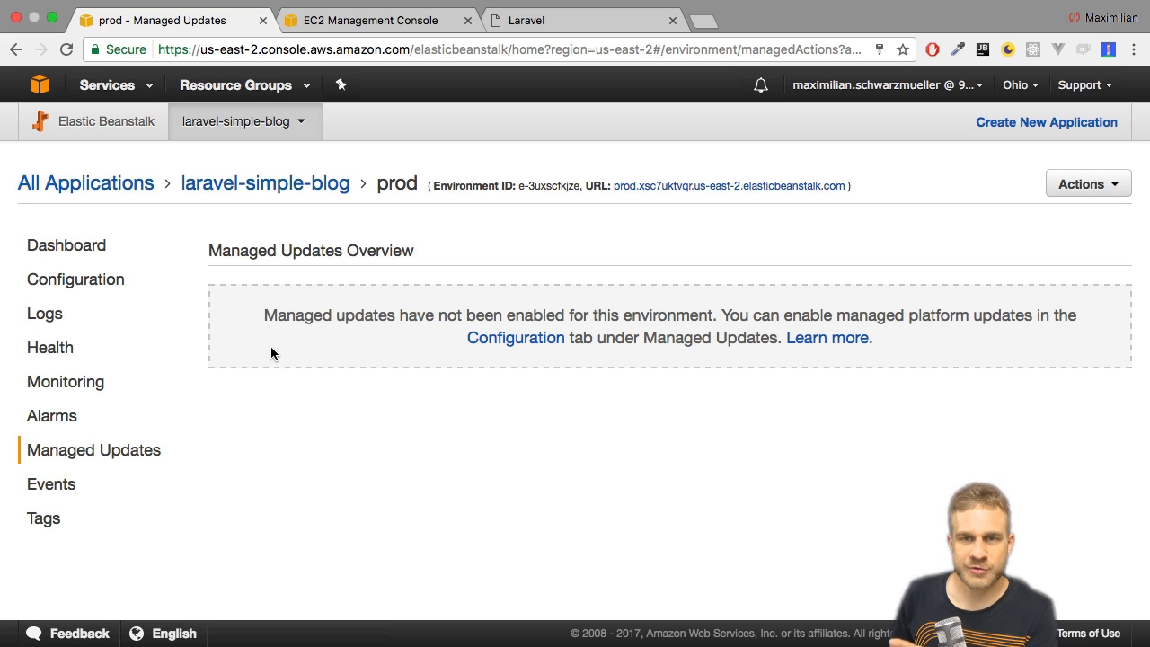
mouse_move(281, 392)
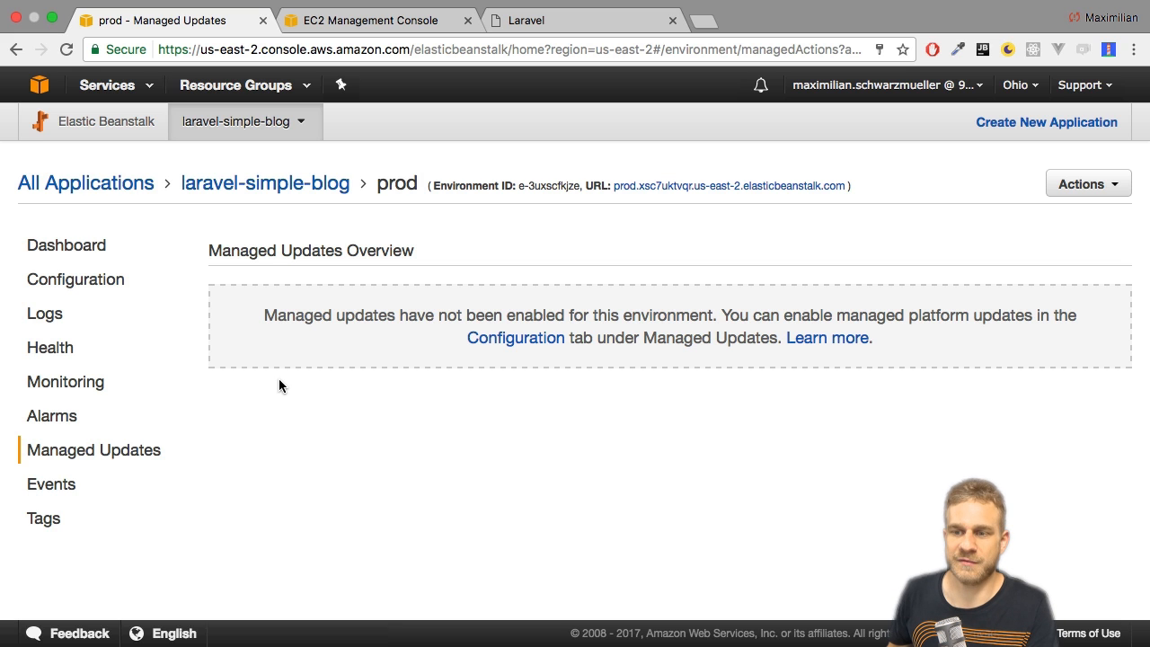
- Scroll through the prod event log, then view its environment-id, environment-name and Name tags
left_click(50, 484)
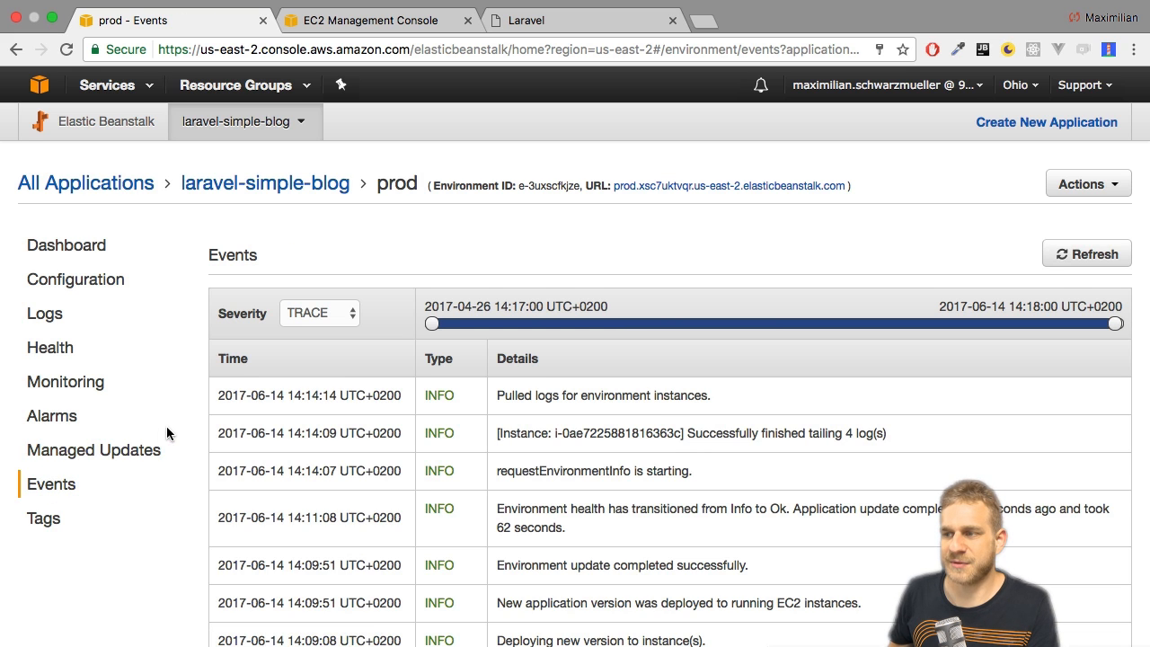
scroll("down", 3)
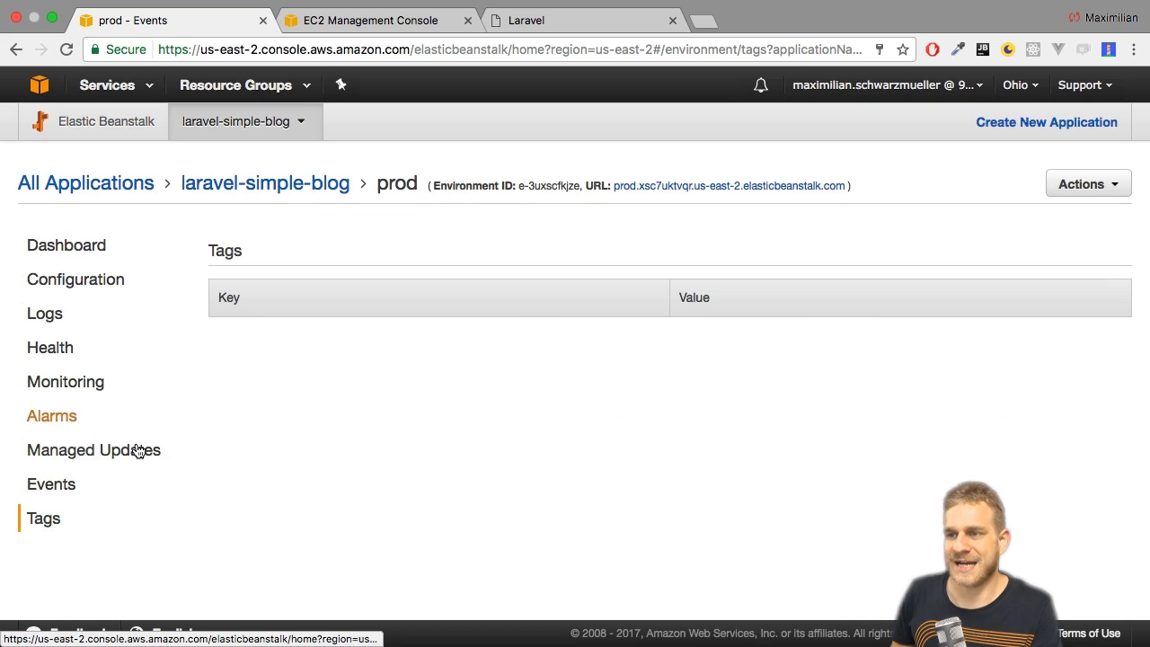
left_click(43, 518)
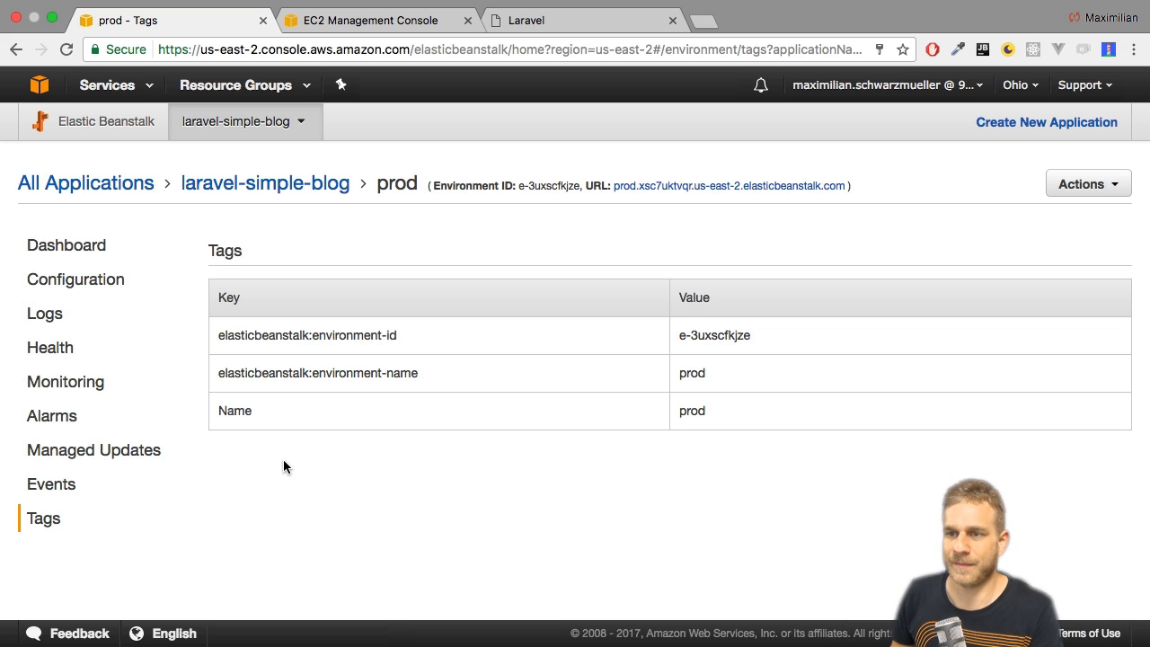
mouse_move(97, 432)
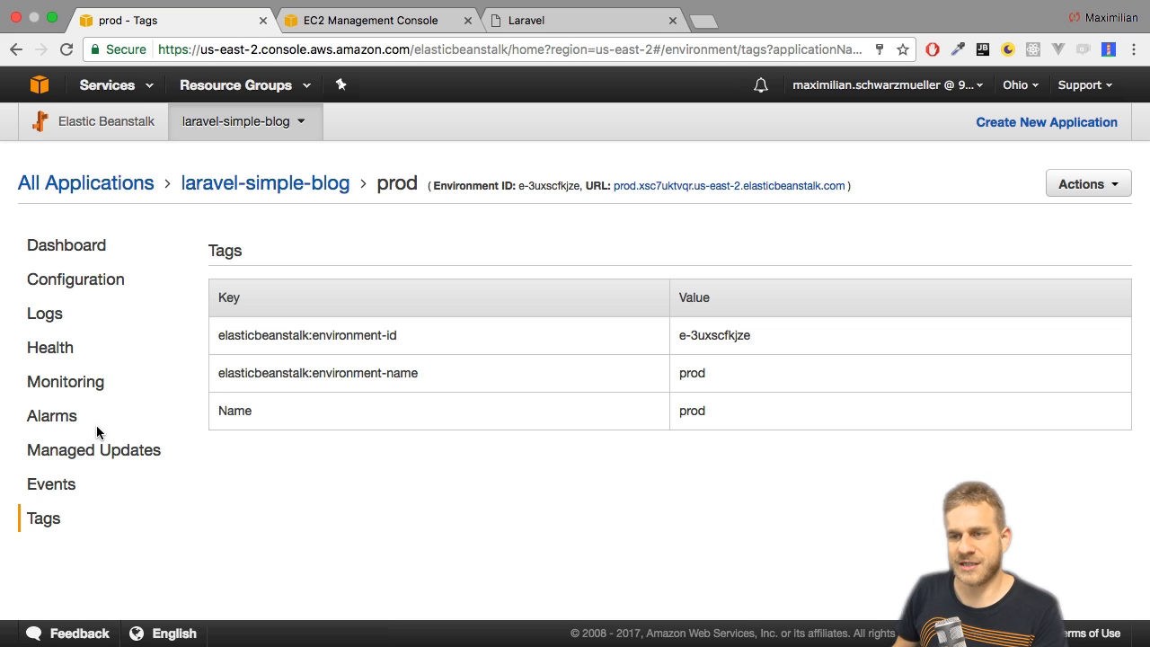
- View the prod Configuration overview showing one t2.micro instance and notifications off
left_click(75, 279)
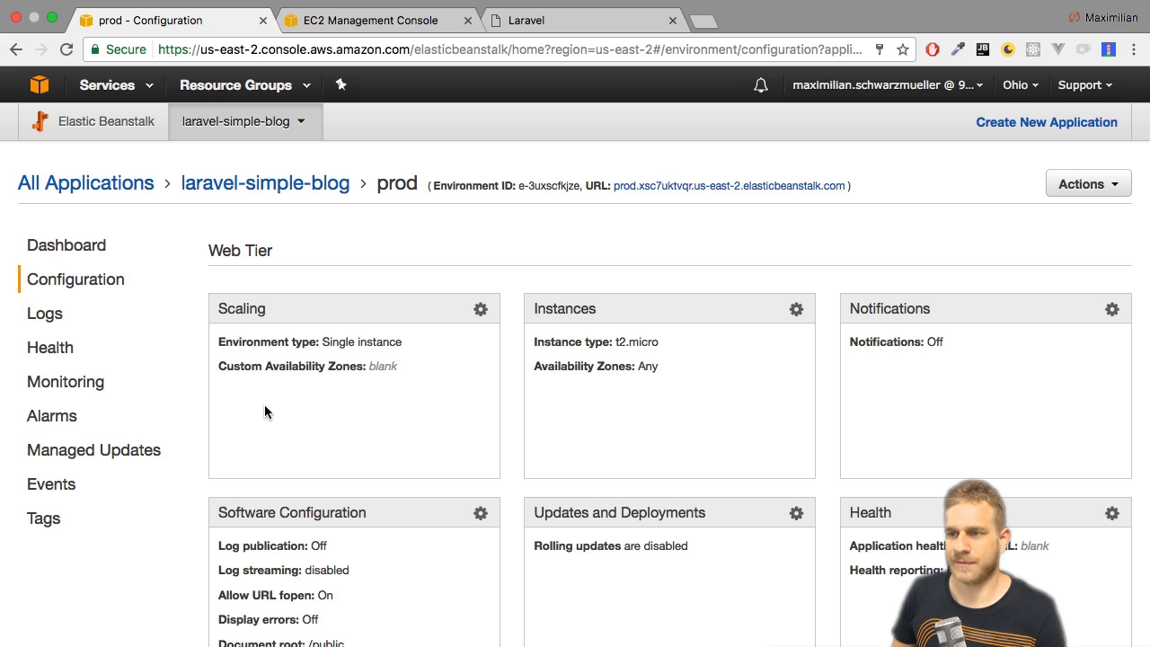
mouse_move(428, 370)
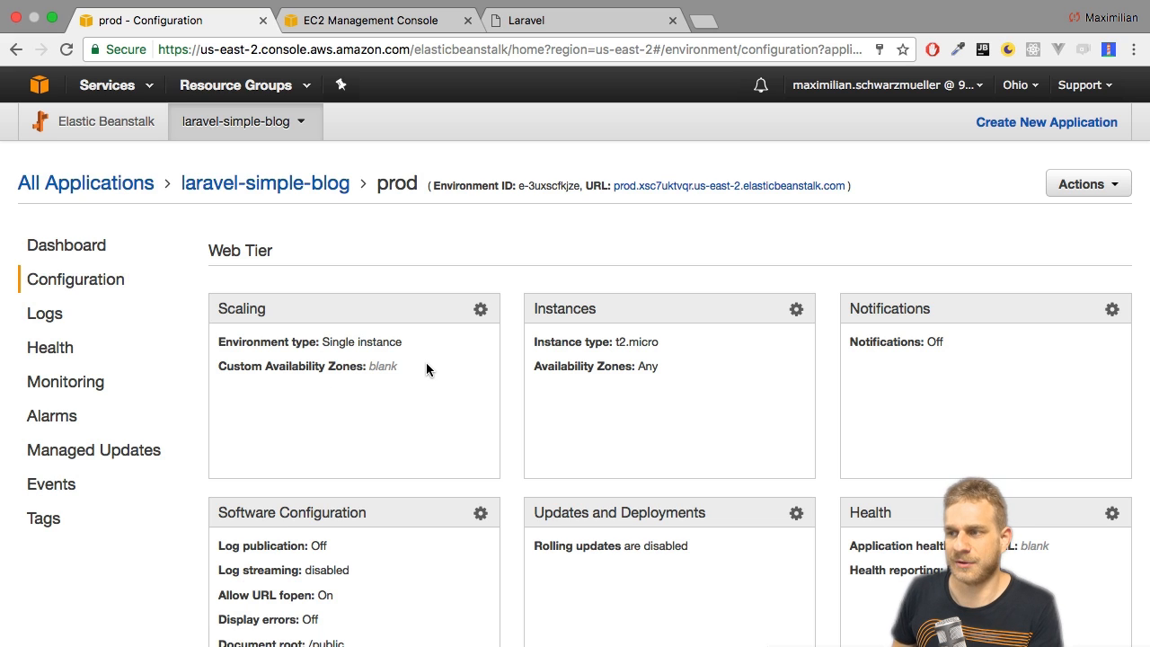
mouse_move(404, 371)
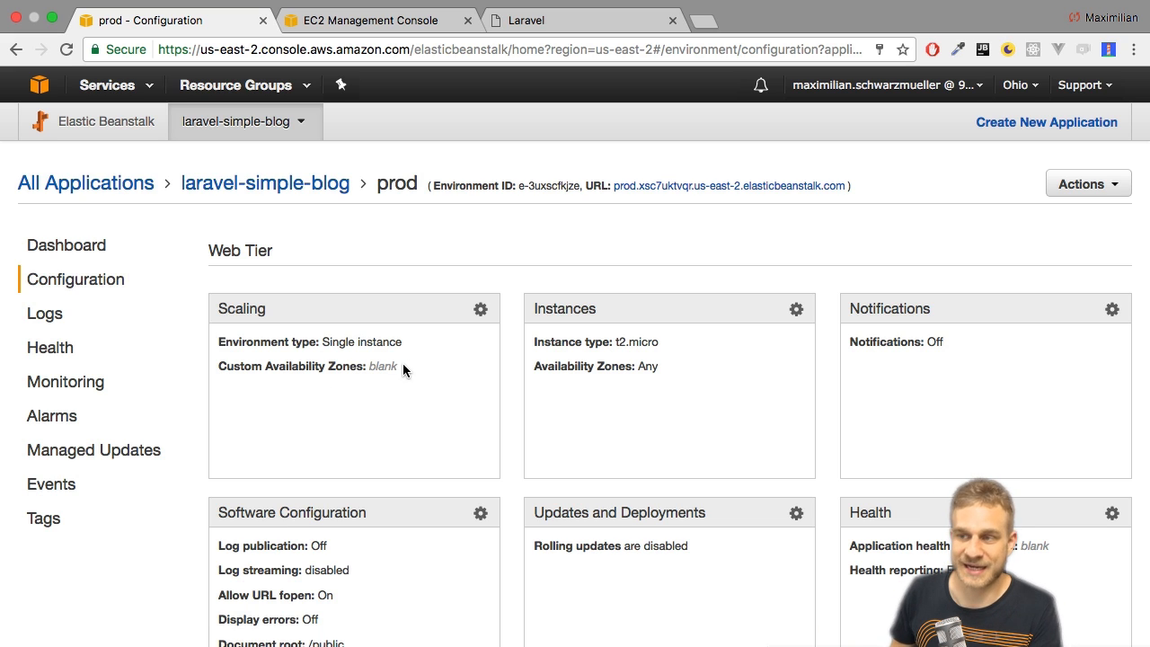
left_click(480, 309)
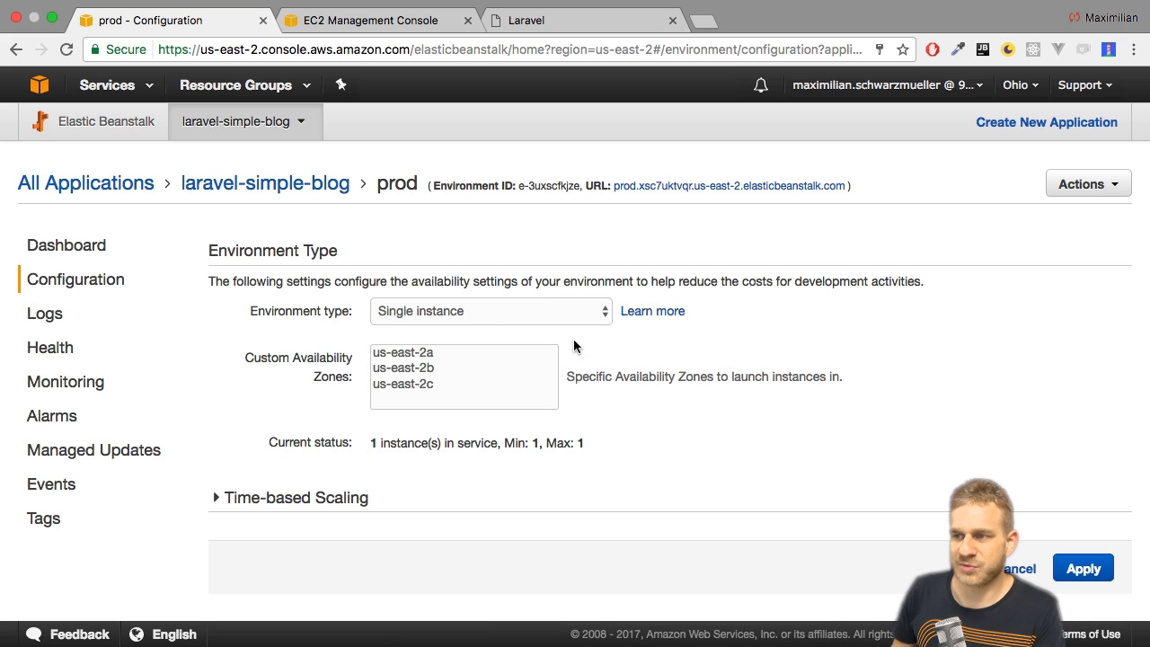
left_click(488, 311)
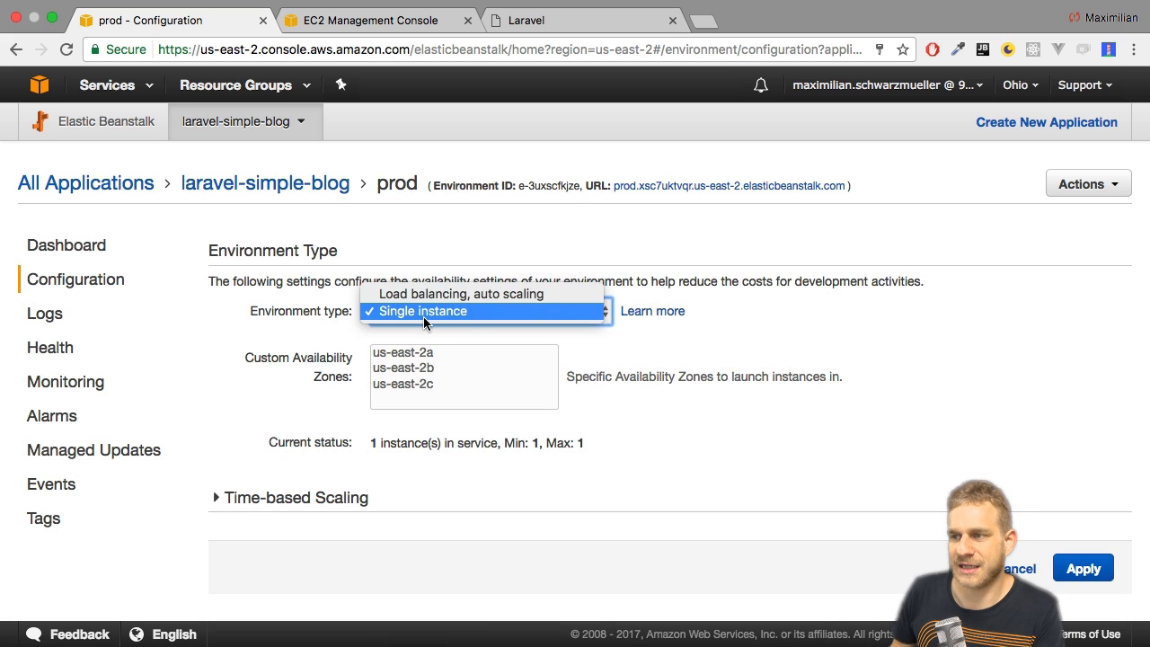
mouse_move(417, 318)
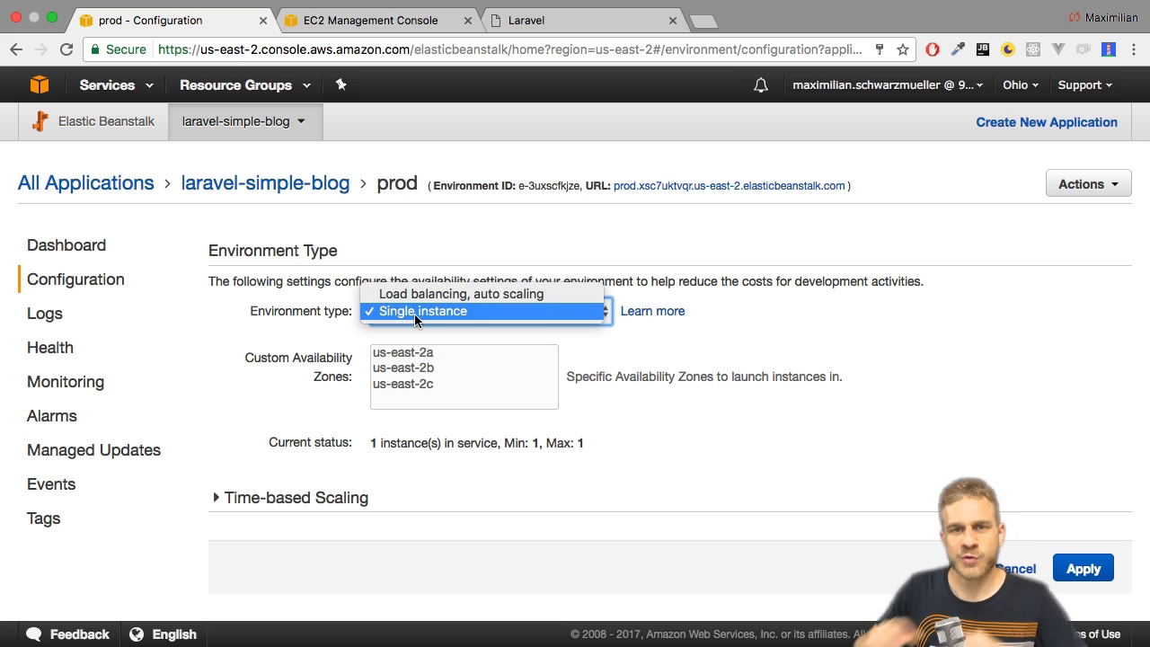
mouse_move(428, 295)
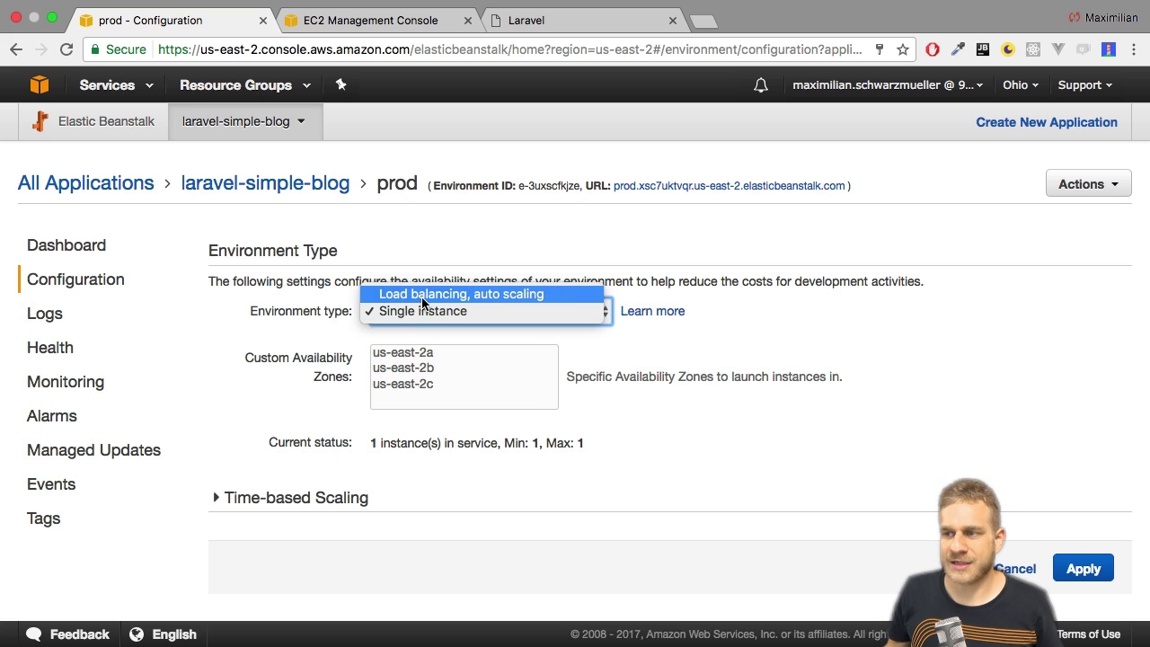
left_click(460, 295)
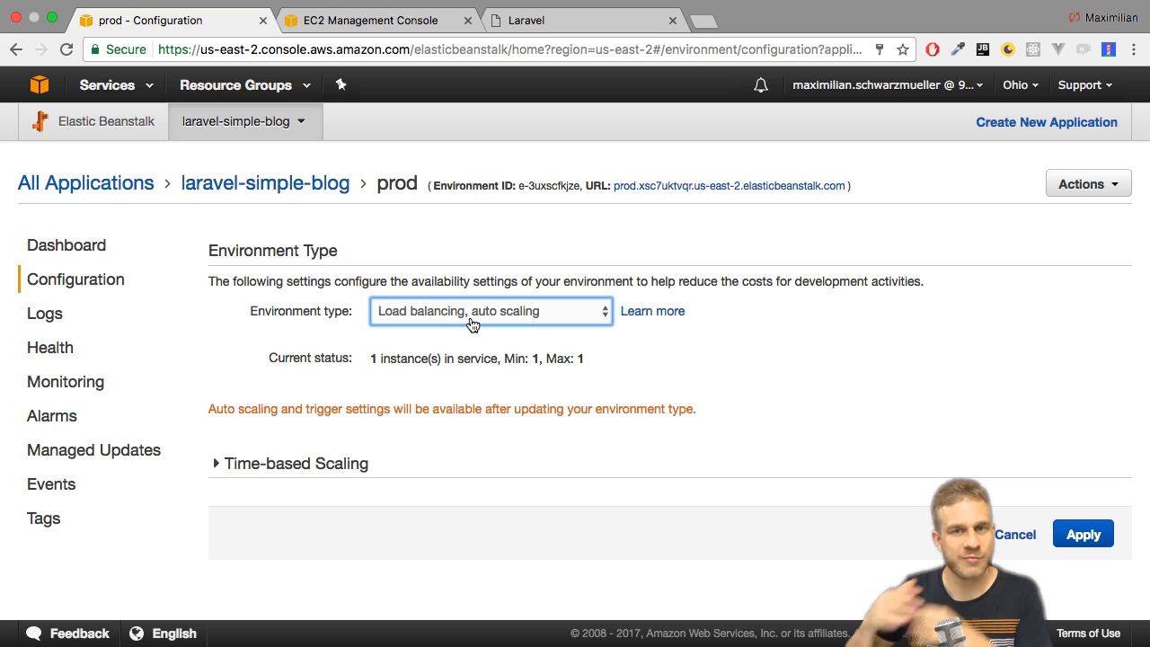
mouse_move(475, 323)
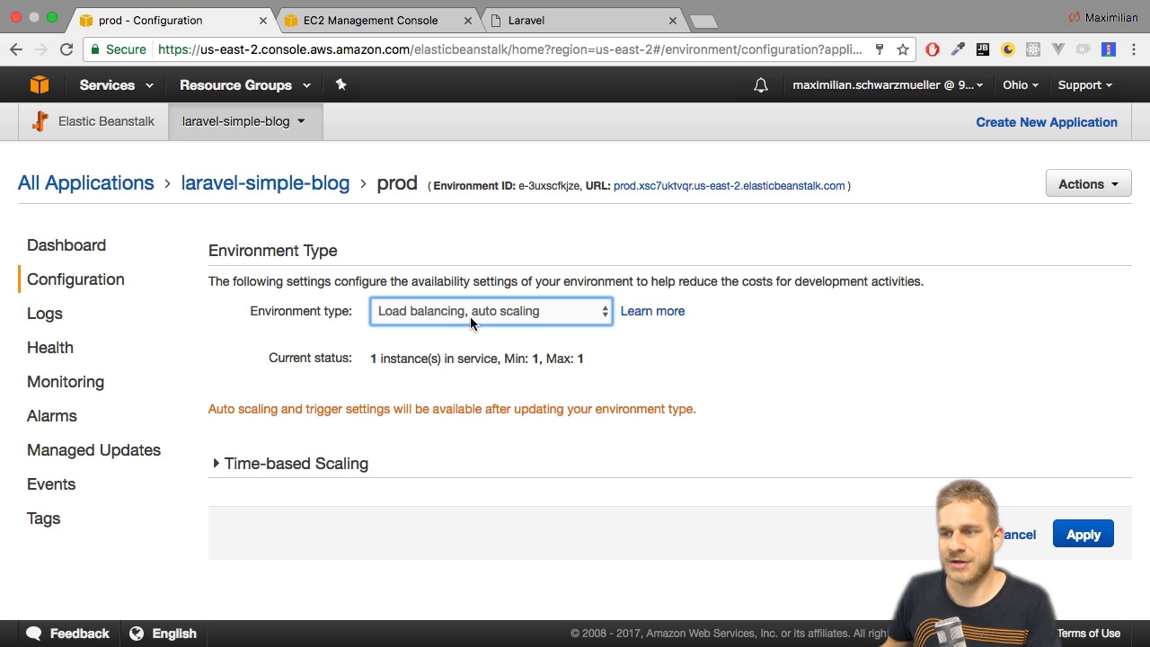
left_click(491, 311)
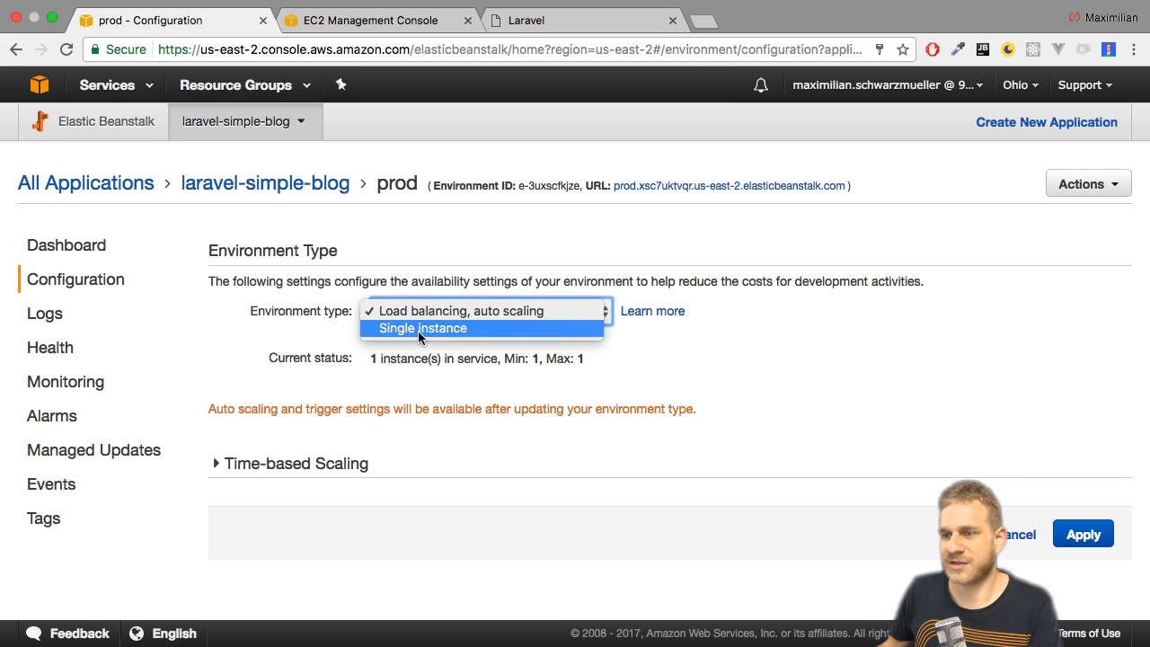
mouse_move(456, 331)
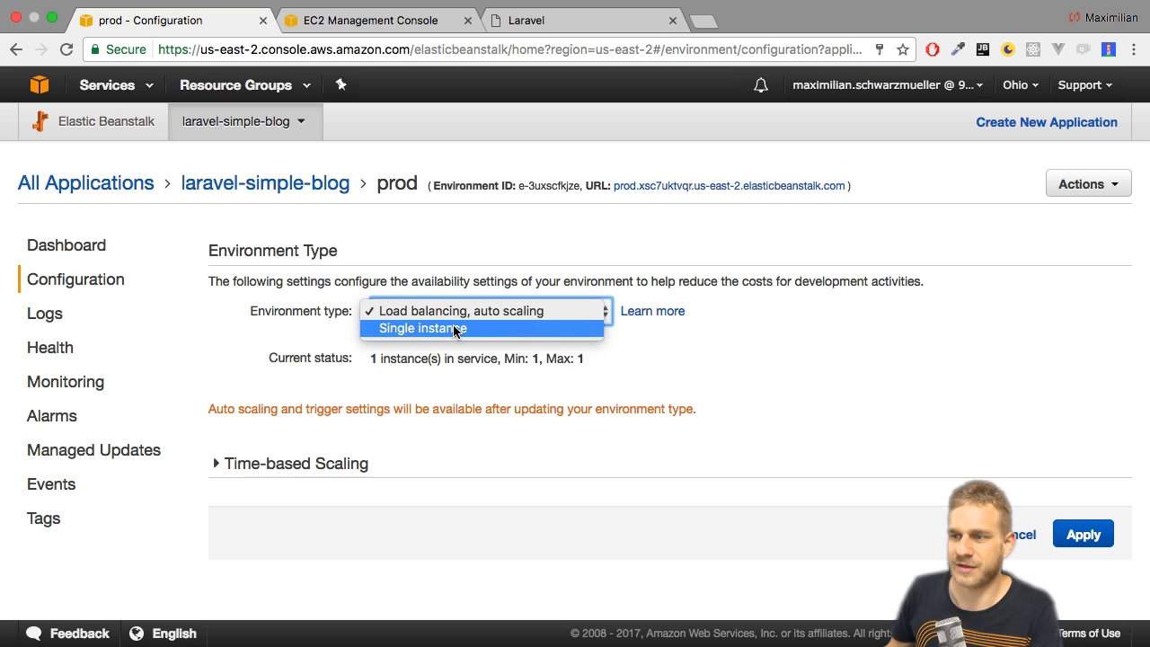
left_click(420, 327)
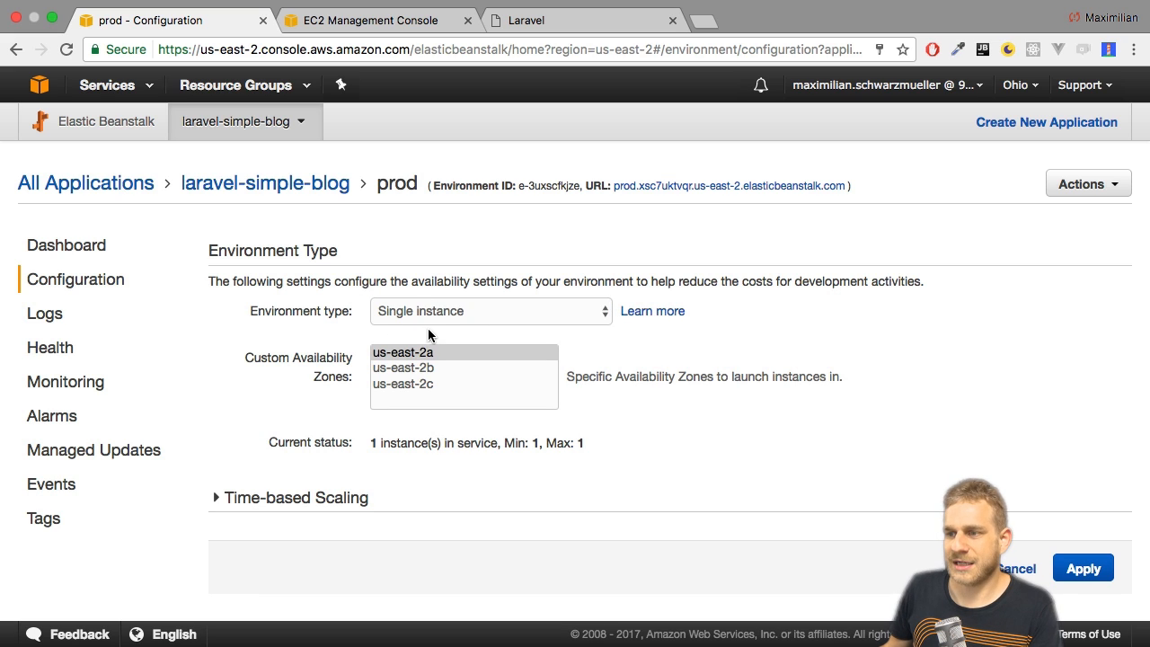
left_click(402, 367)
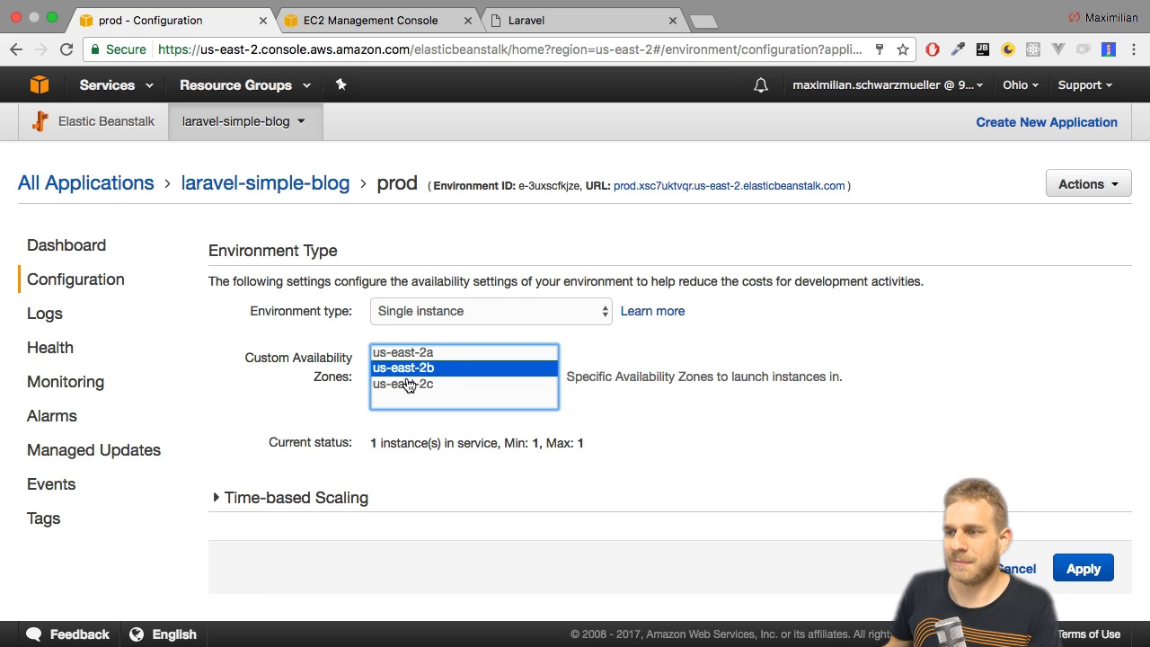
left_click(402, 350)
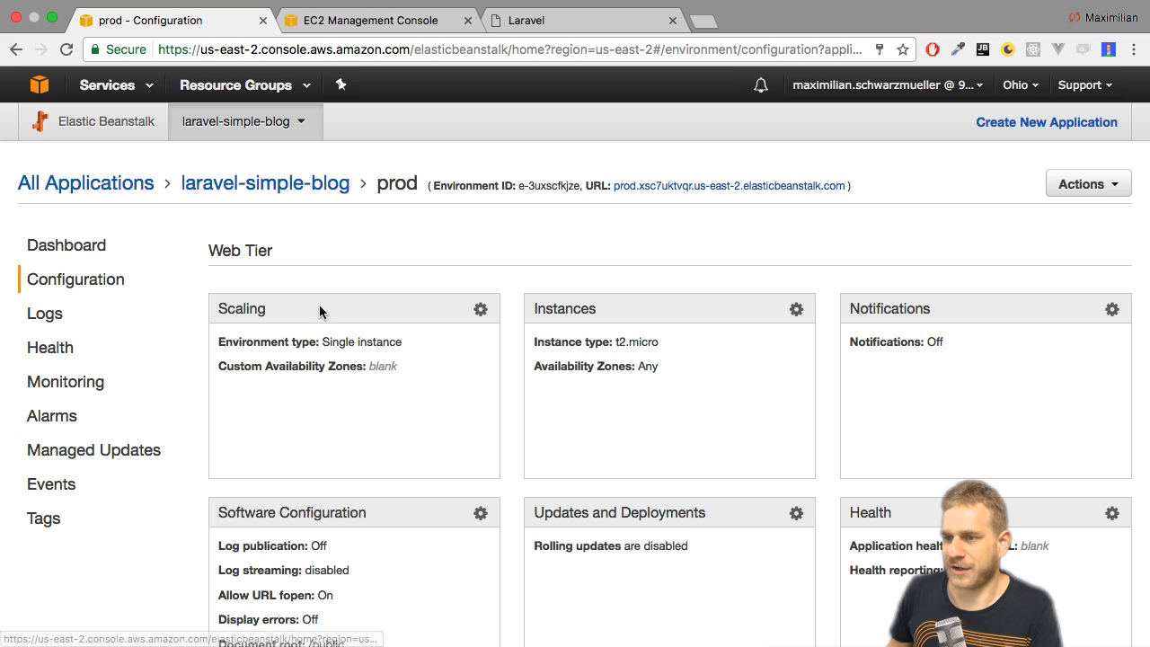
mouse_move(324, 313)
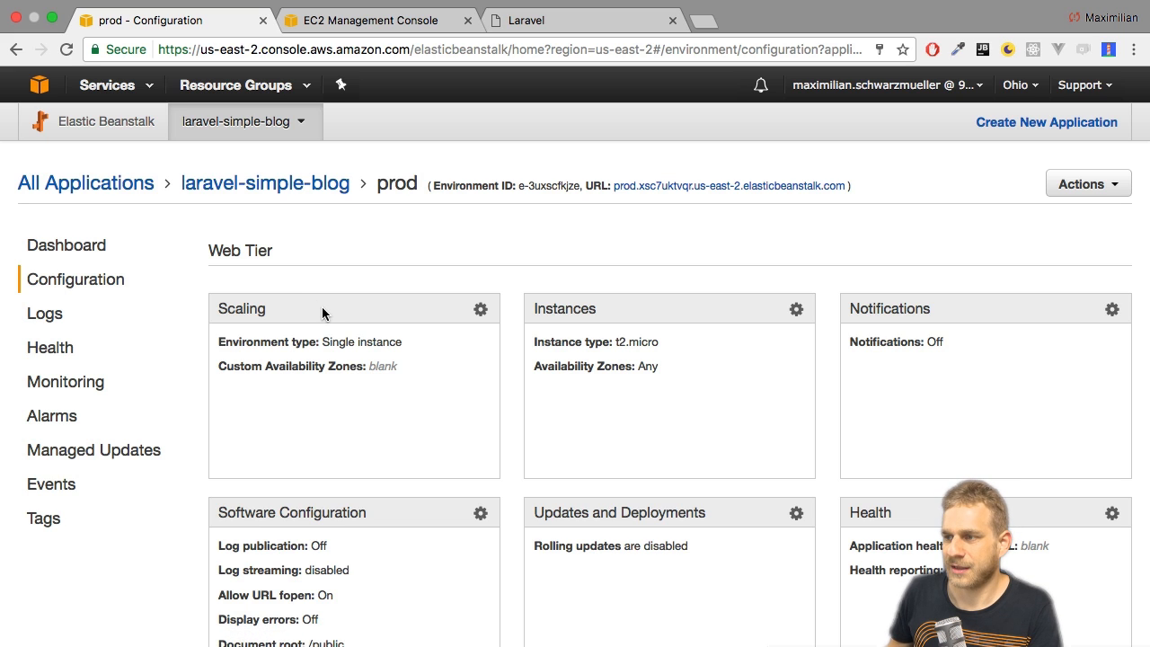
- Browse the available instance types in the server settings, keeping t2.micro selected
left_click(797, 309)
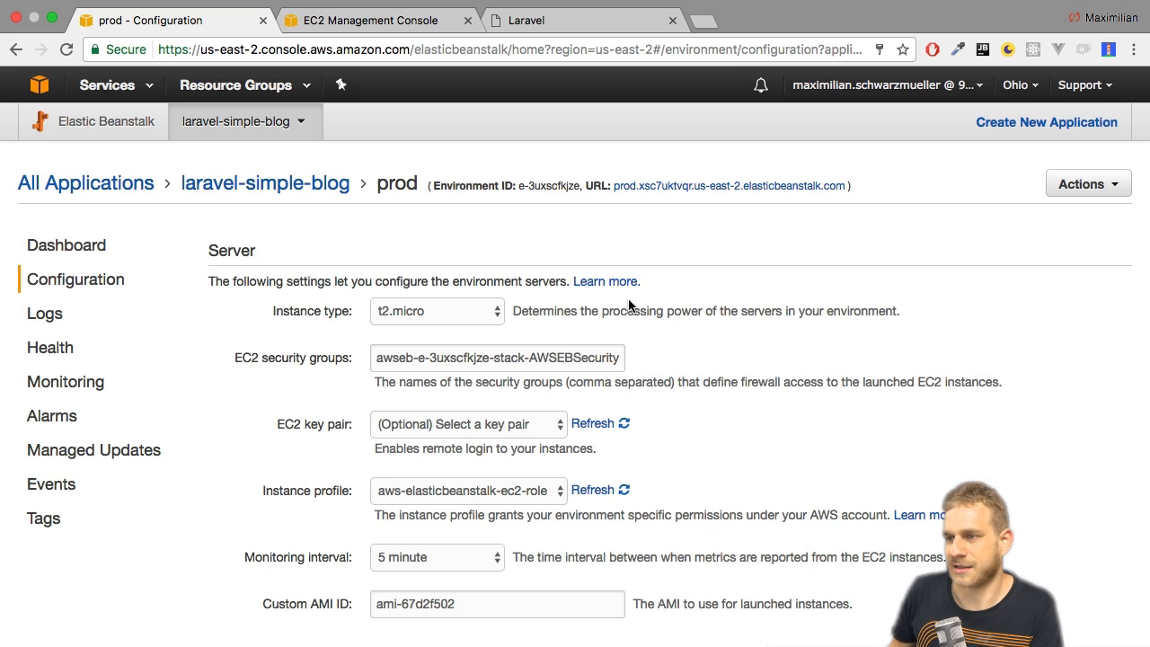
left_click(435, 311)
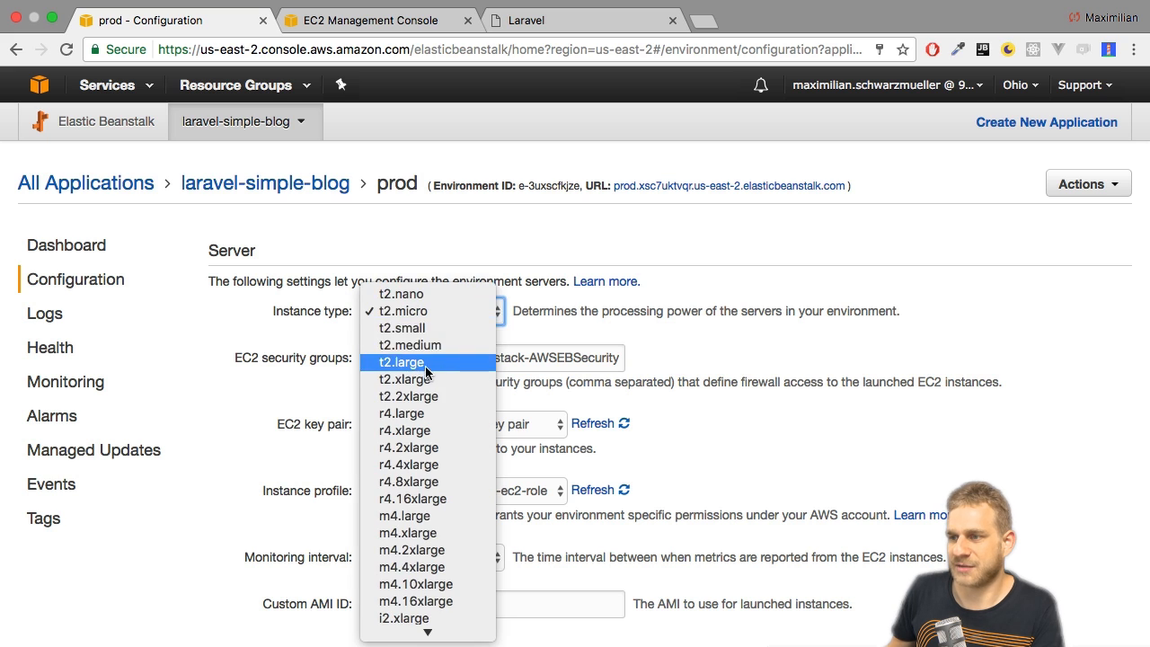
scroll("down", 3)
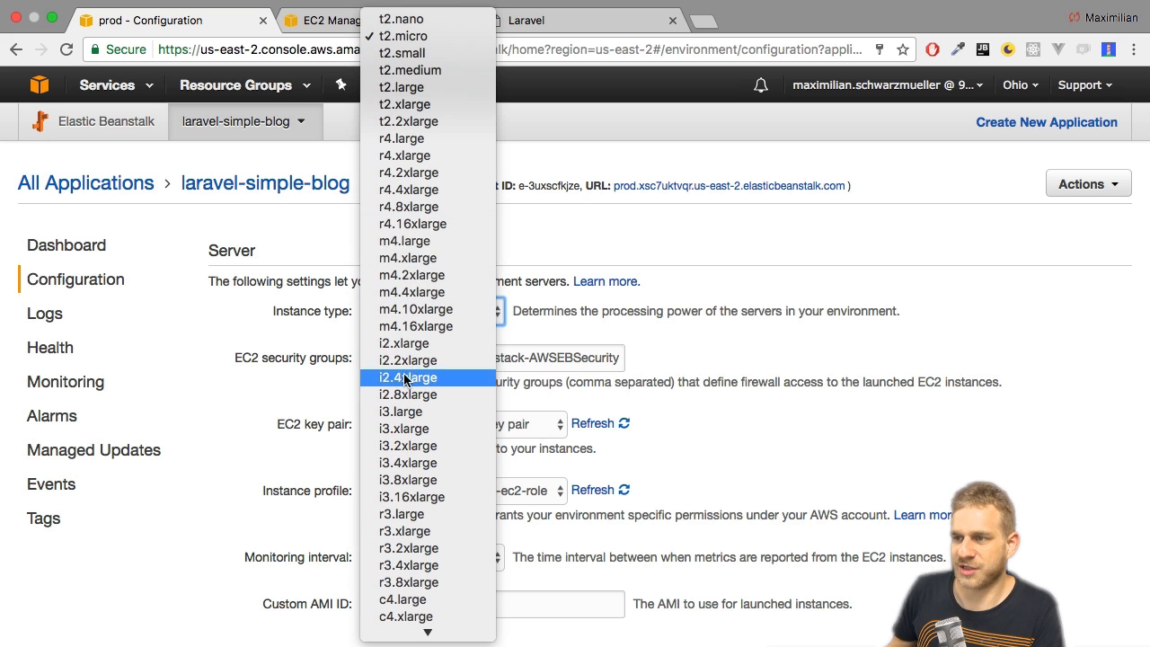
mouse_move(277, 417)
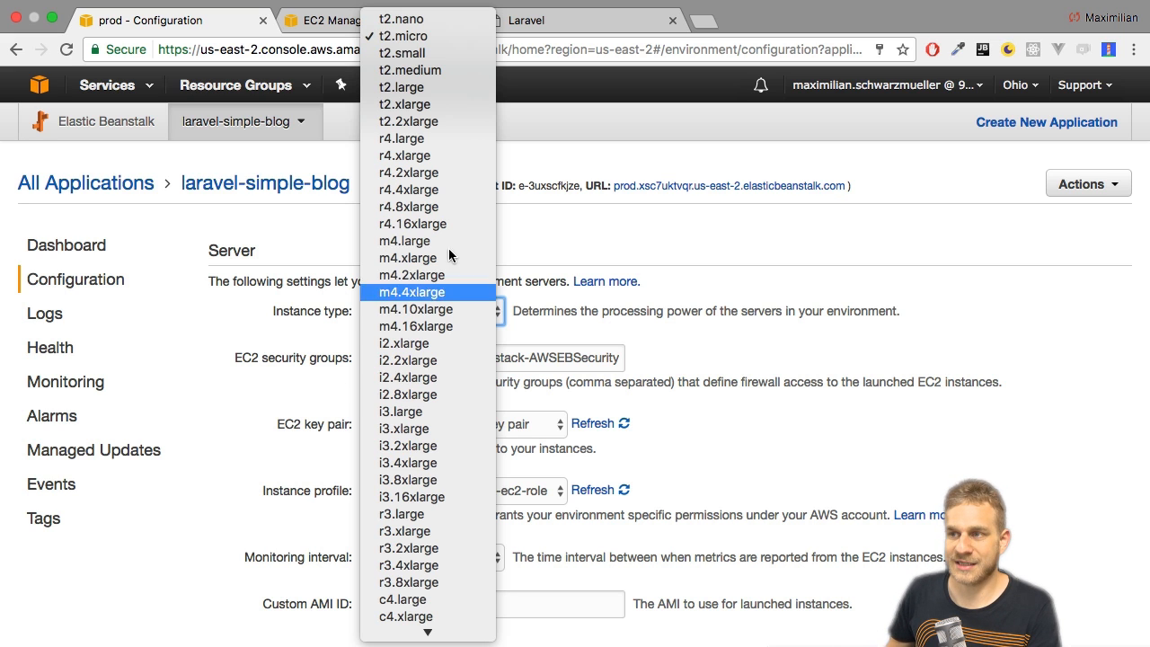
left_click(403, 36)
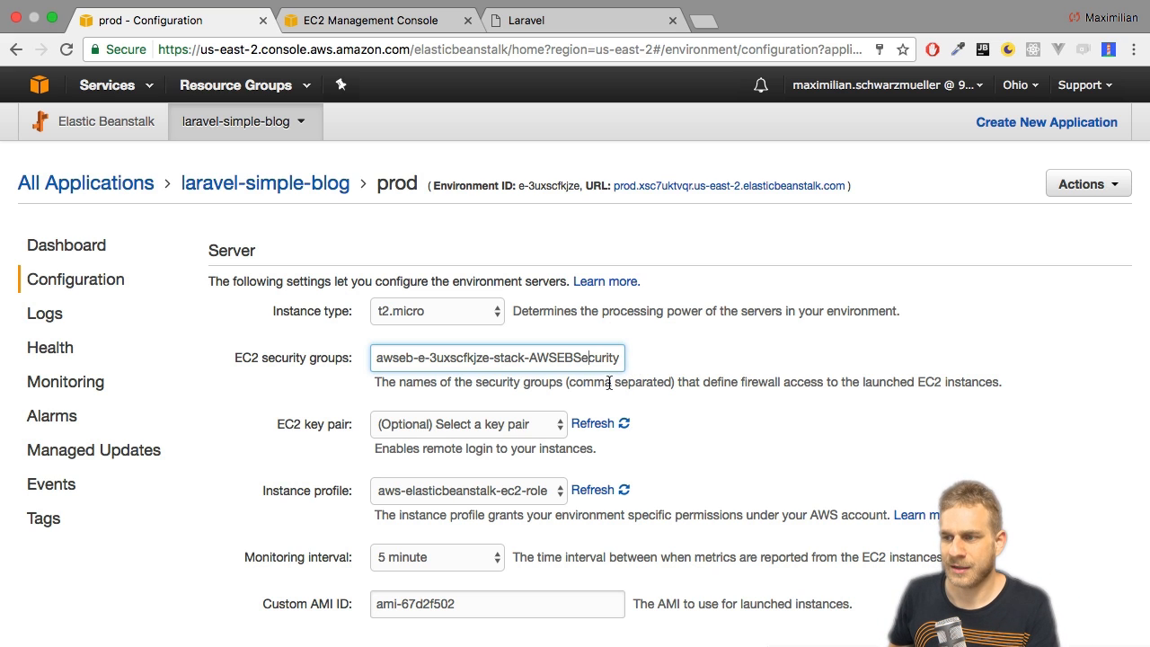
left_click(464, 424)
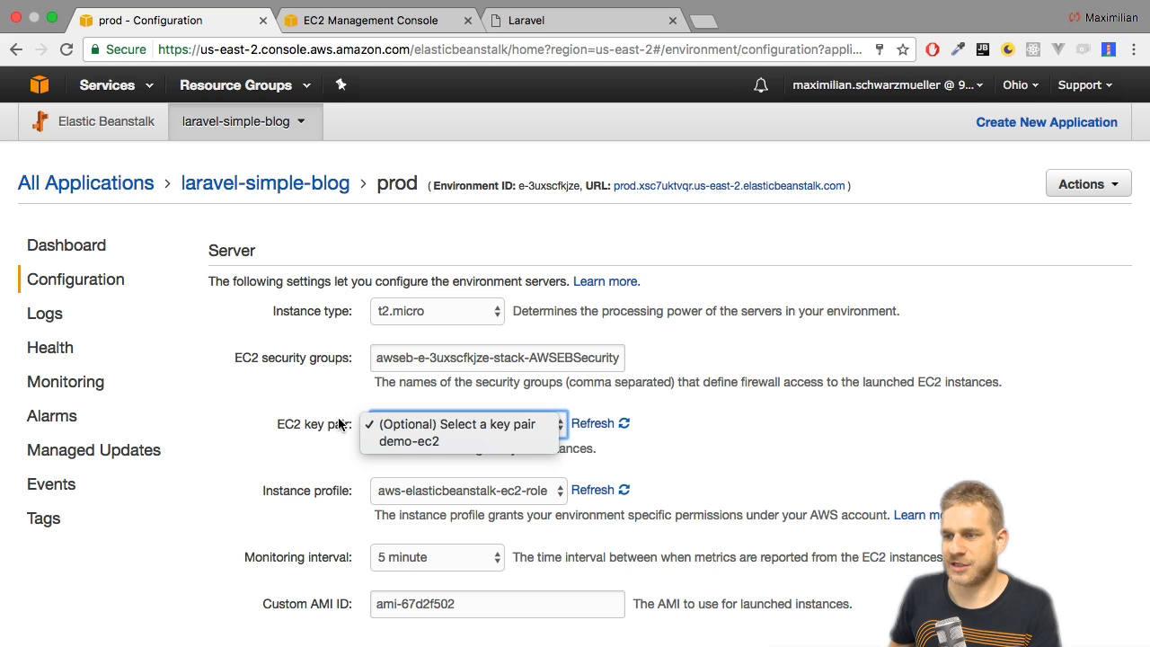
left_click(465, 424)
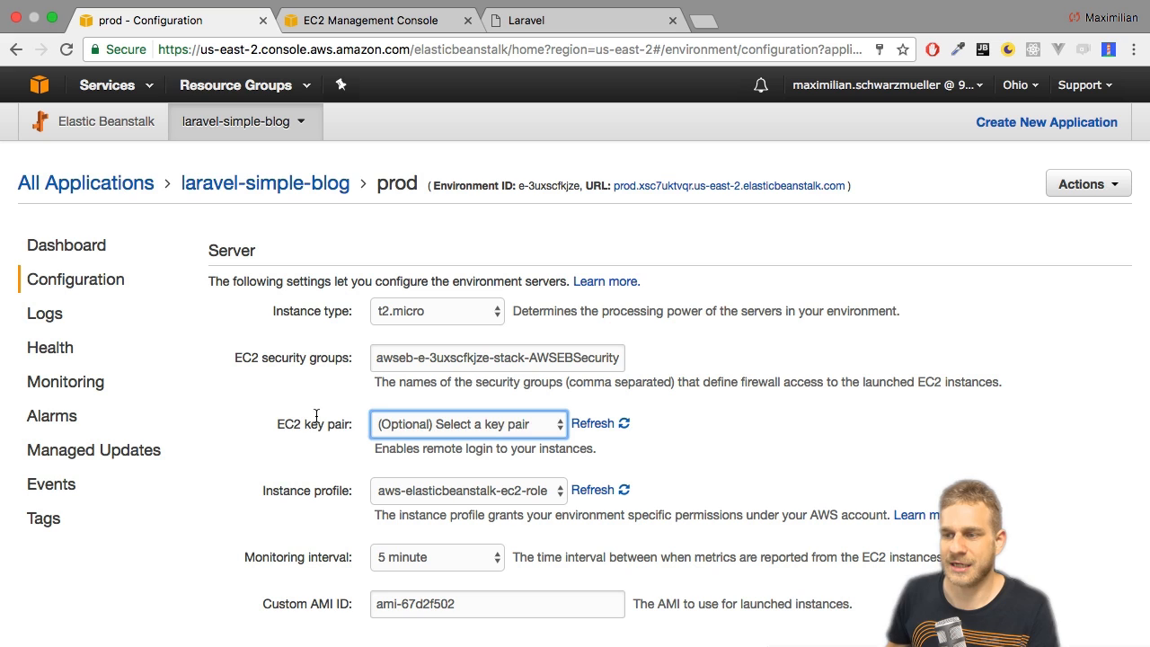
mouse_move(296, 412)
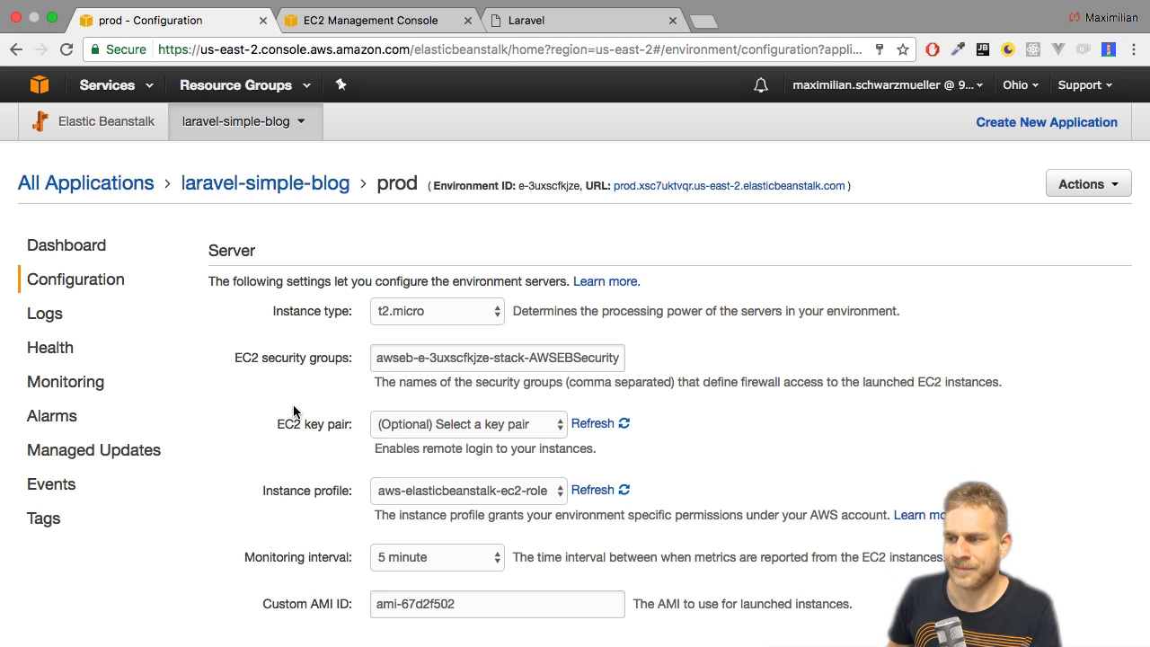
left_click(463, 489)
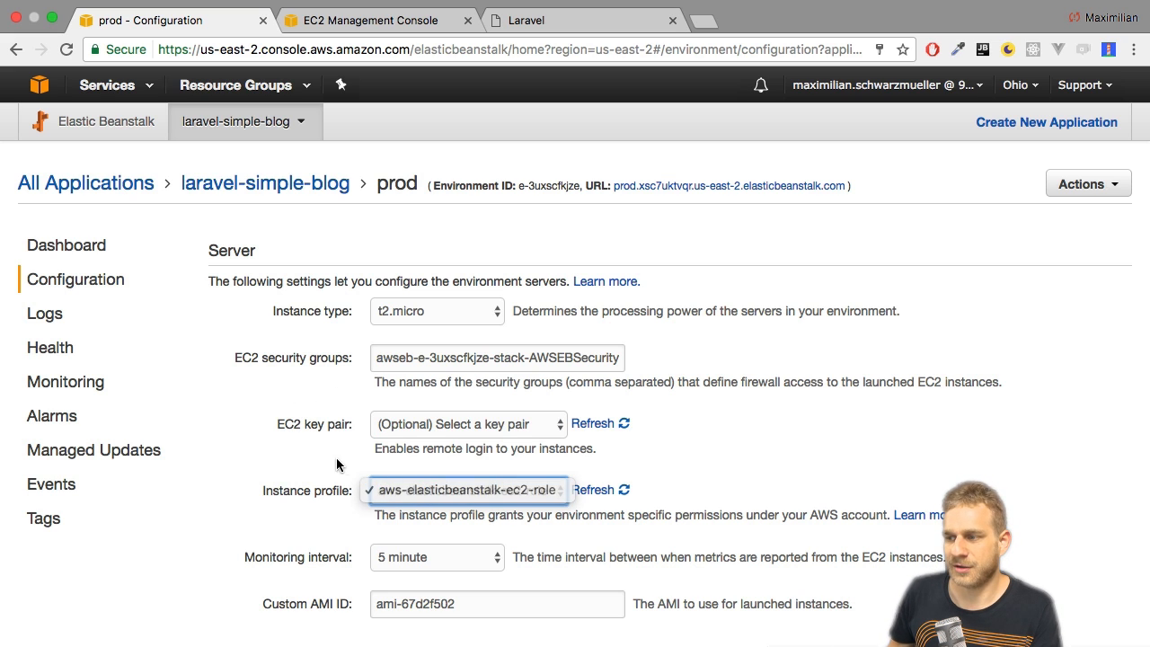
mouse_move(374, 484)
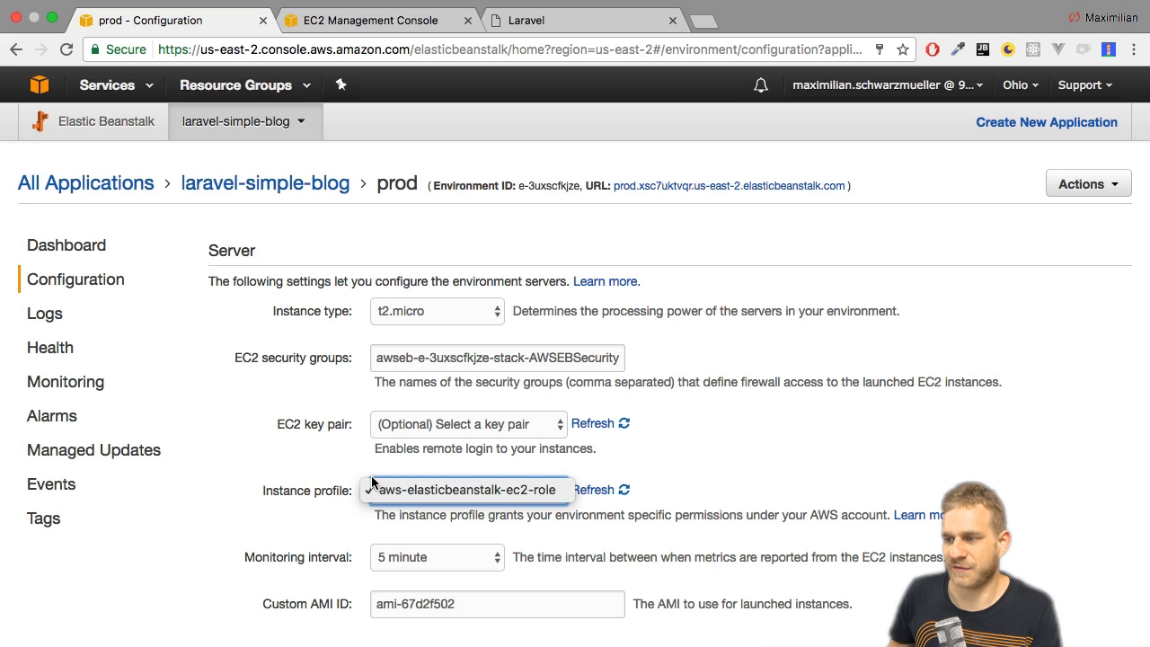
left_click(464, 489)
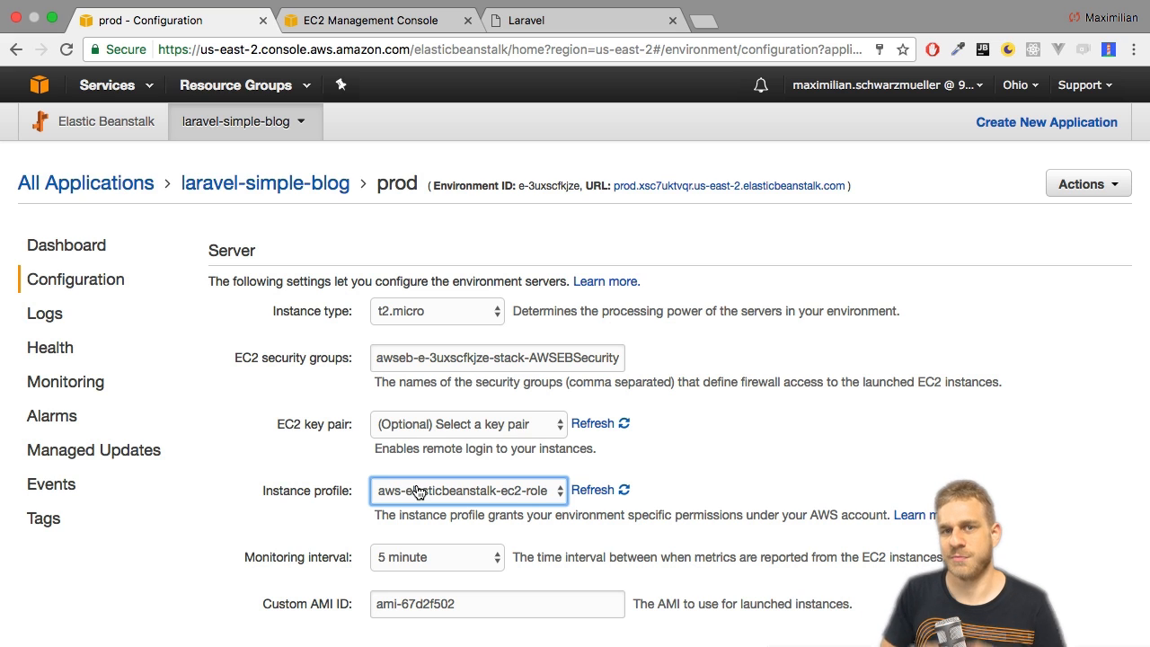
mouse_move(478, 492)
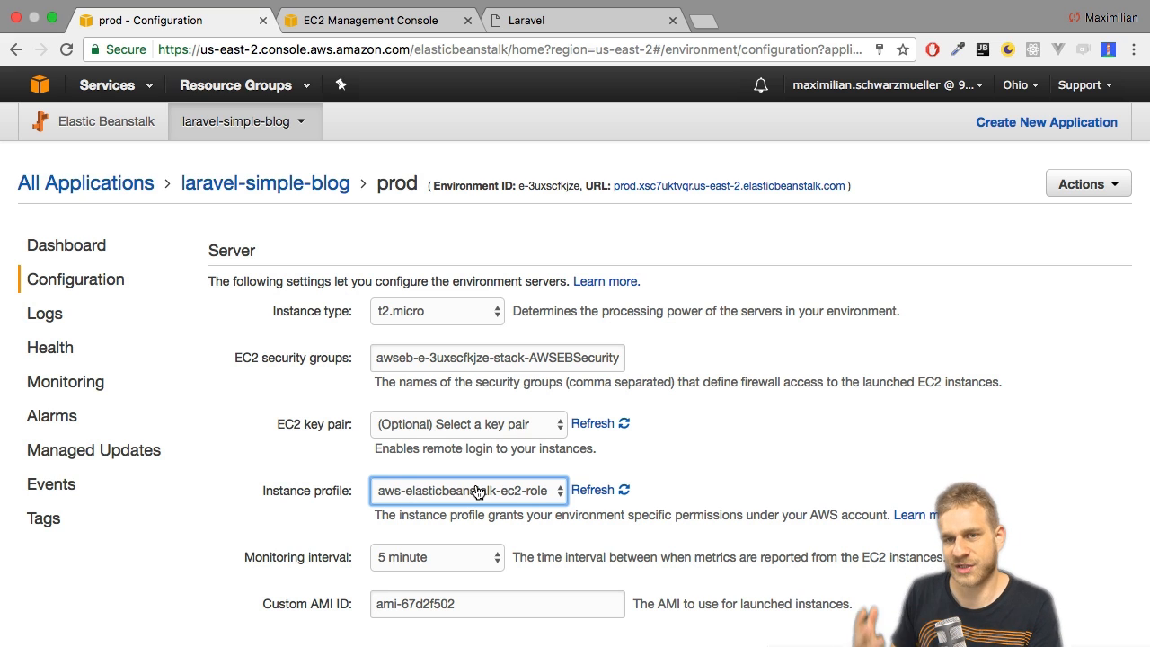
mouse_move(351, 489)
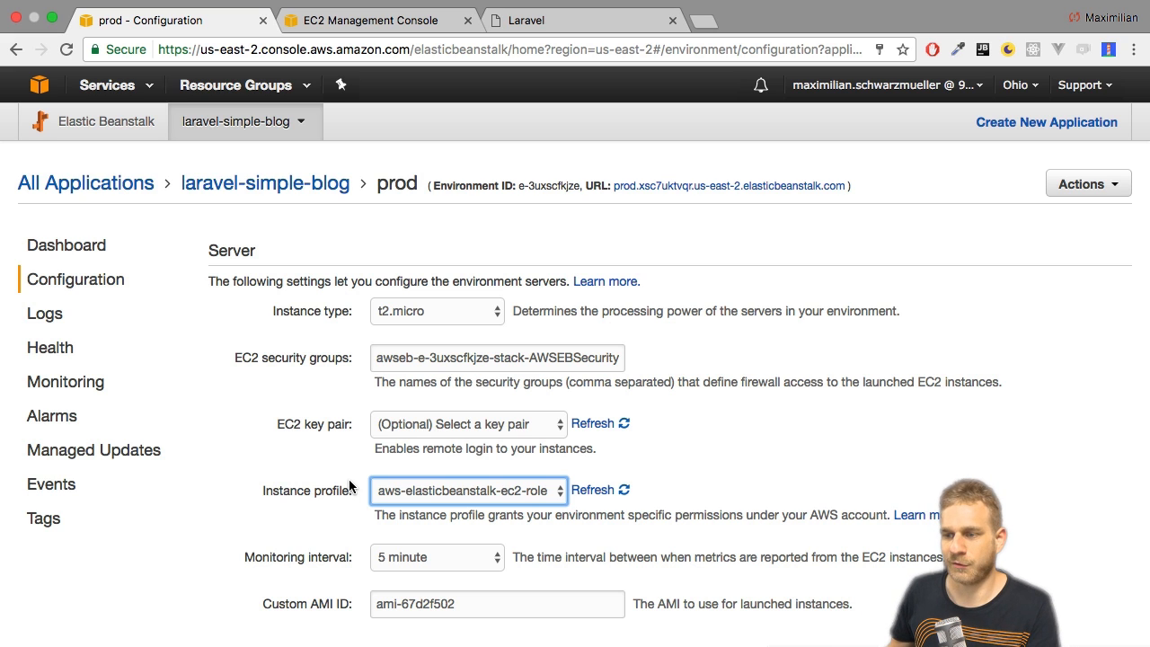
scroll("down", 3)
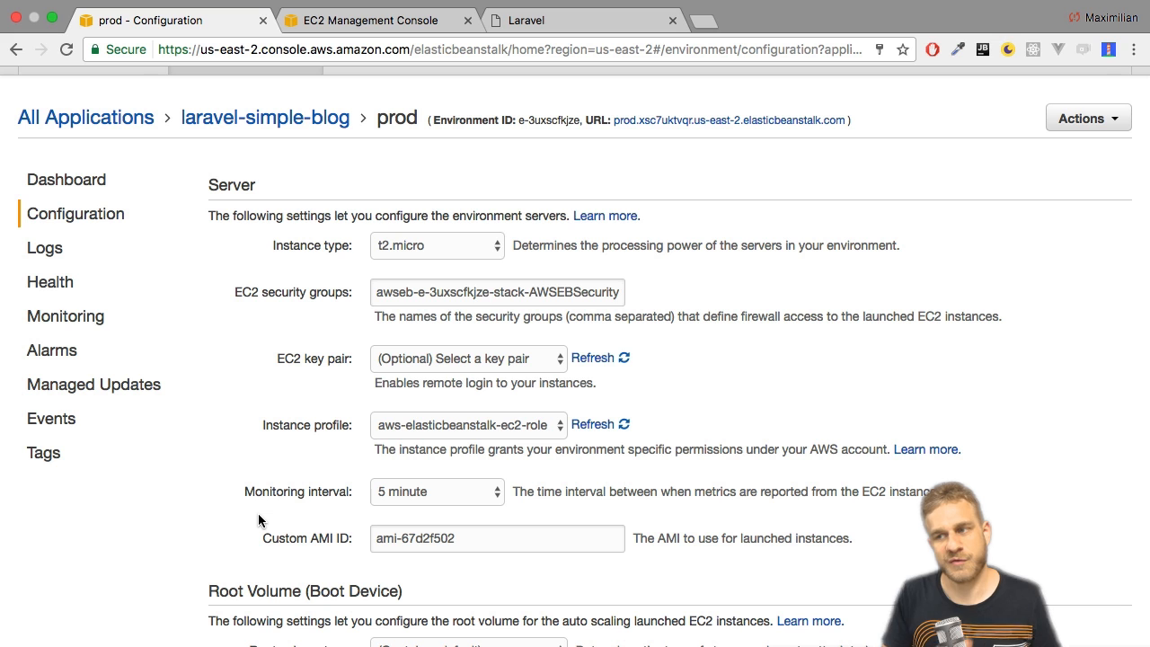
scroll("down", 3)
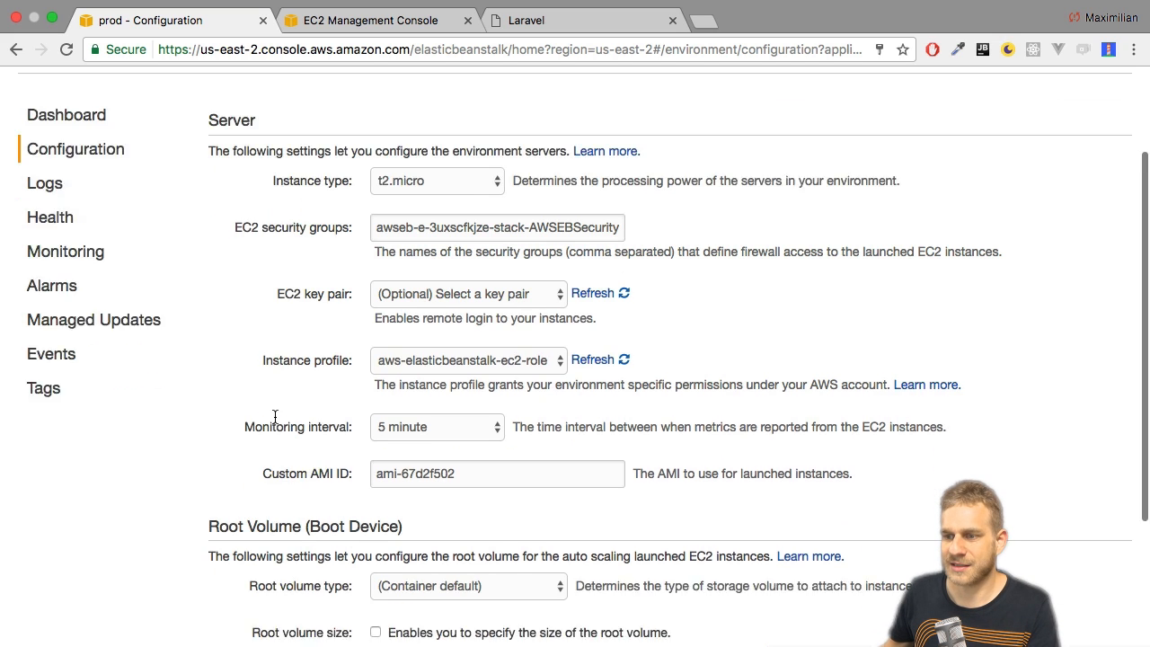
scroll("down", 3)
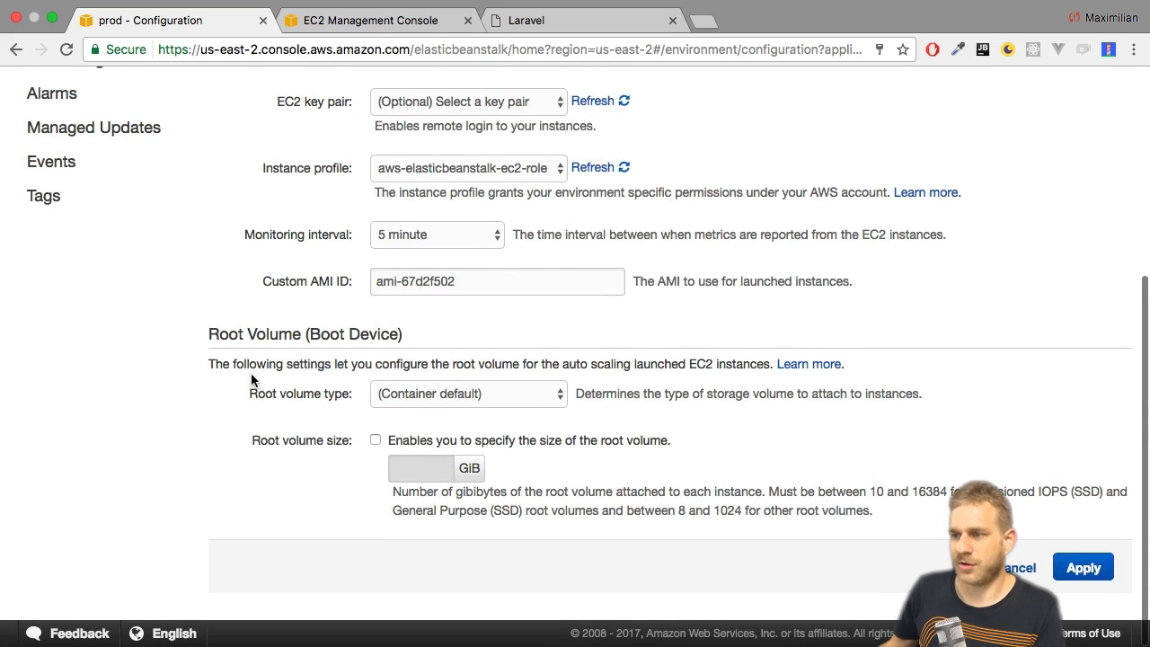
left_click(467, 393)
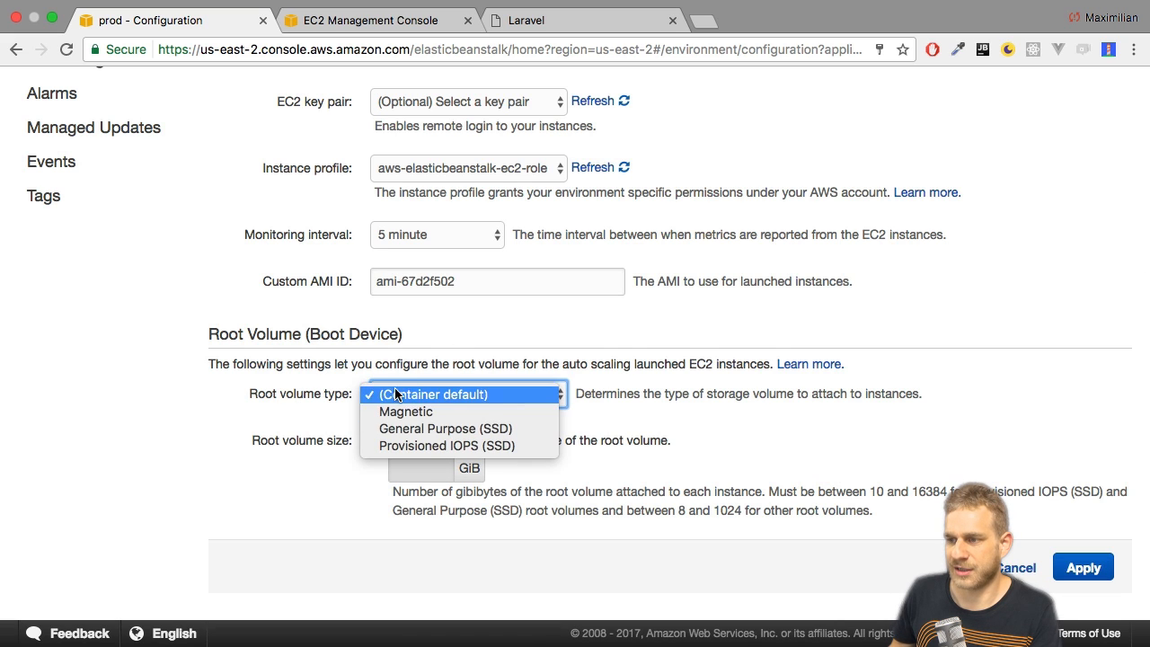
left_click(434, 395)
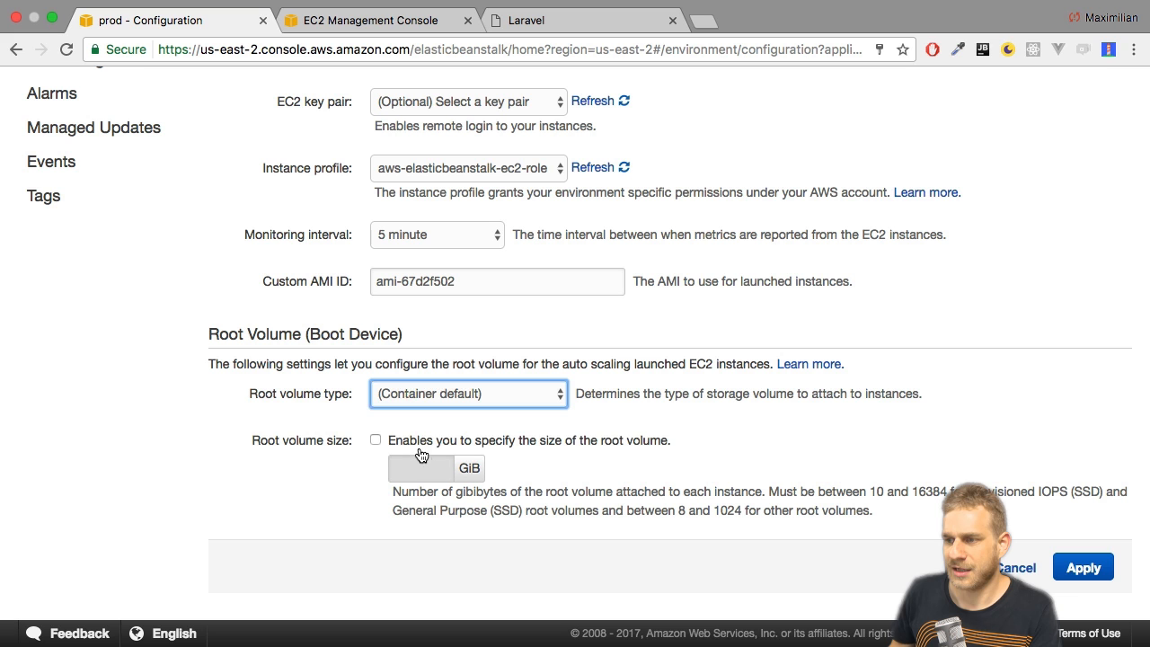
scroll("up", 3)
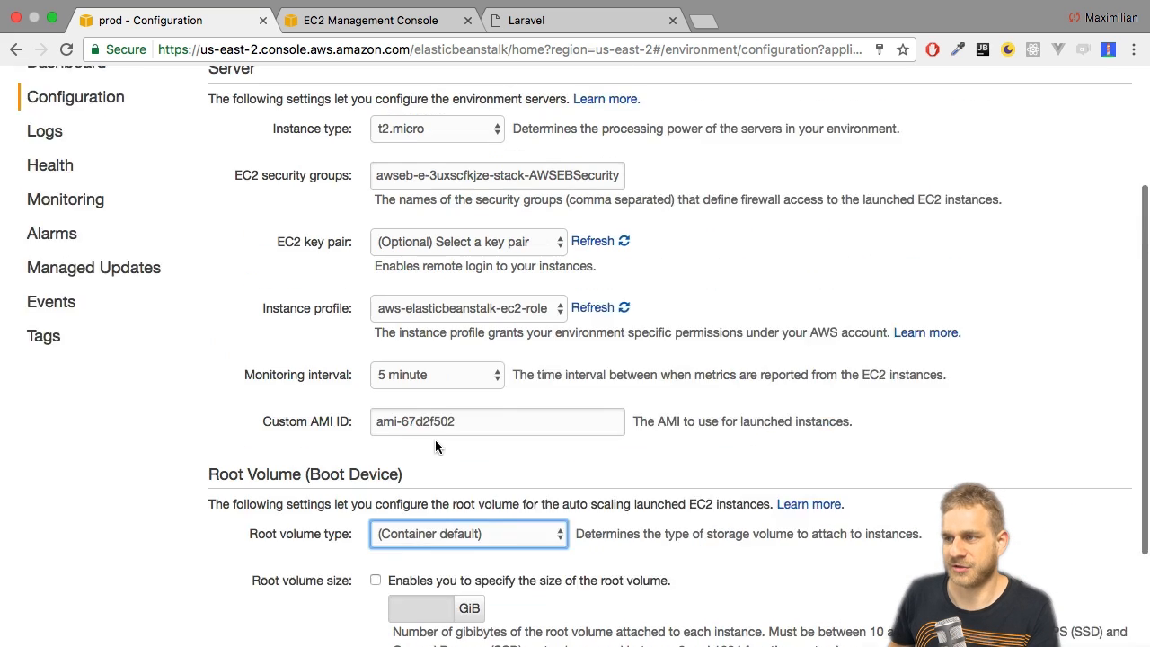
scroll("up", 3)
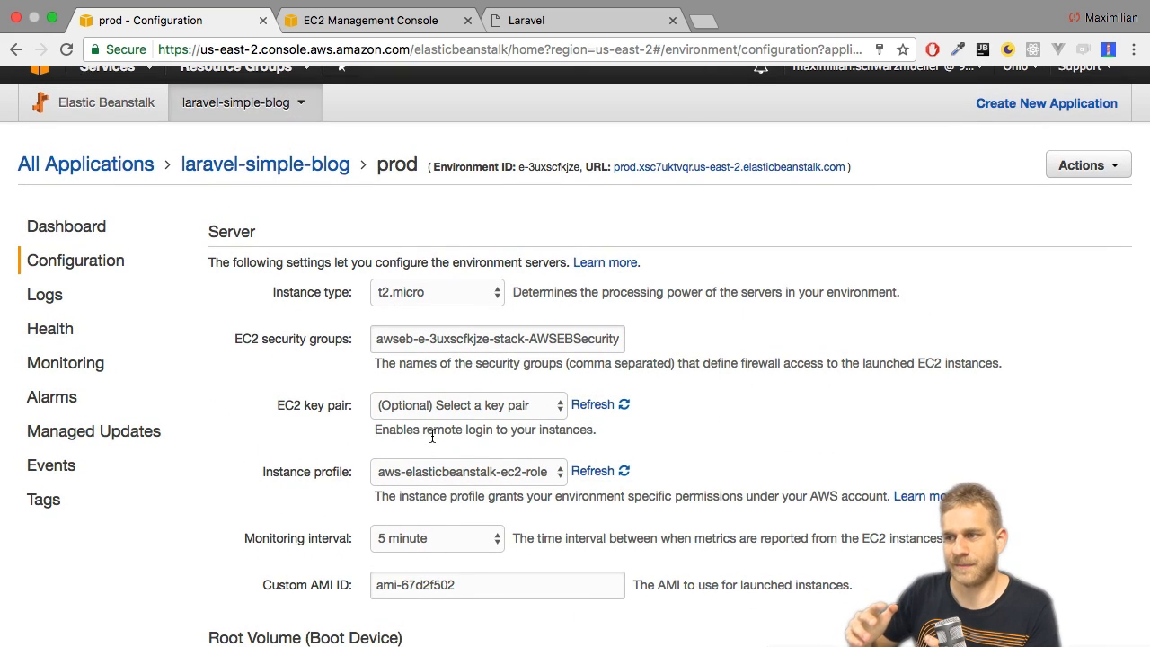
left_click(437, 291)
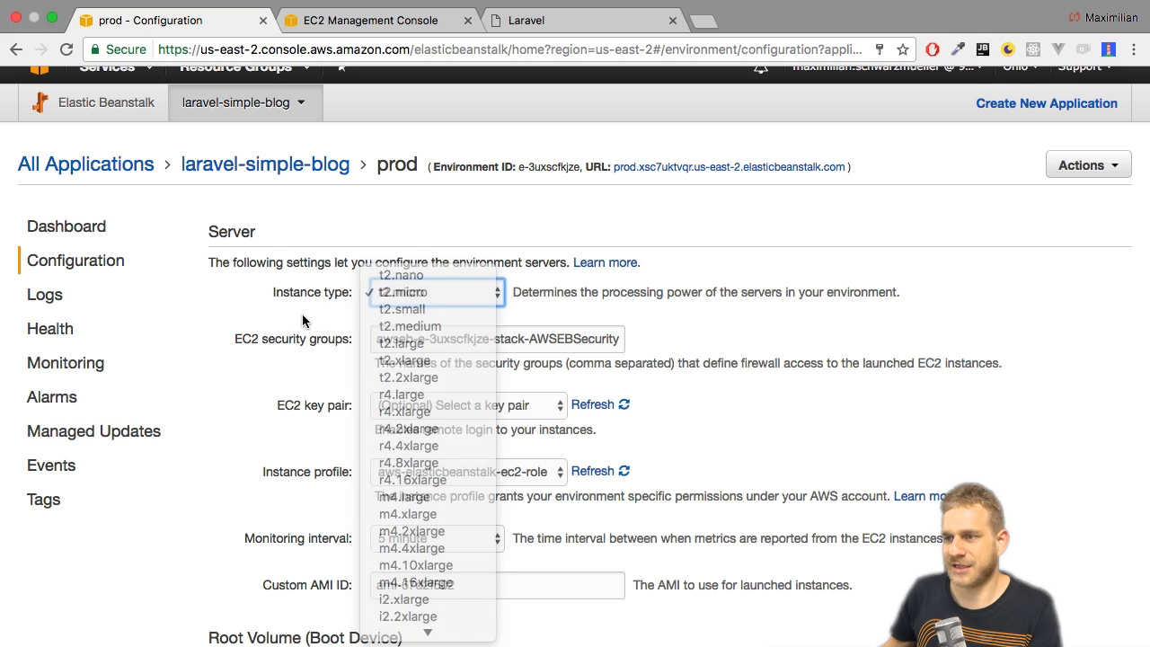
left_click(405, 291)
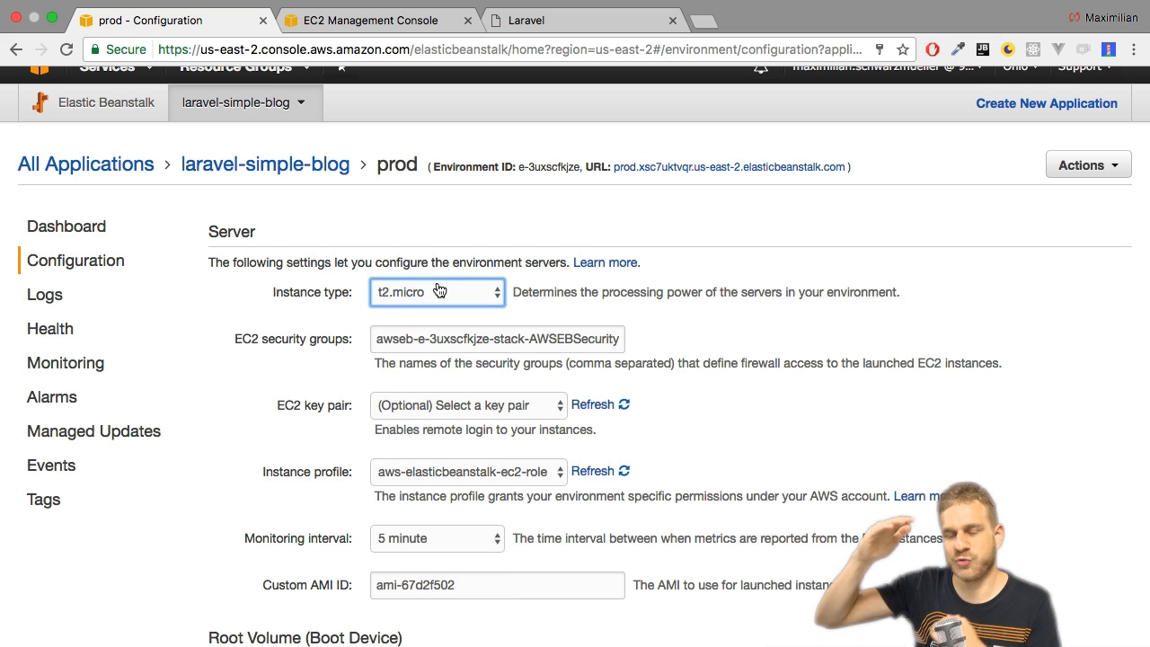
scroll("down", 3)
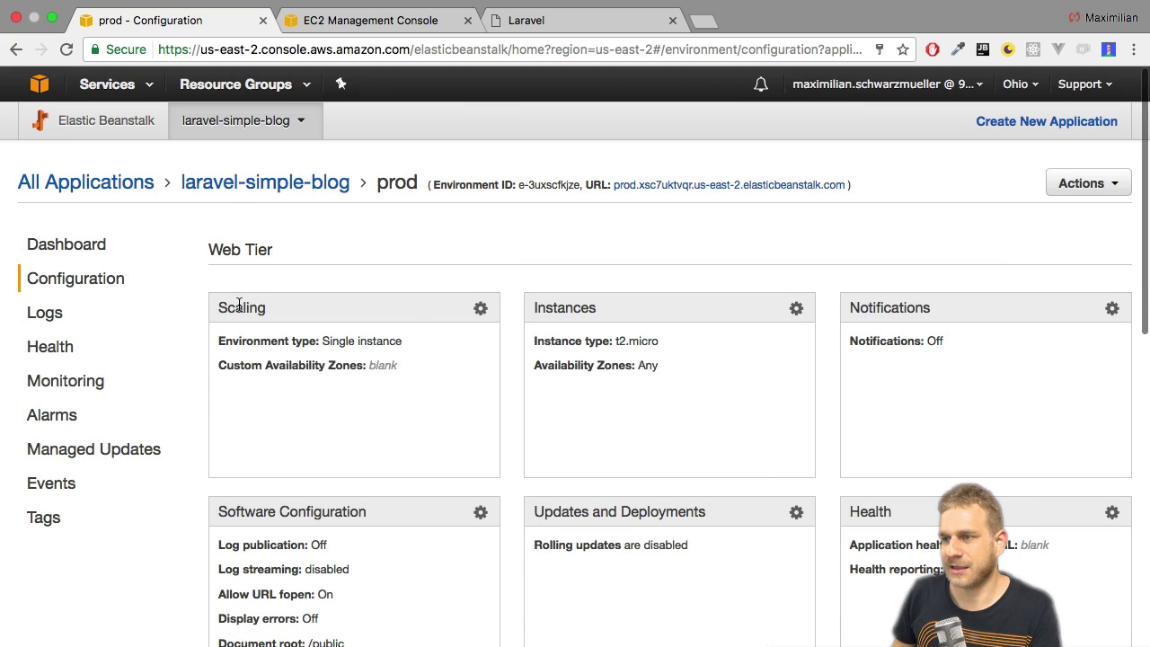
- Set the environment type to Load balancing, auto scaling and apply it, reaching the replacement warning
left_click(485, 310)
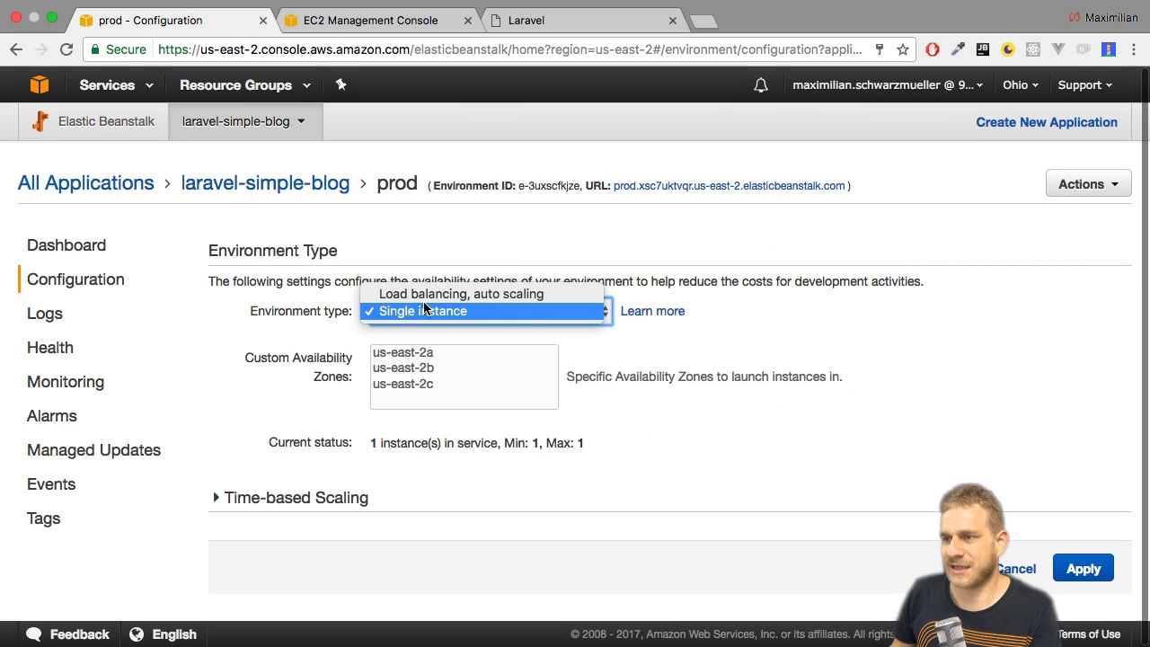
left_click(460, 295)
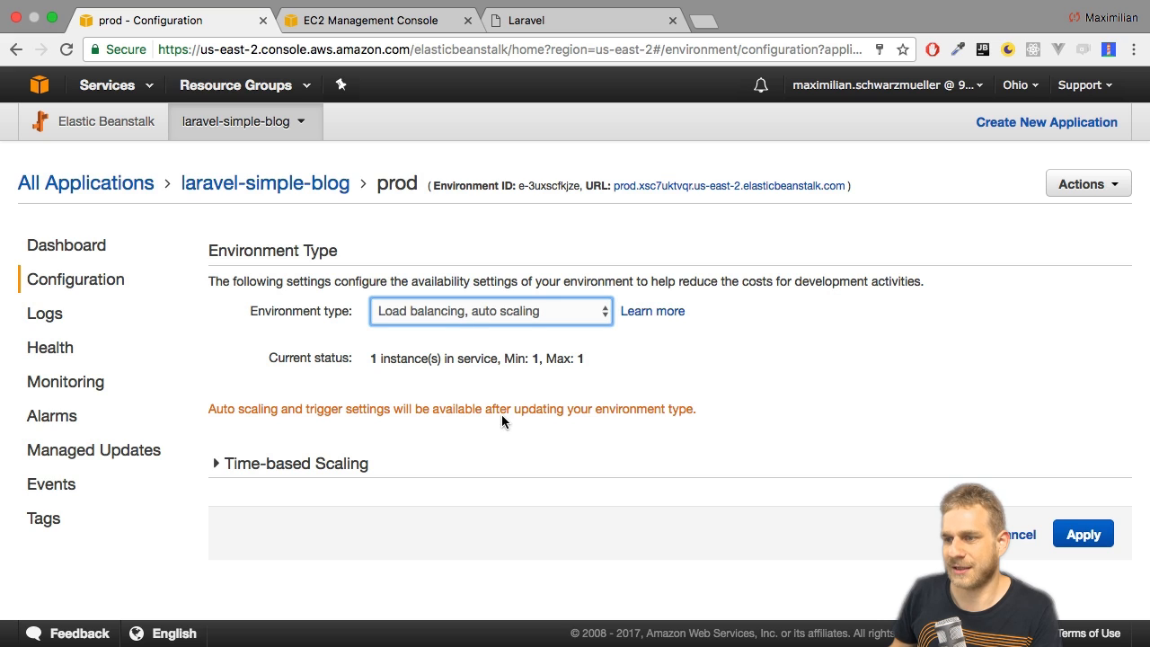
mouse_move(446, 414)
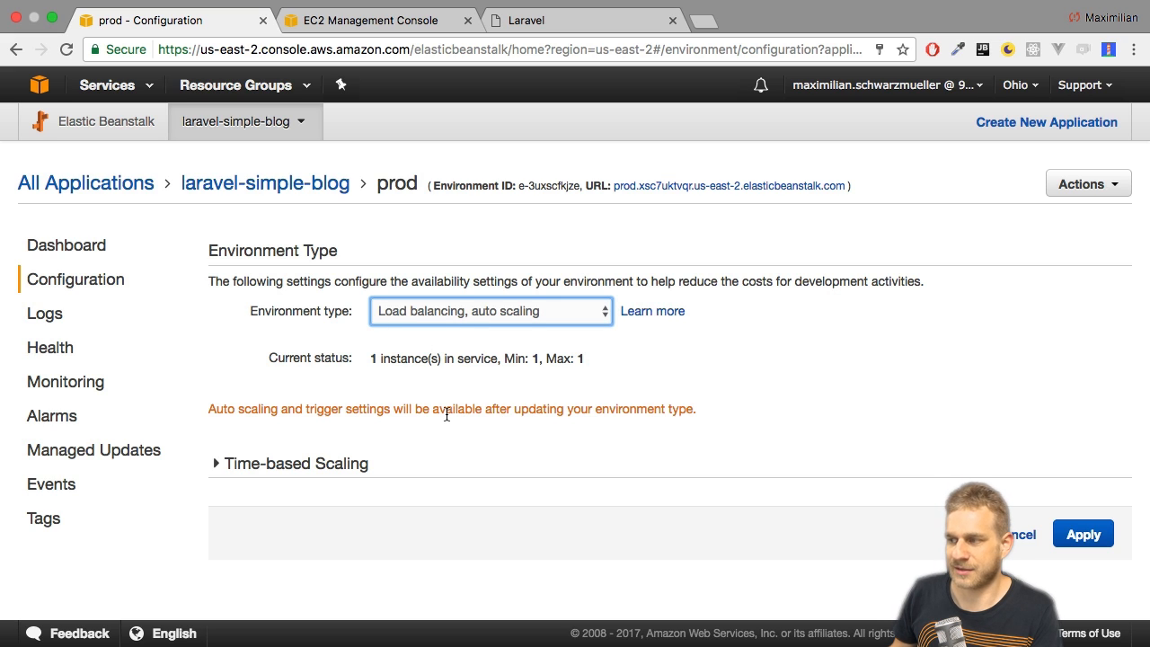
mouse_move(1084, 532)
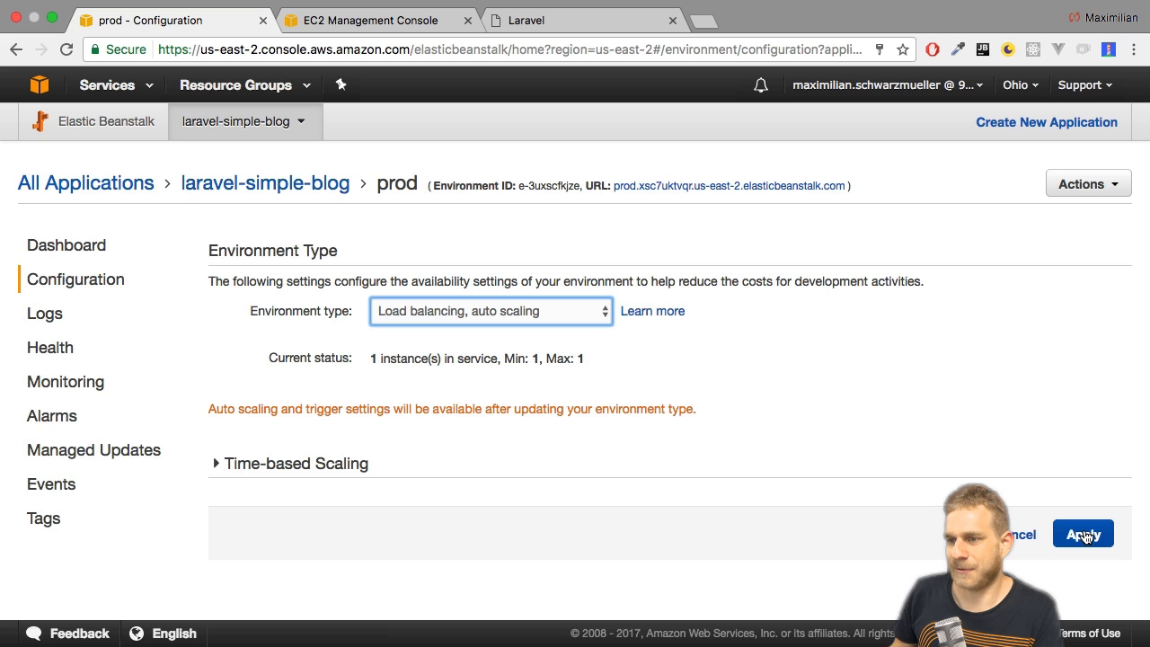
left_click(1082, 532)
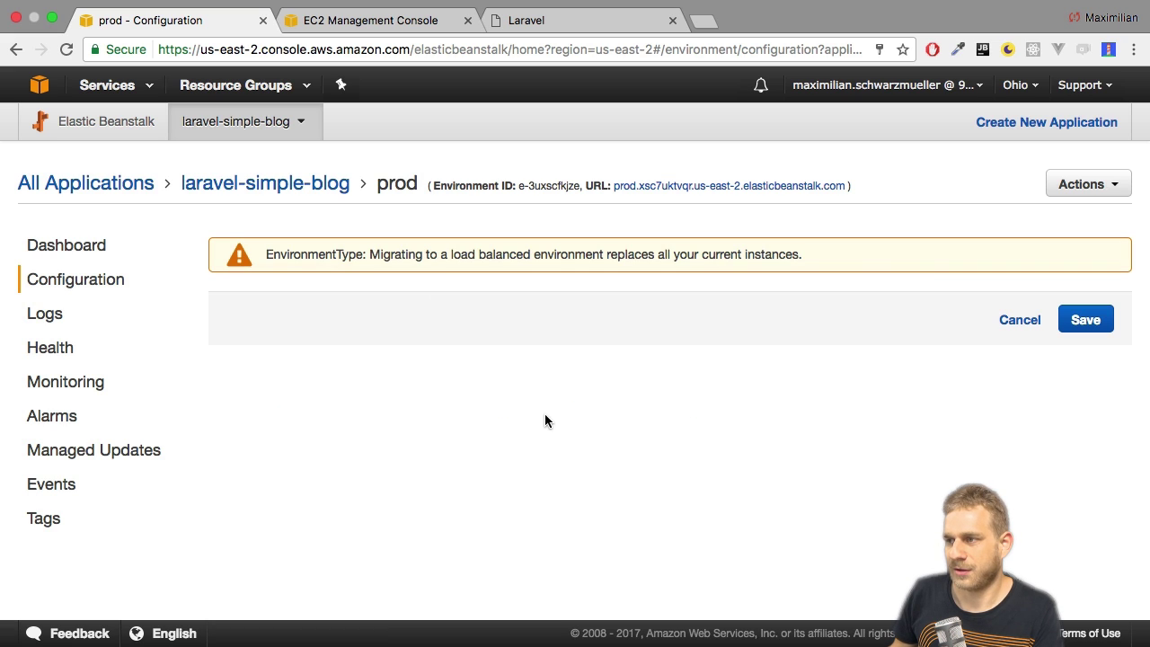
mouse_move(683, 255)
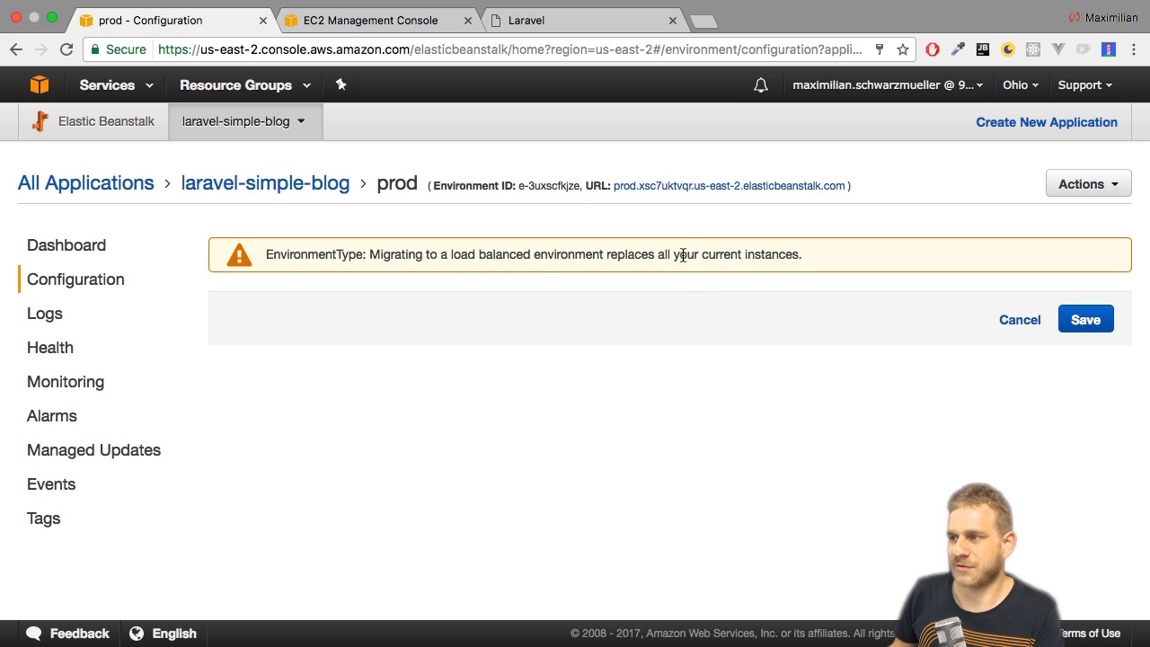
- Save the switch to a load-balanced environment so prod begins updating
left_click(1085, 320)
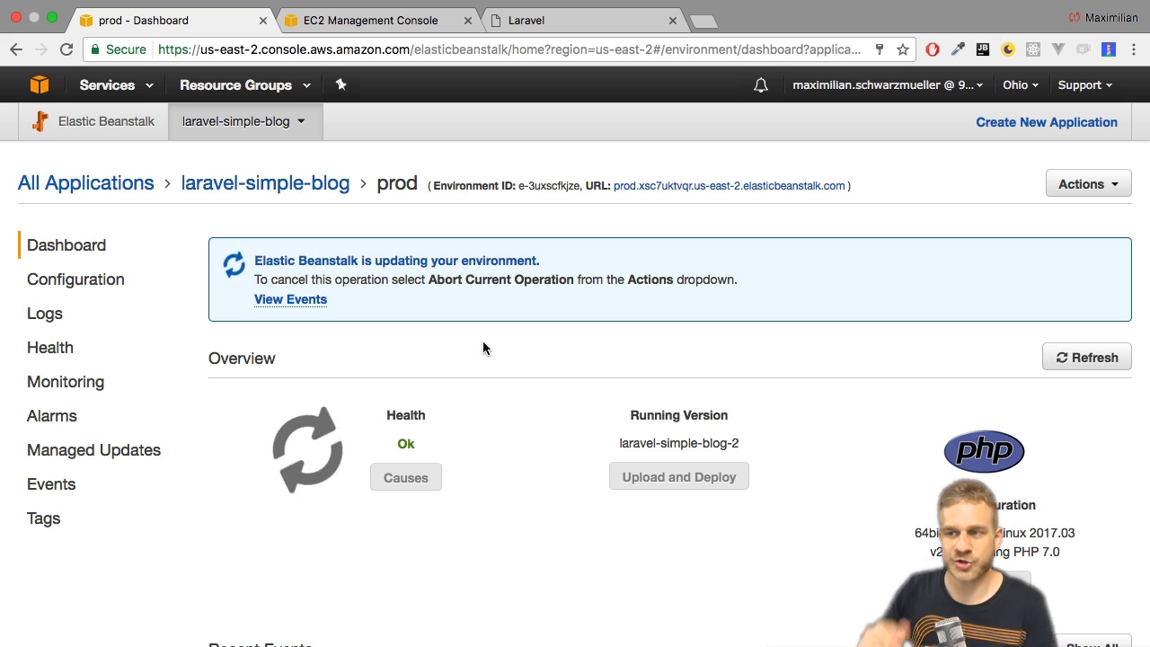
mouse_move(511, 237)
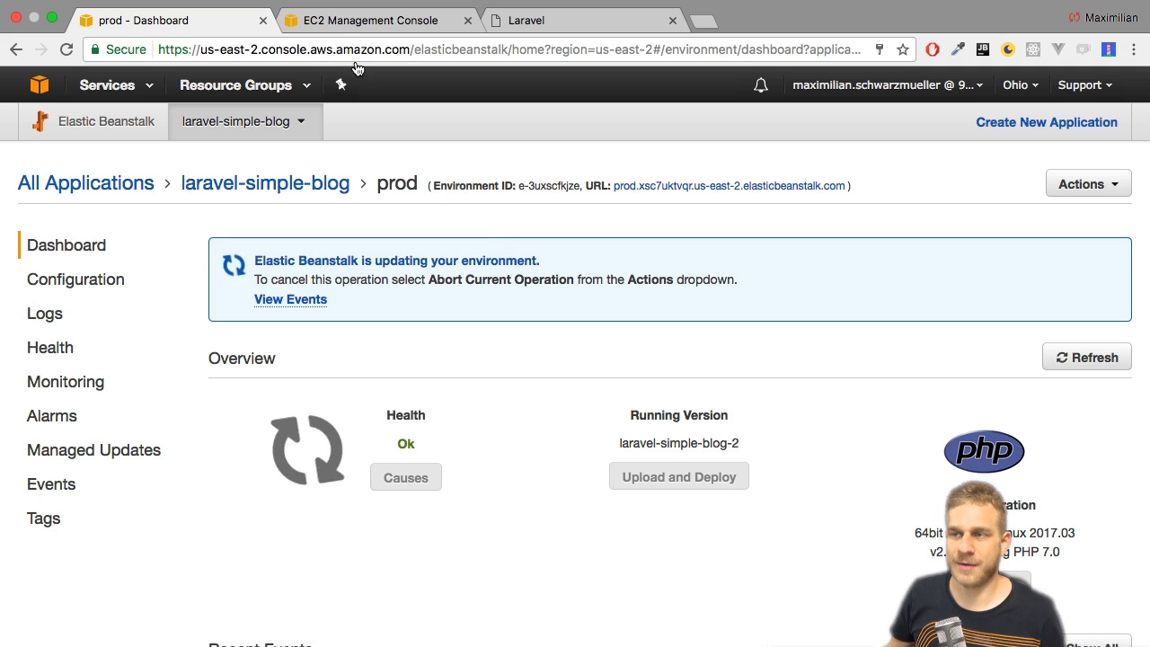
- Confirm the prod EC2 instance is running, then bring up prod's configuration and scaling settings
left_click(369, 20)
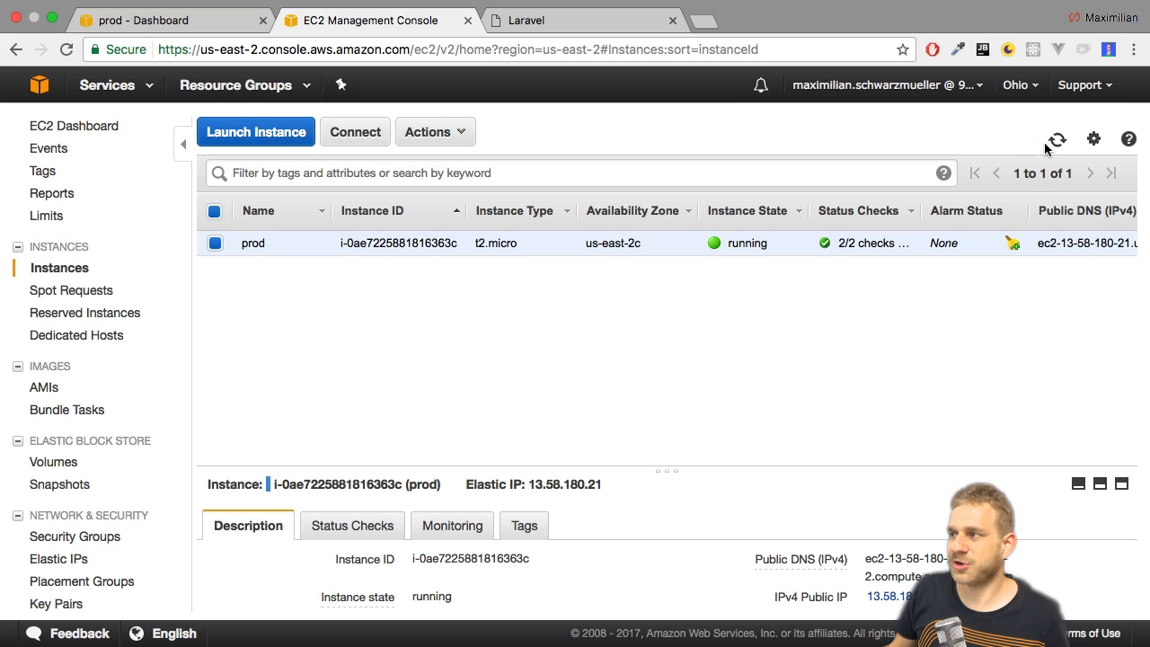
mouse_move(799, 269)
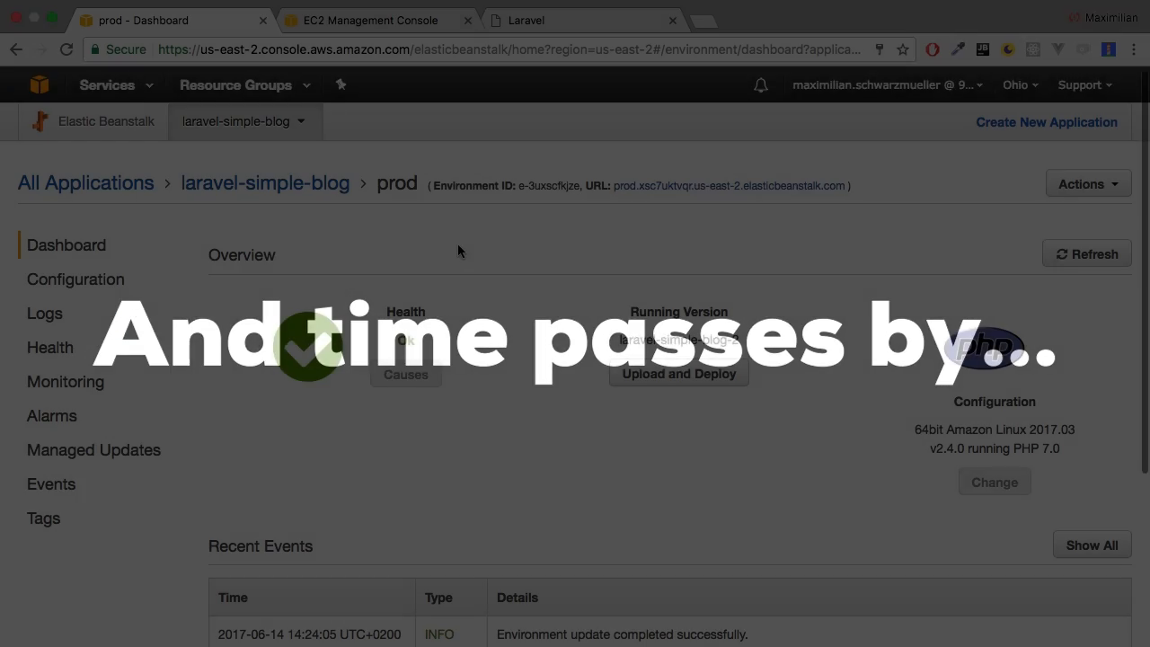
left_click(75, 279)
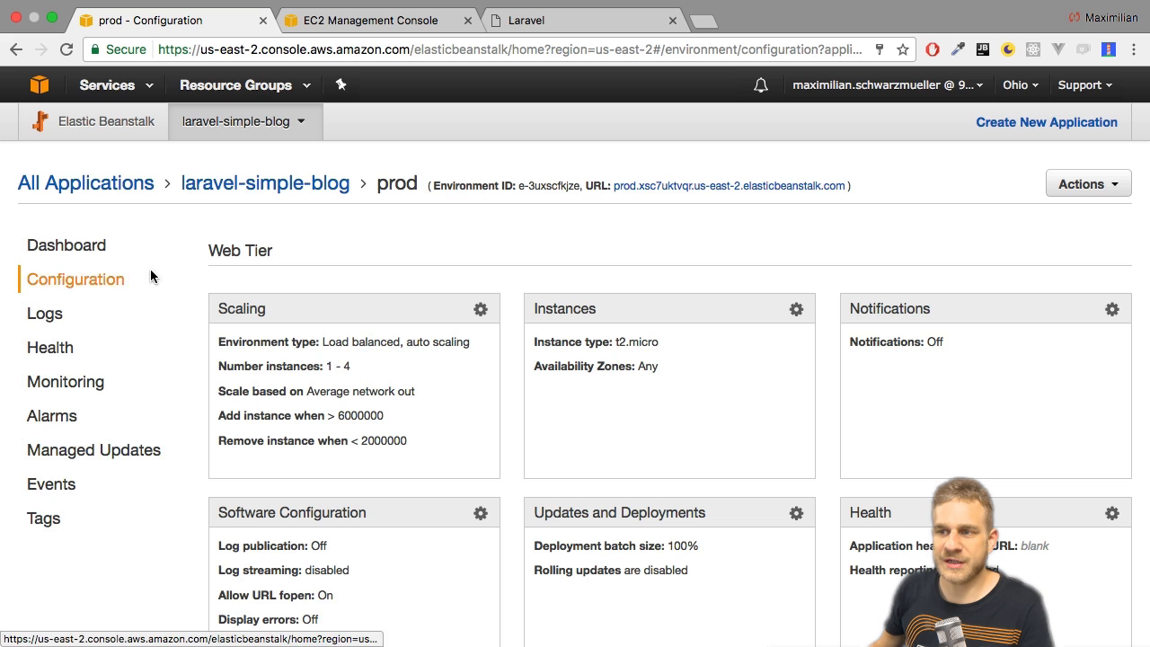
mouse_move(478, 313)
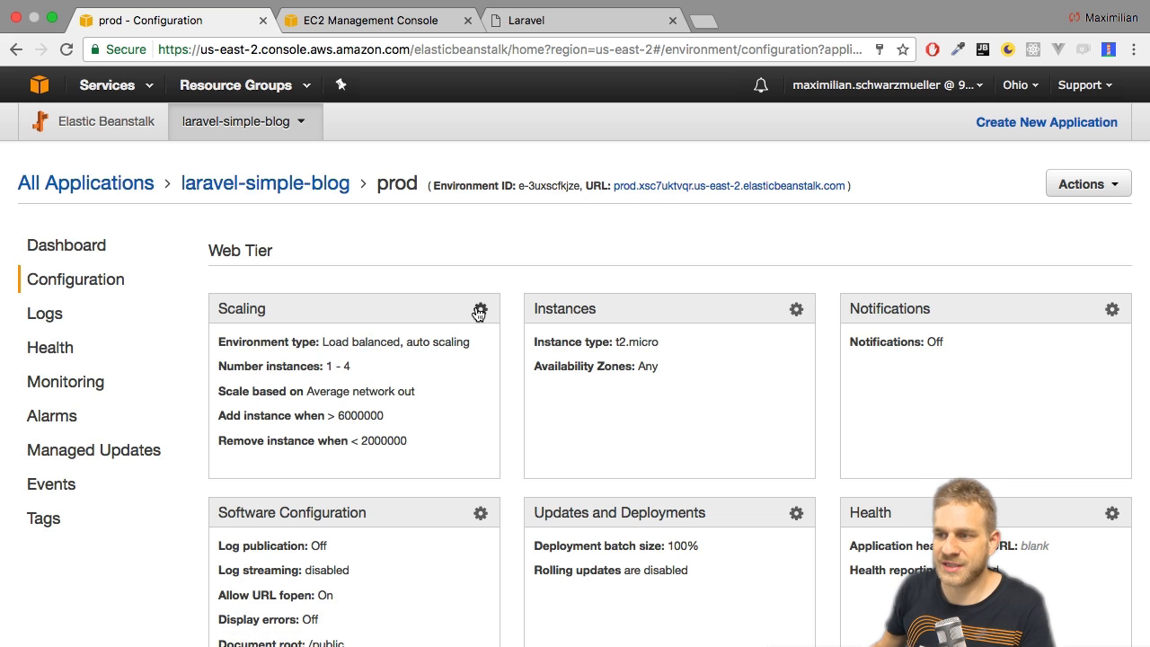
left_click(480, 309)
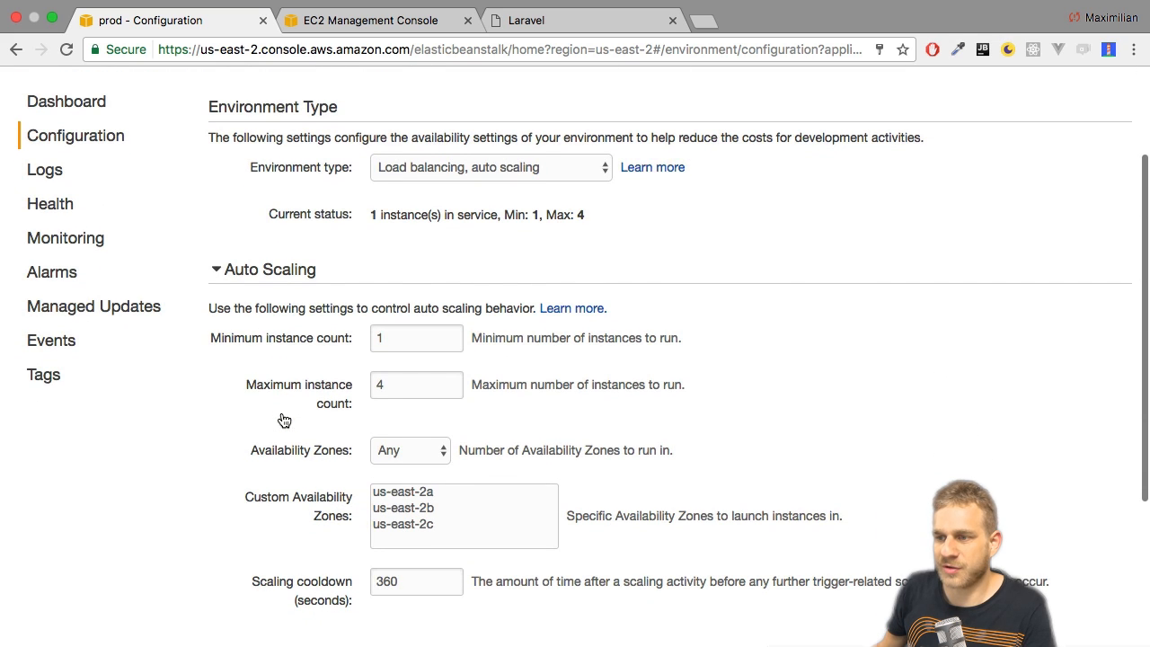
mouse_move(162, 381)
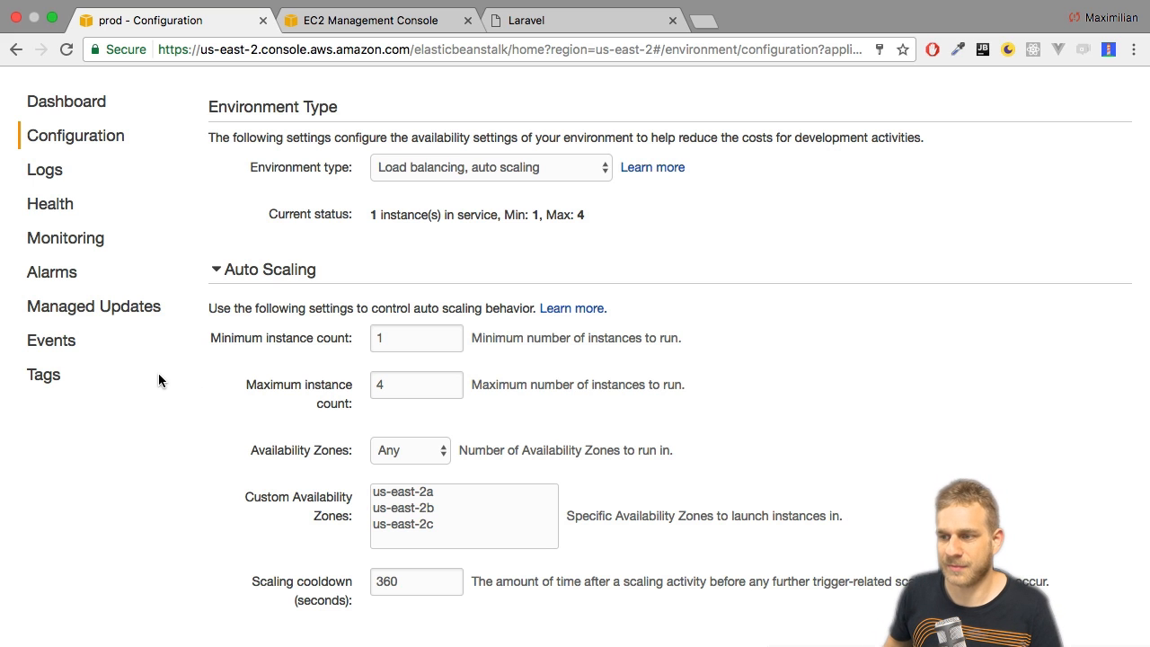
- Review availability zones and the NetworkOut scaling trigger with 6000000 and 2000000 byte thresholds
left_click(409, 449)
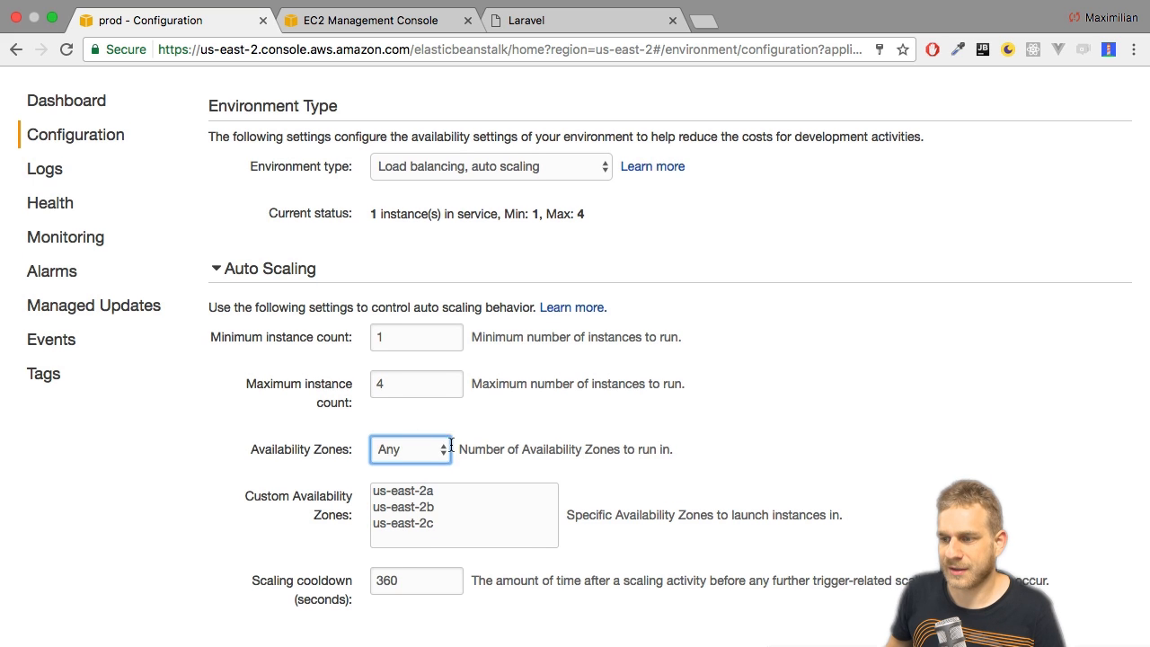
scroll("down", 3)
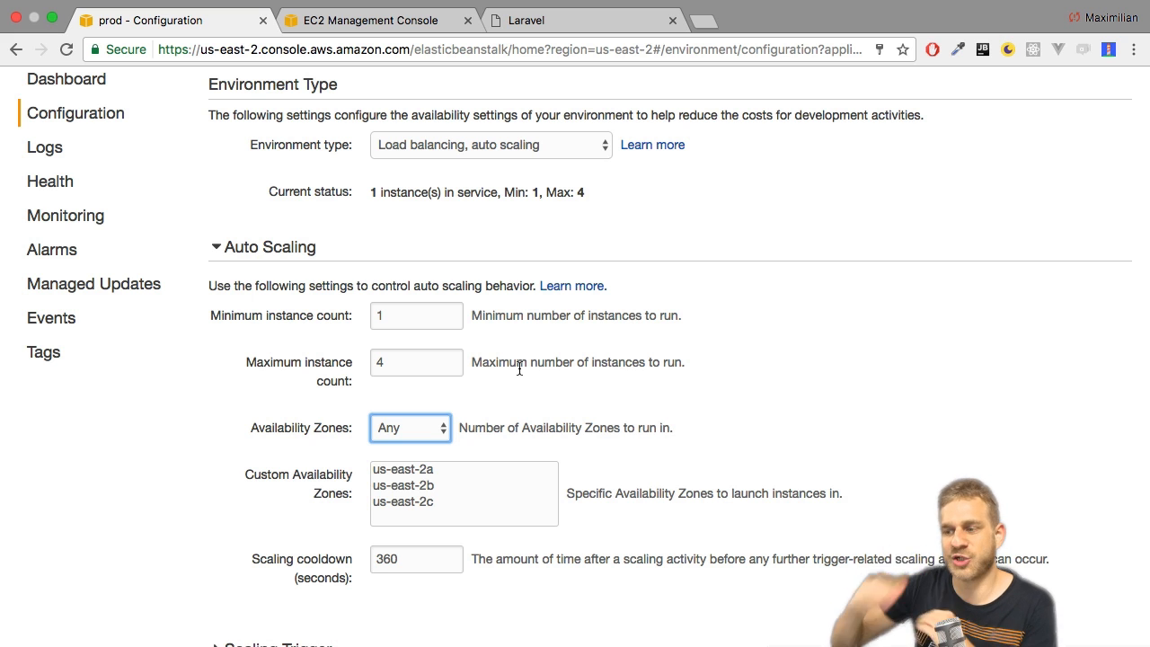
scroll("down", 3)
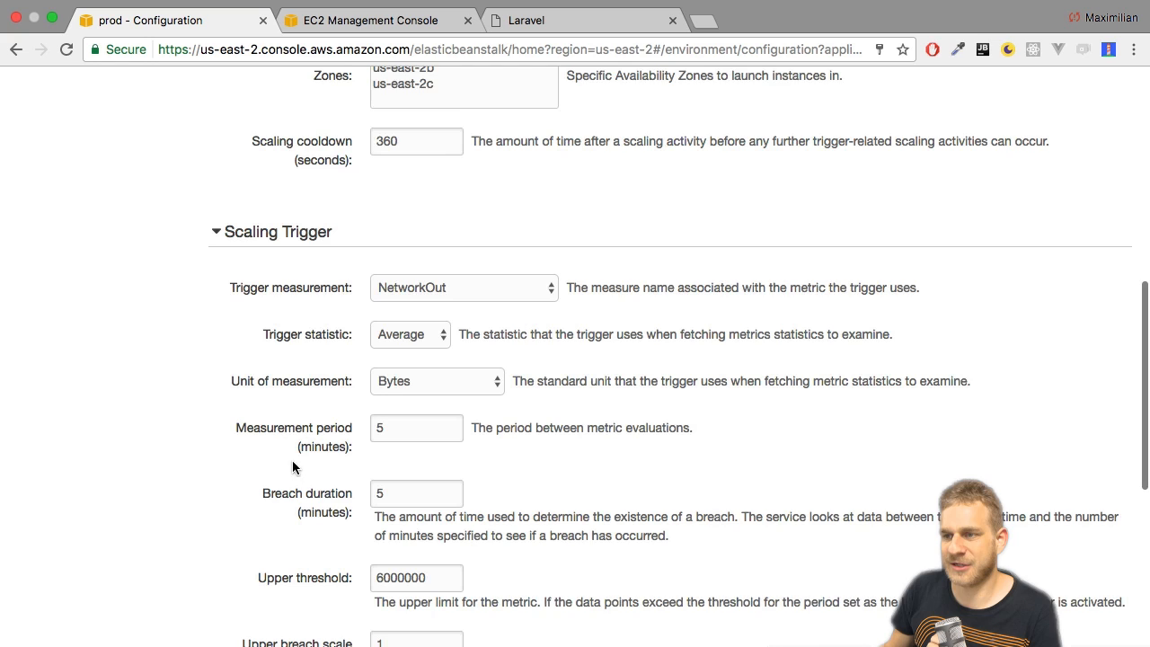
scroll("down", 3)
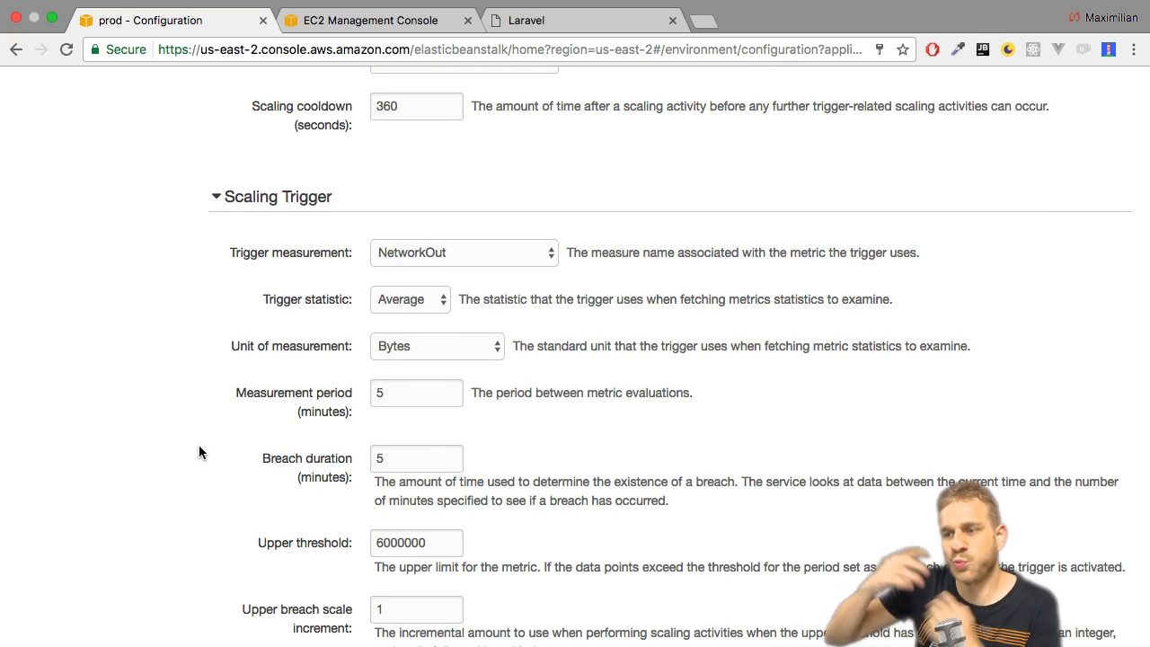
scroll("down", 3)
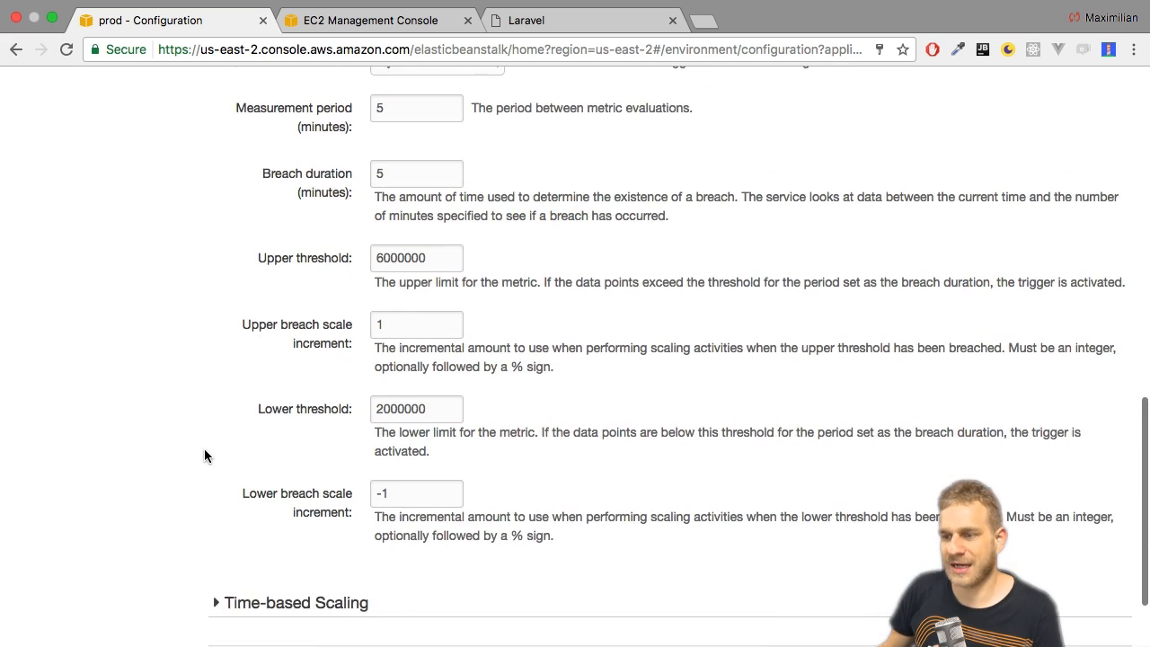
scroll("down", 3)
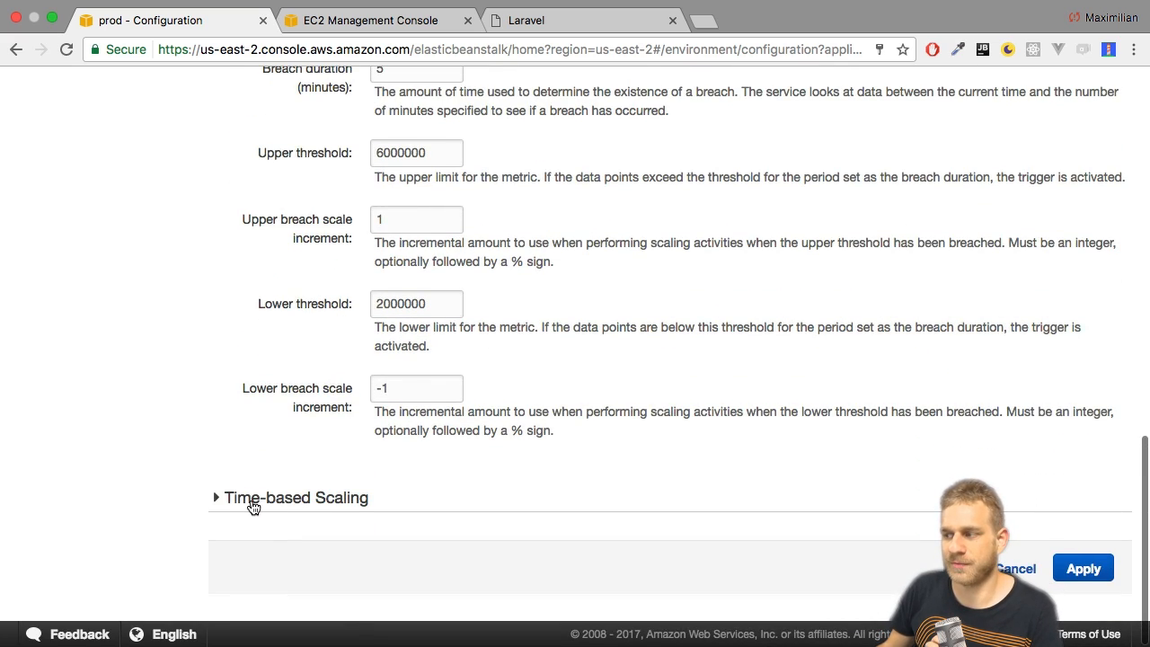
scroll("up", 3)
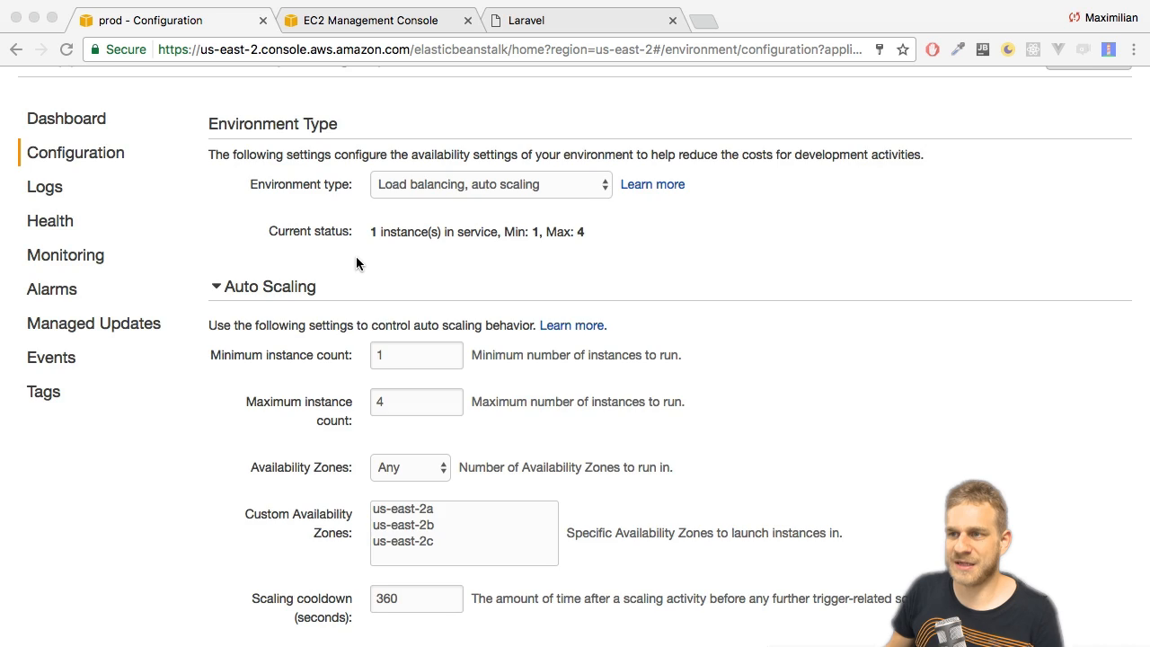
scroll("up", 3)
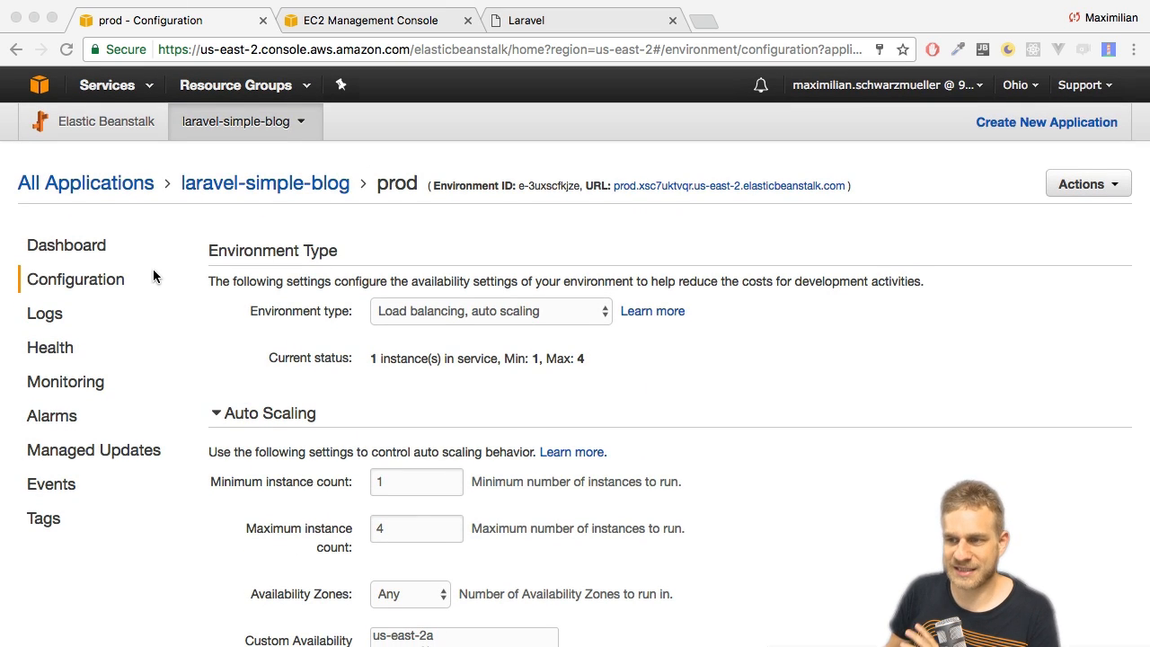
mouse_move(171, 303)
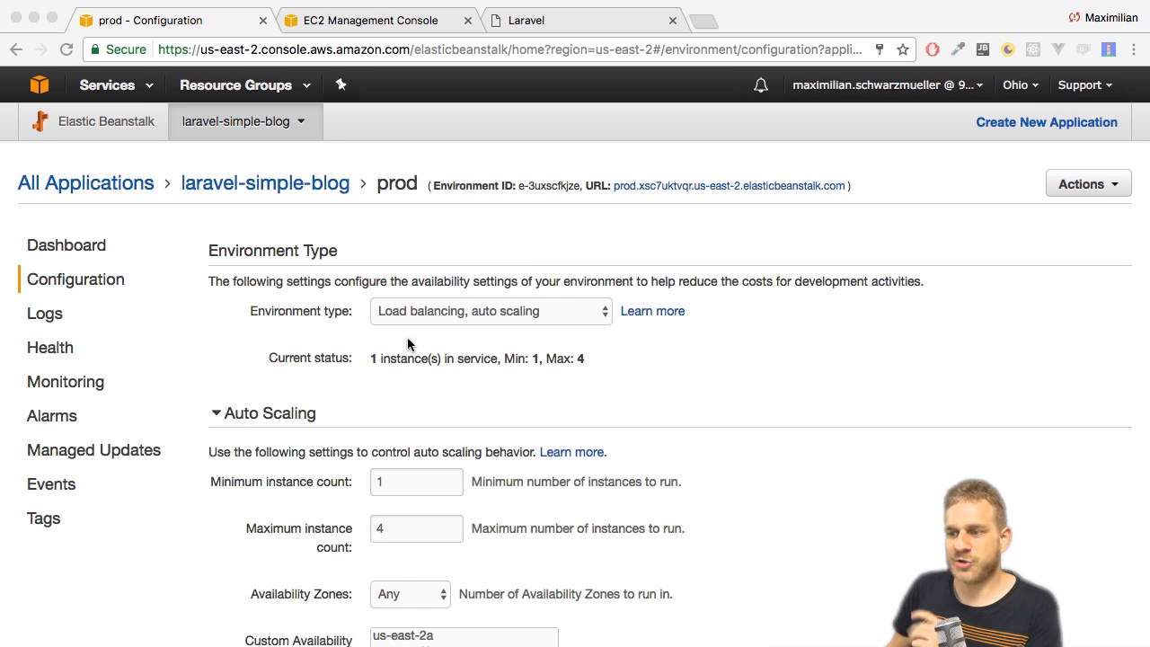
- Return from Scaling to prod's configuration overview and launch the deployed prod site in a new tab
scroll("down", 3)
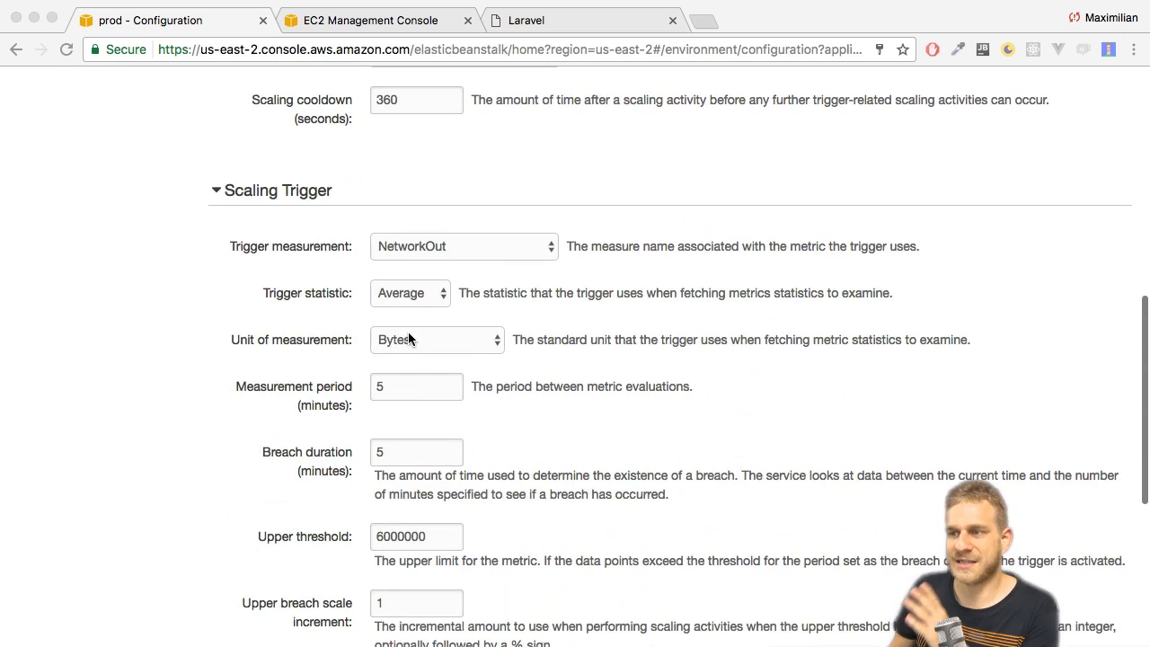
scroll("up", 3)
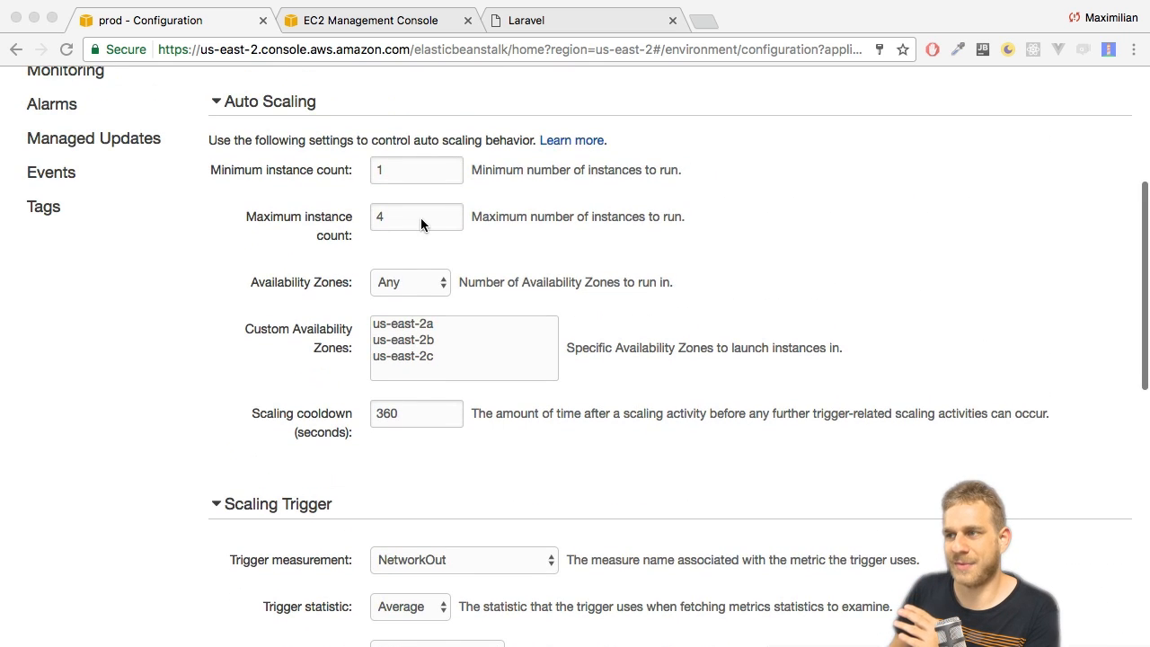
scroll("up", 3)
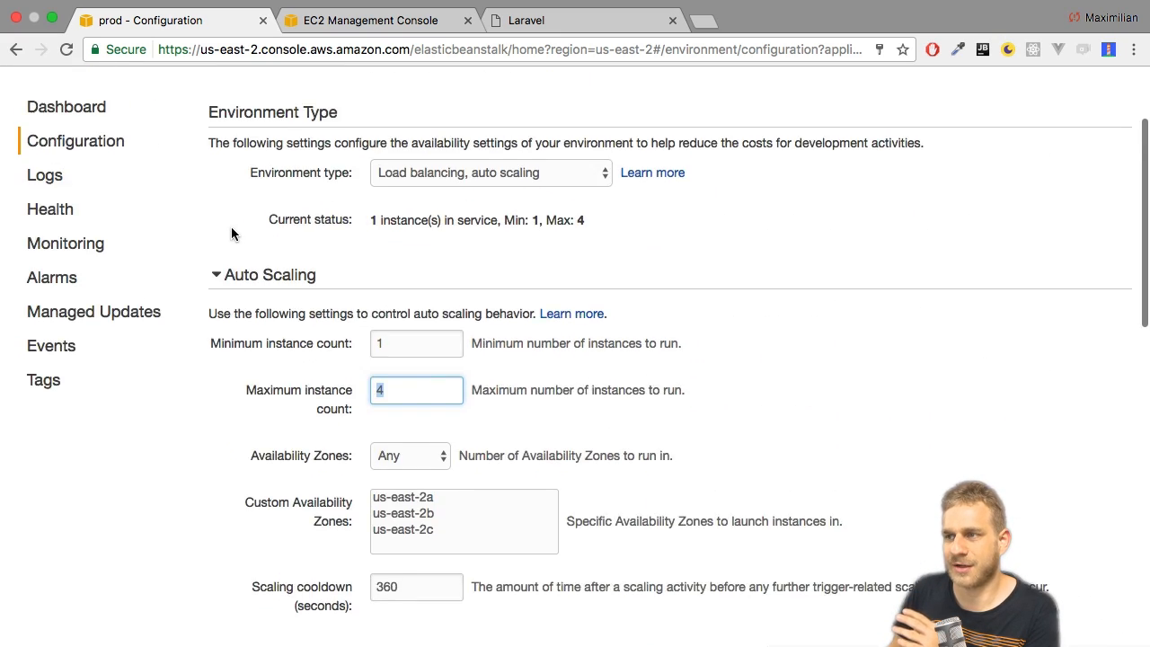
left_click(76, 279)
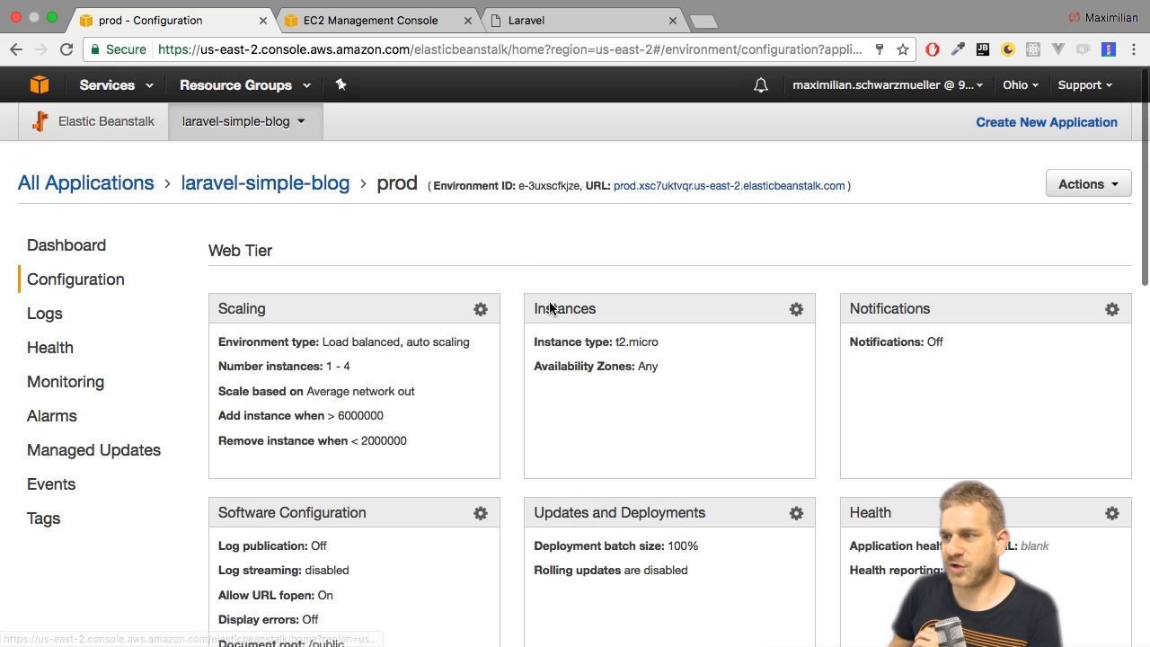
mouse_move(611, 311)
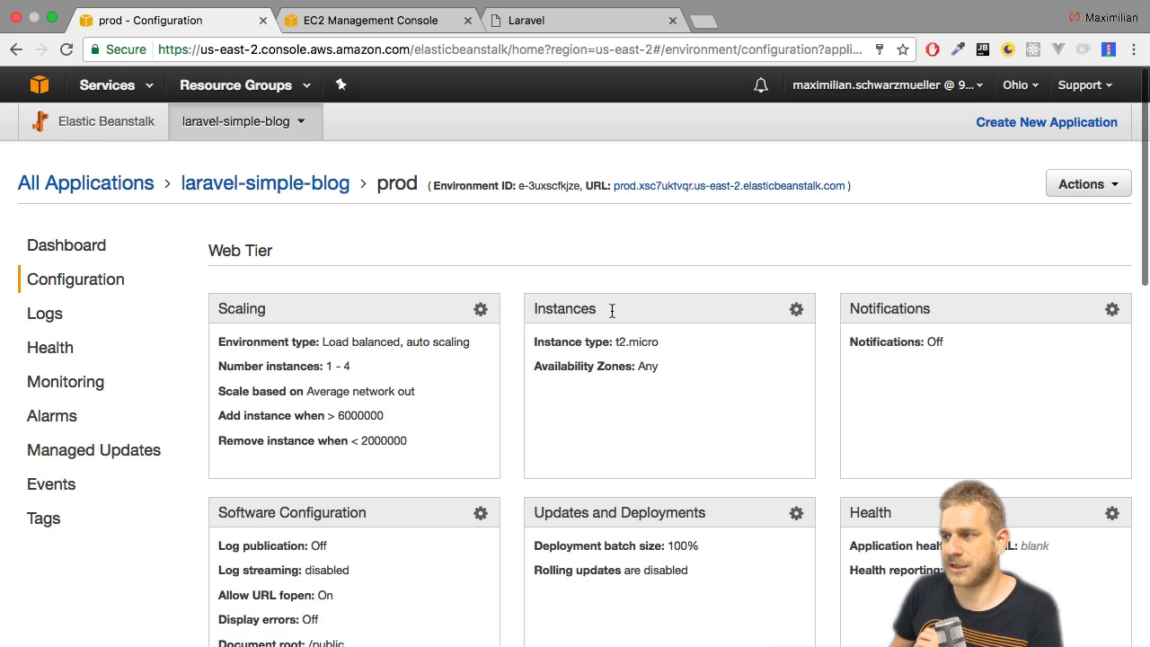
mouse_move(795, 309)
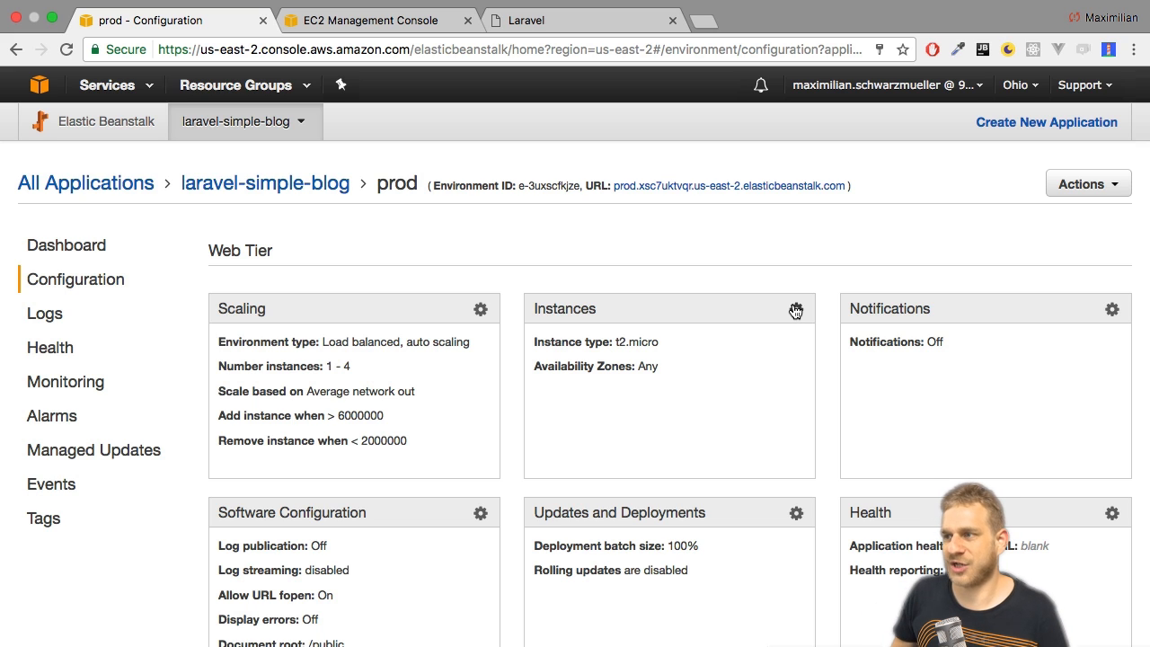
left_click(728, 185)
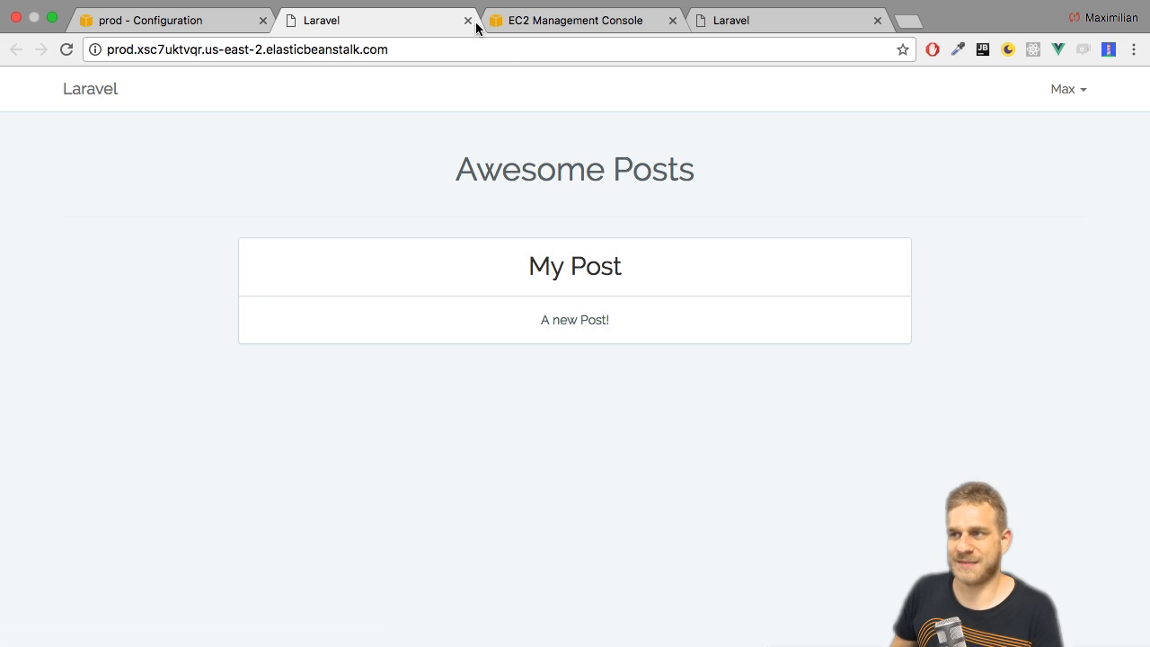
- Close the Laravel blog tab and return to prod's configuration overview
left_click(468, 20)
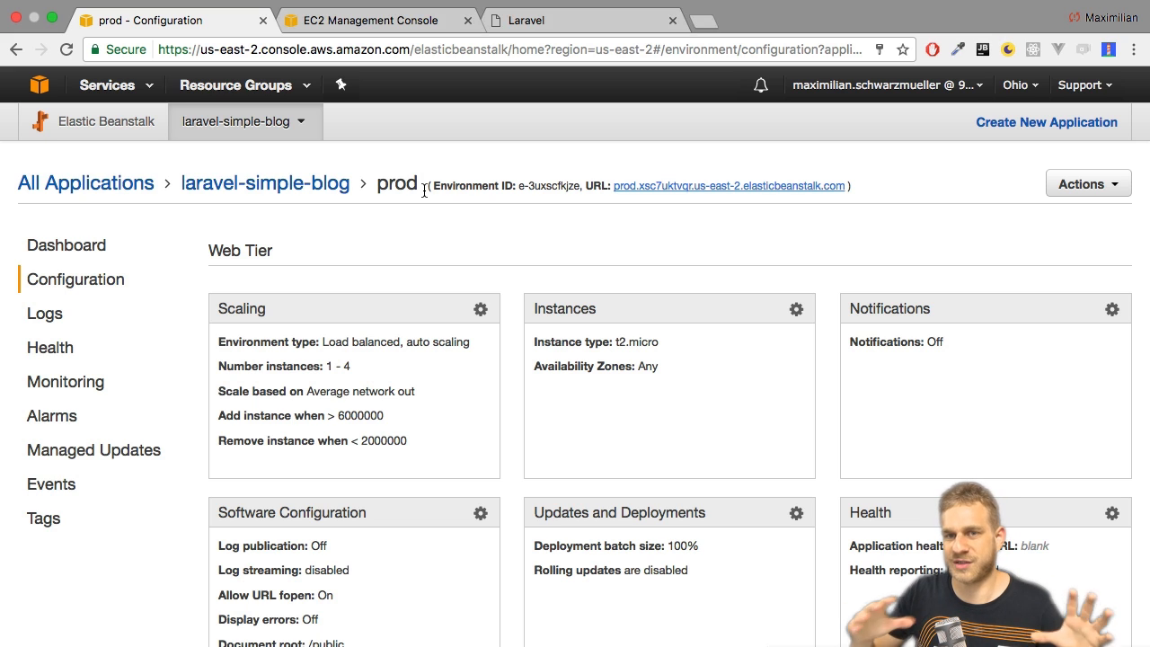
mouse_move(667, 252)
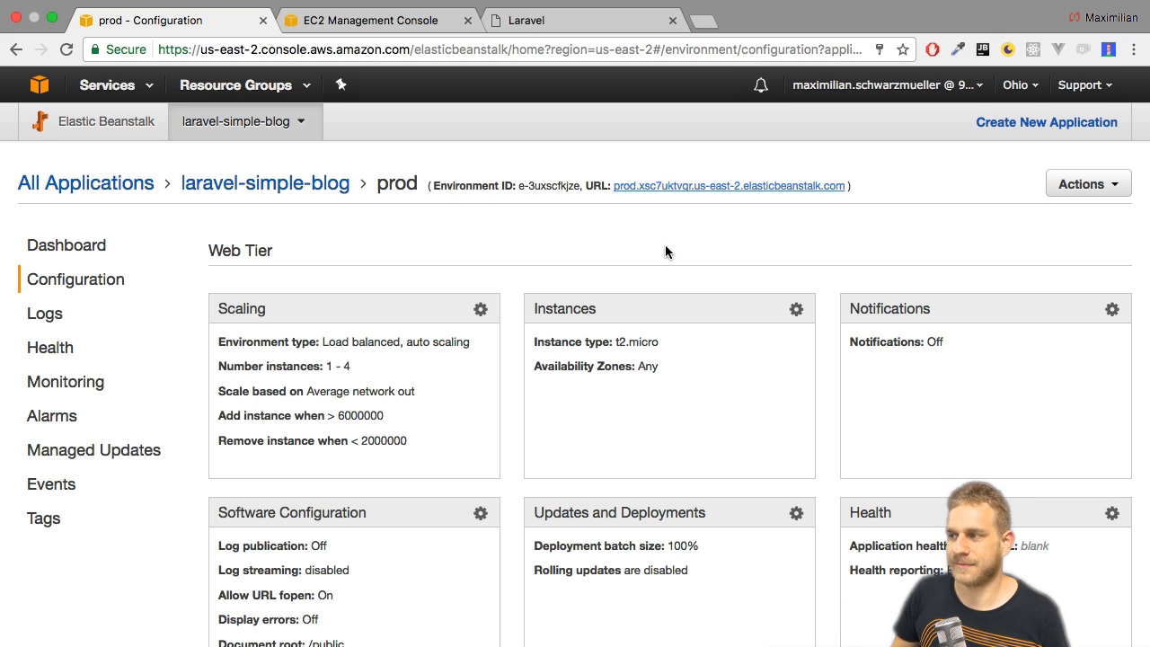
- Review prod's notification settings and scroll through the PHP container and log options
left_click(1112, 309)
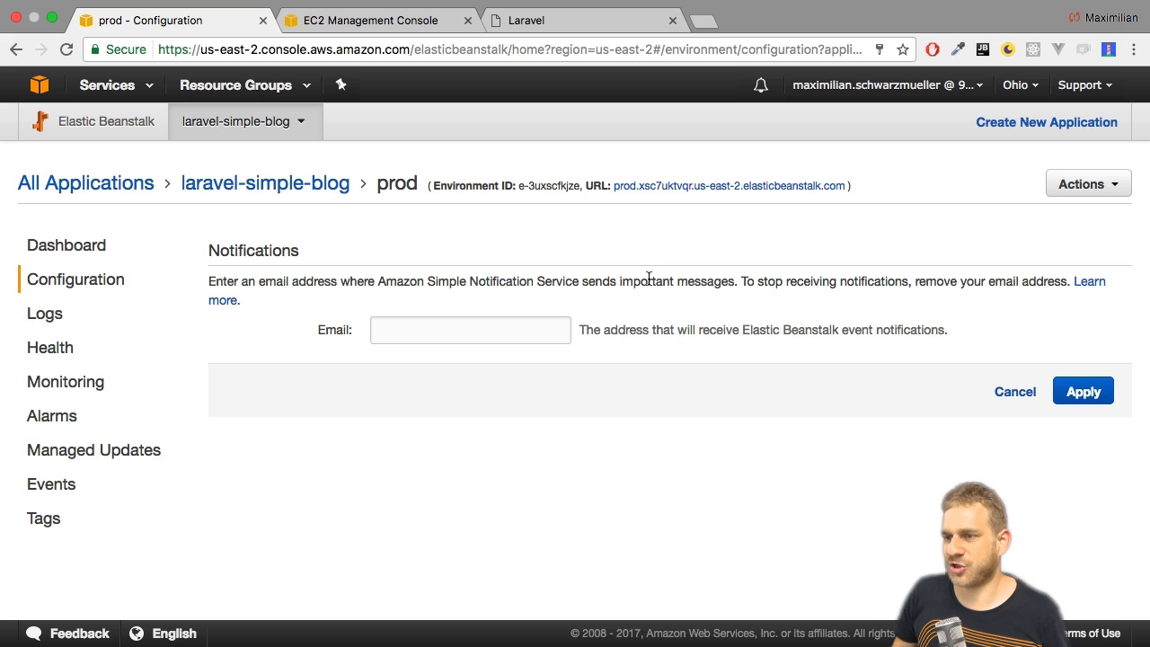
mouse_move(492, 360)
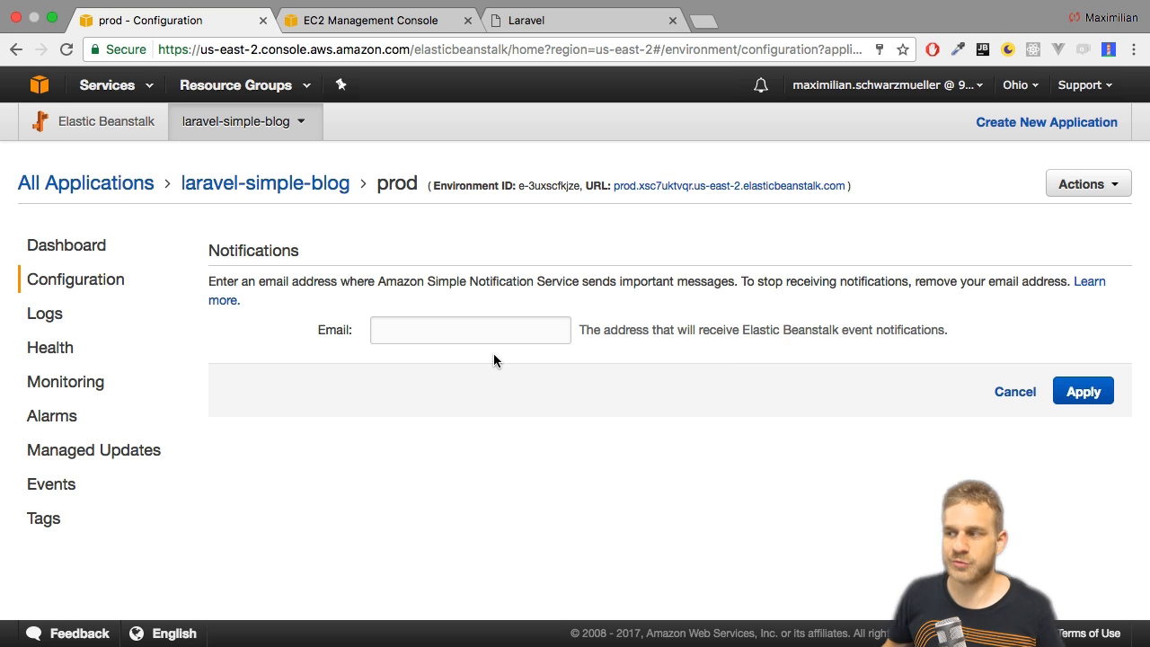
left_click(1013, 392)
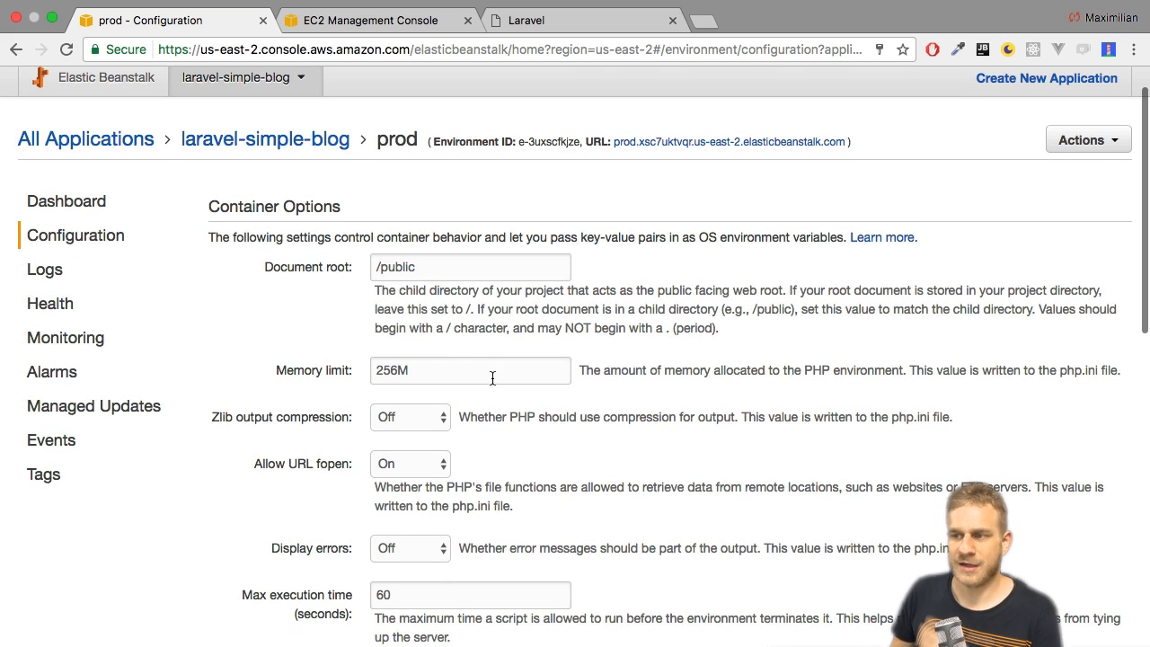
scroll("down", 3)
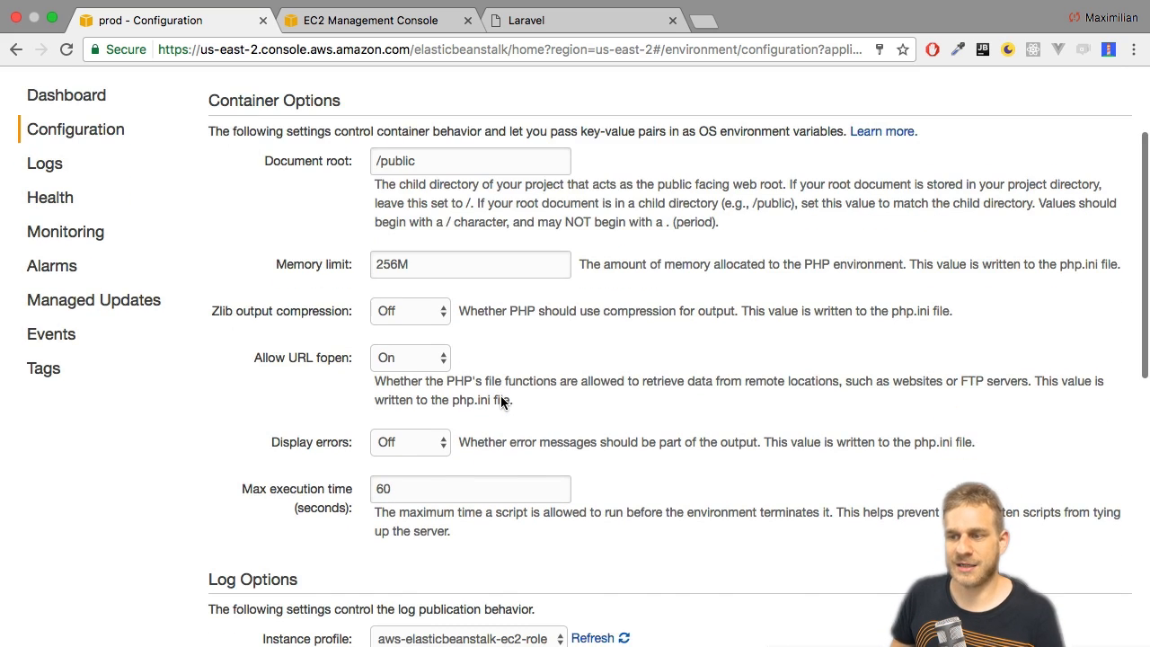
scroll("down", 3)
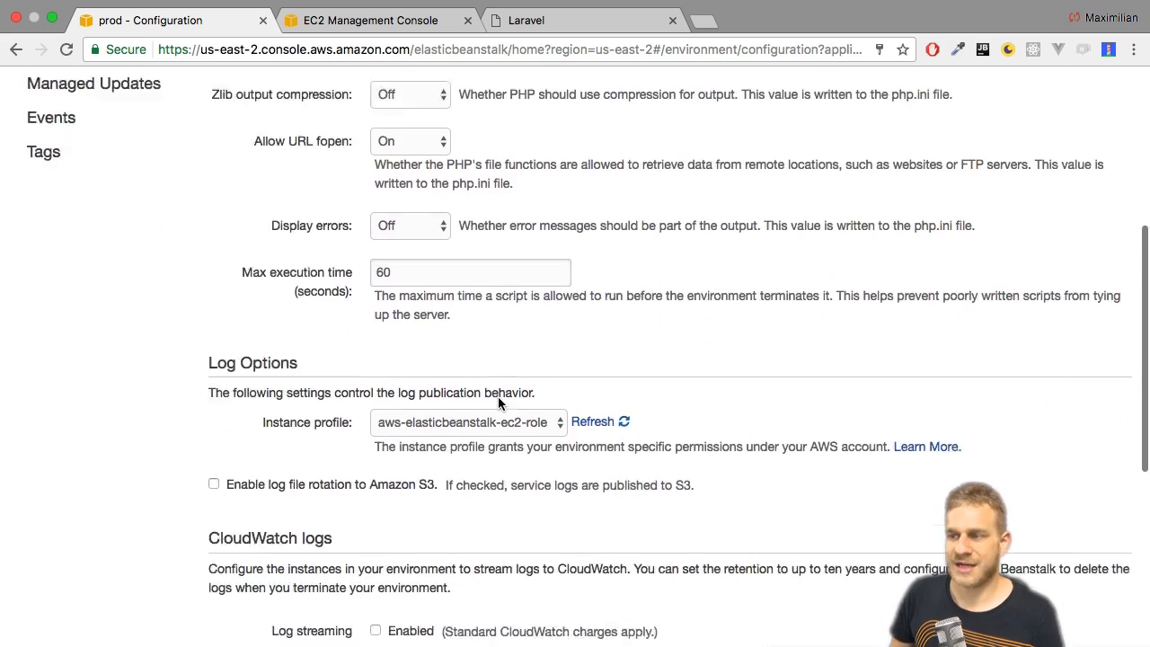
scroll("down", 3)
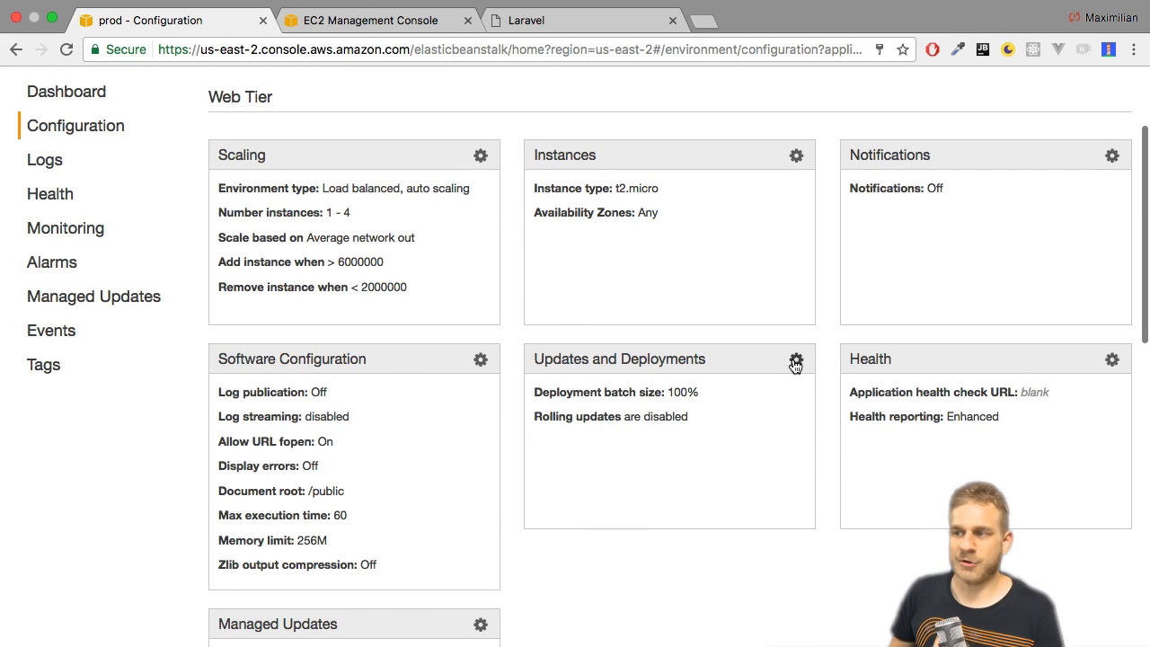
- Review the deployment policy choices in Updates and Deployments, keeping Rolling selected
left_click(794, 360)
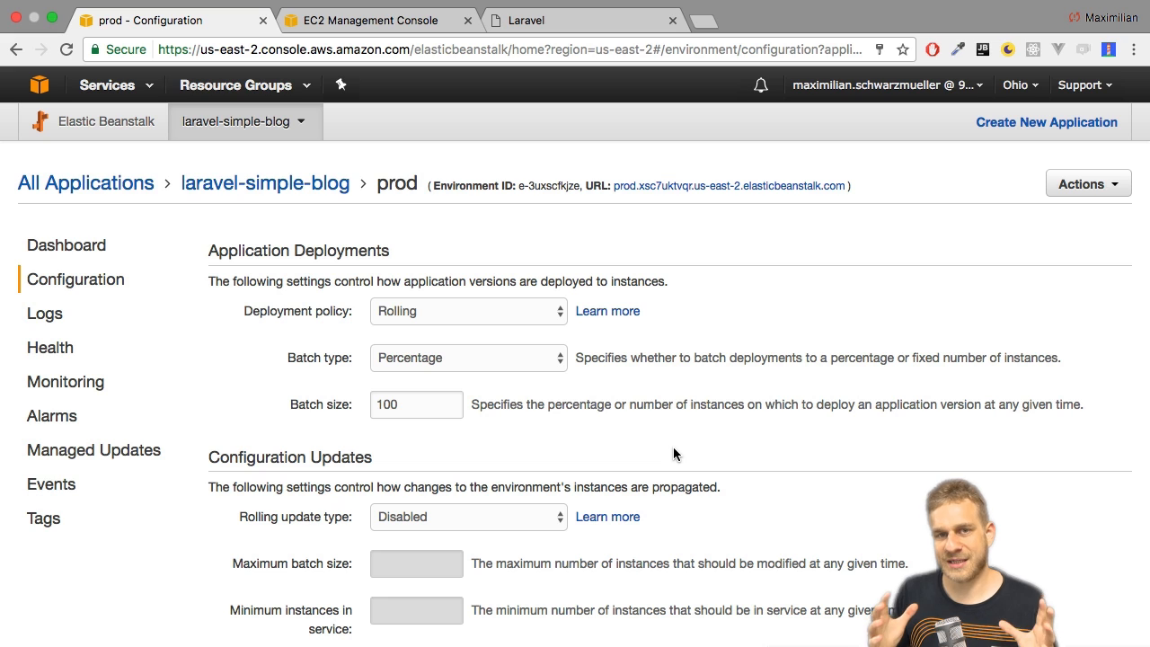
left_click(467, 311)
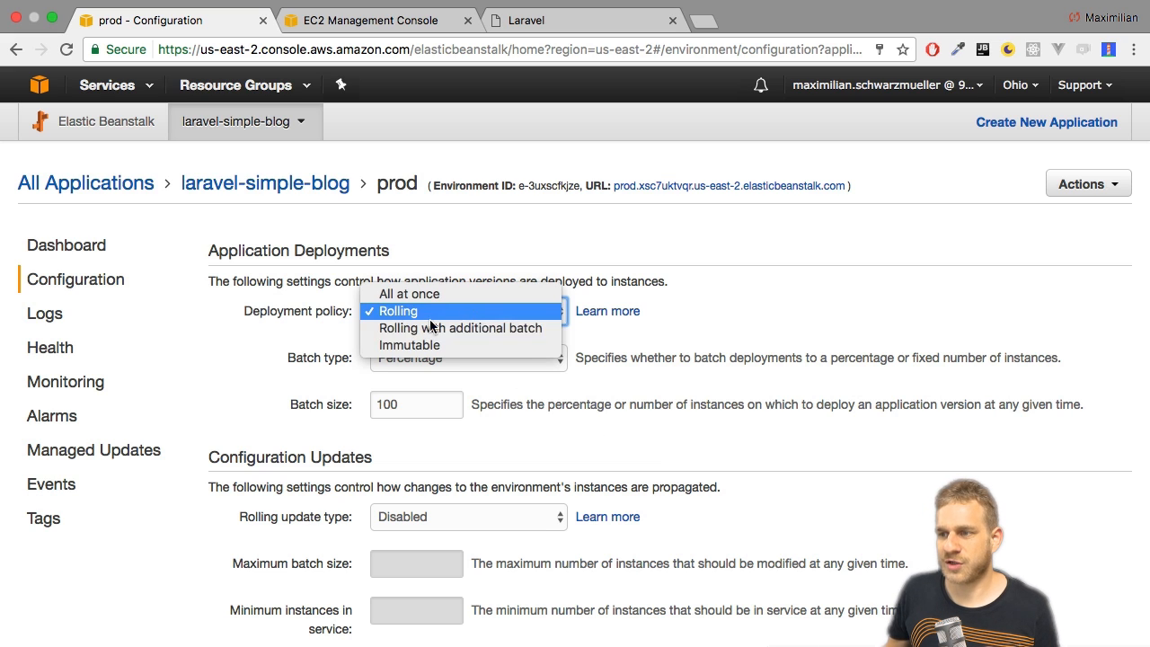
mouse_move(414, 317)
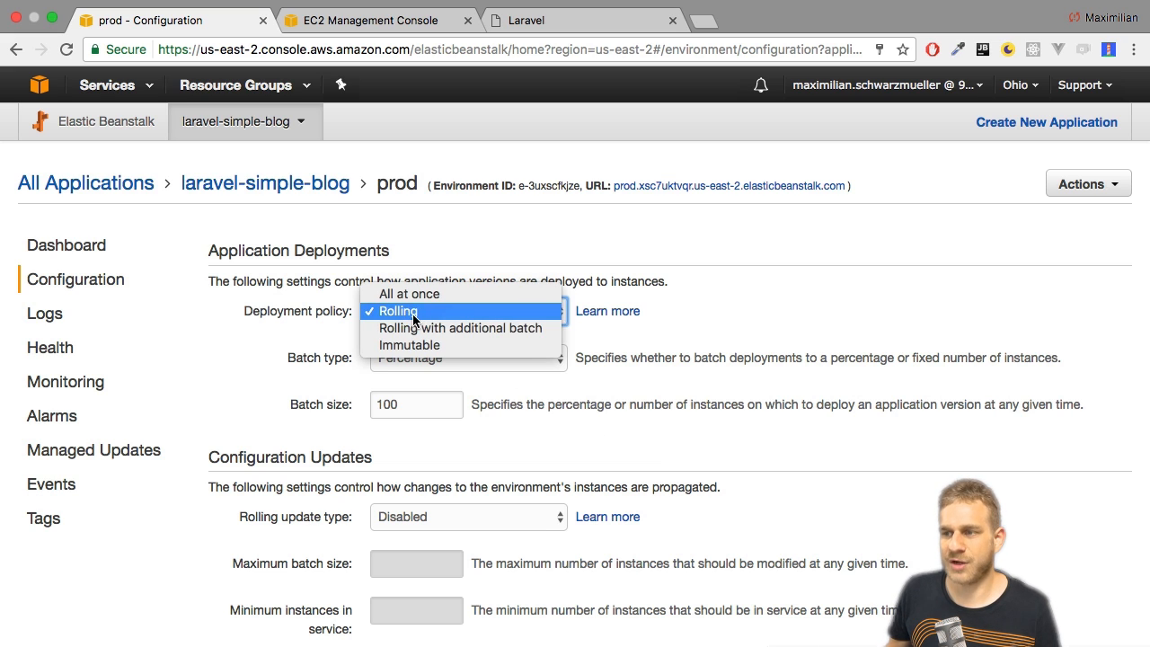
left_click(399, 311)
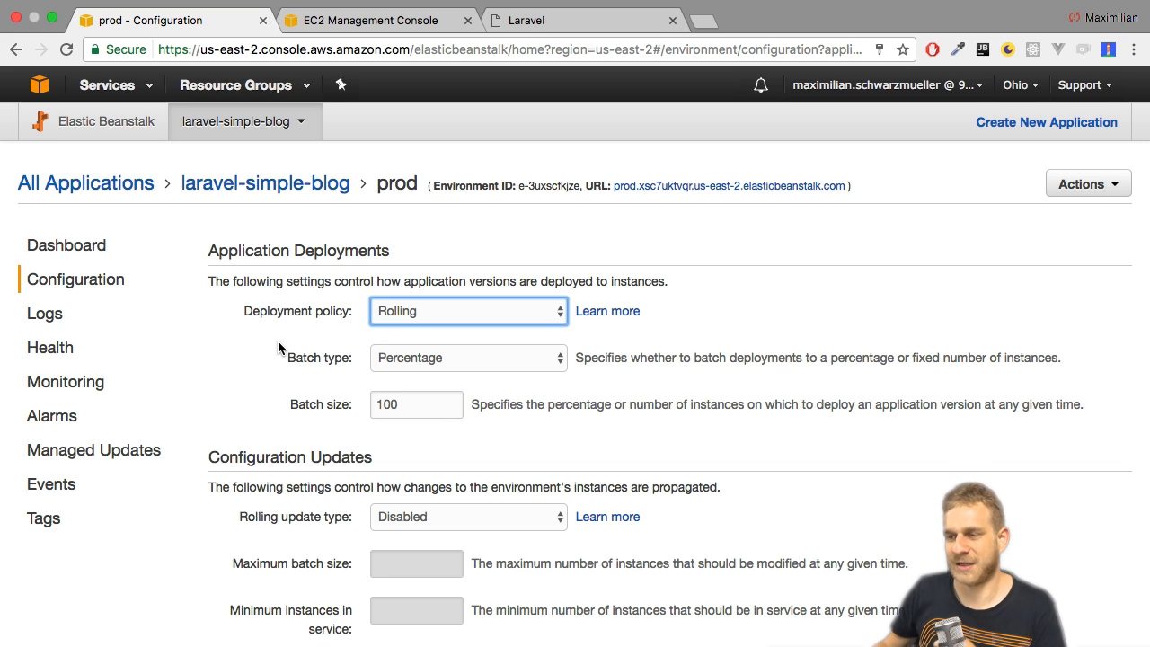
left_click(467, 310)
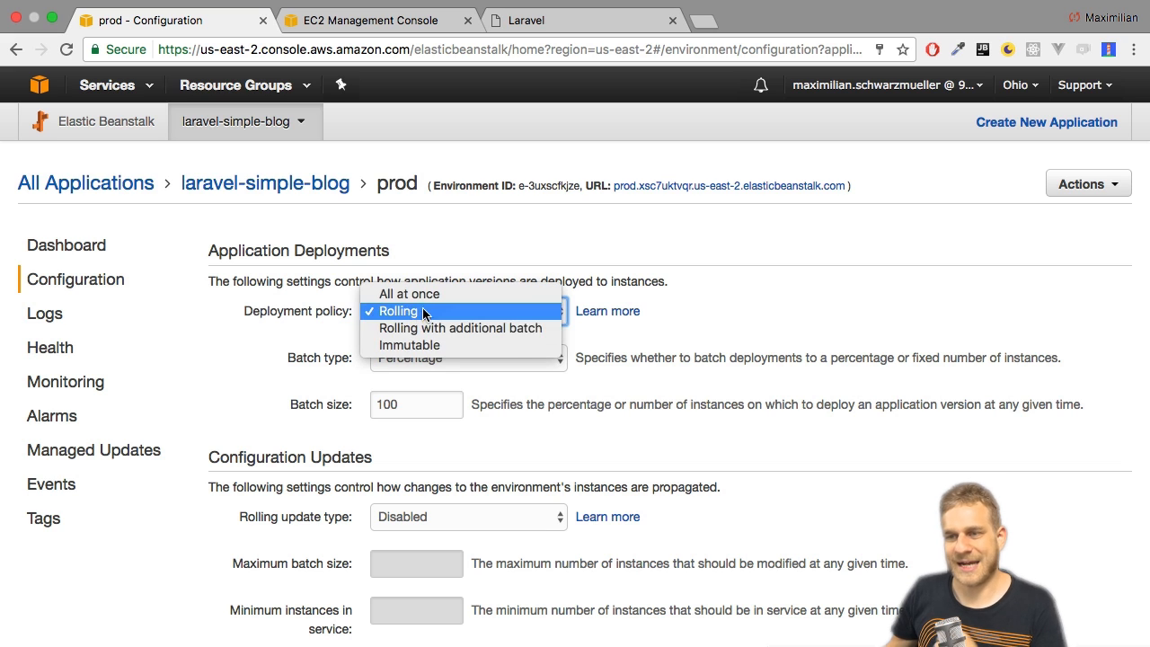
left_click(399, 311)
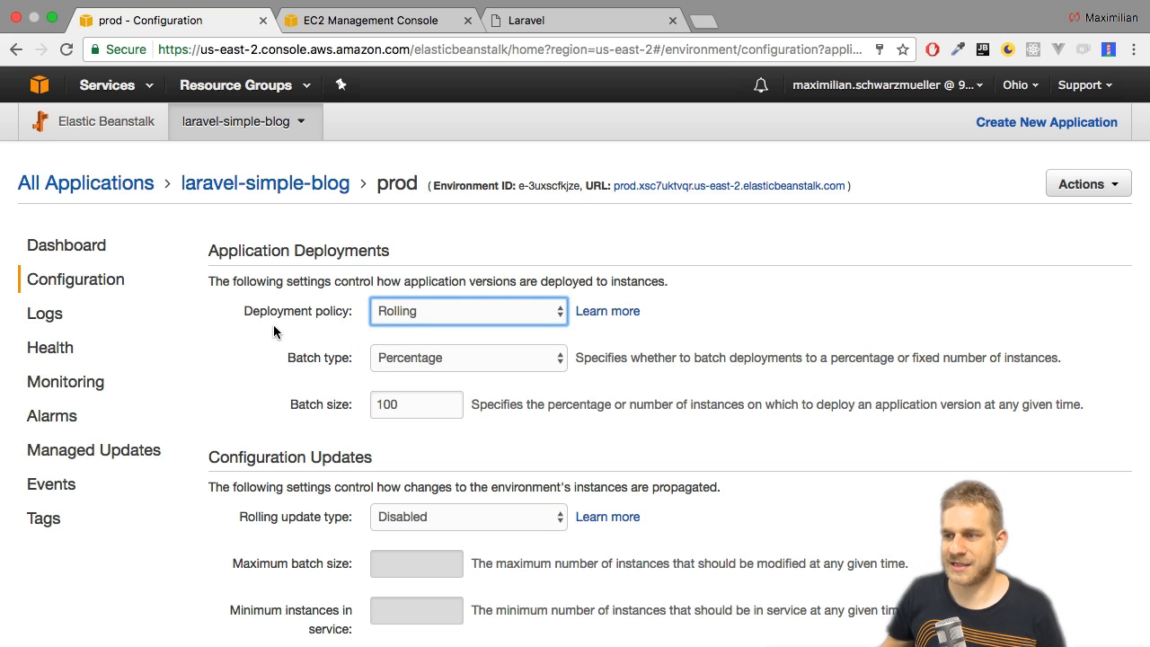
left_click(468, 311)
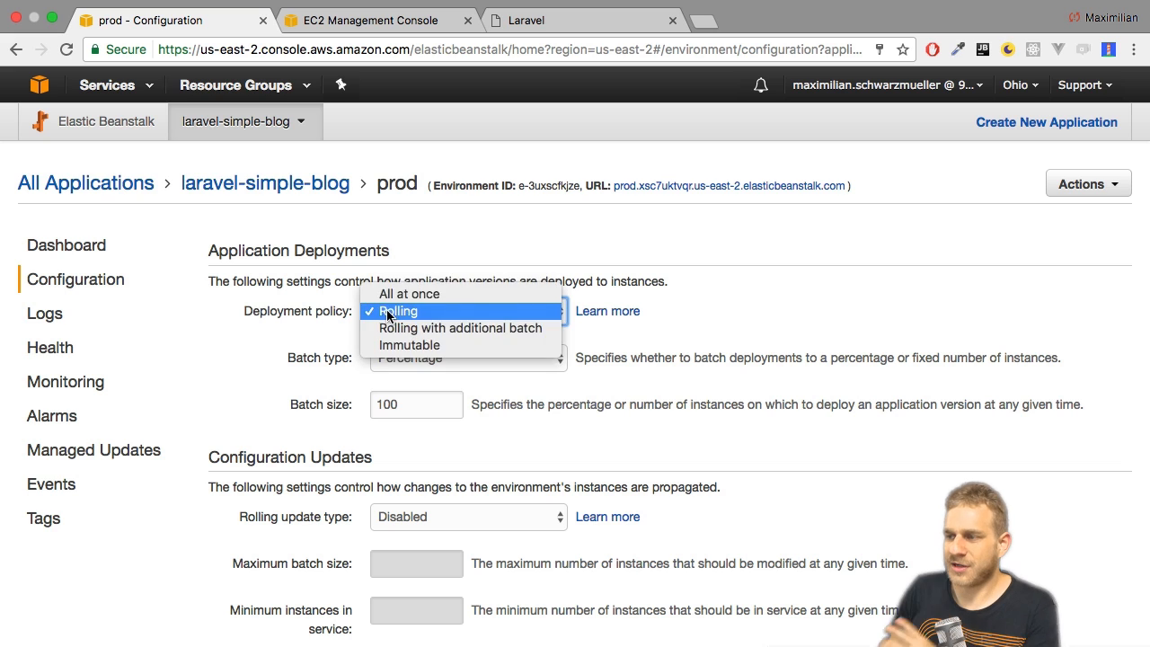
left_click(397, 311)
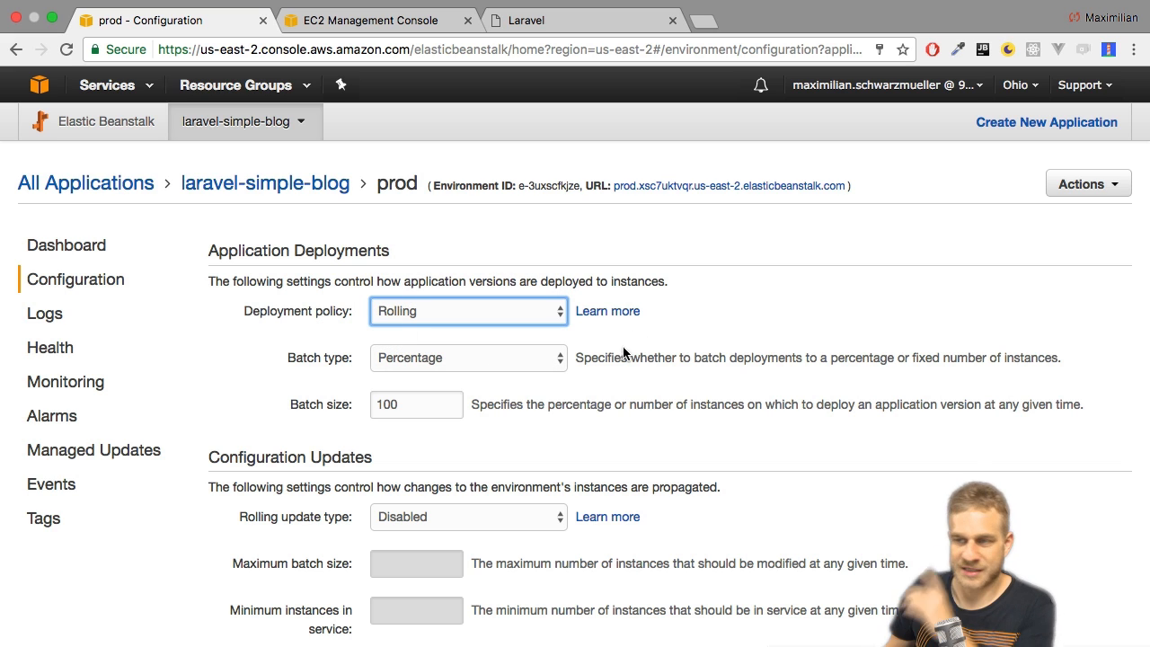
mouse_move(623, 348)
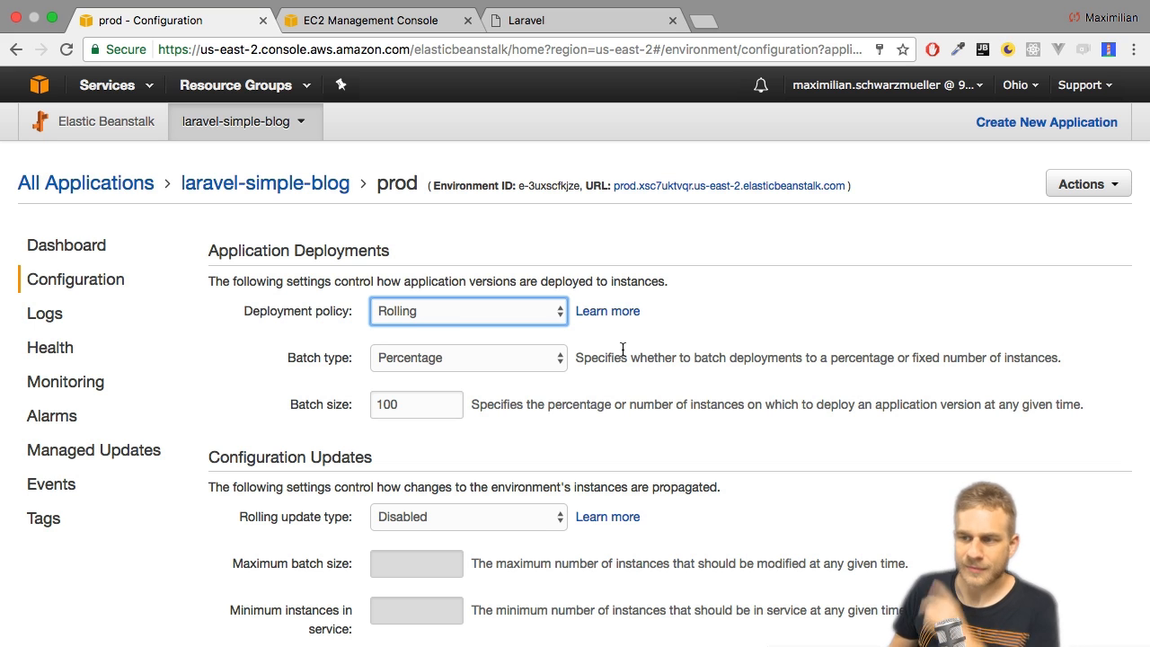
- Keep the rolling update type Disabled and review the preference and auto scaling options unchanged
scroll("down", 3)
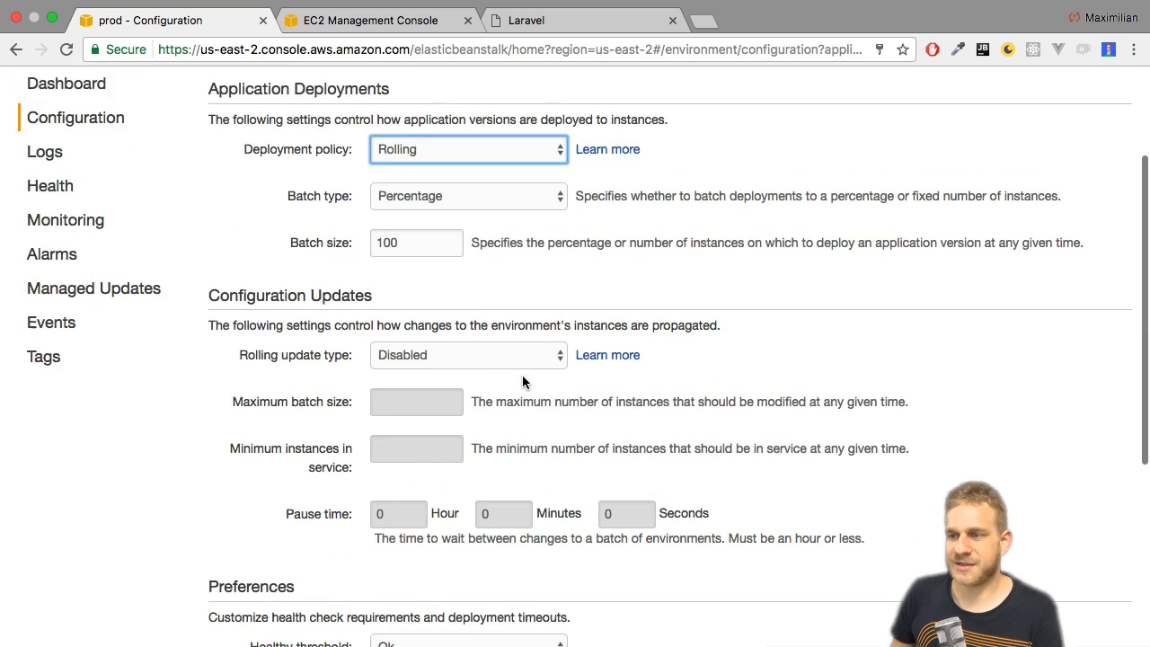
scroll("down", 3)
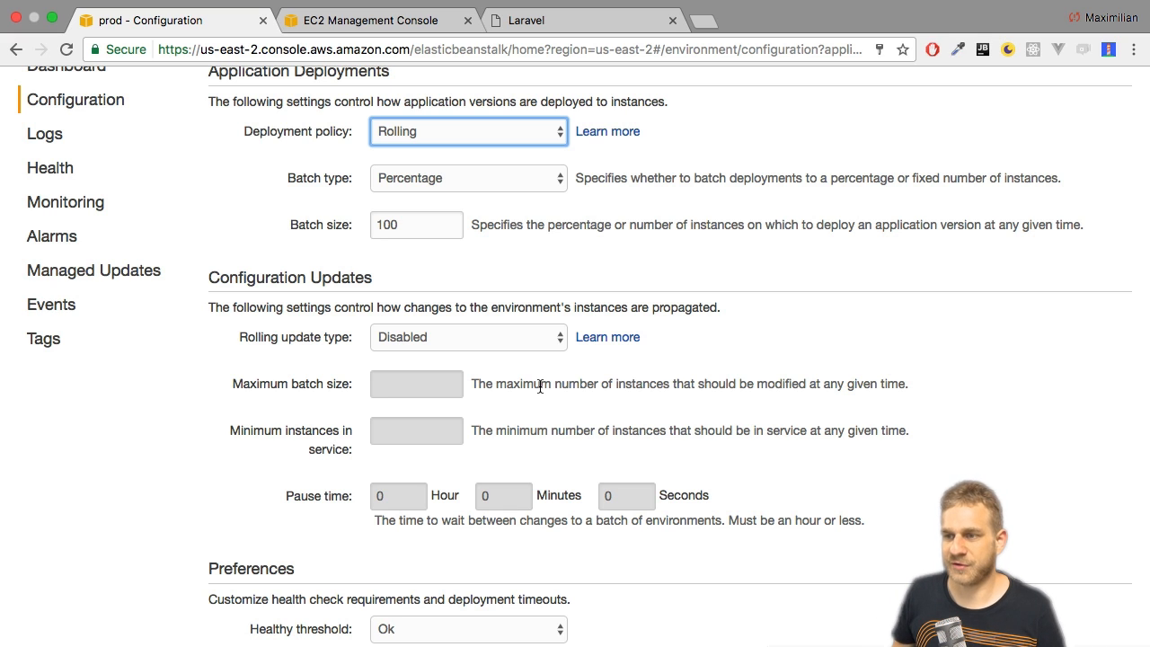
left_click(467, 338)
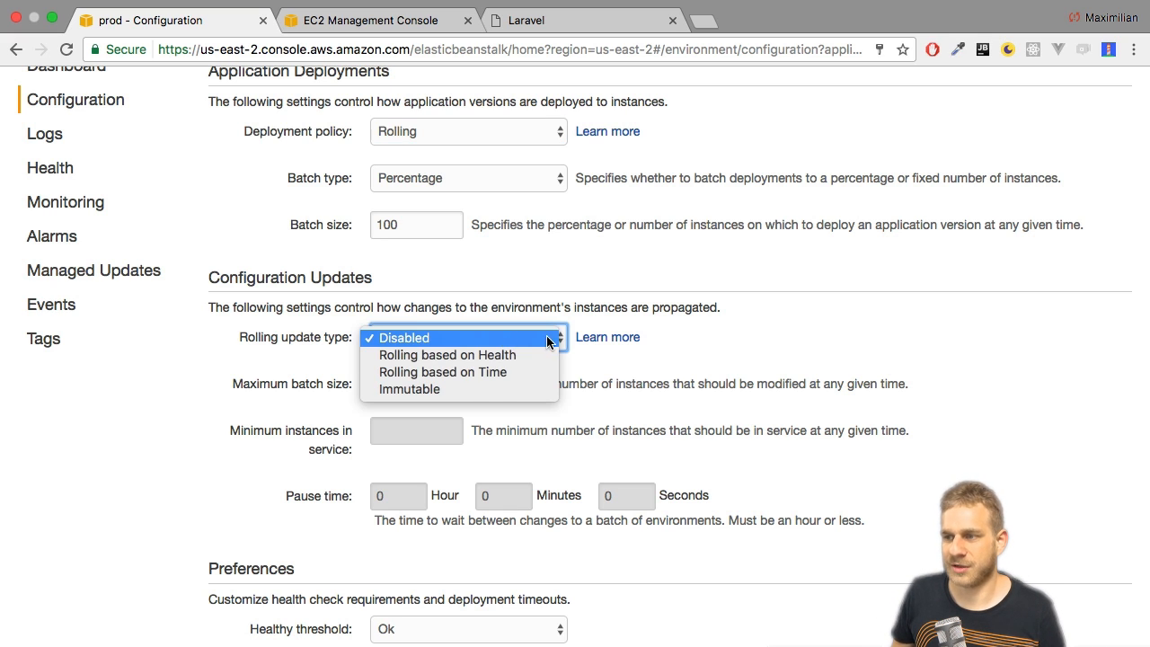
left_click(403, 337)
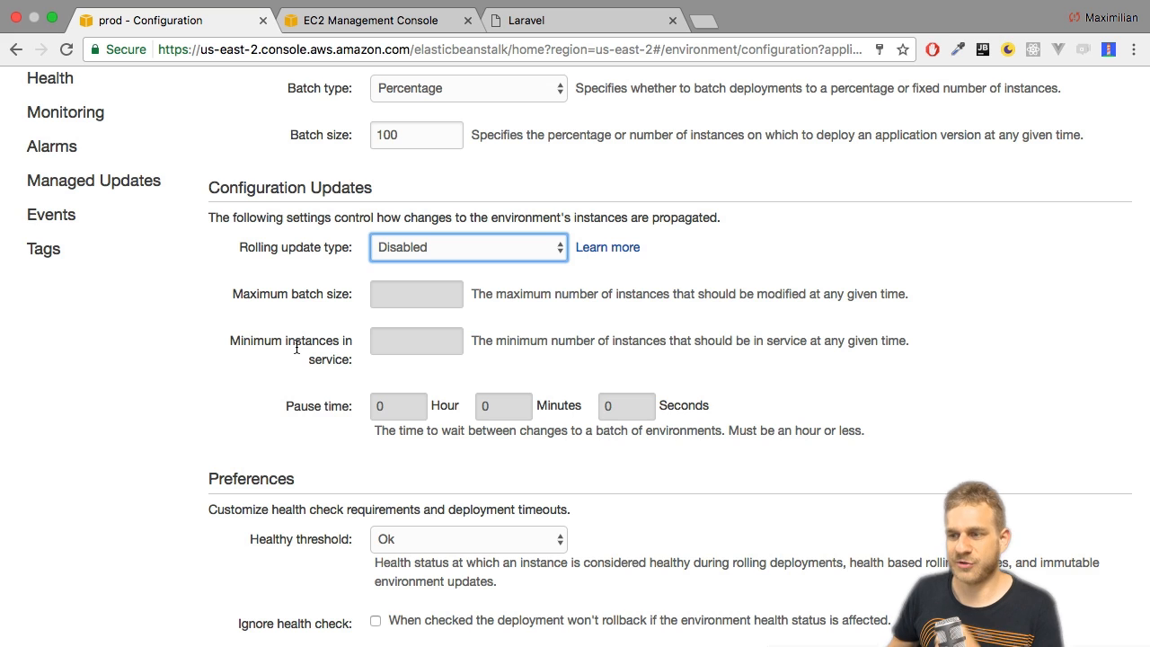
scroll("down", 3)
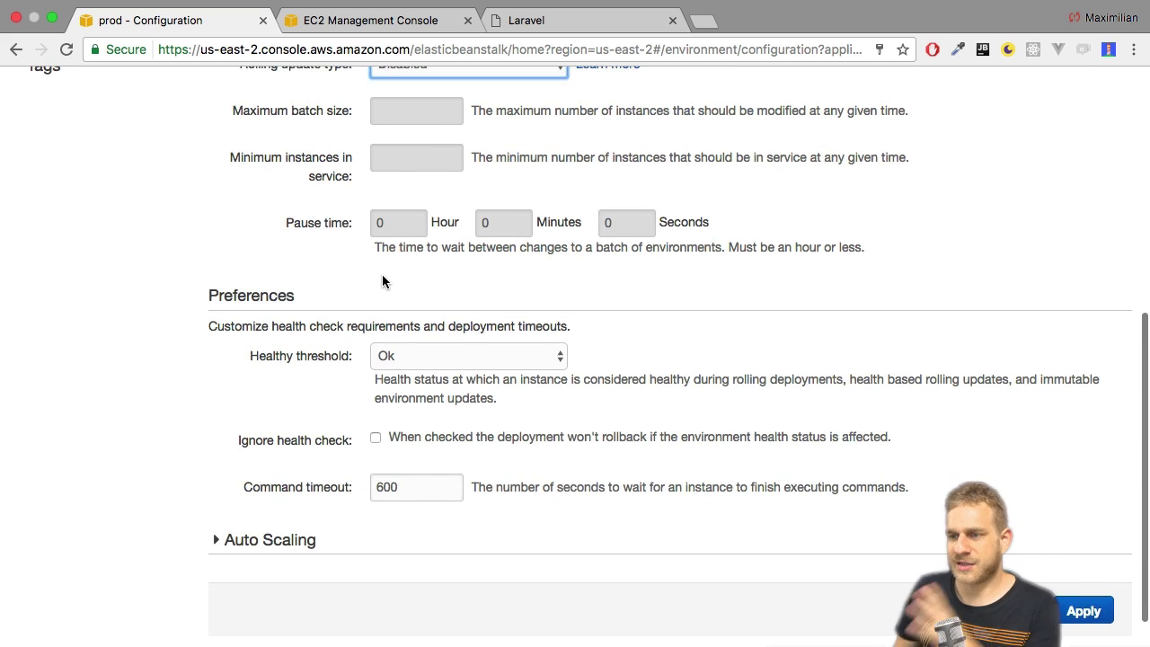
scroll("down", 3)
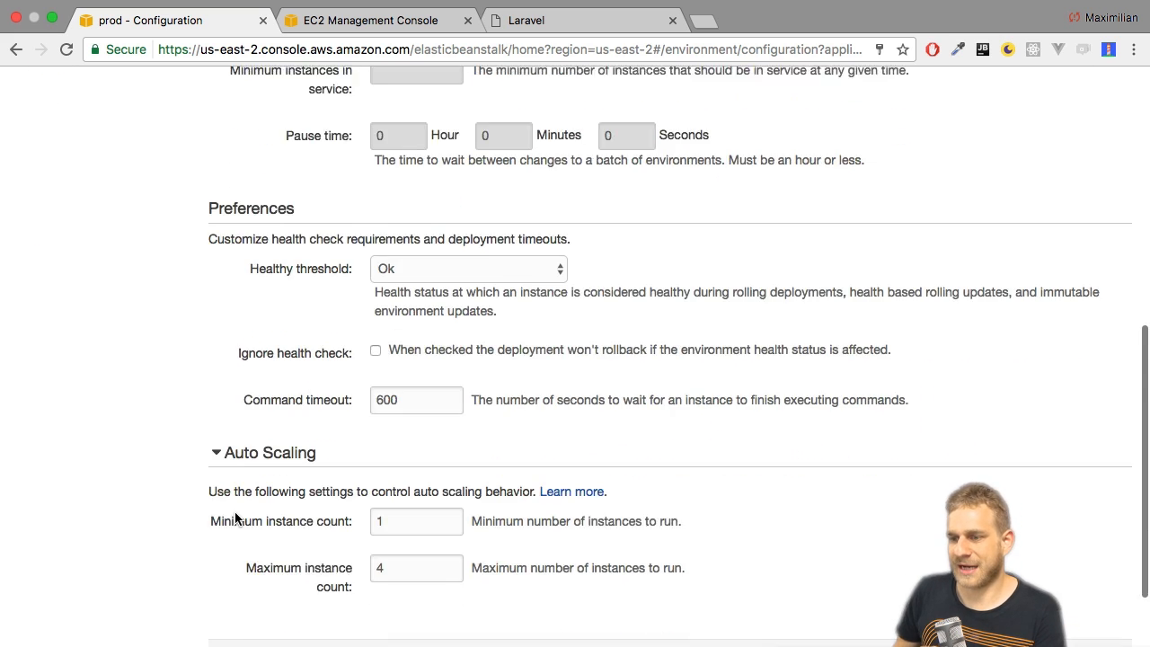
scroll("down", 3)
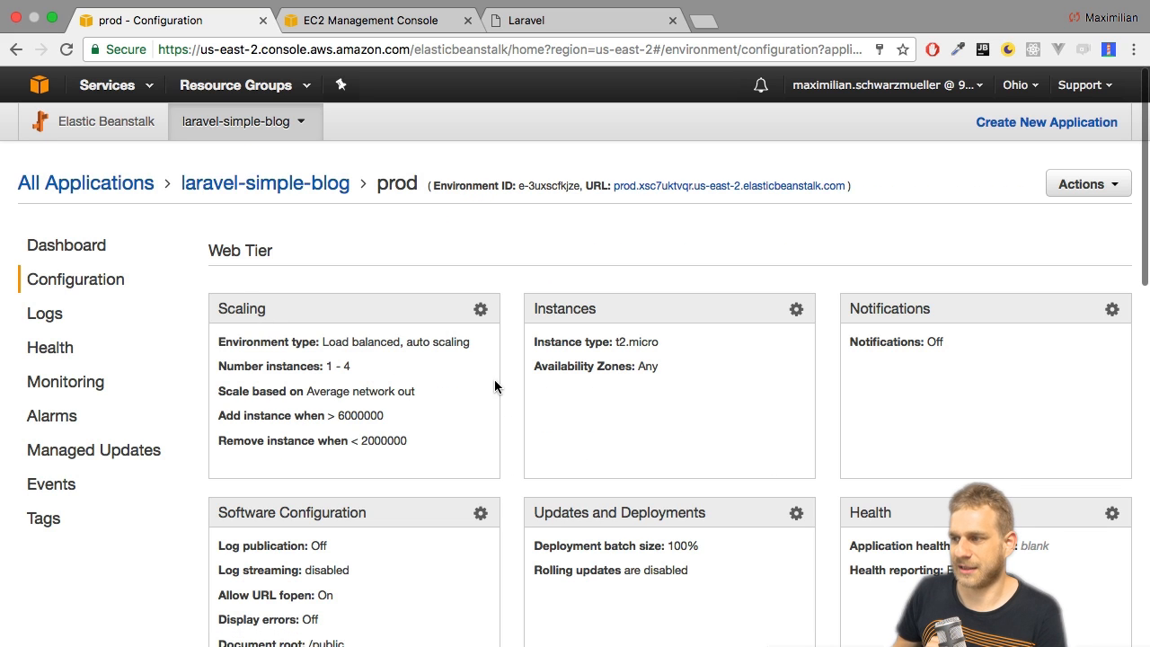
scroll("down", 3)
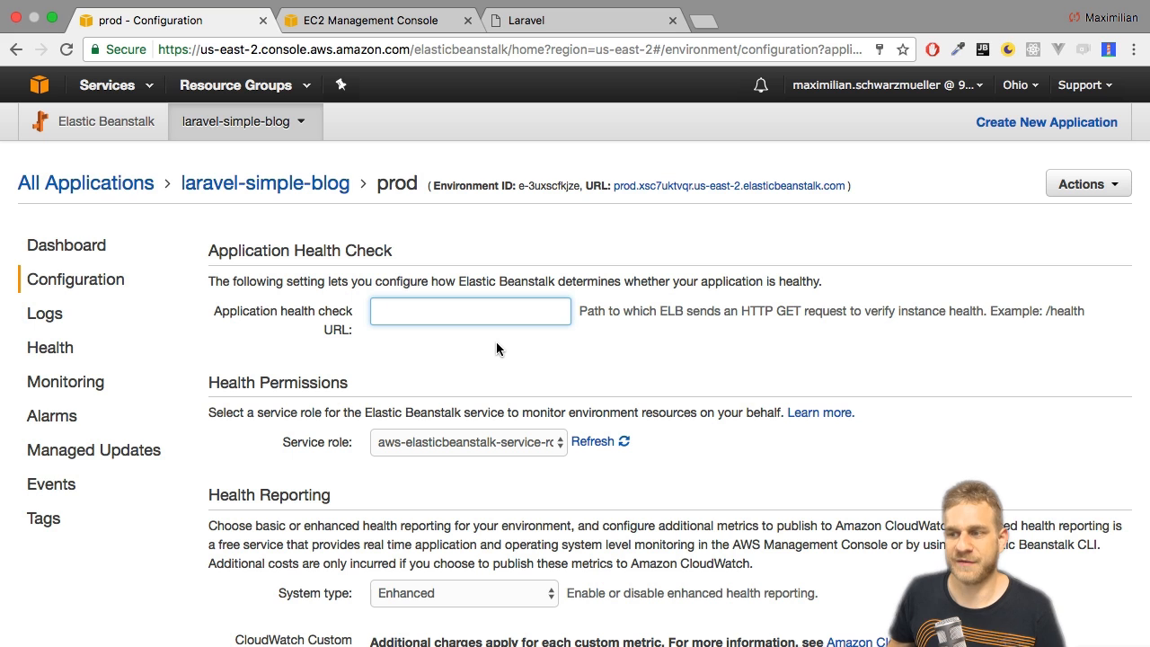
- Scroll through Health Check, Permissions and the CloudWatch custom metrics under Health Reporting
scroll("down", 3)
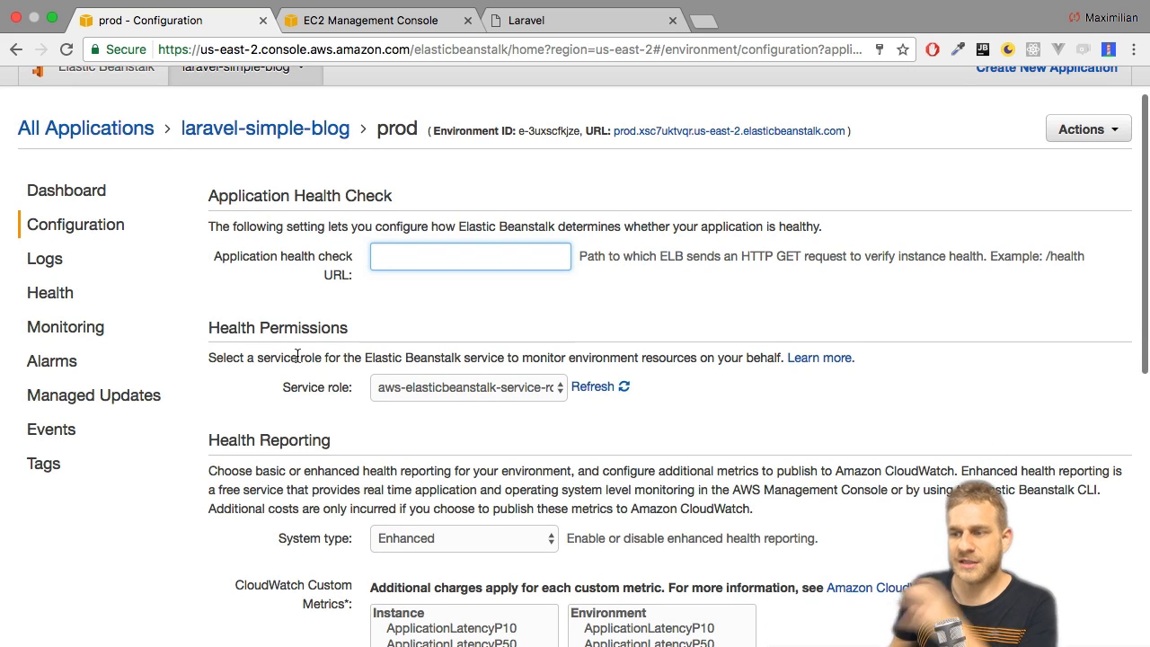
scroll("down", 3)
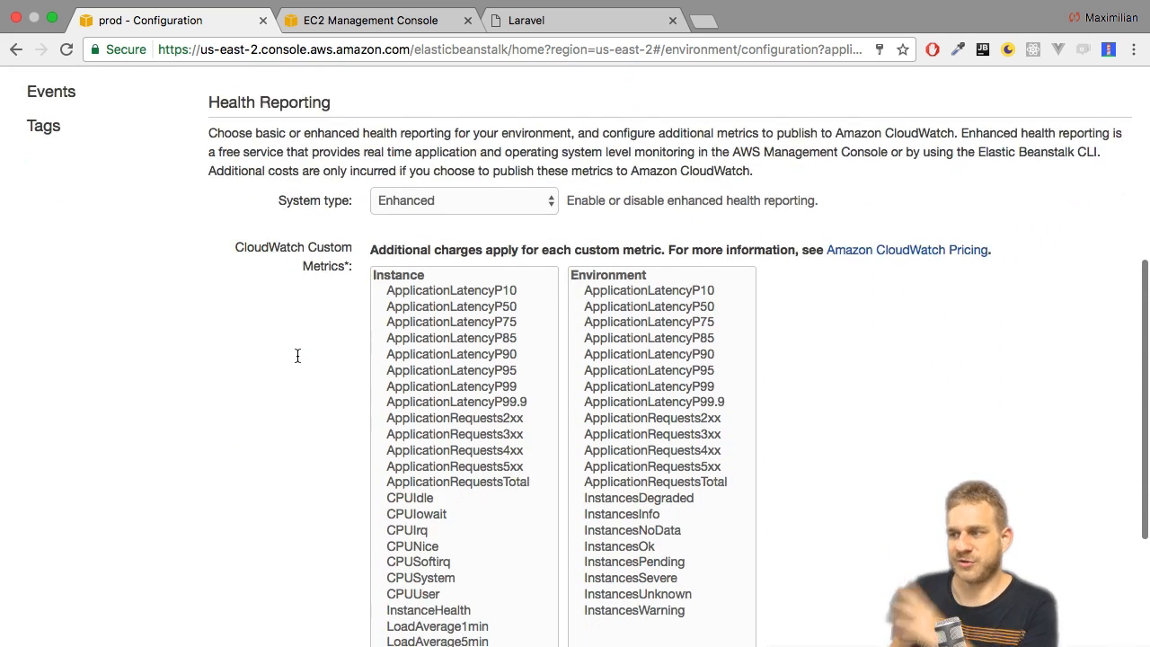
scroll("down", 3)
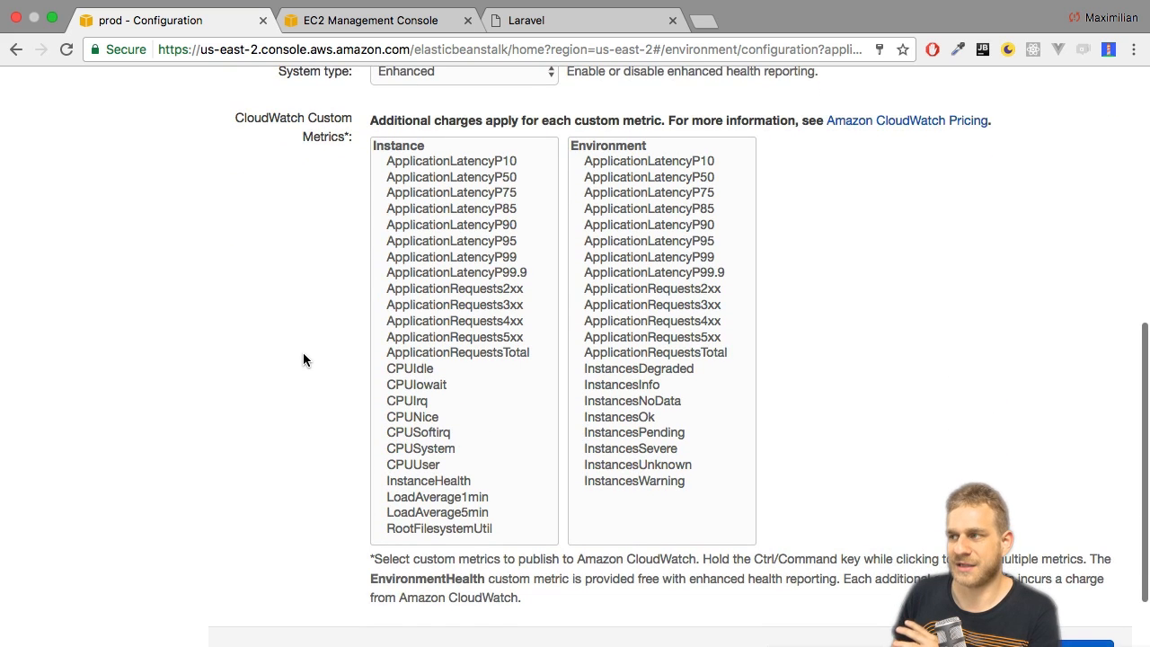
scroll("down", 3)
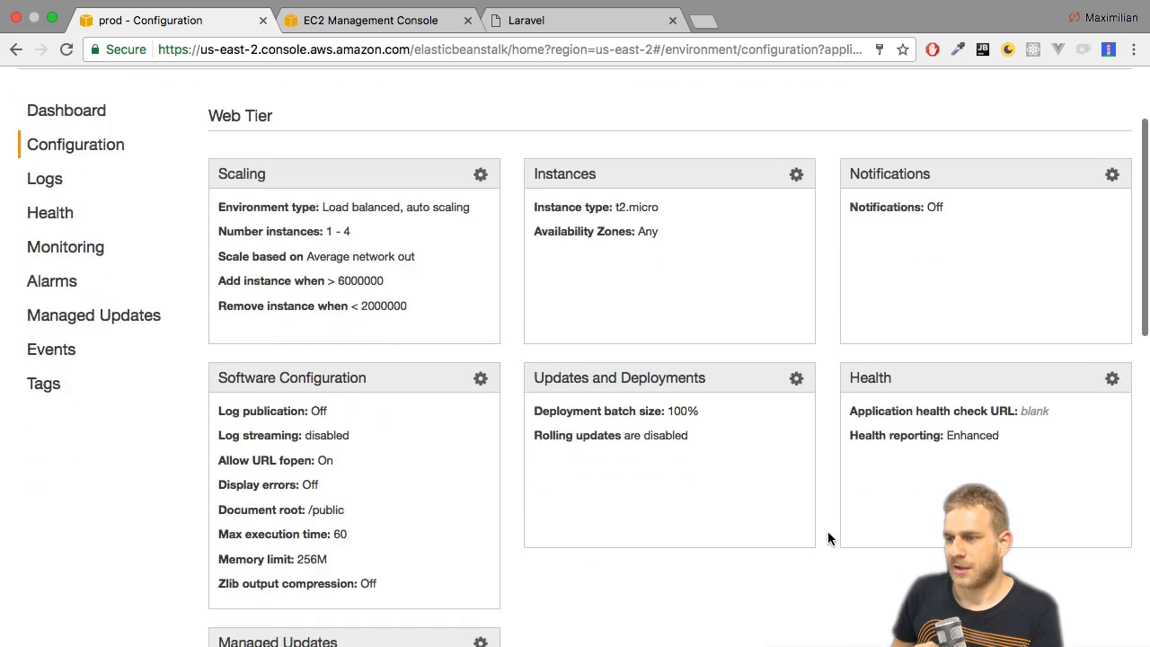
- Enable managed platform updates at the 'Minor and patch' level and apply the settings
scroll("down", 3)
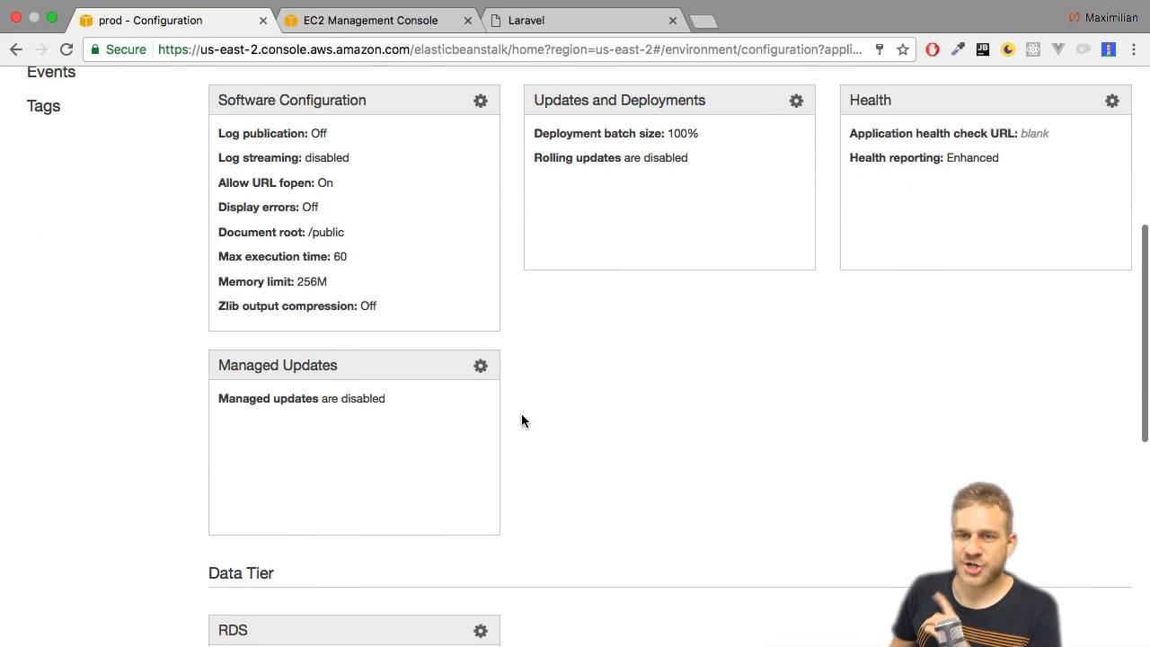
mouse_move(482, 365)
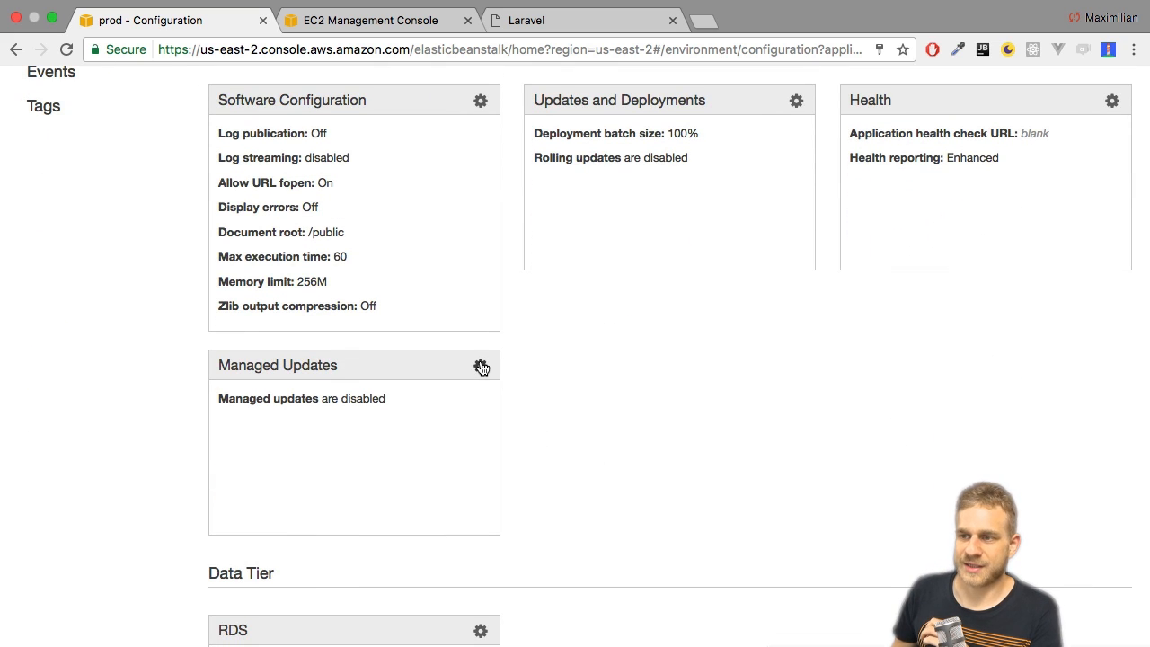
left_click(482, 367)
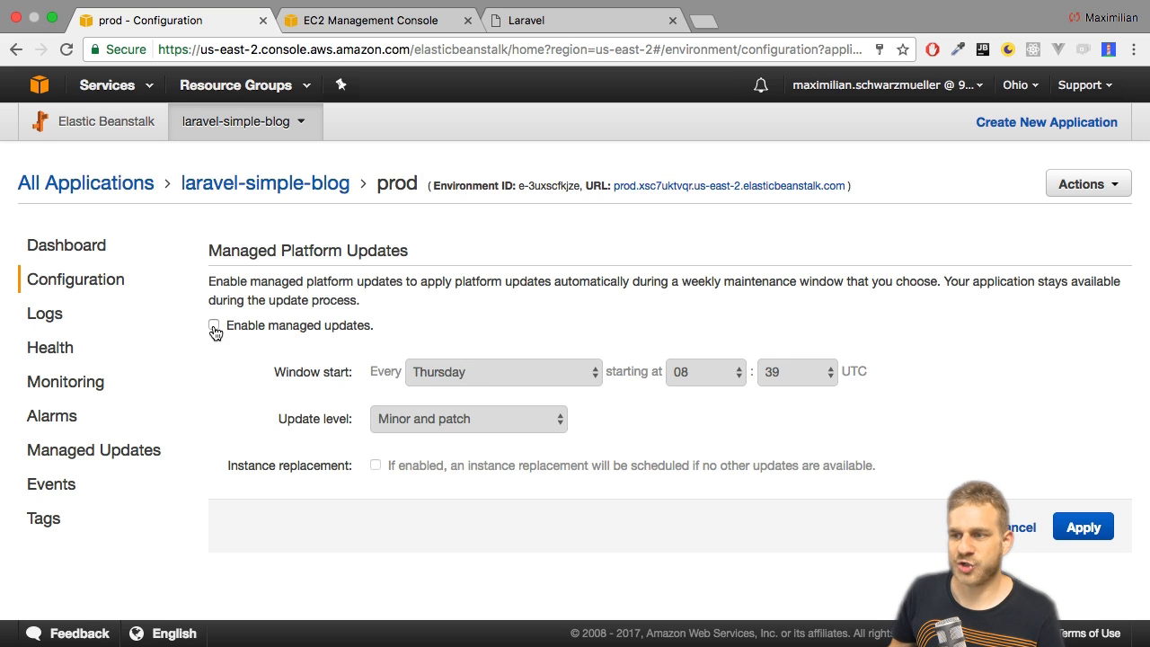
left_click(214, 324)
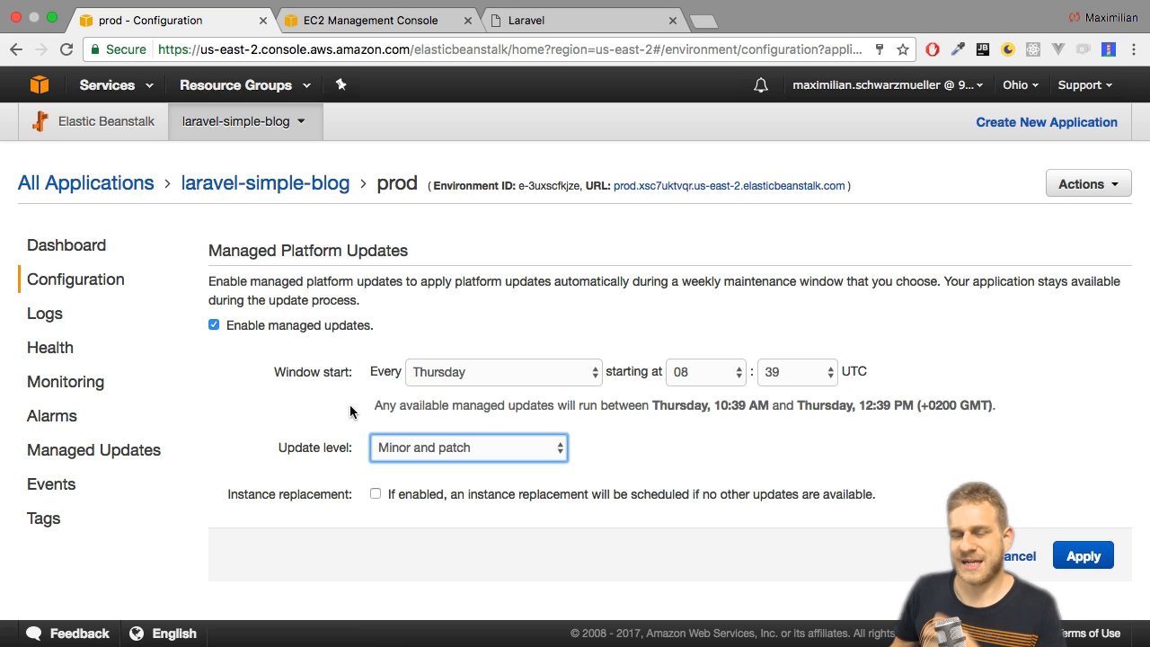
left_click(467, 447)
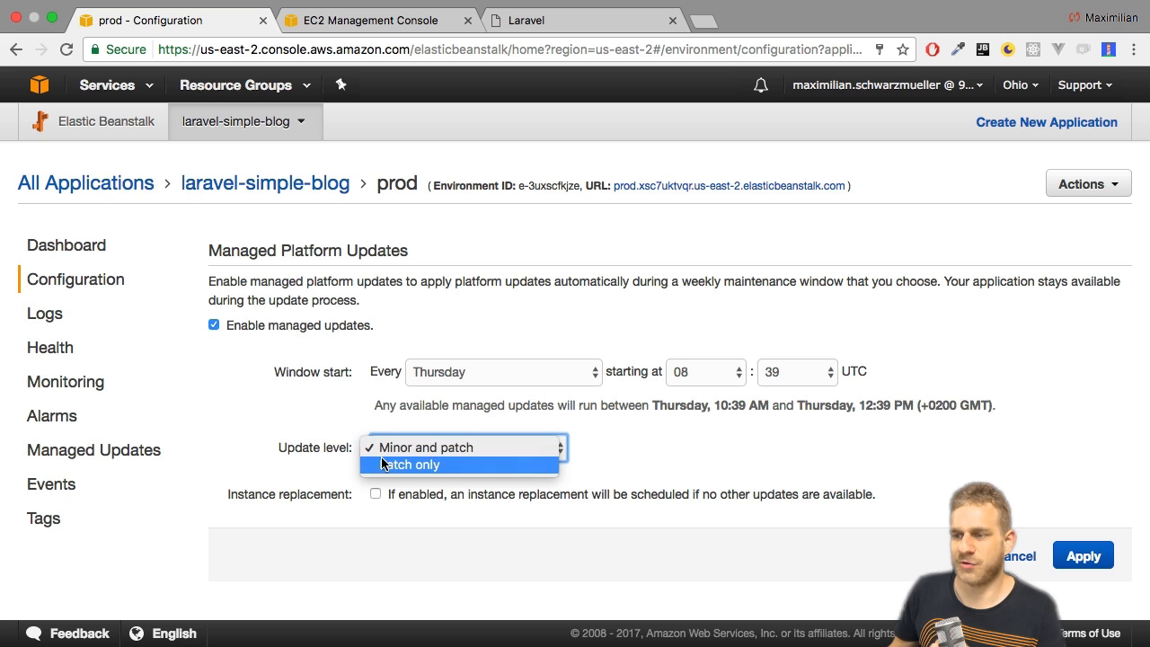
left_click(440, 445)
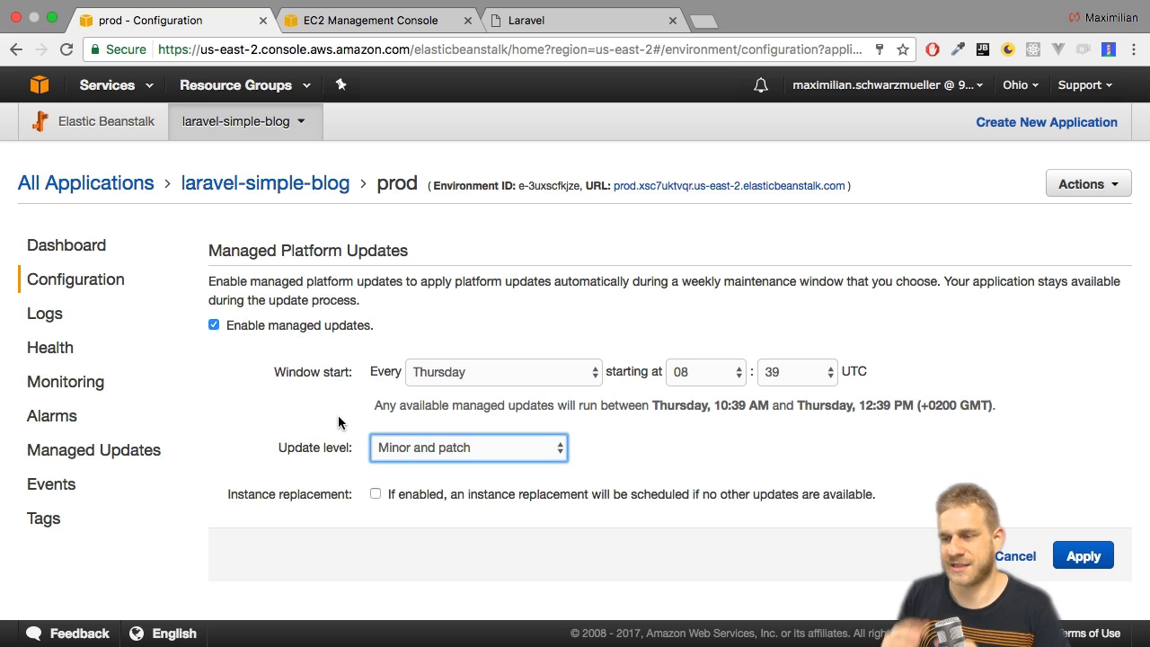
mouse_move(265, 431)
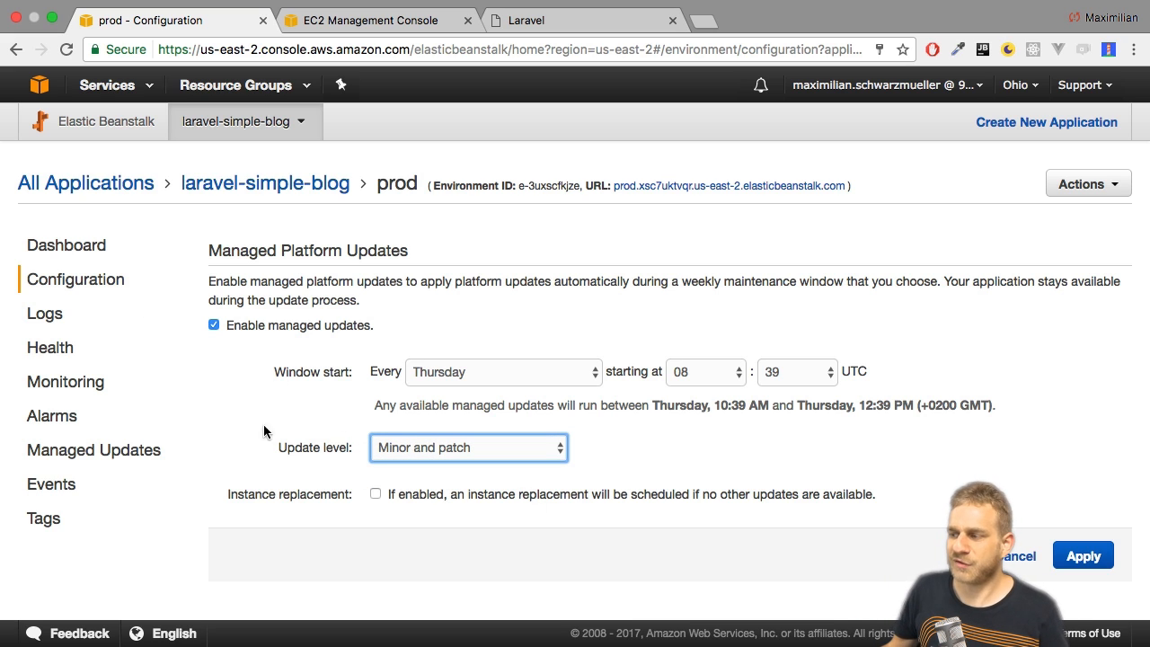
left_click(1082, 555)
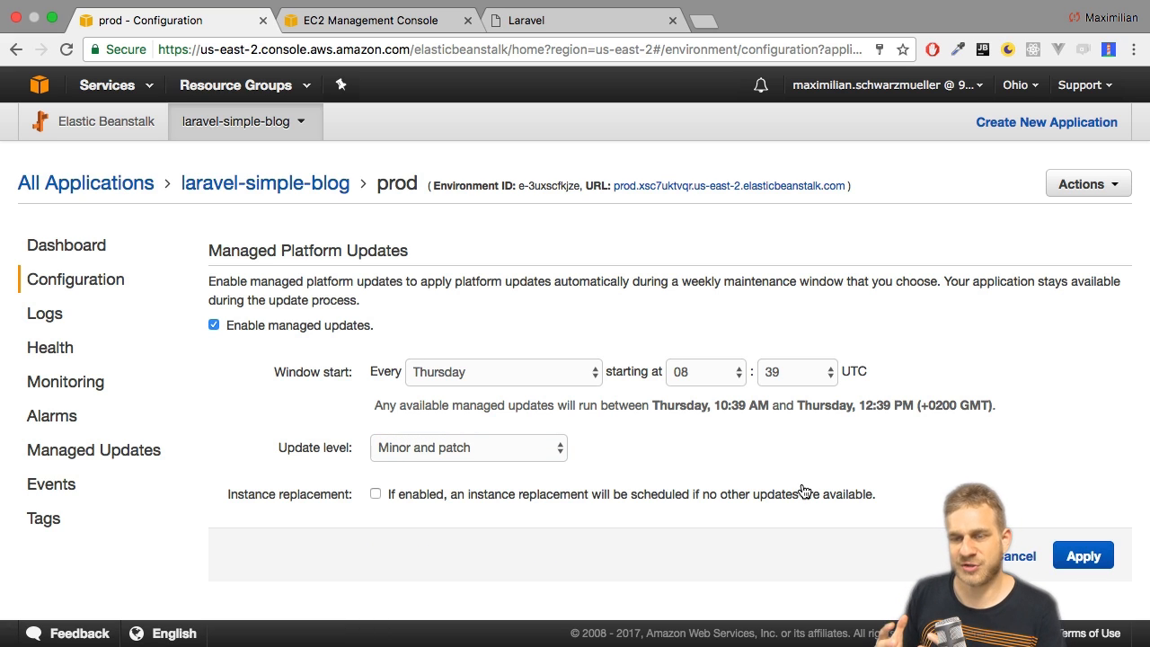
left_click(1082, 556)
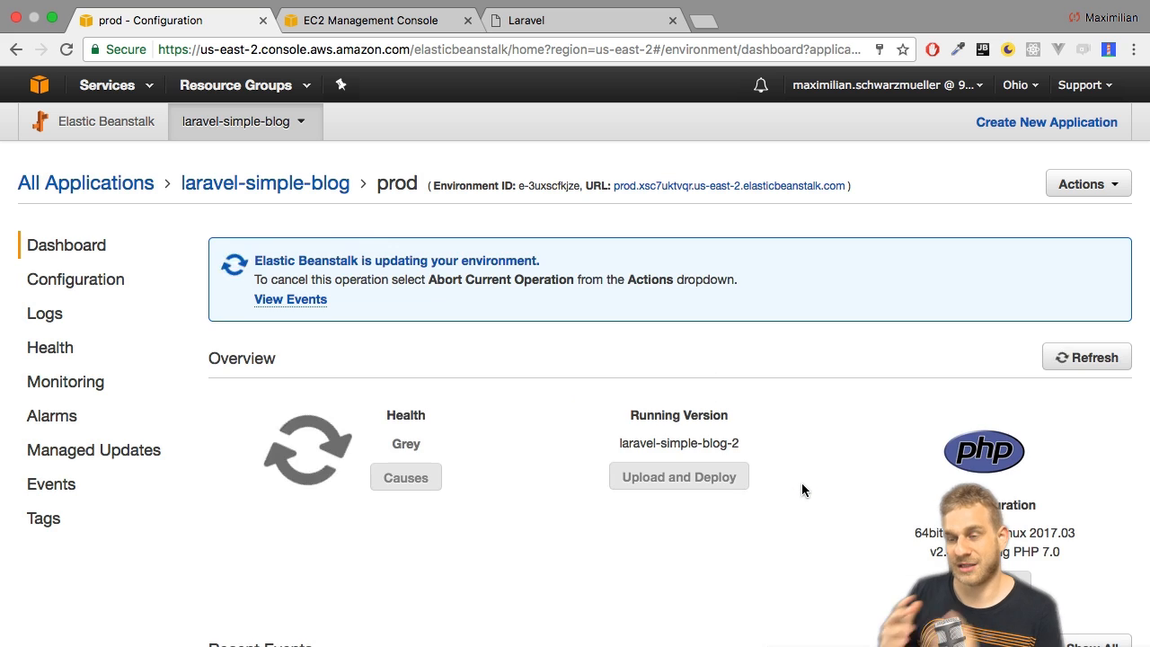
- Go to the prod environment's Configuration overview, find the Data Tier, and enter the RDS card's settings
scroll("down", 3)
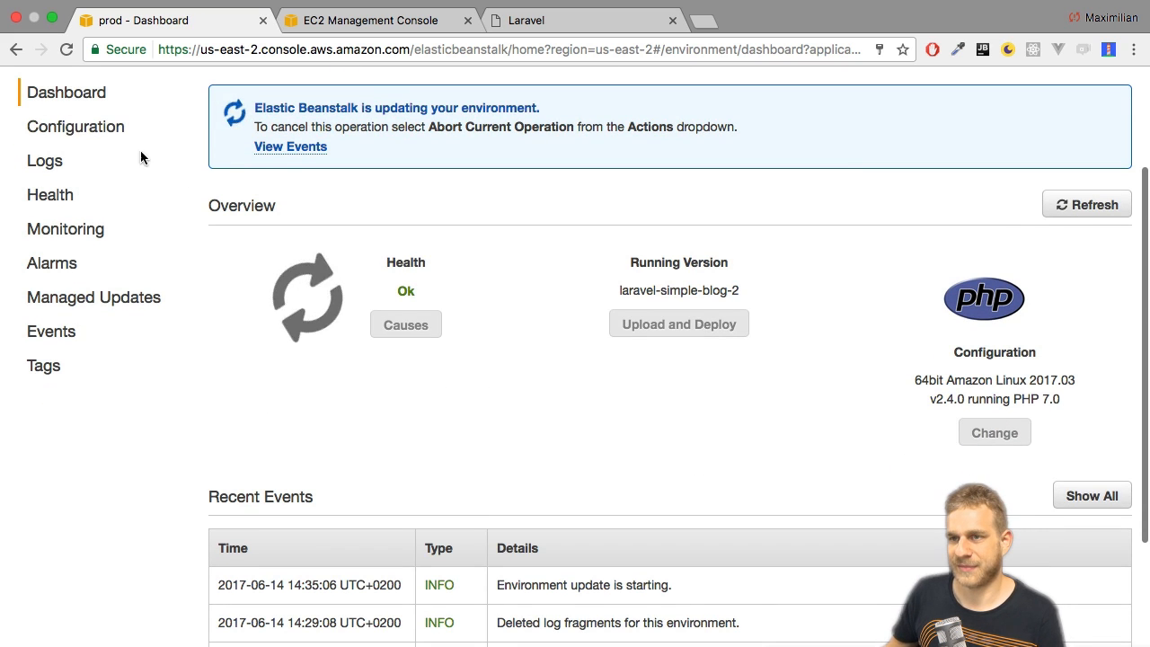
left_click(75, 126)
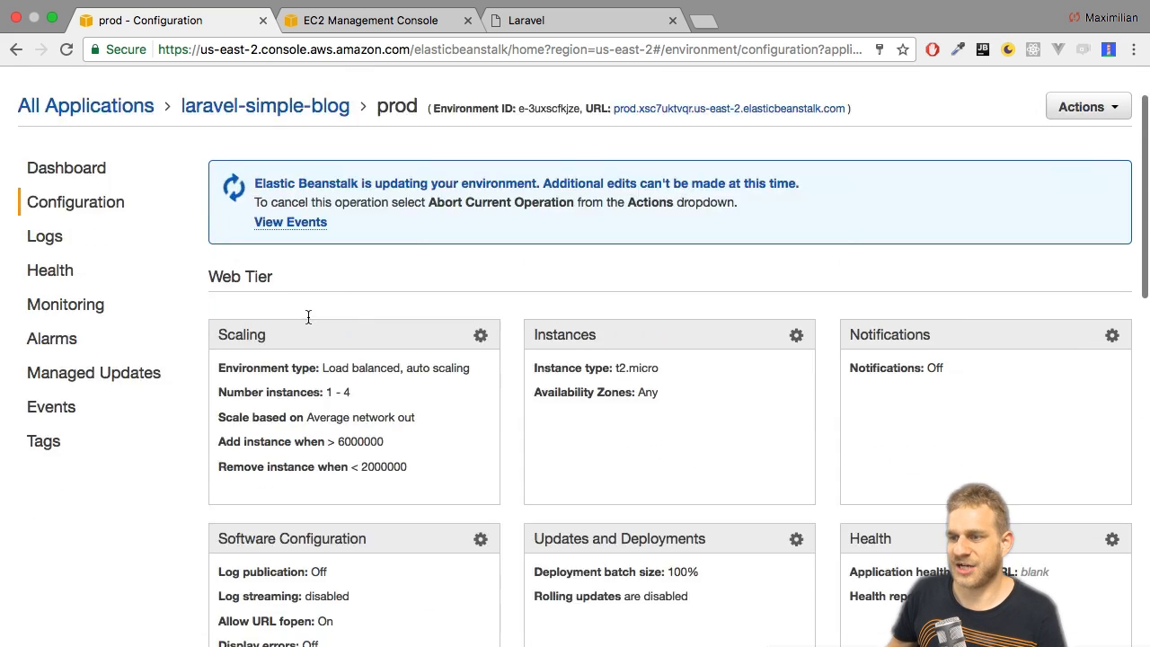
scroll("down", 3)
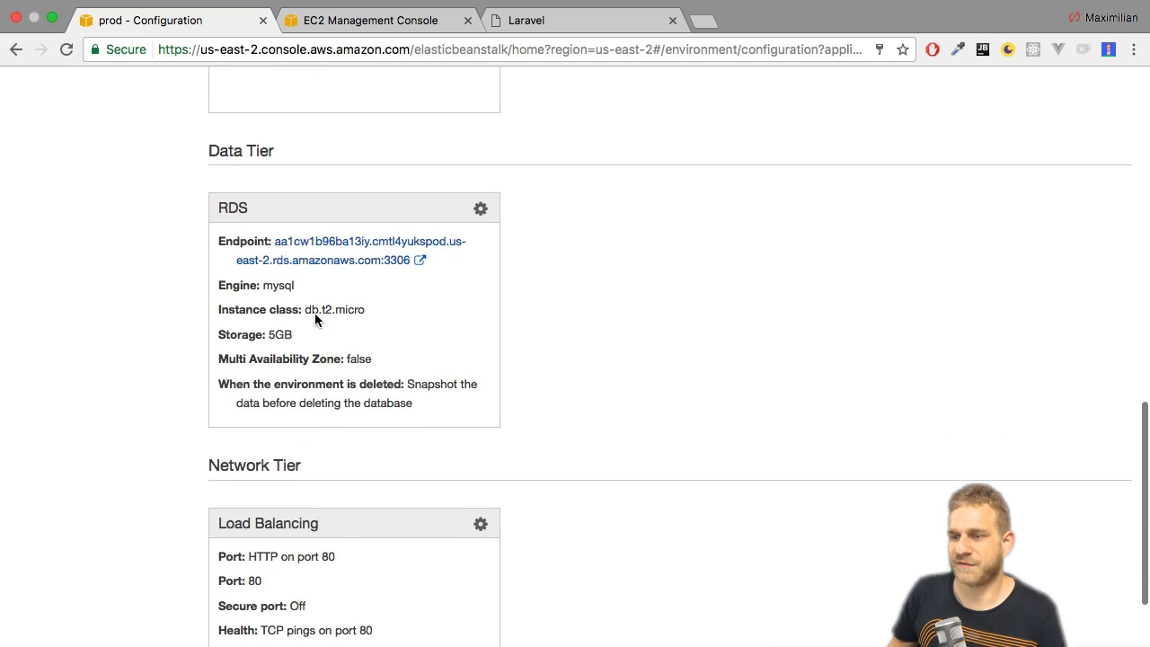
scroll("down", 3)
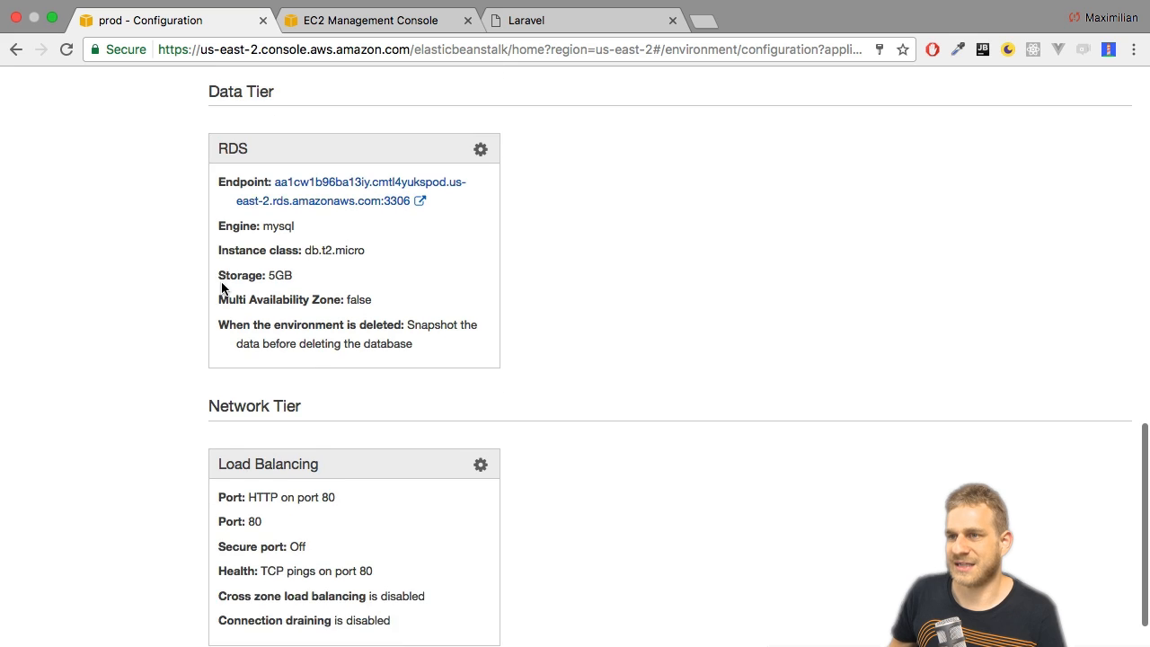
scroll("up", 3)
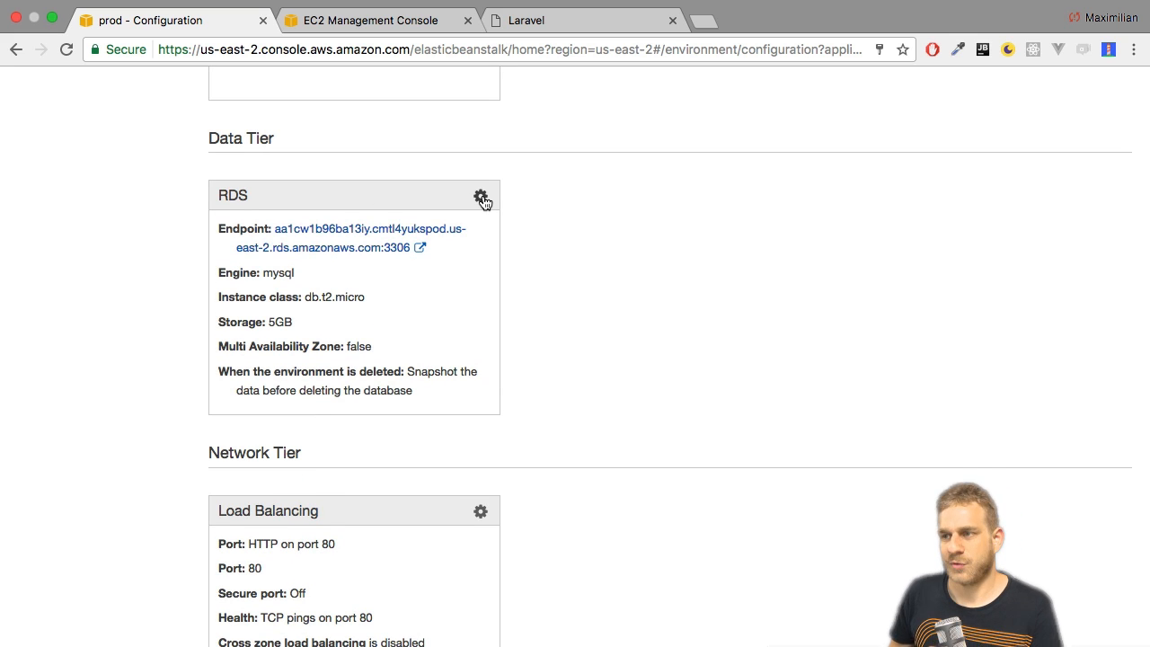
left_click(482, 196)
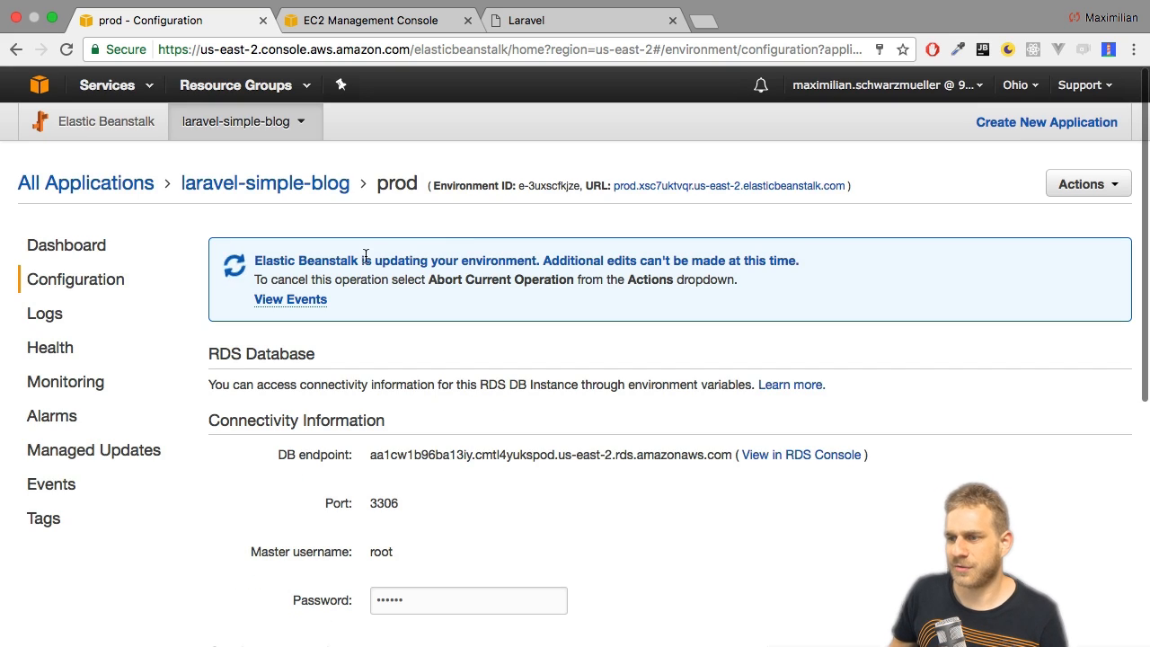
- Browse the RDS Instance class dropdown options, then return toward the Load Balancing configuration card
scroll("down", 3)
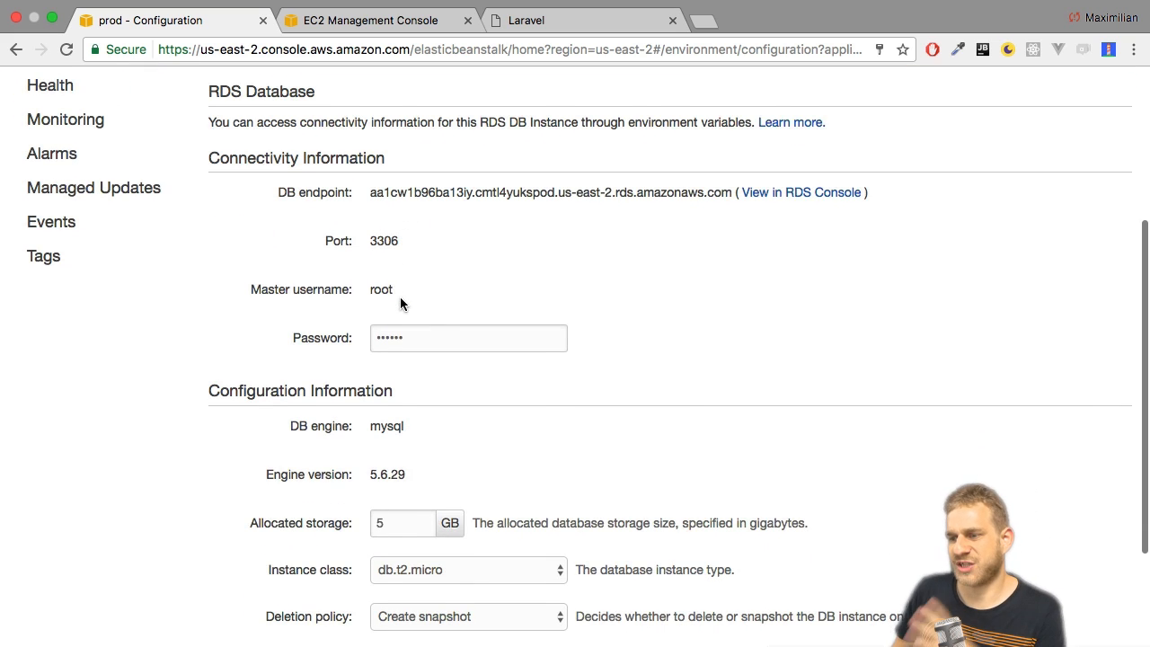
left_click(468, 570)
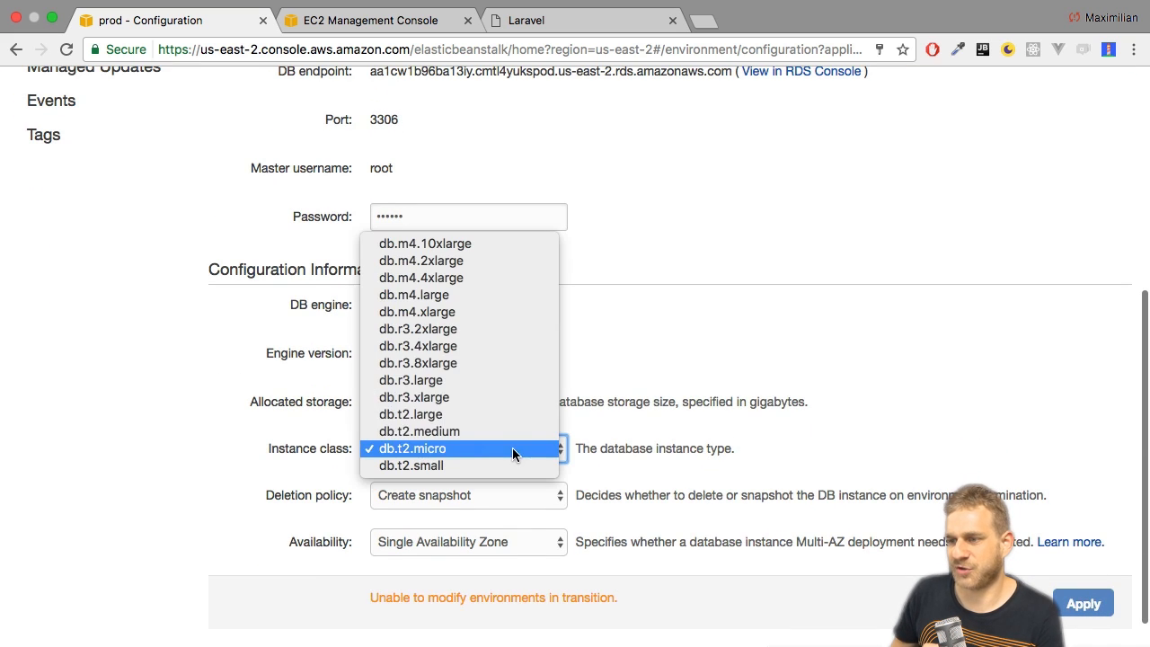
mouse_move(668, 320)
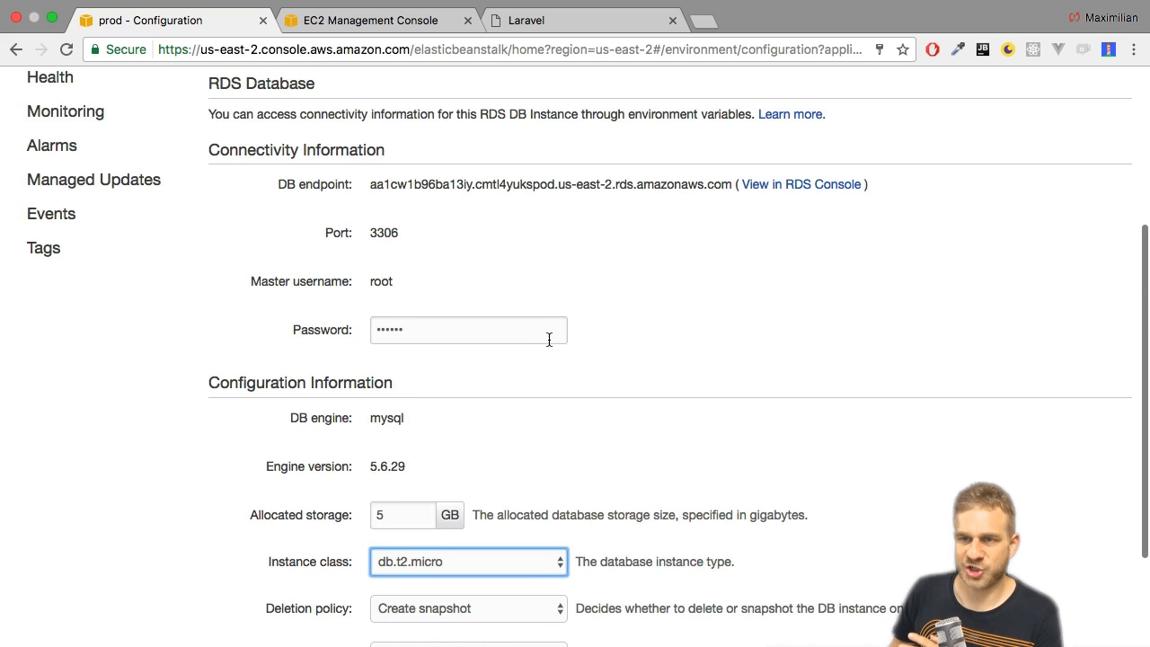
scroll("down", 3)
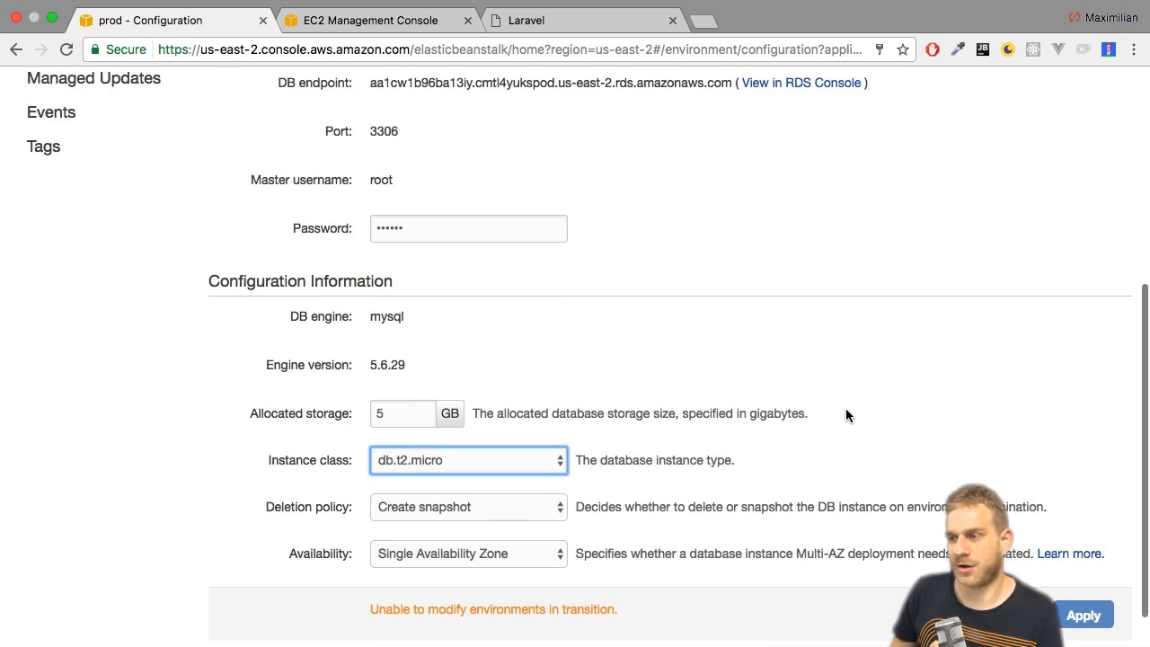
scroll("up", 3)
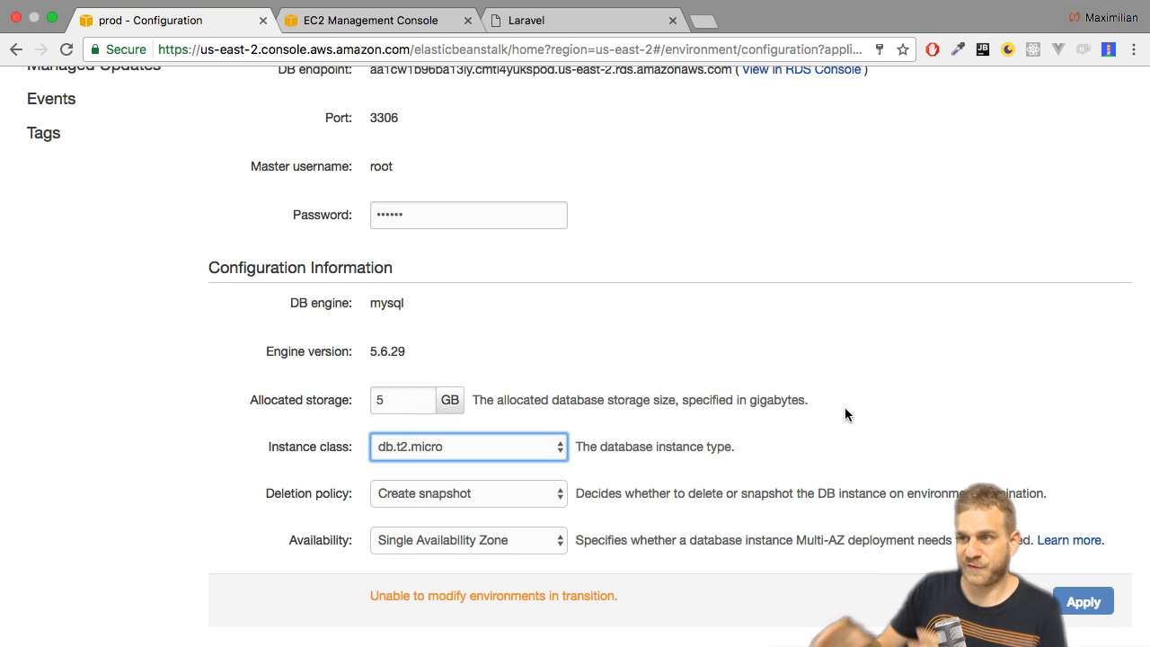
scroll("up", 3)
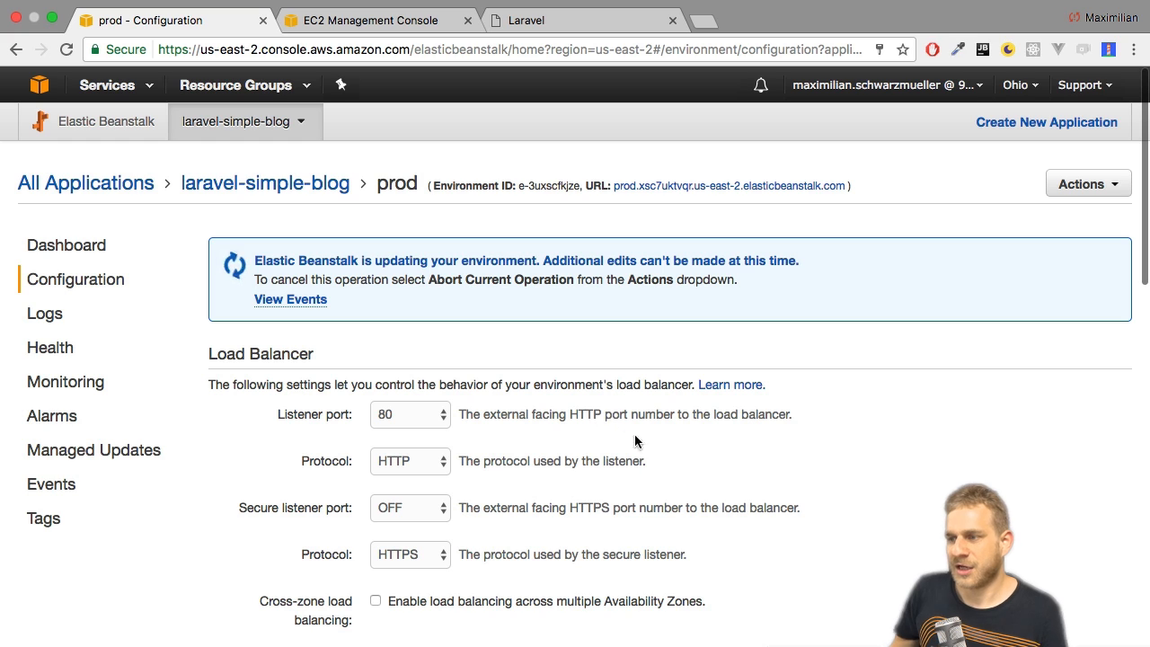
scroll("down", 3)
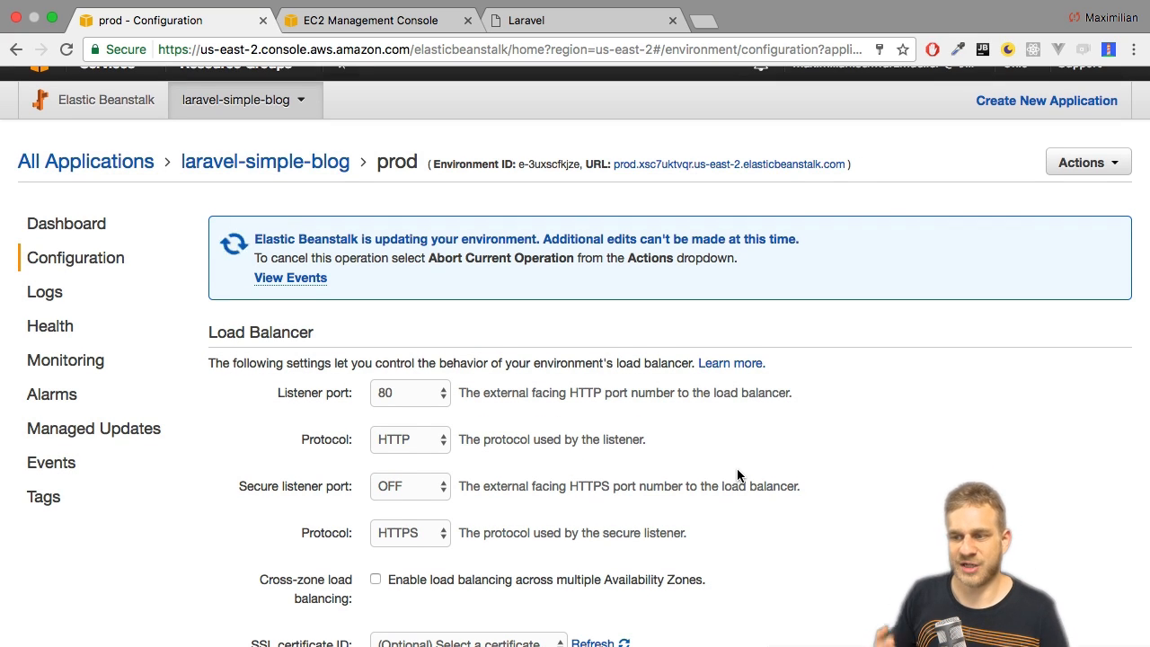
mouse_move(295, 392)
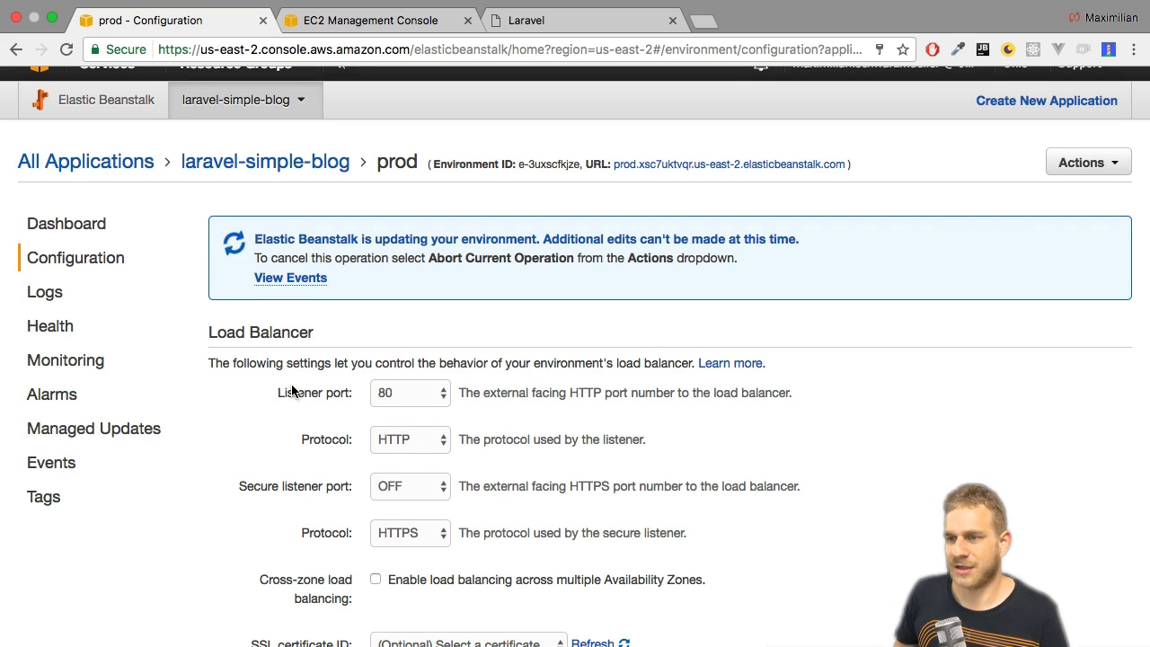
scroll("down", 3)
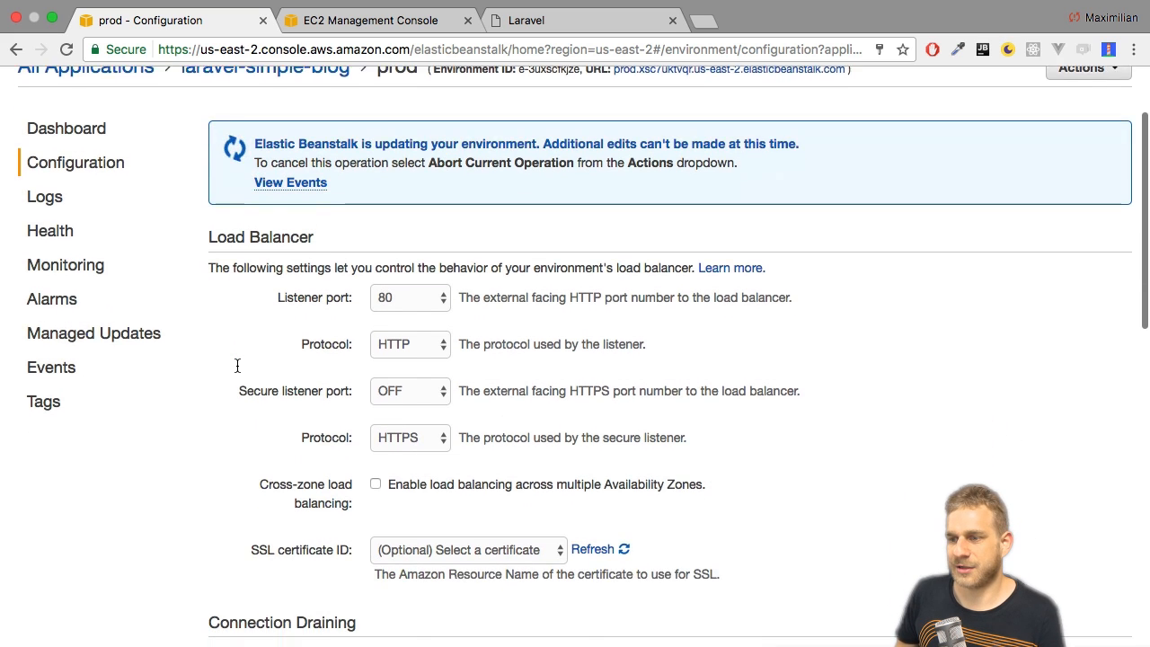
scroll("down", 3)
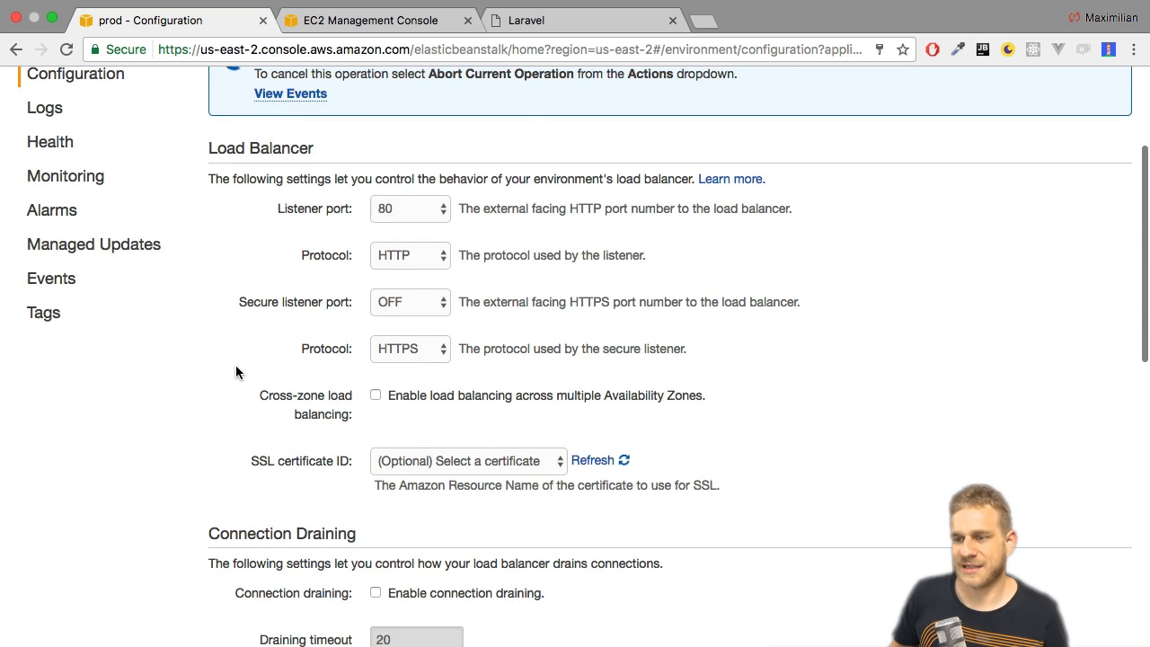
scroll("down", 3)
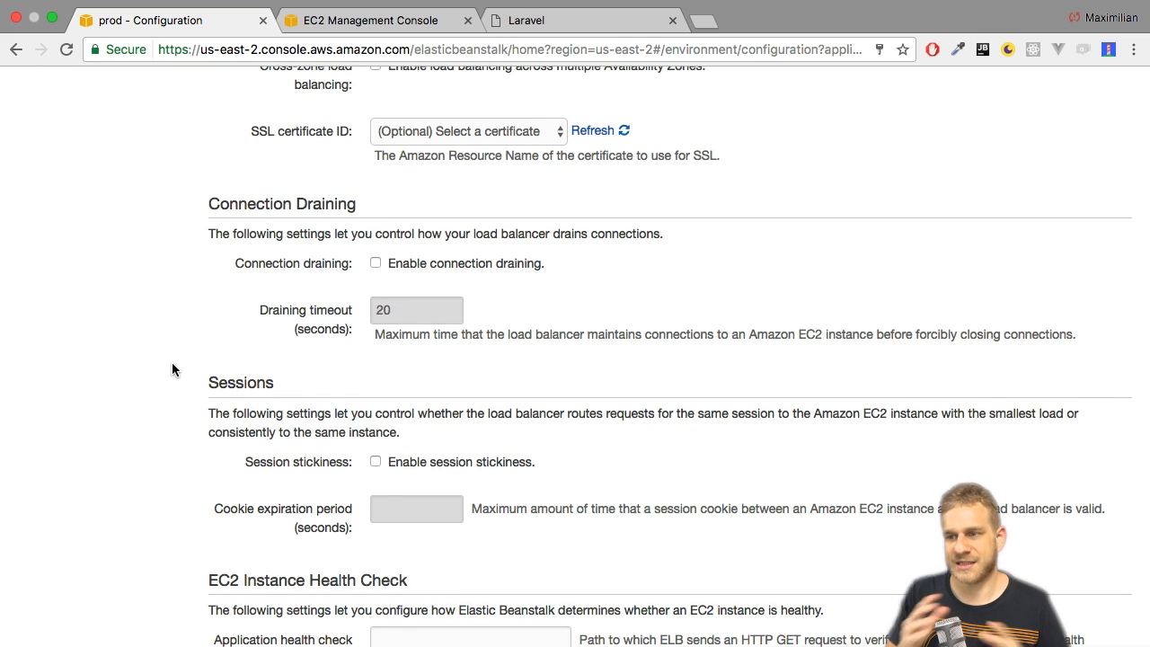
scroll("down", 3)
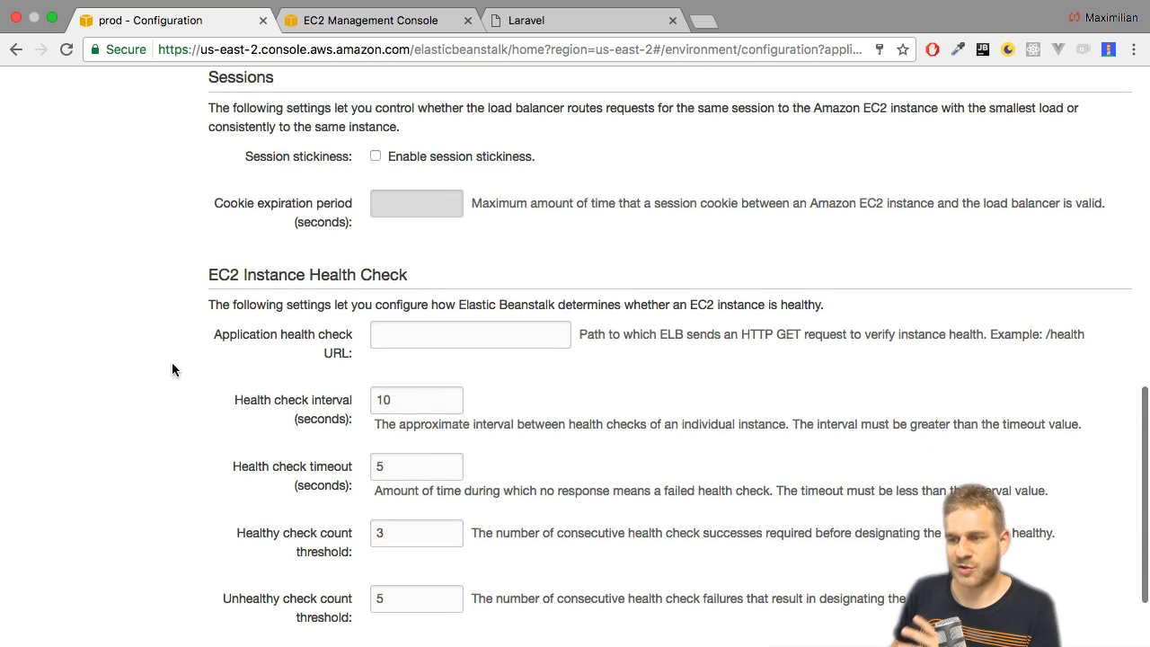
scroll("down", 3)
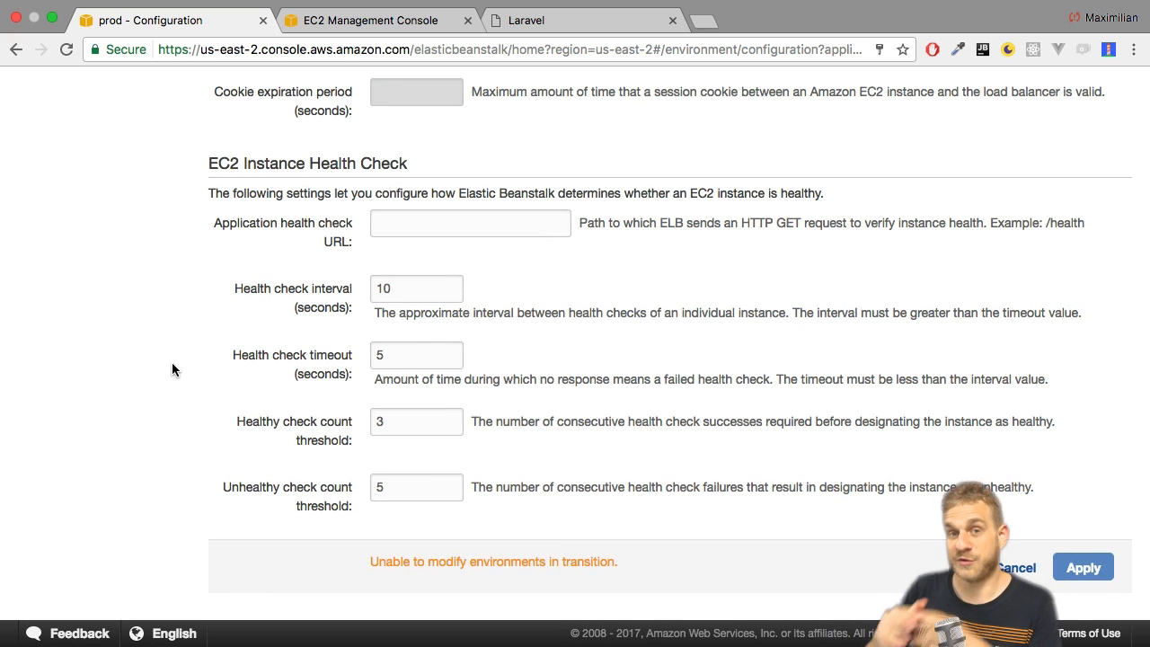
scroll("up", 3)
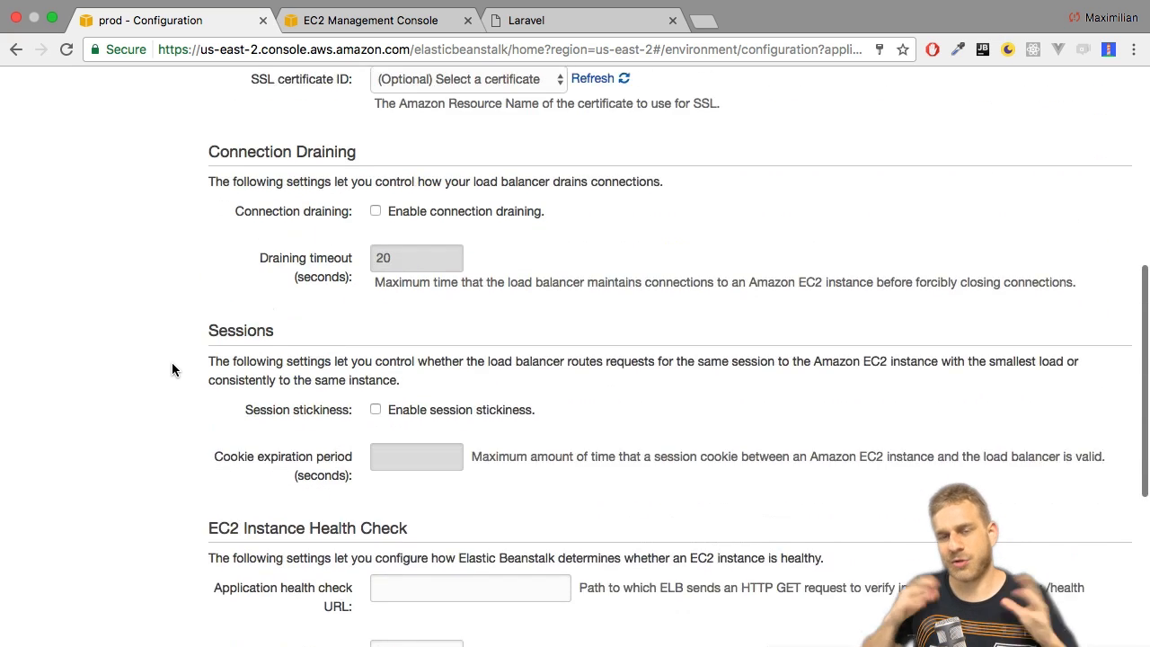
scroll("up", 3)
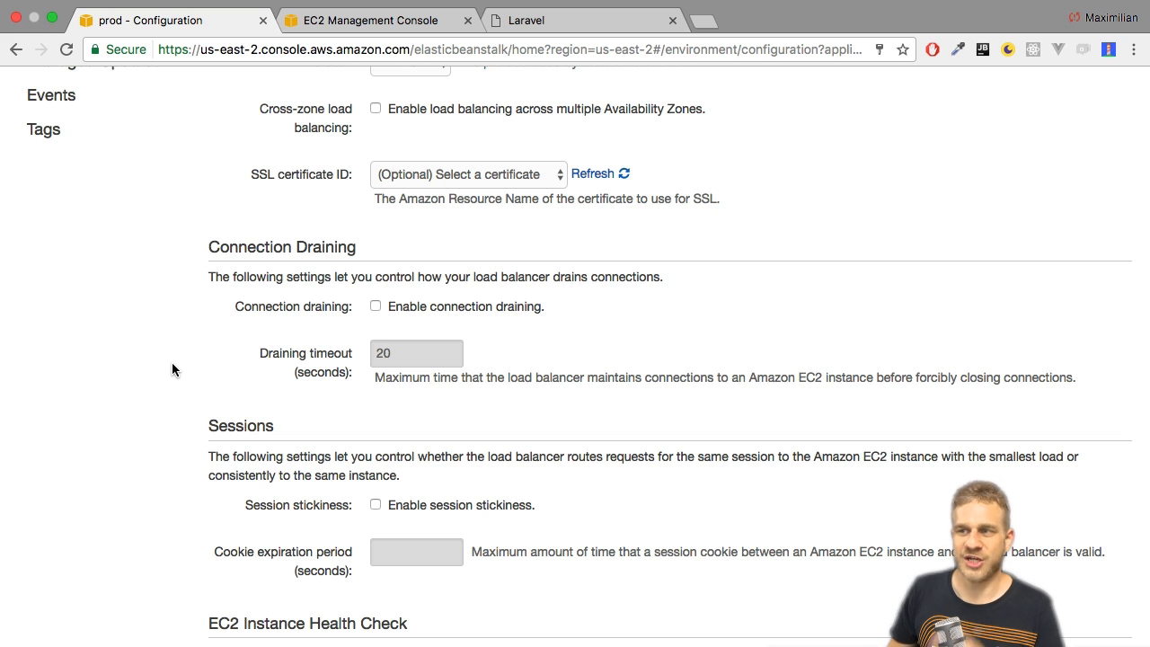
scroll("up", 3)
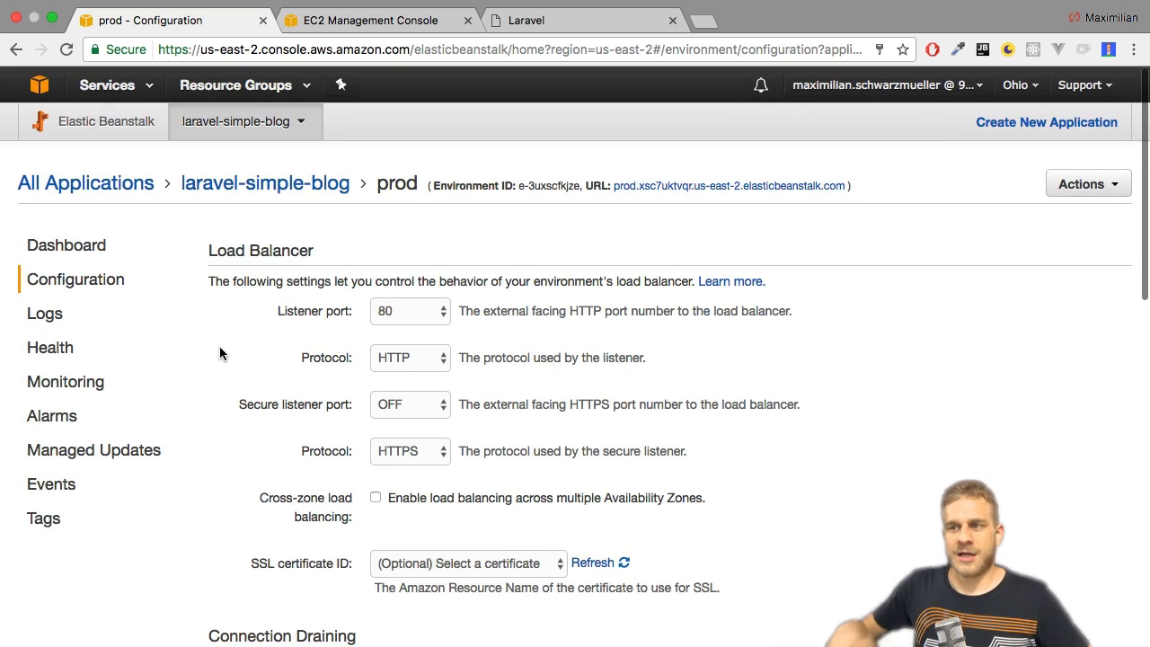